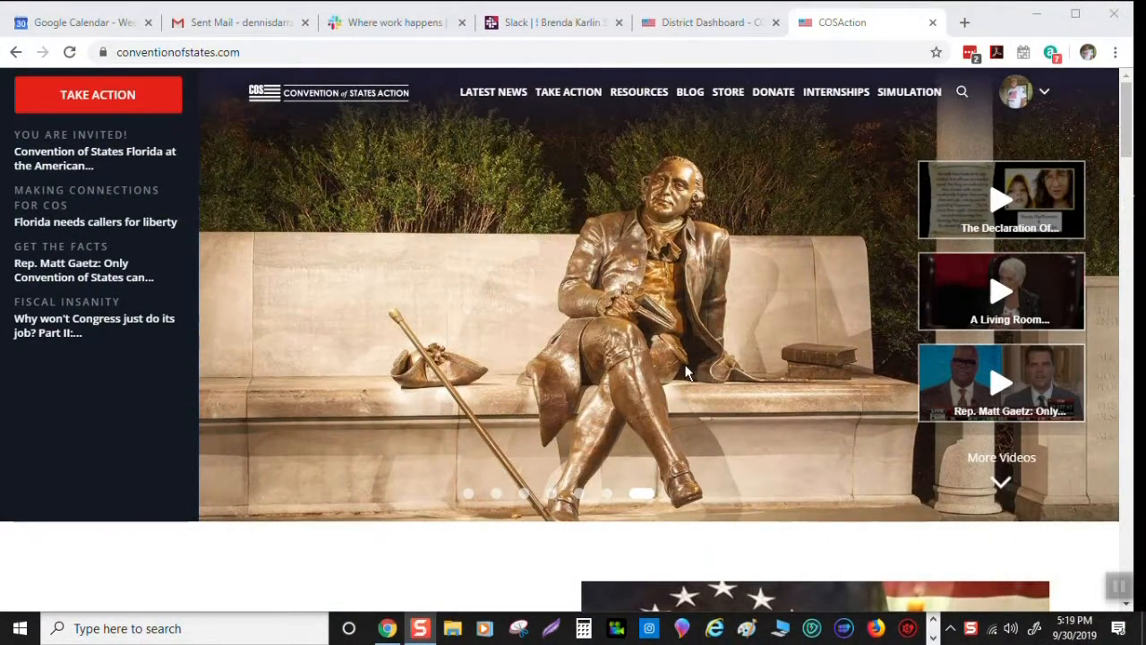
mouse_move(766, 152)
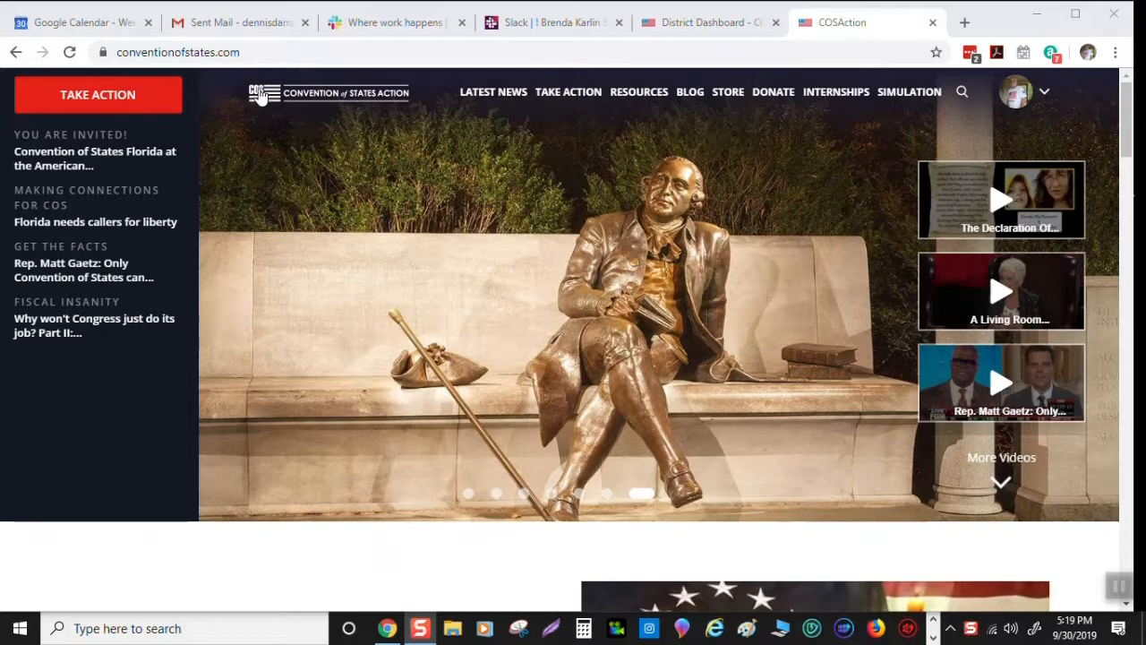
mouse_move(703, 176)
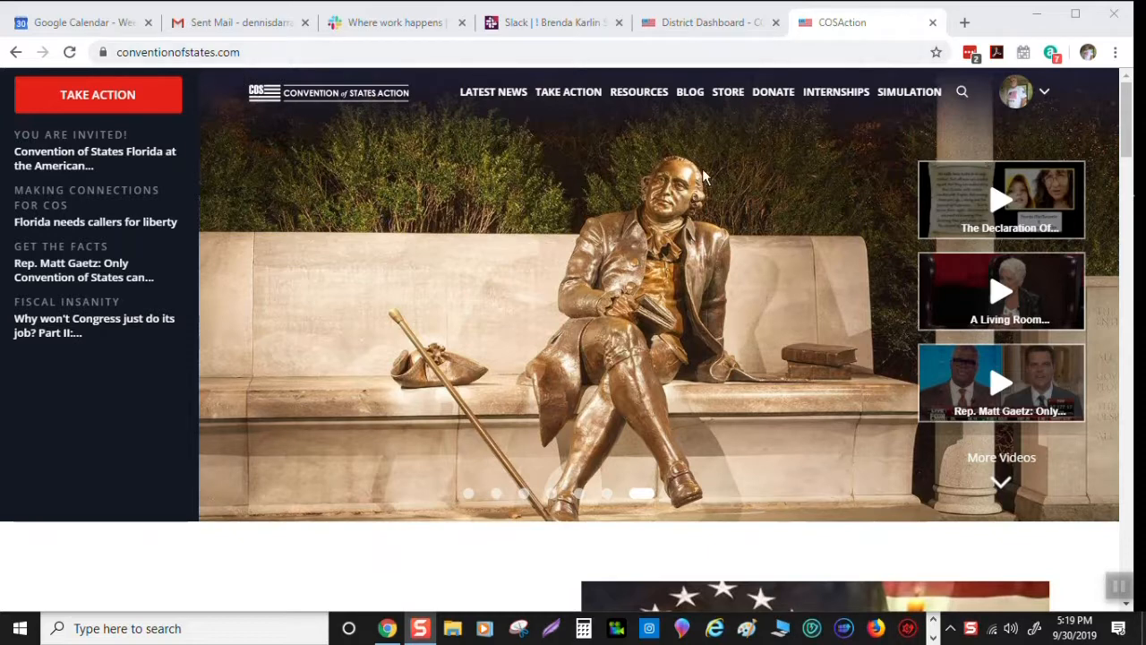
Open the member Dashboard in a new tab from the profile dropdown
click(1043, 92)
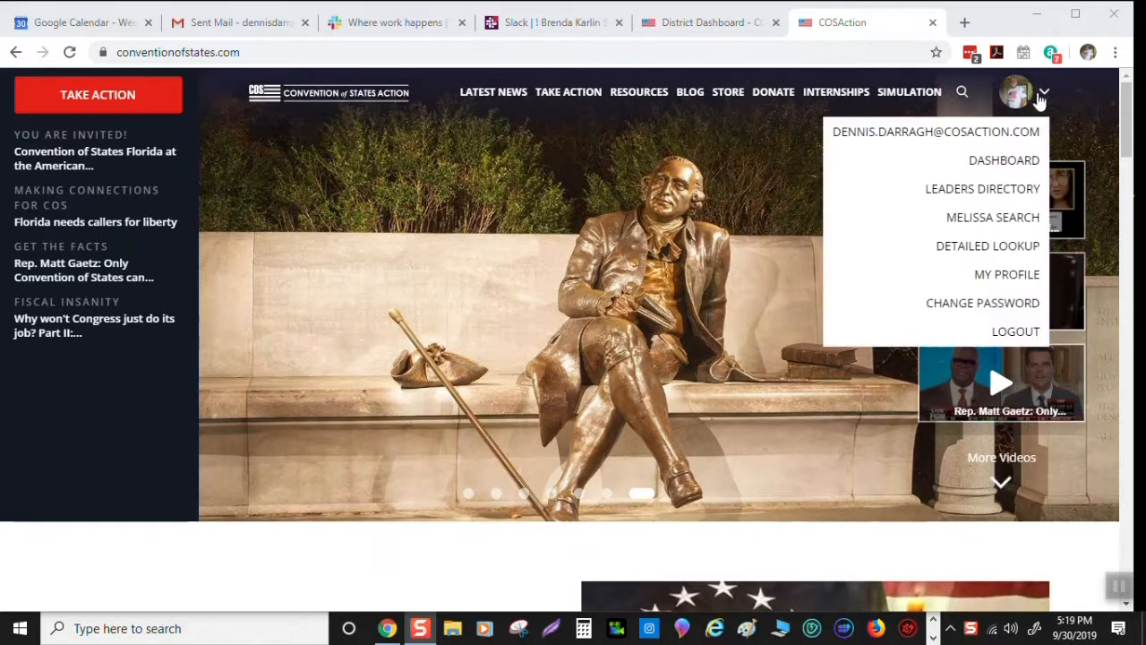
mouse_move(1016, 92)
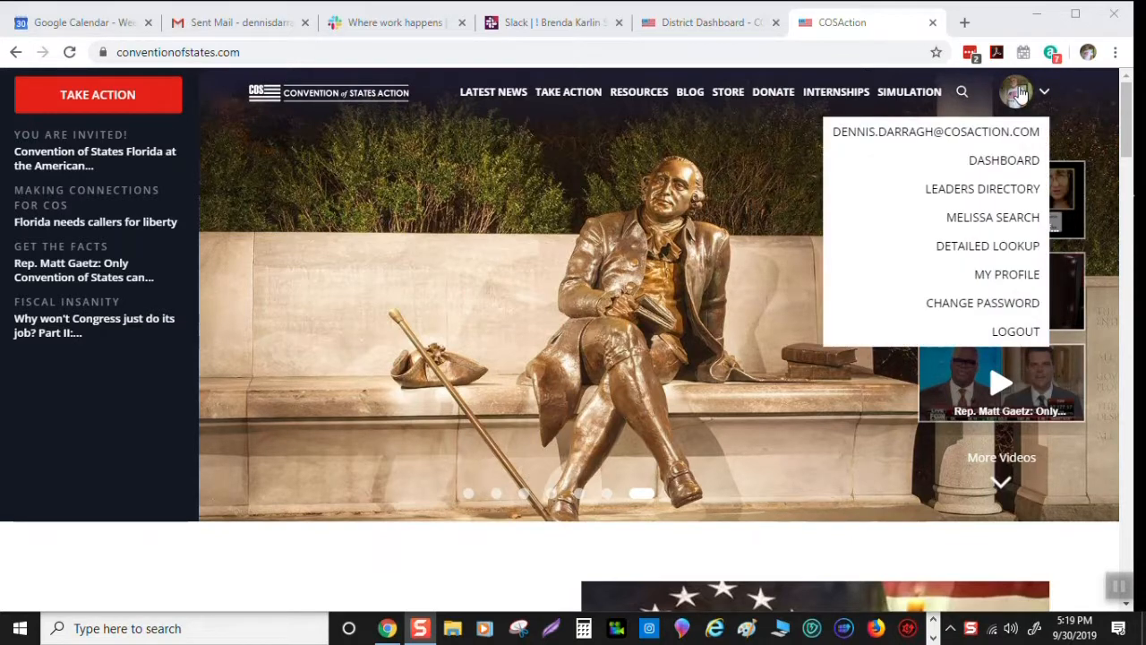
mouse_move(1002, 159)
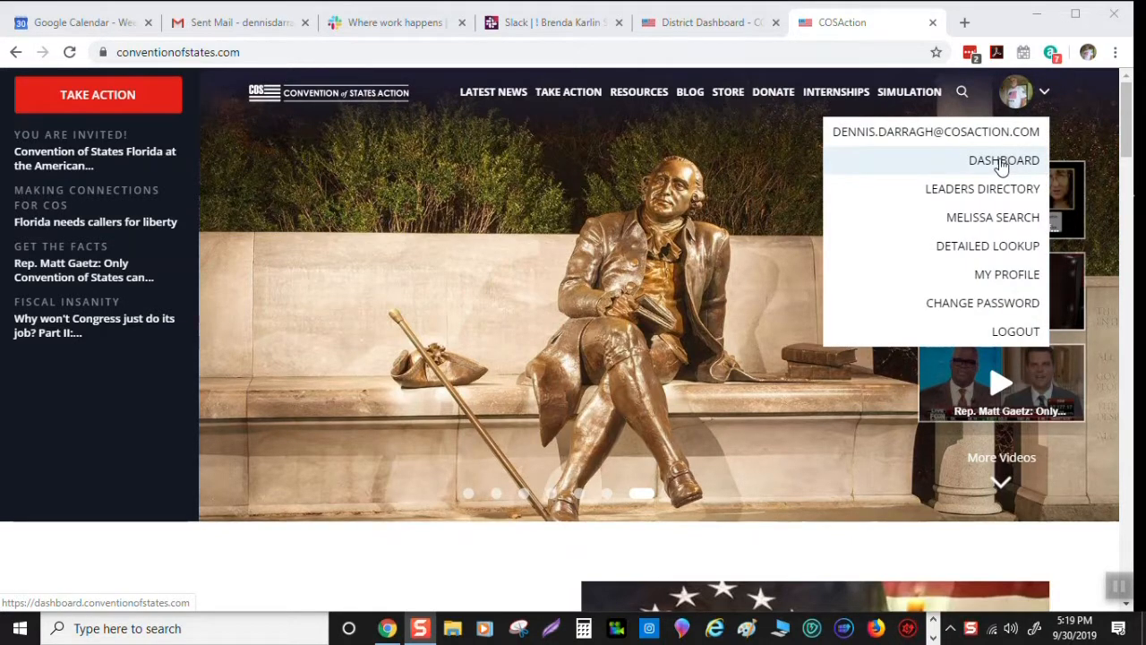
right_click(1003, 160)
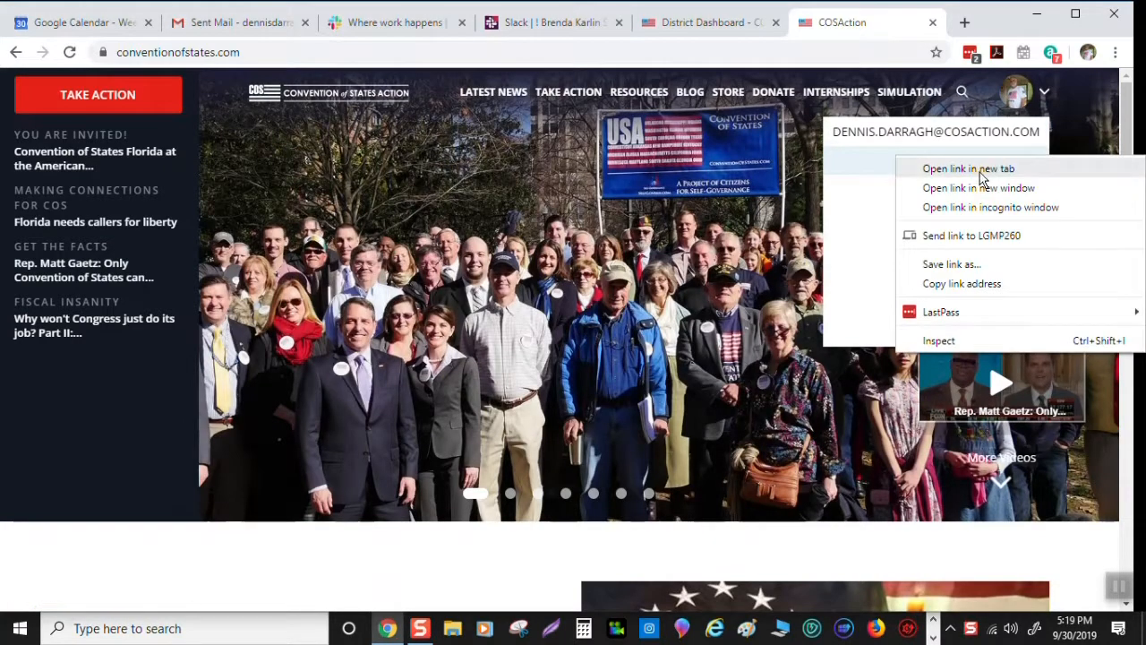
click(968, 168)
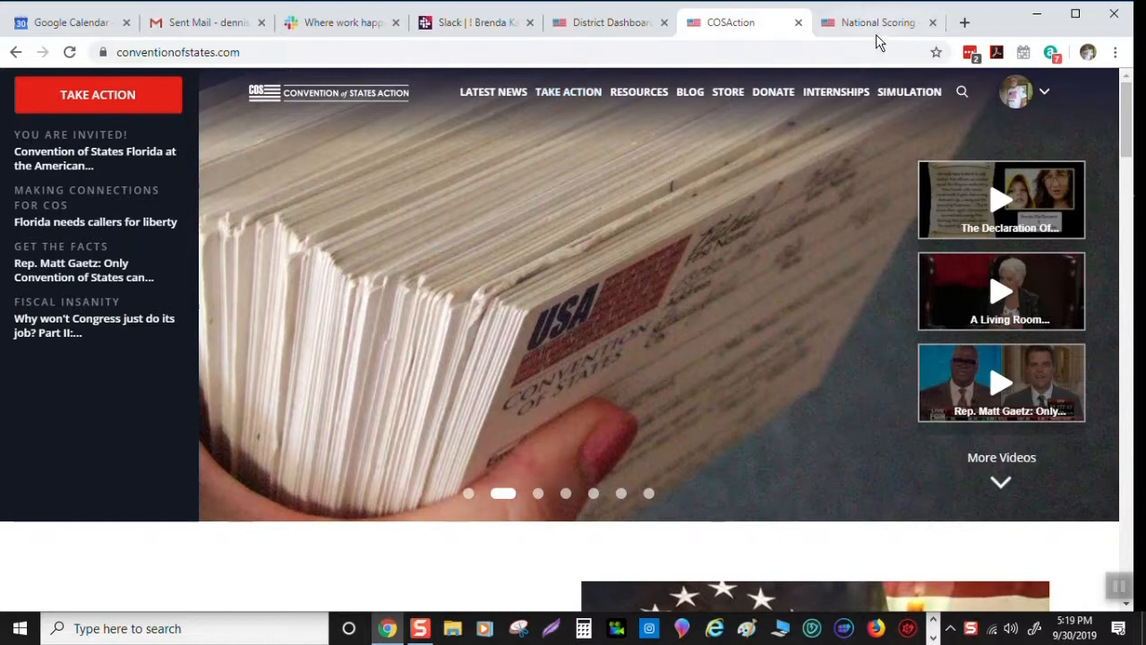
Go to the dashboard tab and show Messages > Manage Email Blasts listing 13 blasts
click(876, 23)
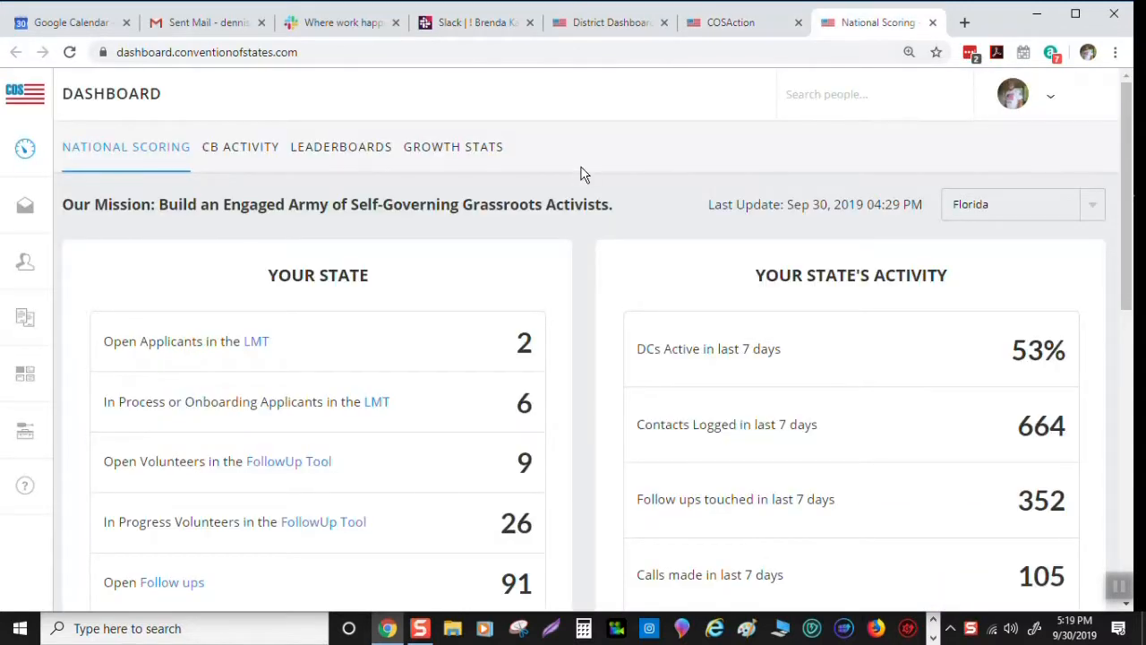
mouse_move(524, 133)
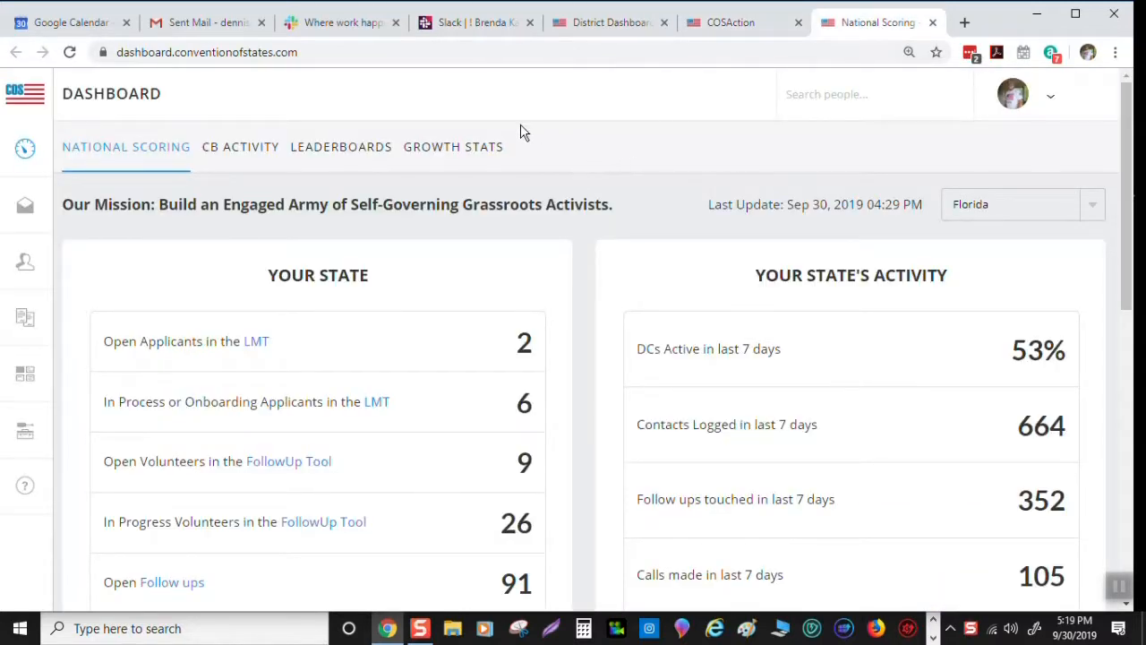
mouse_move(199, 180)
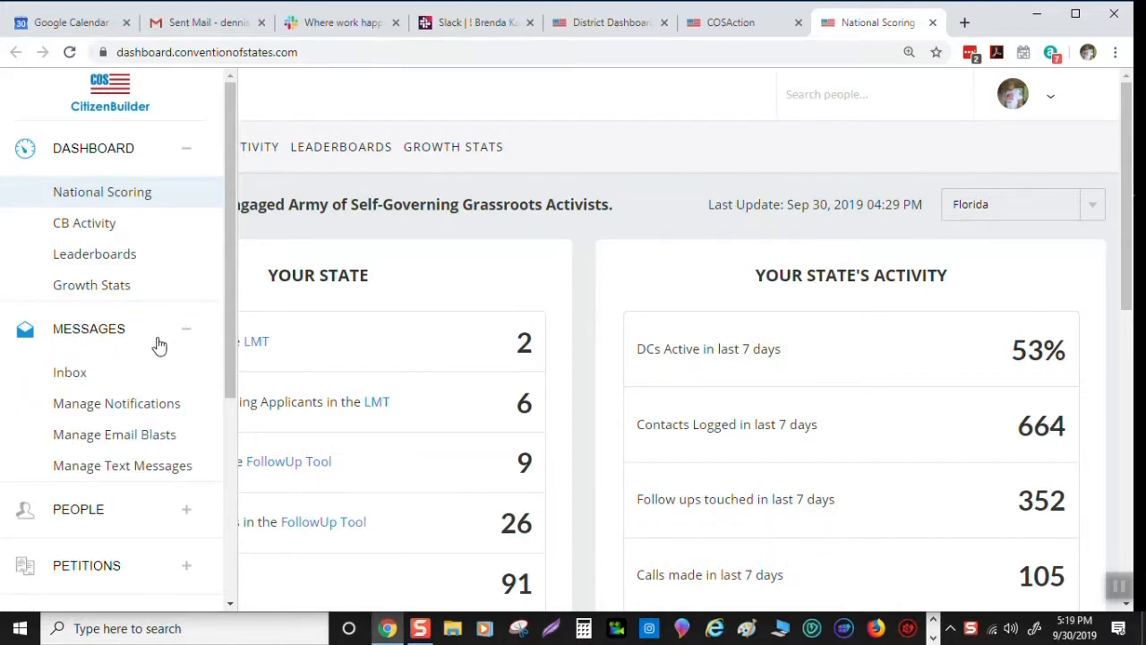
mouse_move(113, 434)
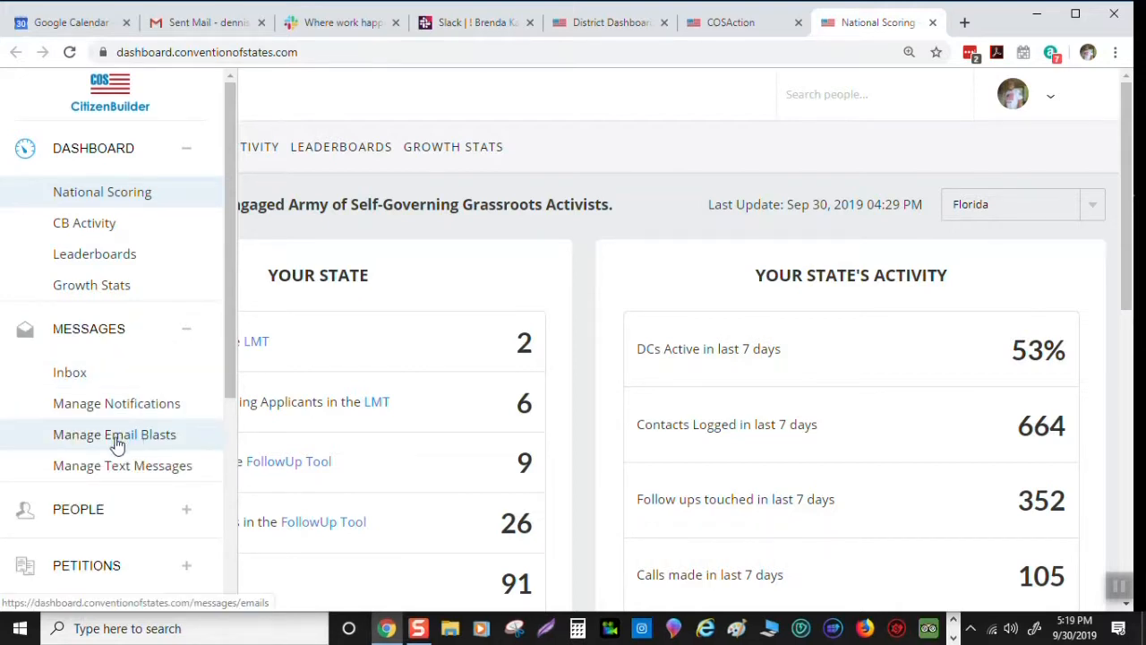
mouse_move(125, 439)
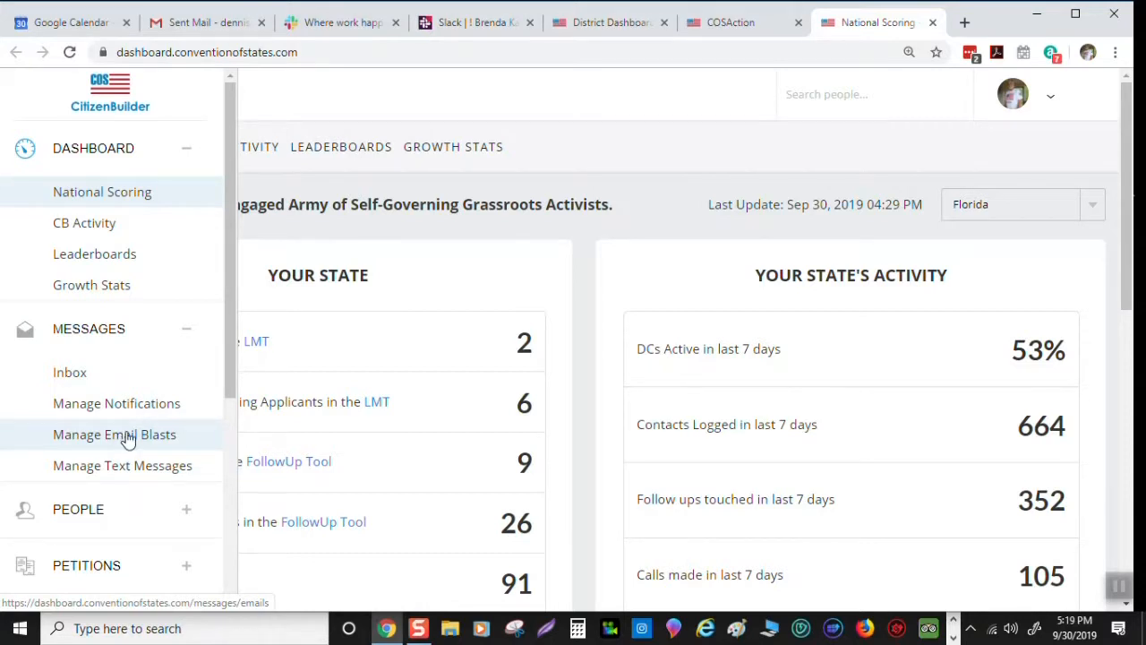
click(113, 435)
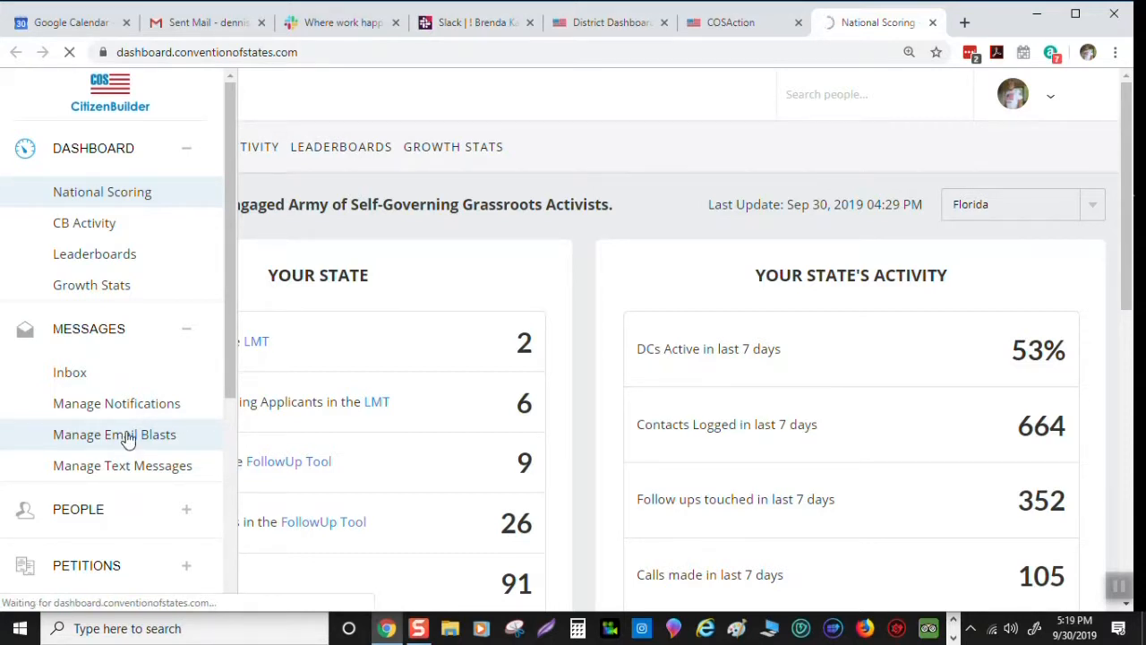
click(114, 434)
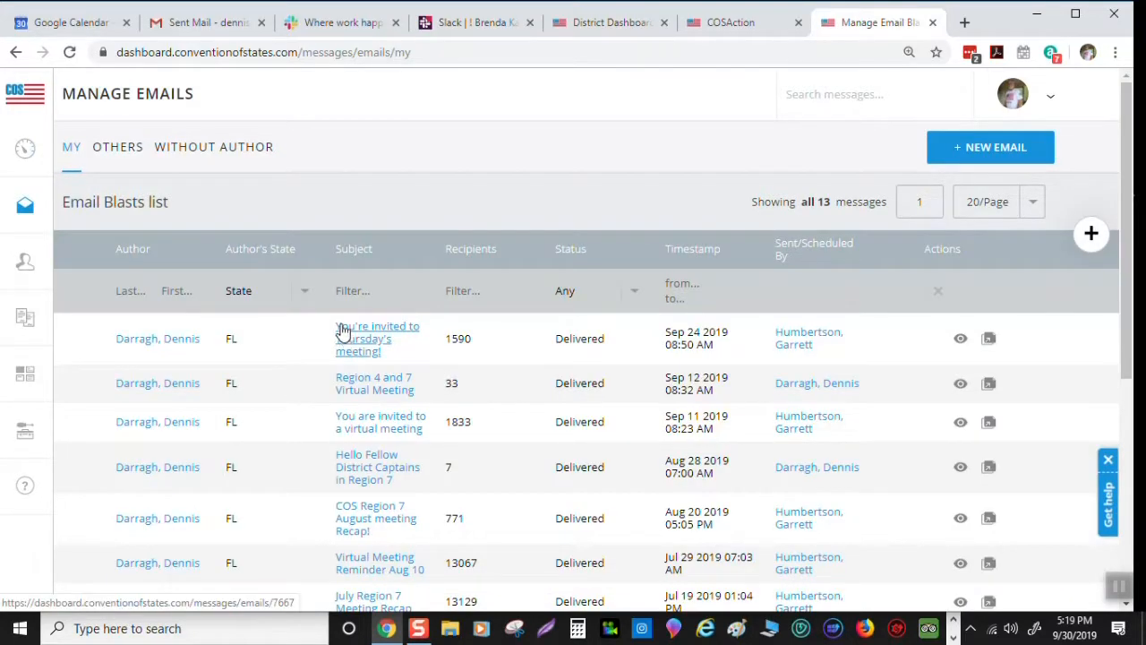
mouse_move(453, 154)
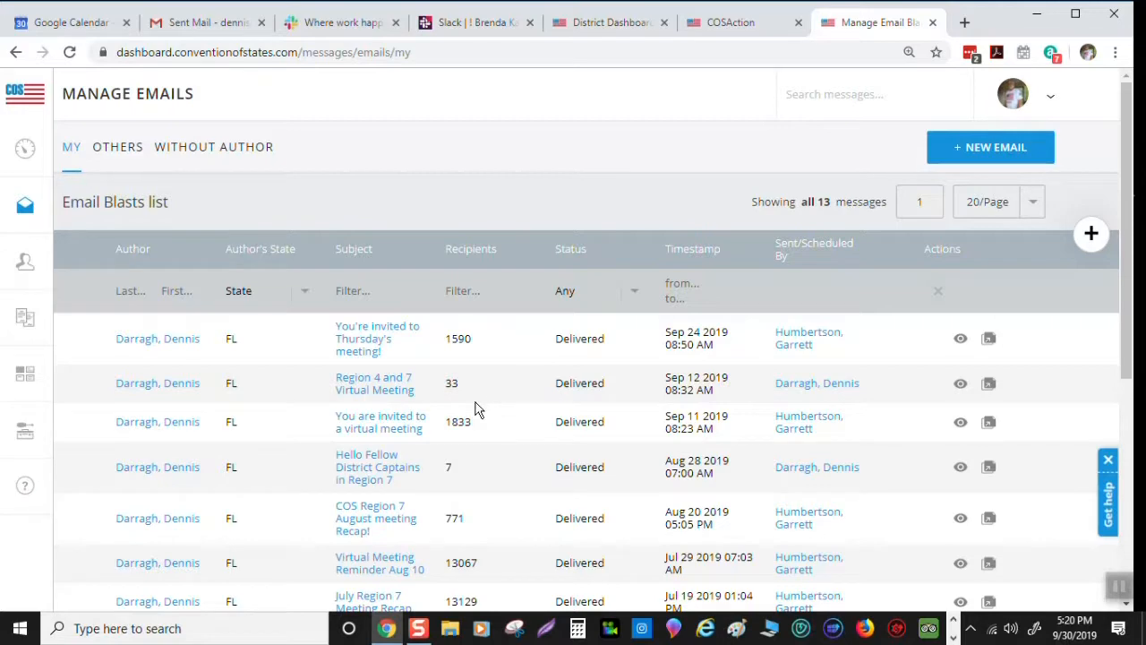
scroll(down, 3)
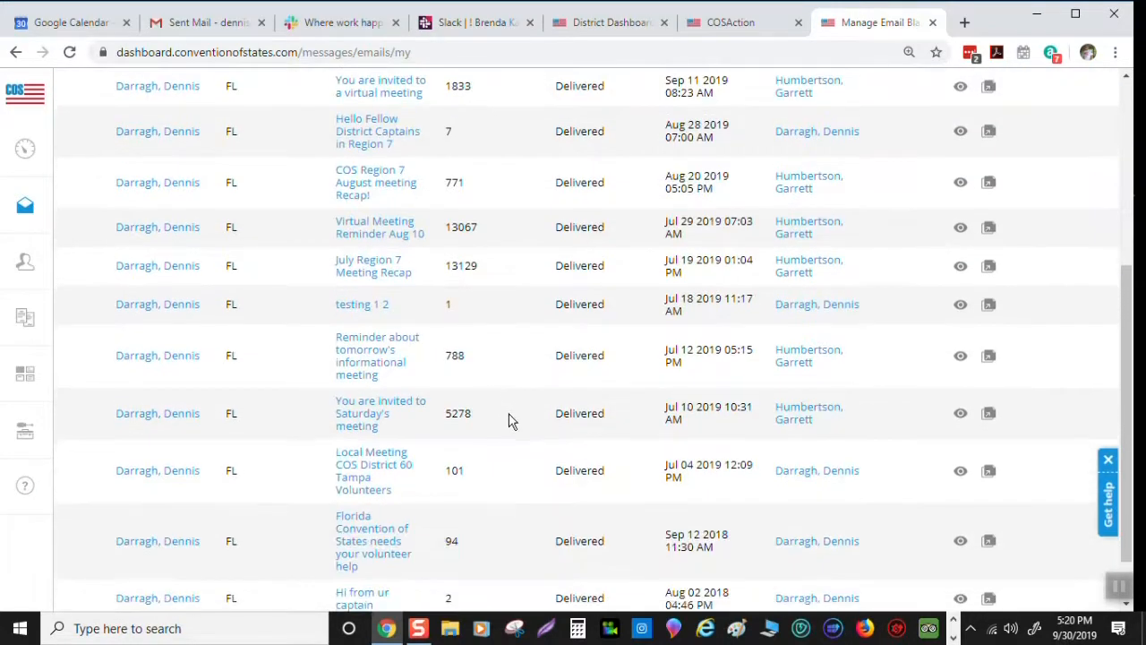
scroll(up, 3)
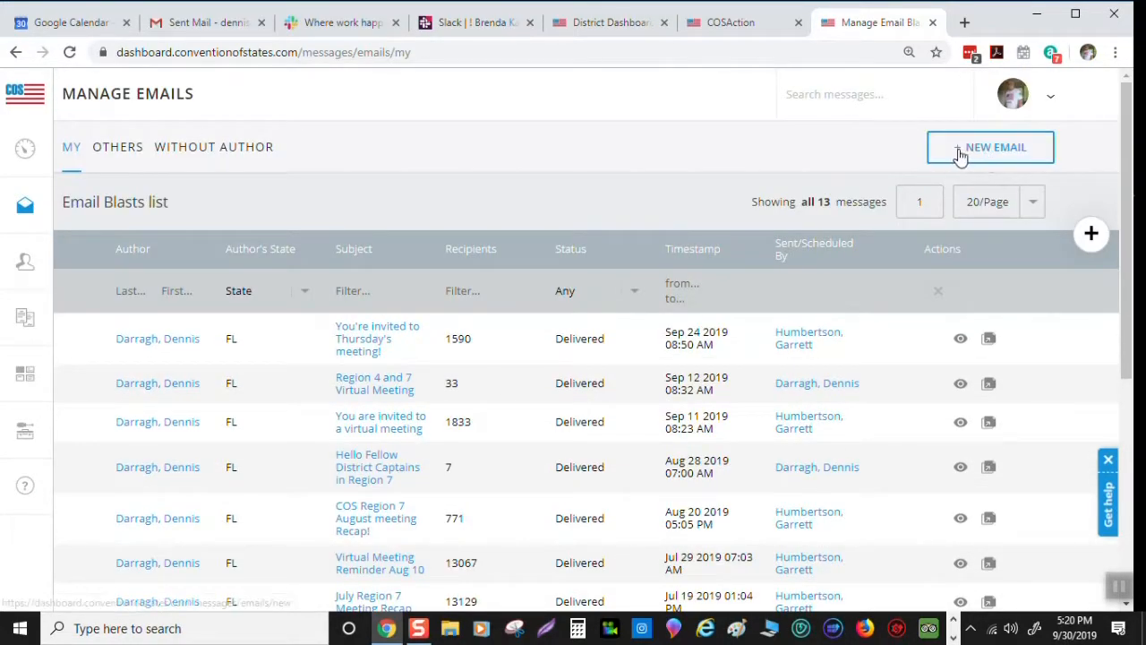
mouse_move(902, 156)
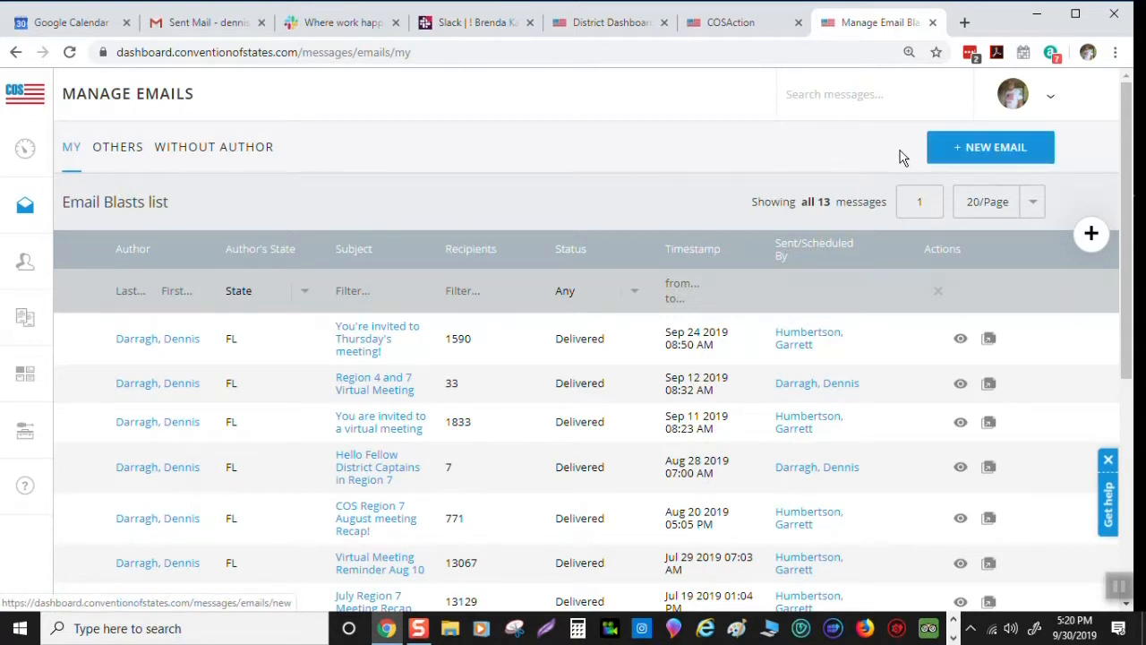
mouse_move(990, 146)
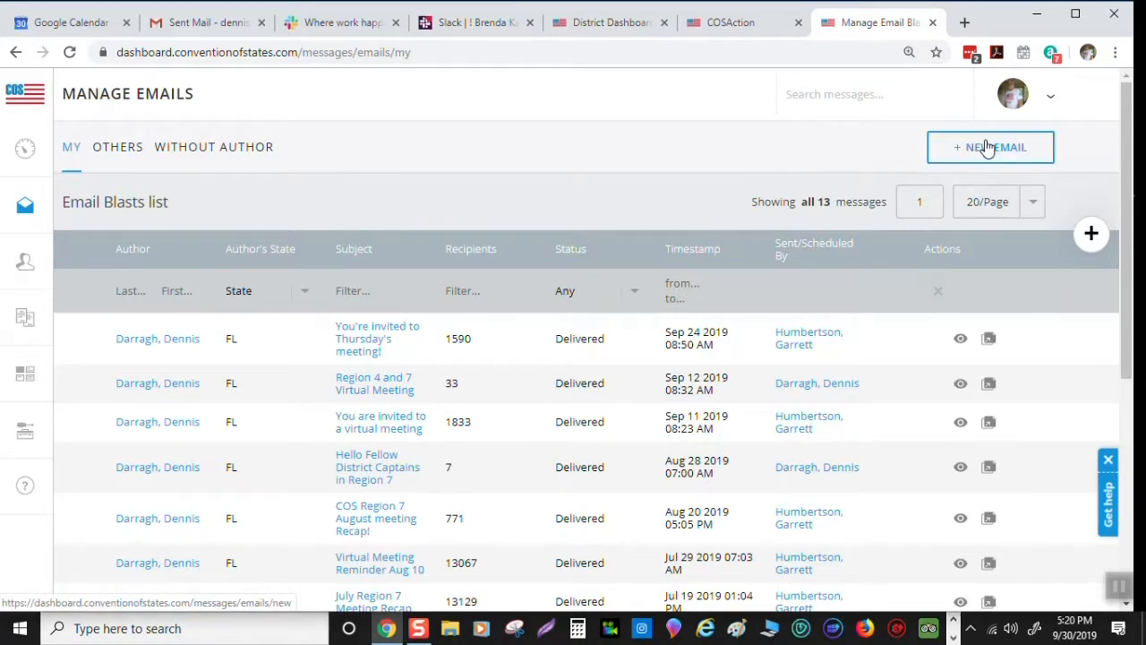
Start a new email blast addressed to all people available to me (11,643 recipients)
click(991, 147)
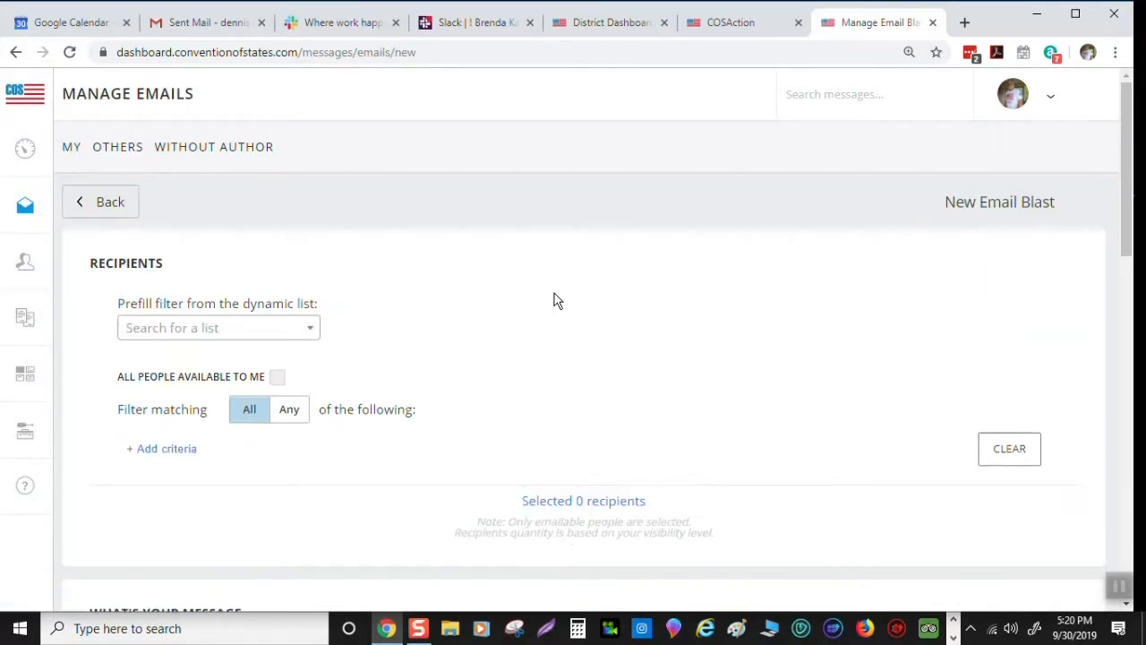
mouse_move(210, 307)
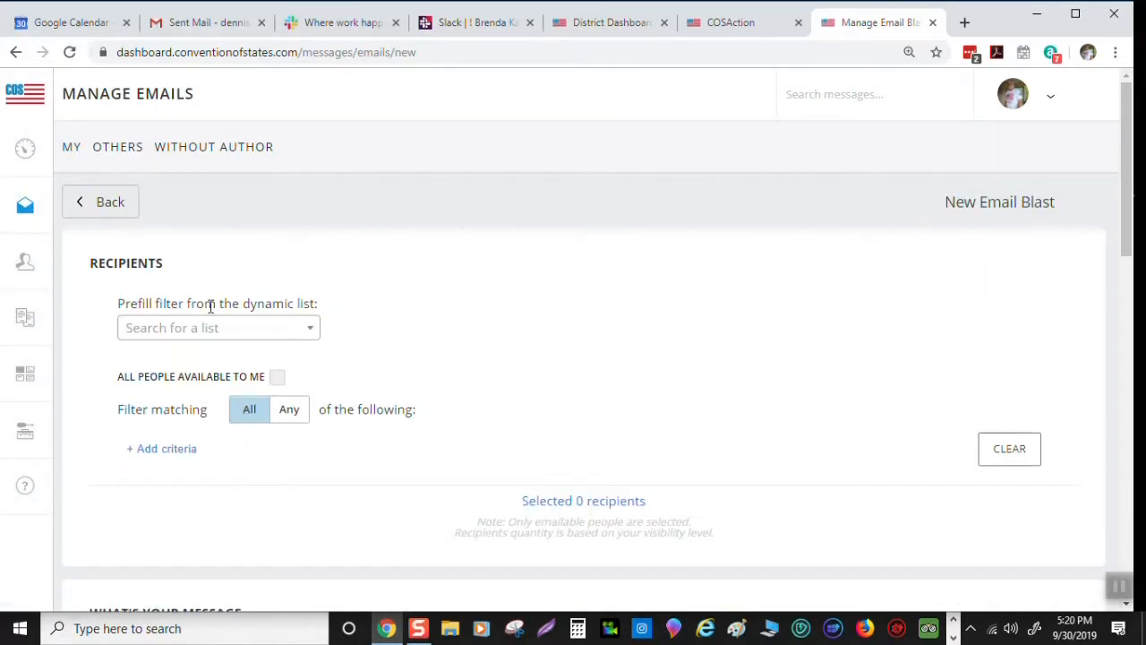
mouse_move(300, 320)
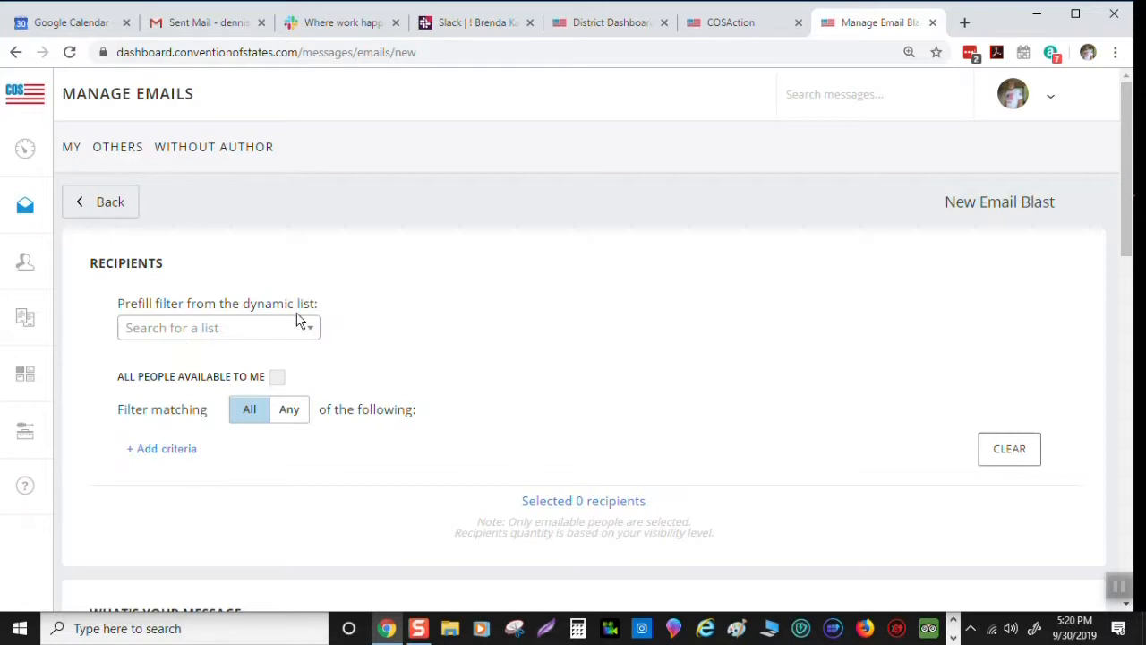
mouse_move(258, 379)
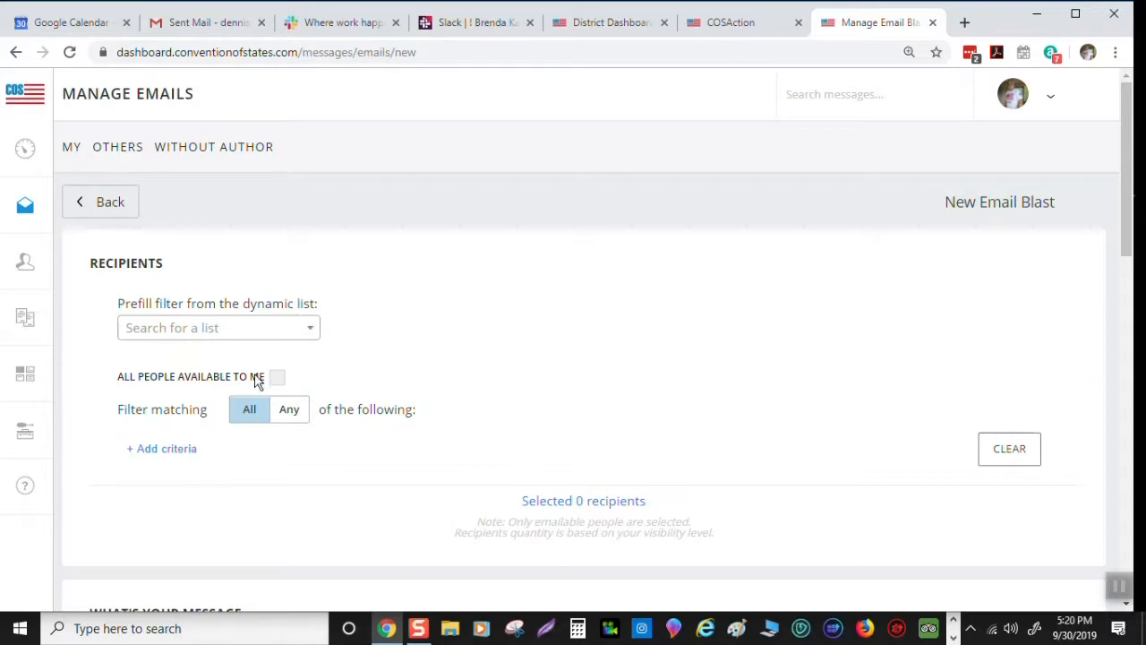
click(278, 376)
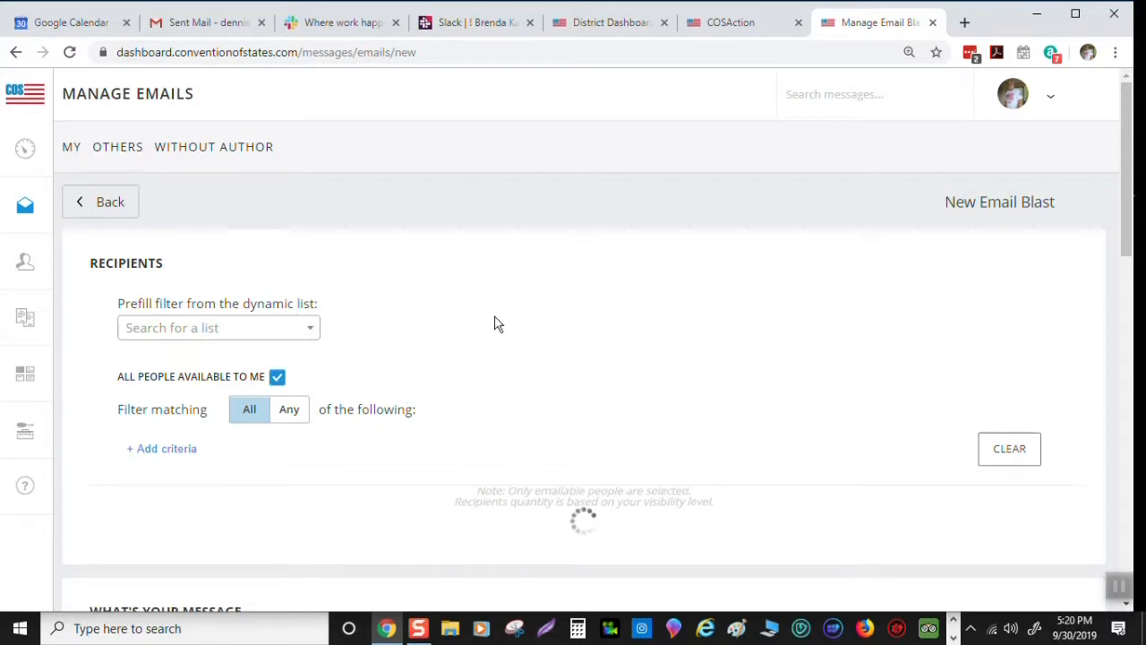
scroll(down, 3)
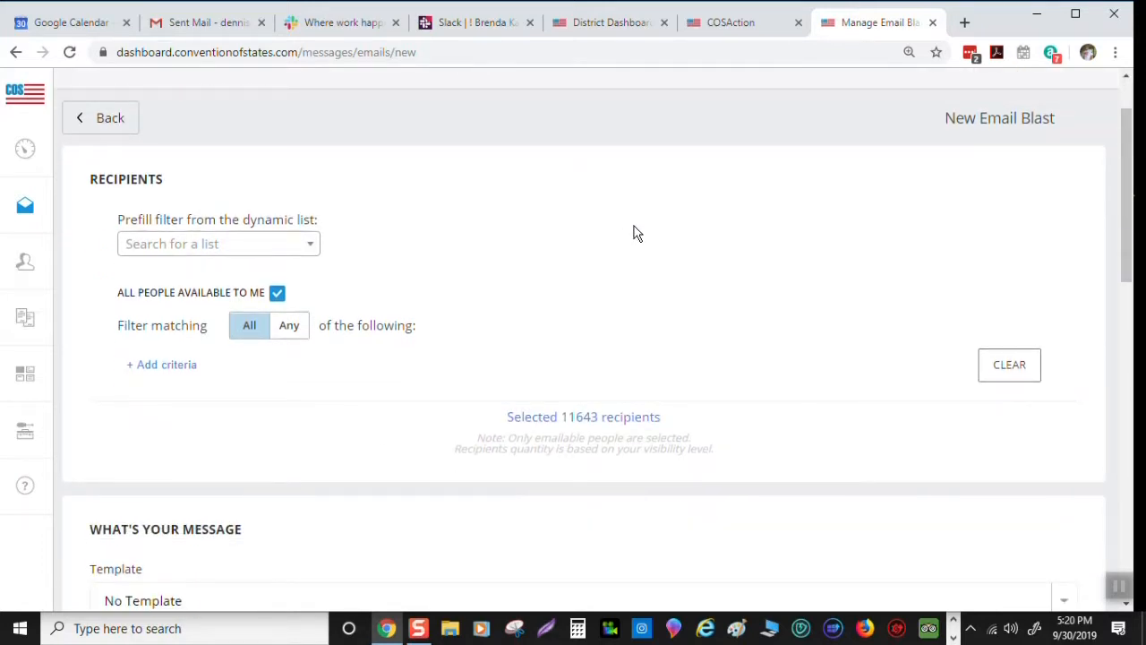
mouse_move(635, 388)
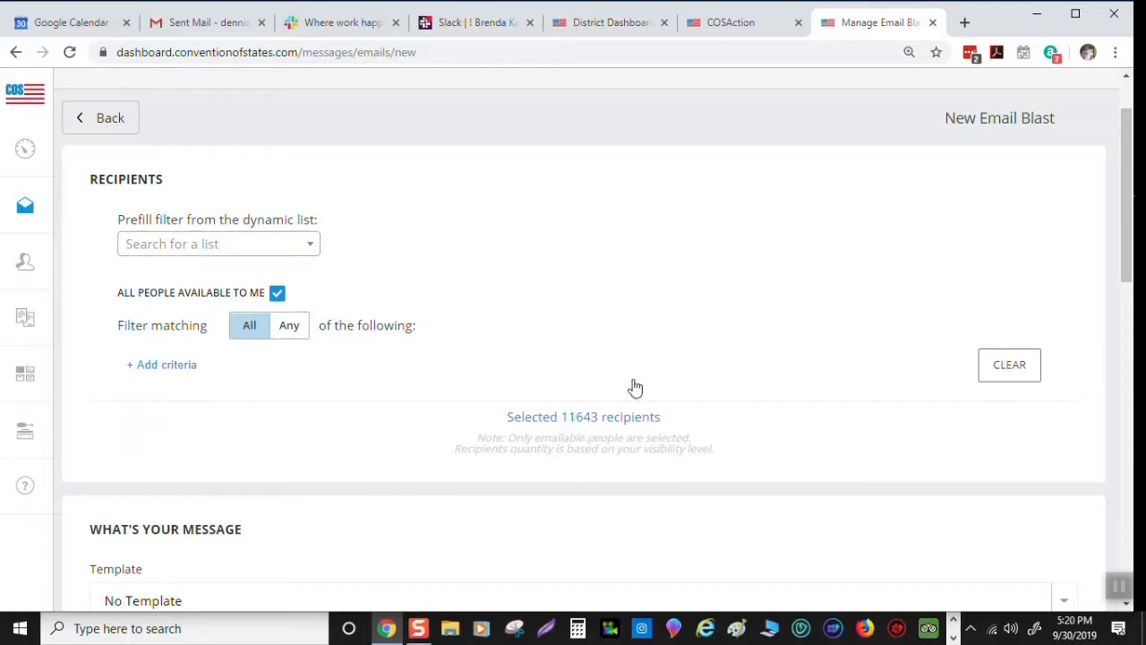
mouse_move(631, 297)
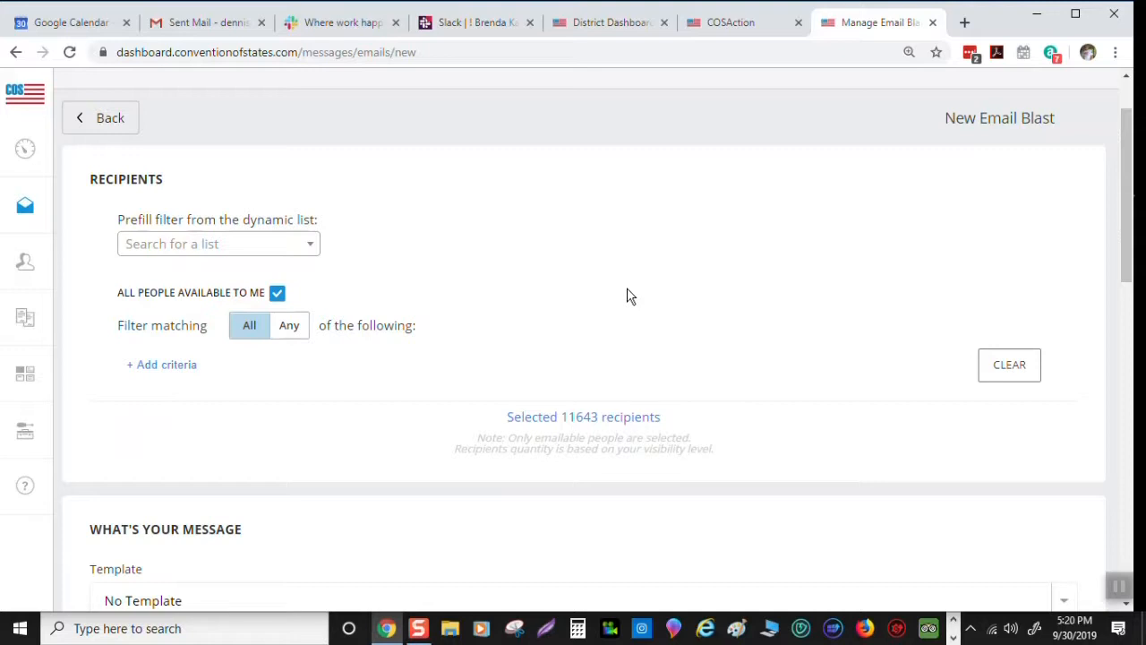
mouse_move(510, 335)
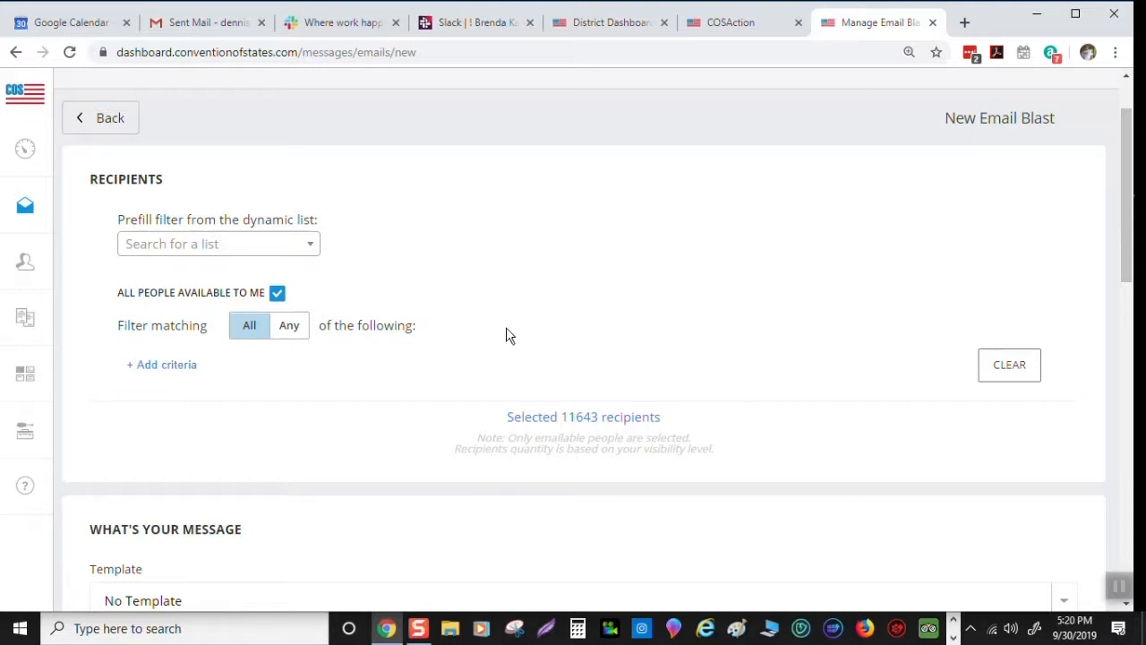
mouse_move(161, 364)
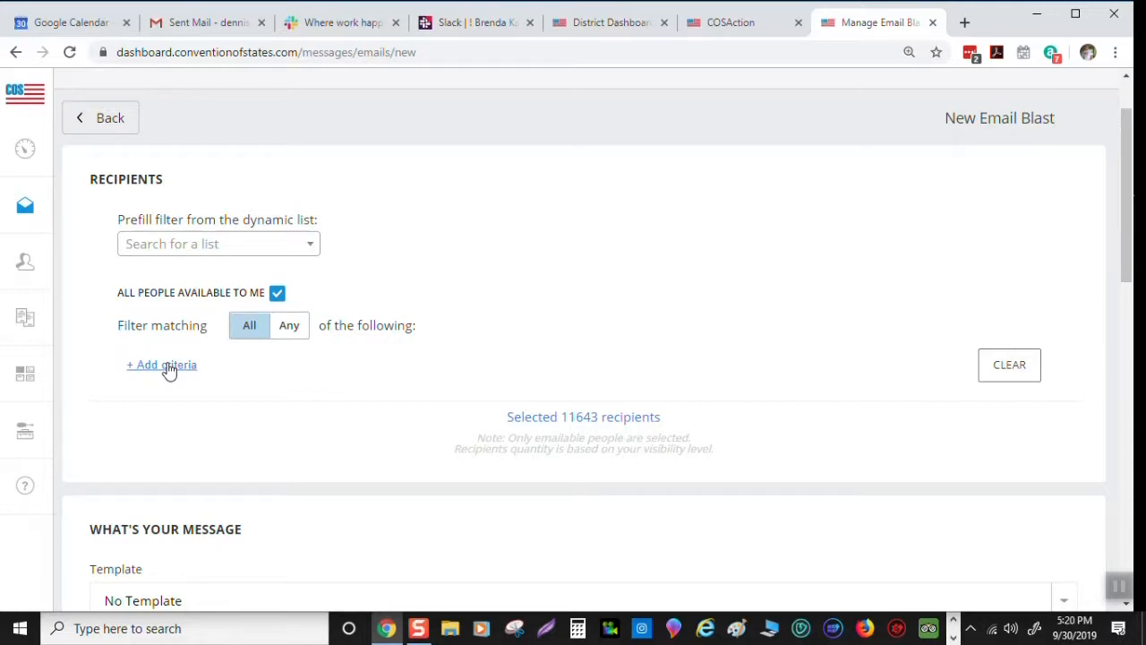
Add a Person > Is Volunteer = Yes criterion, narrowing recipients to 1,585
click(161, 365)
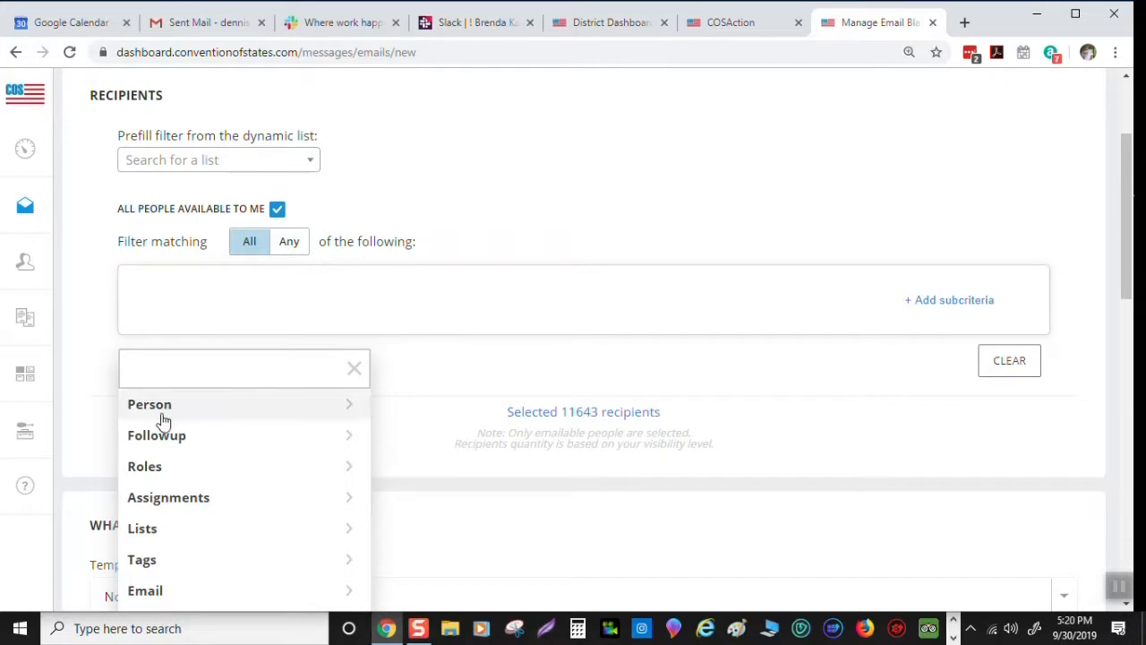
mouse_move(160, 410)
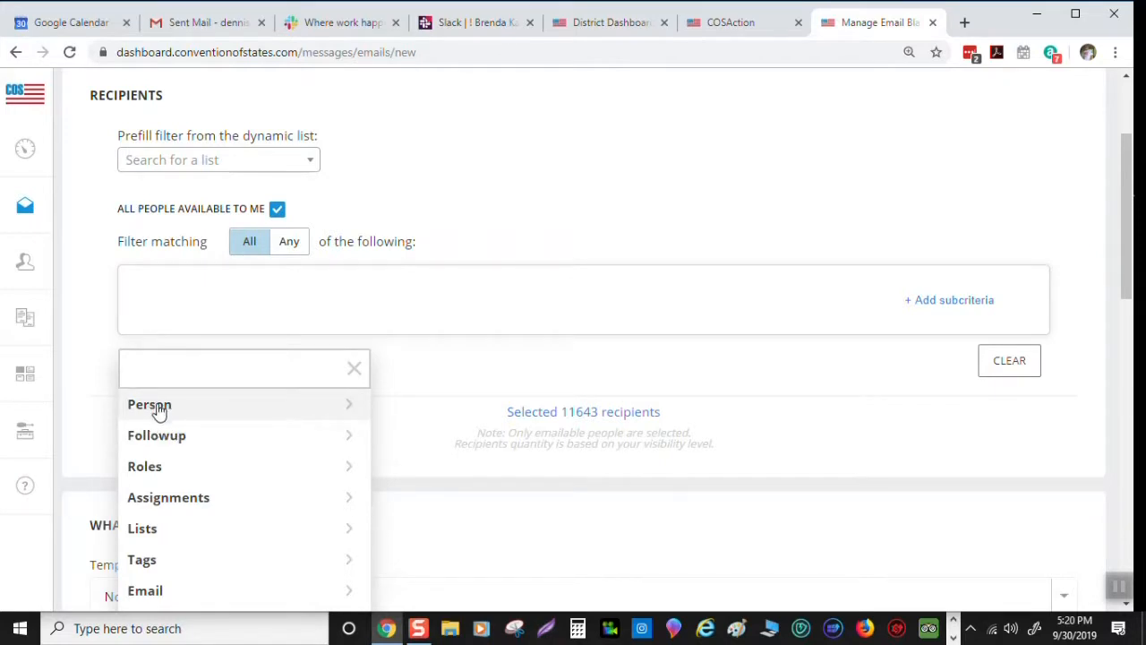
click(244, 368)
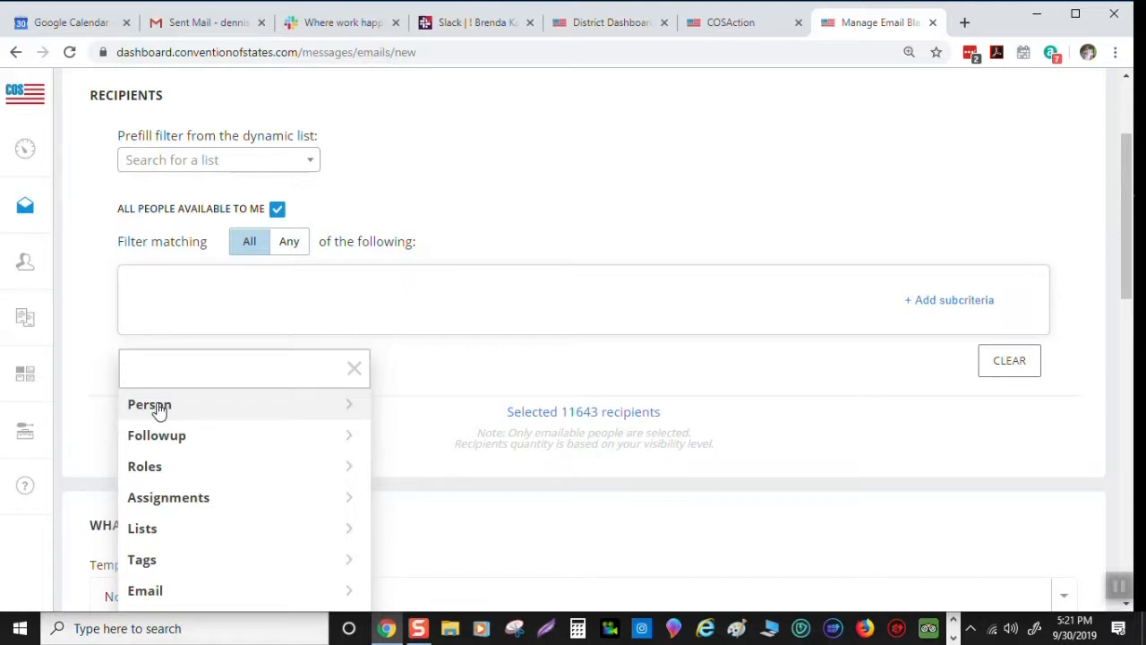
click(244, 368)
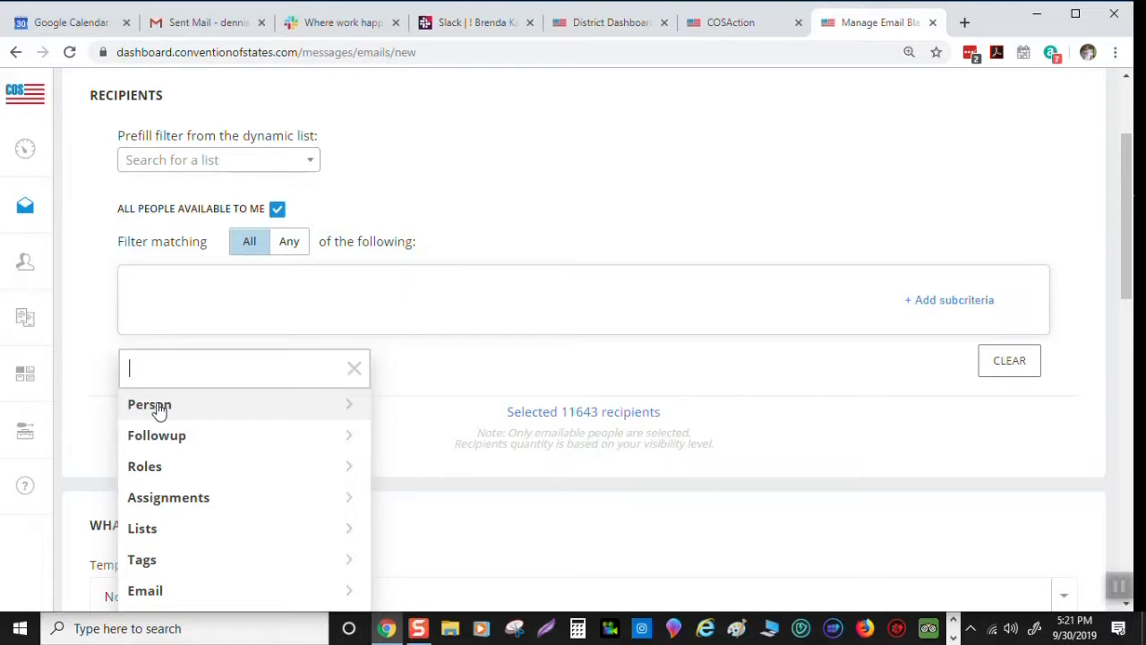
click(149, 404)
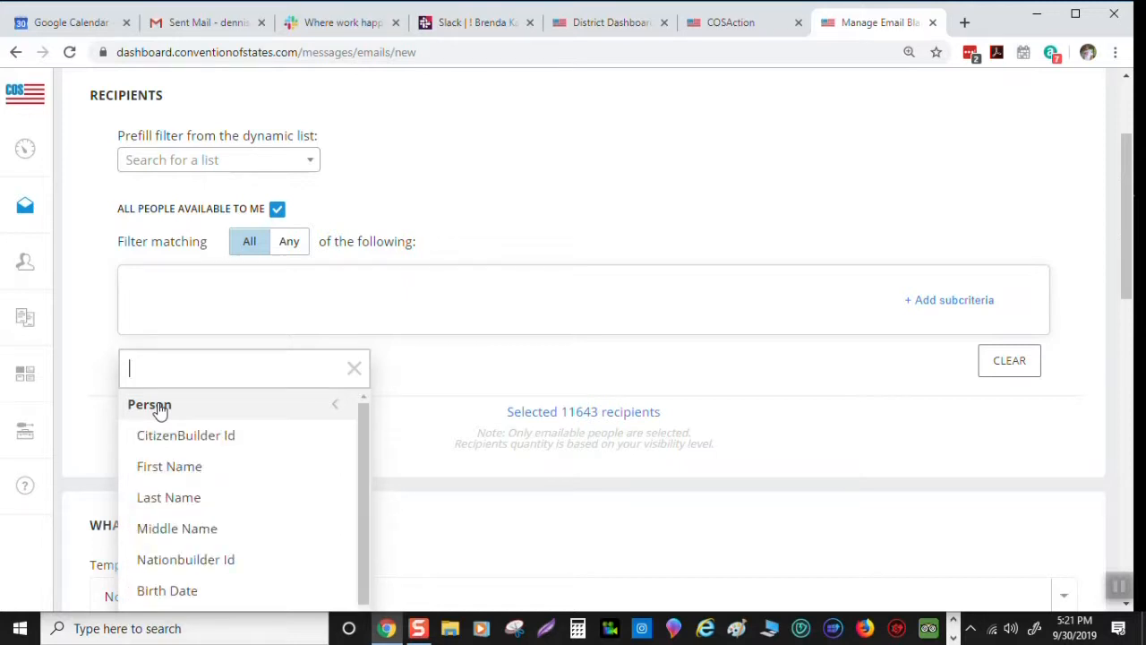
scroll(down, 3)
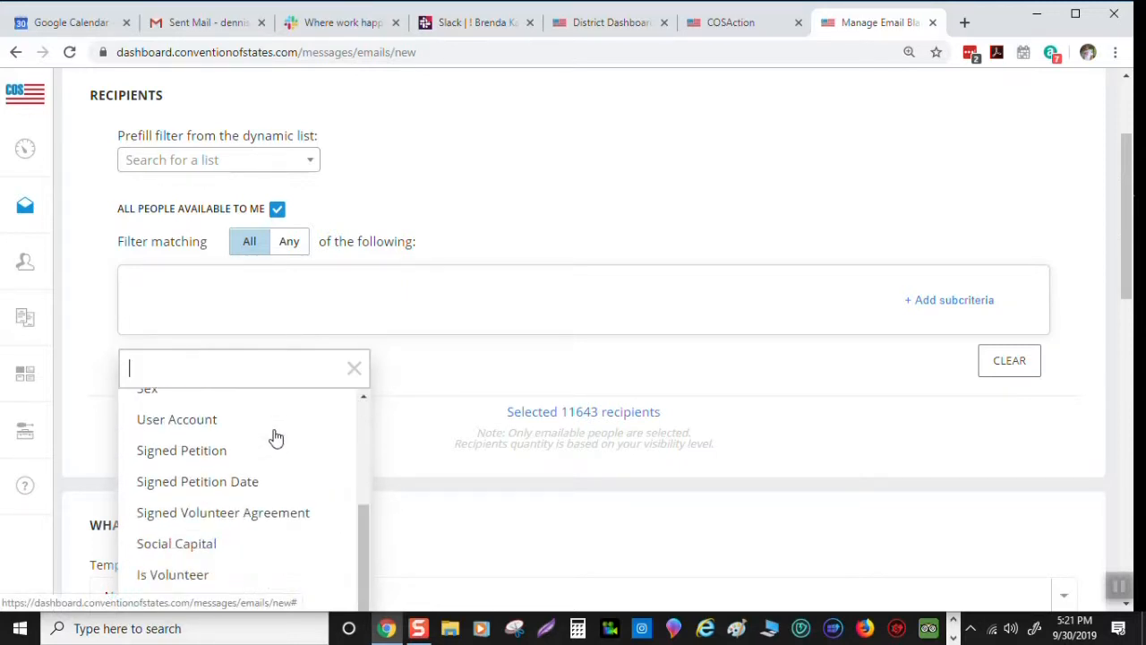
scroll(down, 3)
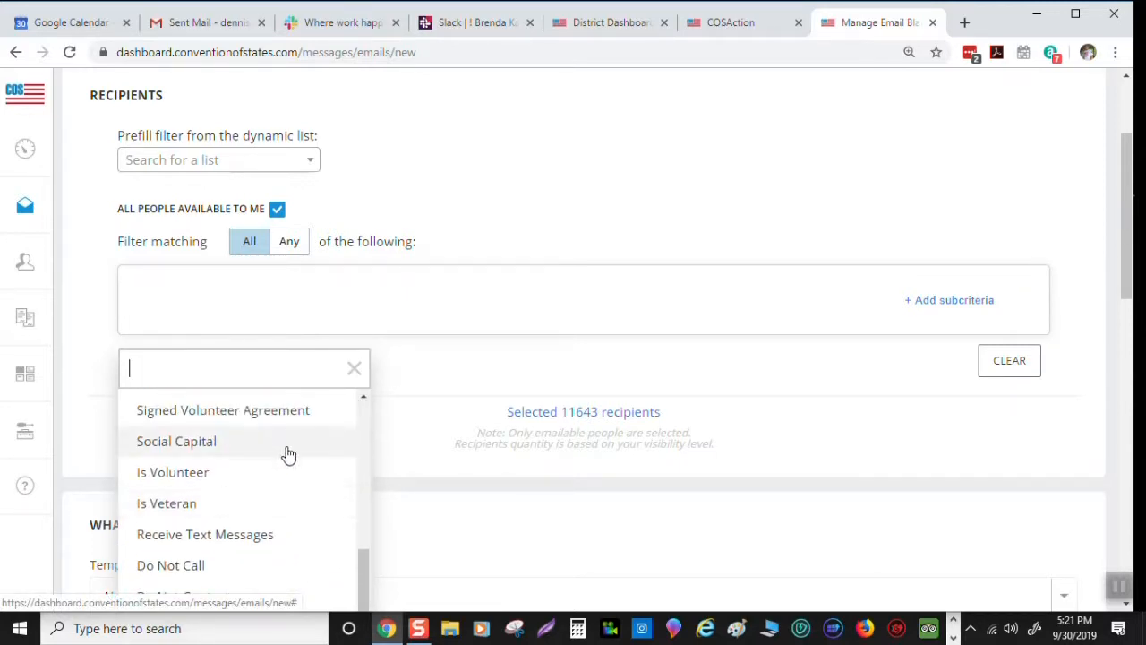
click(173, 472)
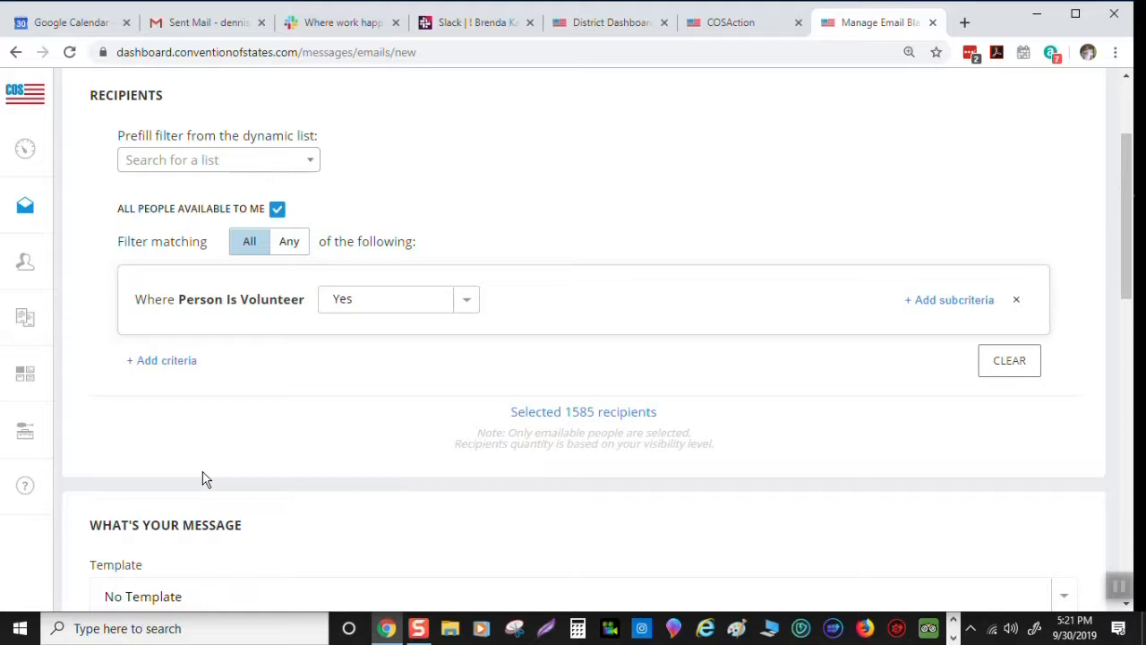
mouse_move(272, 347)
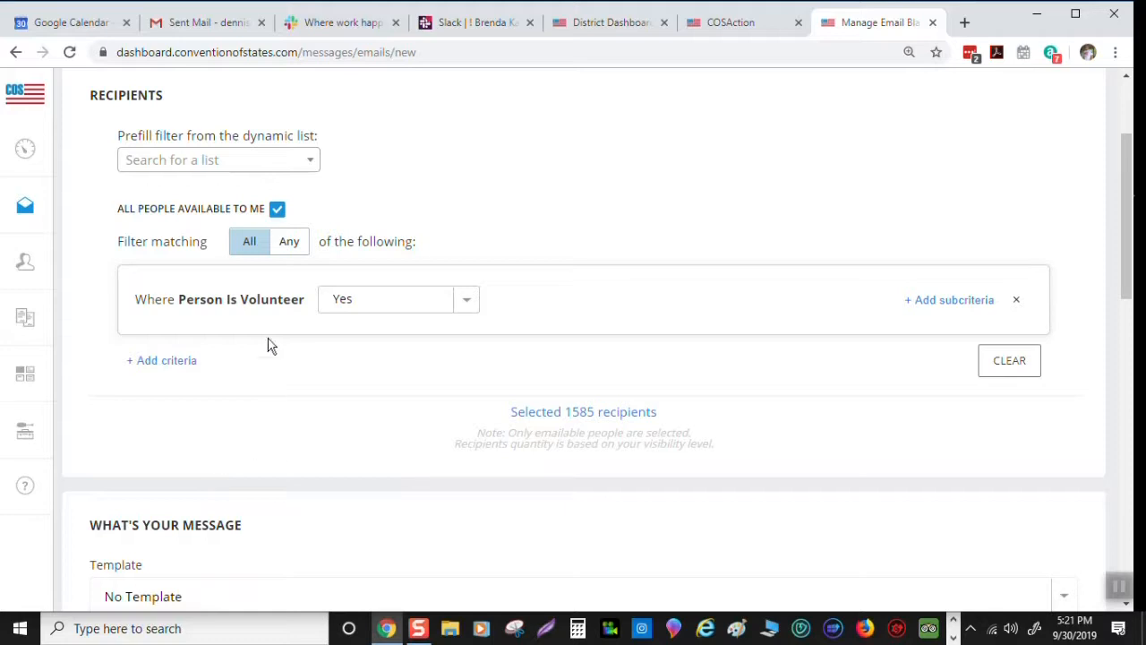
mouse_move(351, 308)
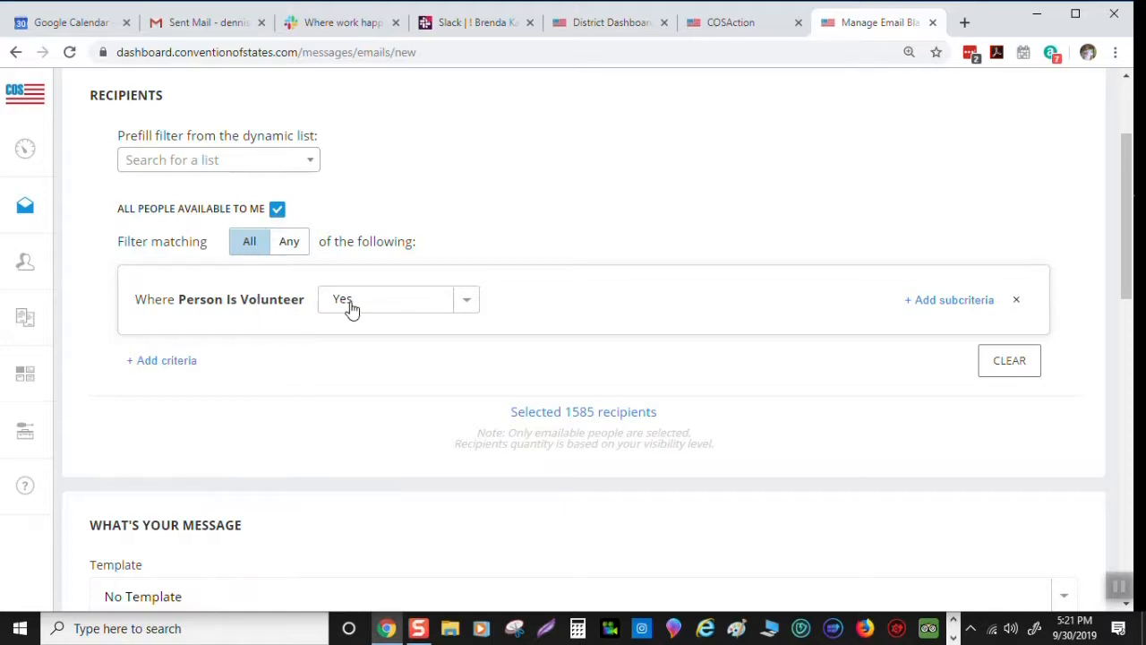
mouse_move(343, 396)
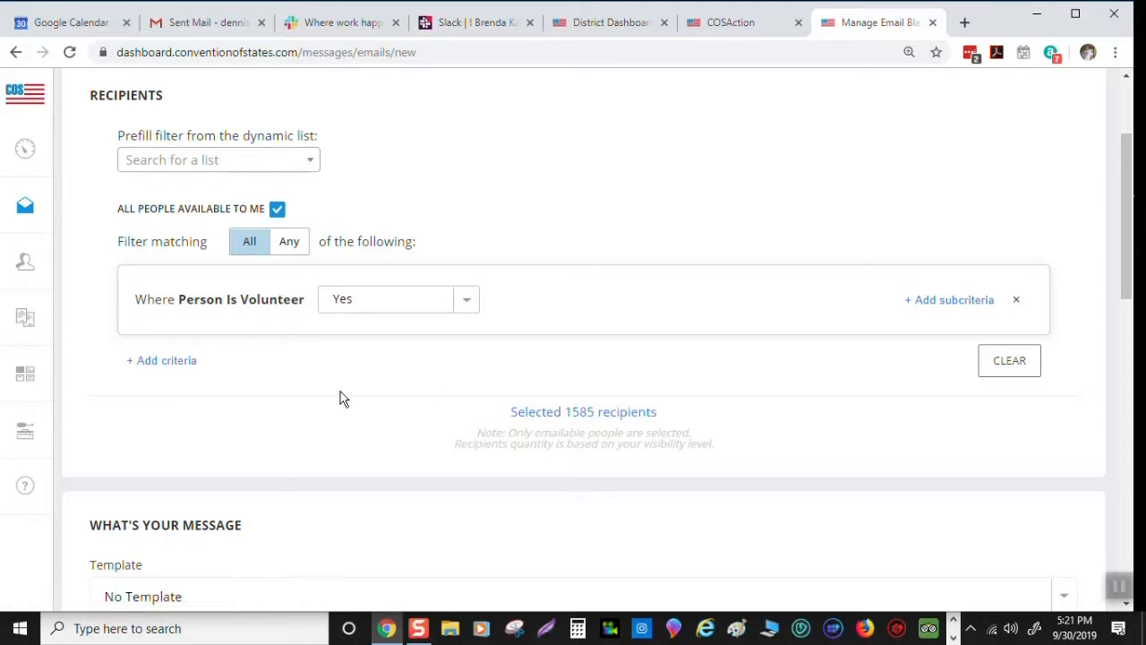
mouse_move(949, 300)
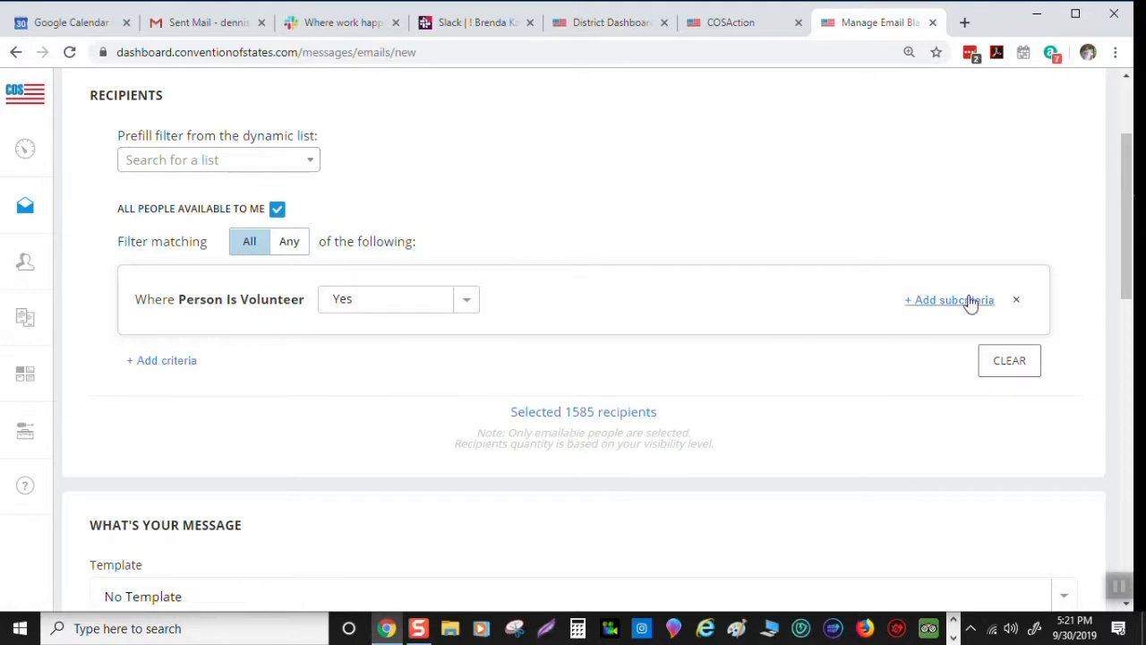
Add an AND subcriterion on Voting > Lower House with no districts chosen
click(948, 300)
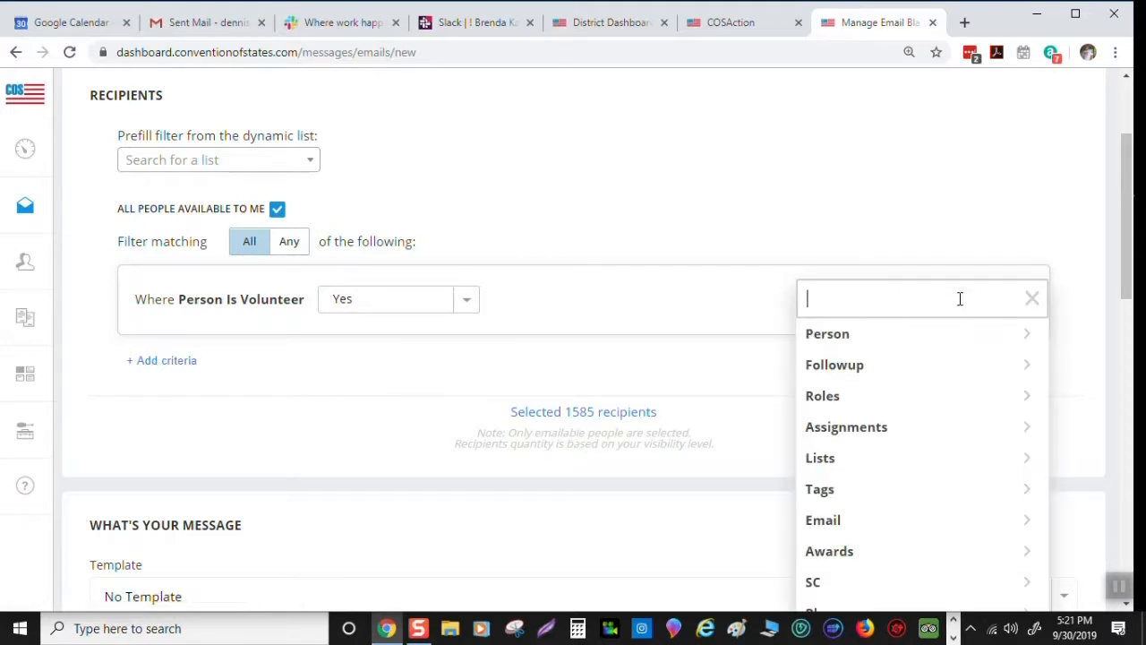
scroll(down, 3)
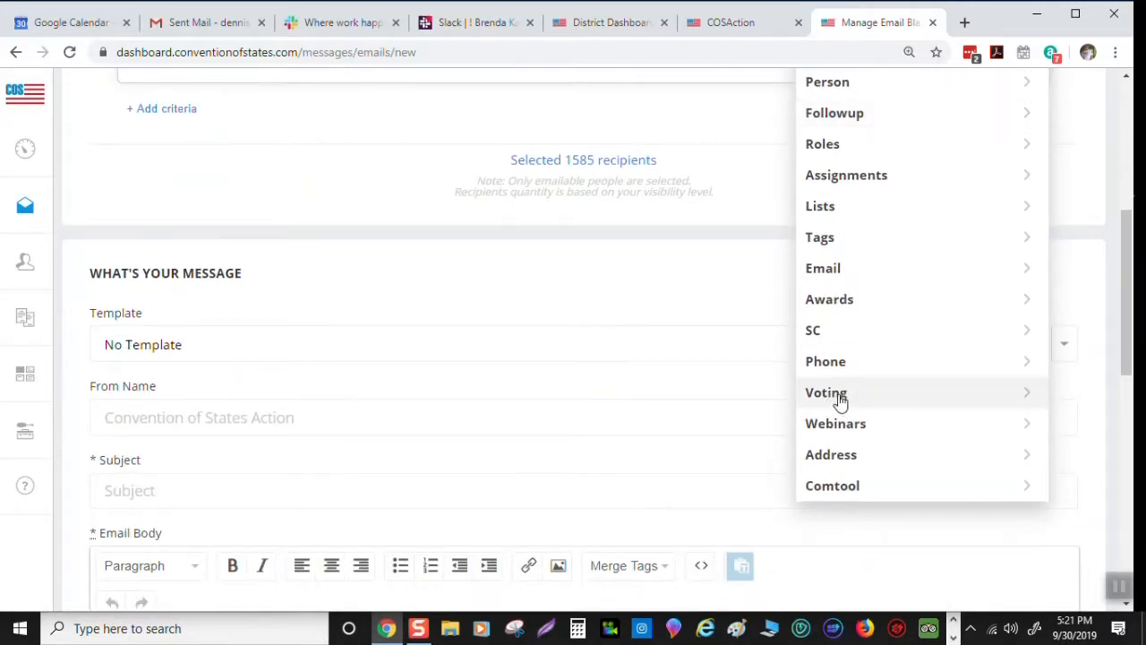
click(826, 392)
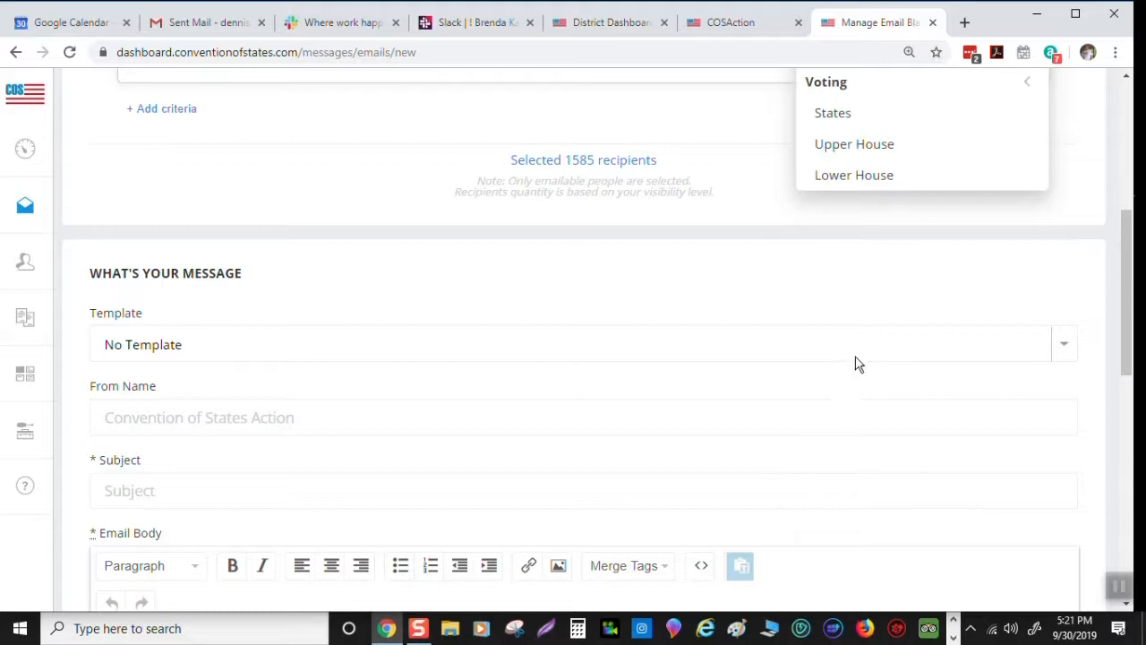
mouse_move(854, 175)
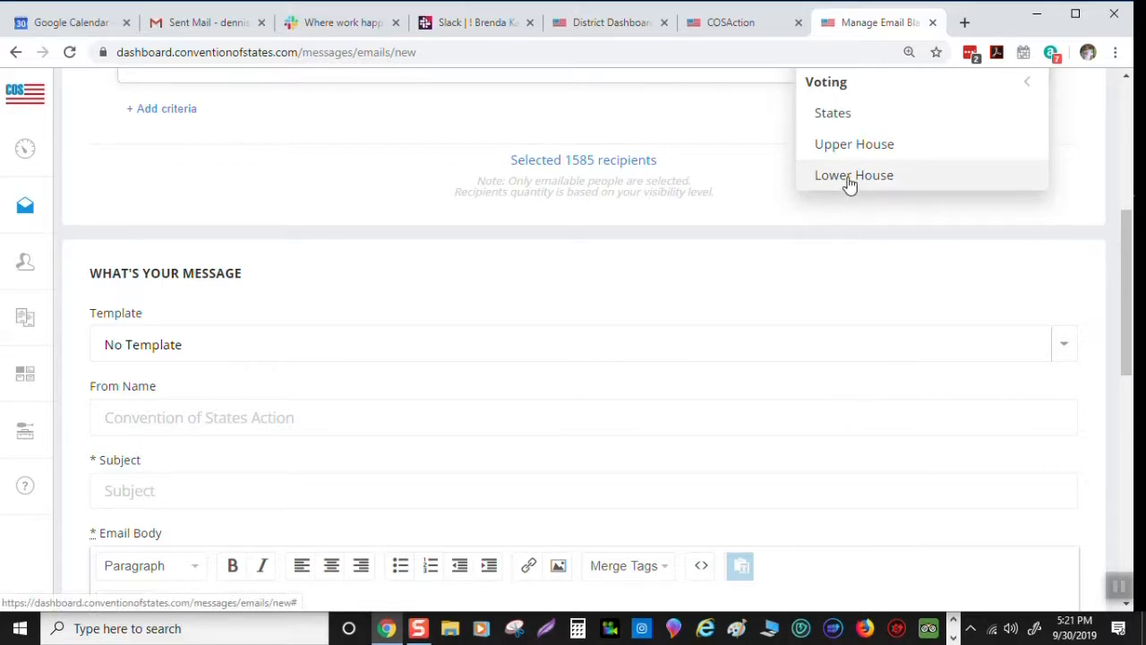
mouse_move(699, 381)
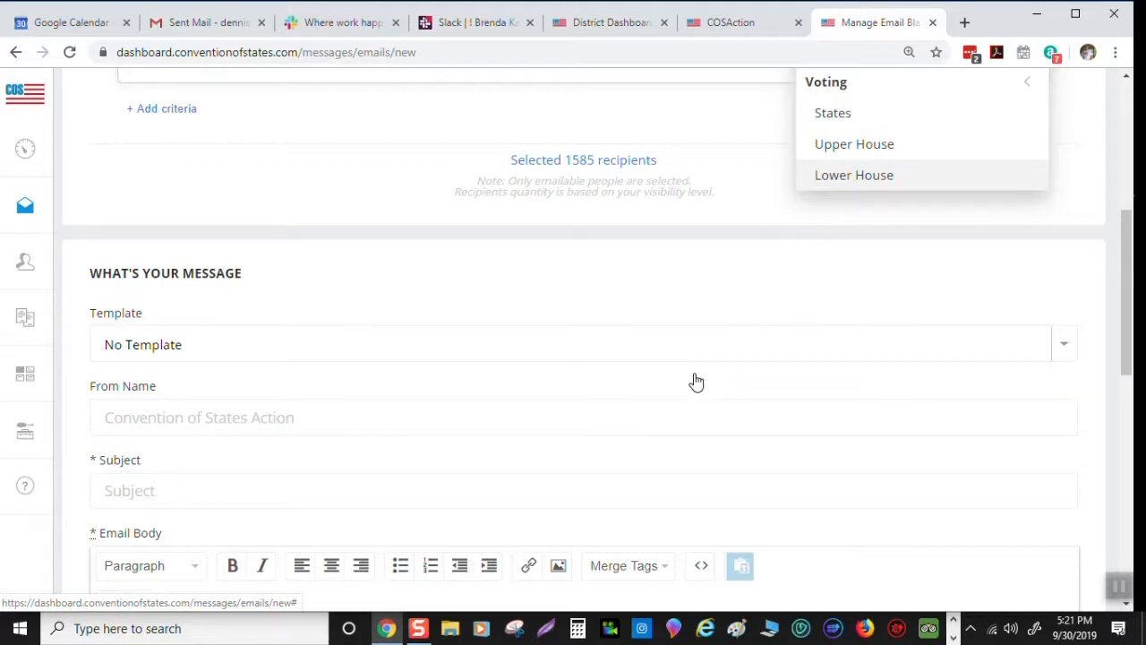
click(853, 174)
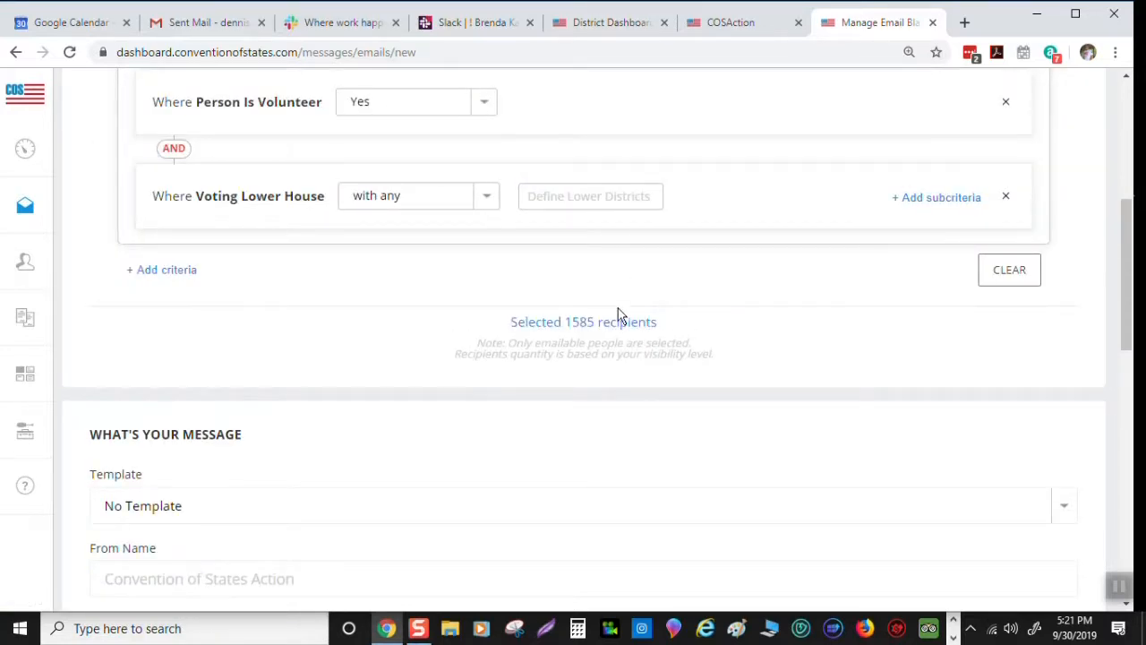
mouse_move(723, 321)
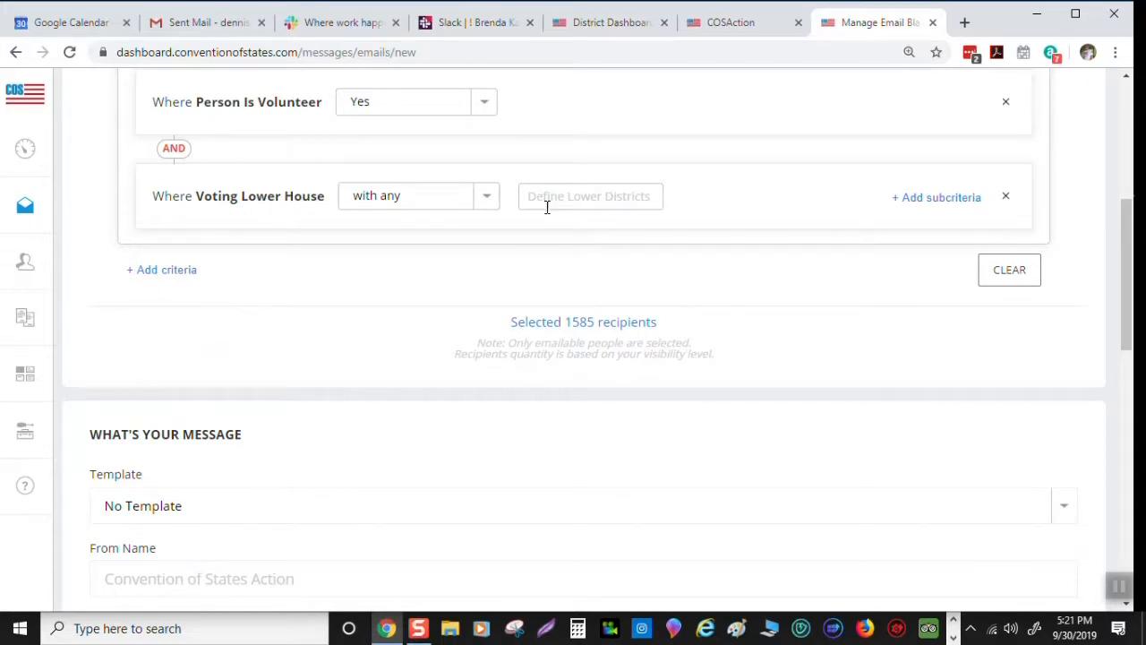
mouse_move(552, 218)
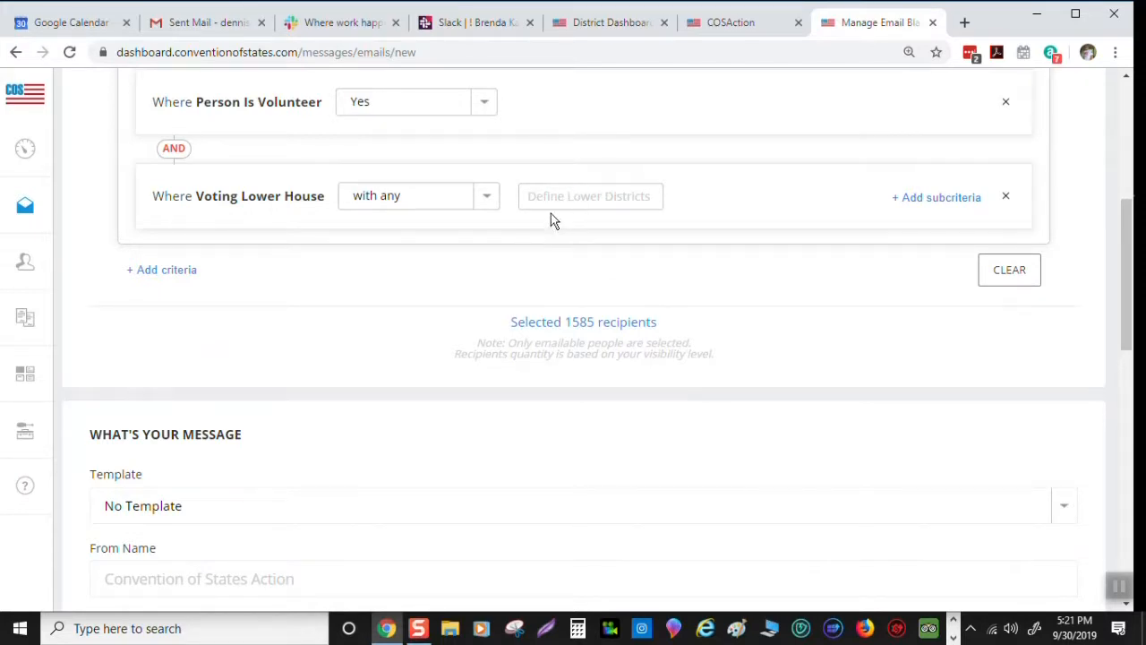
mouse_move(569, 203)
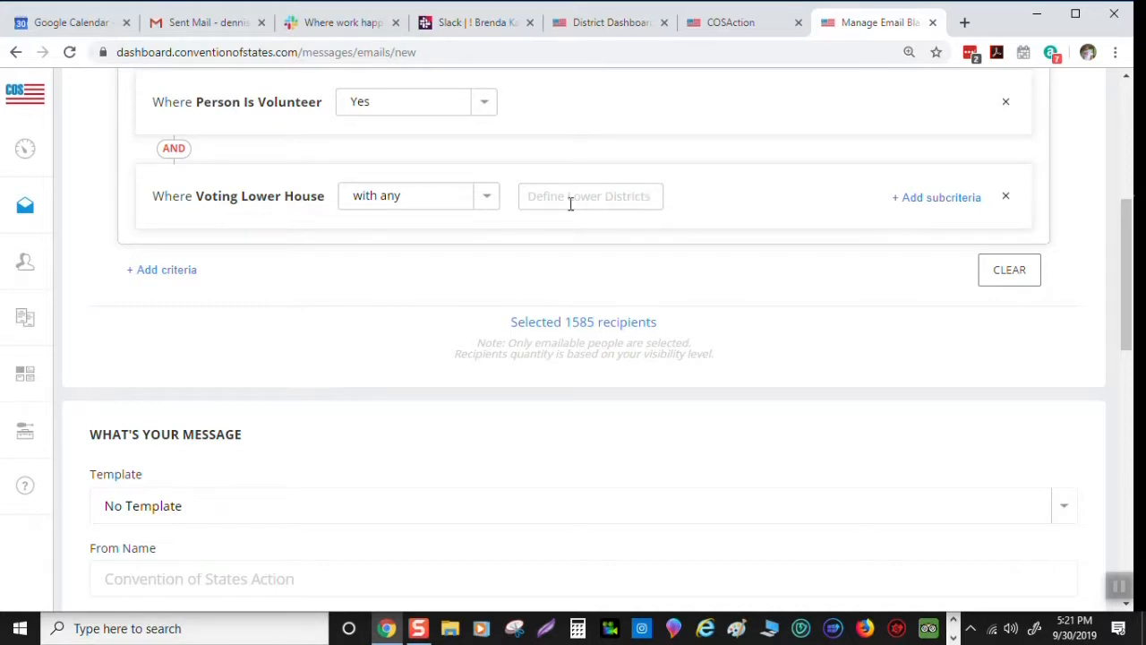
mouse_move(543, 196)
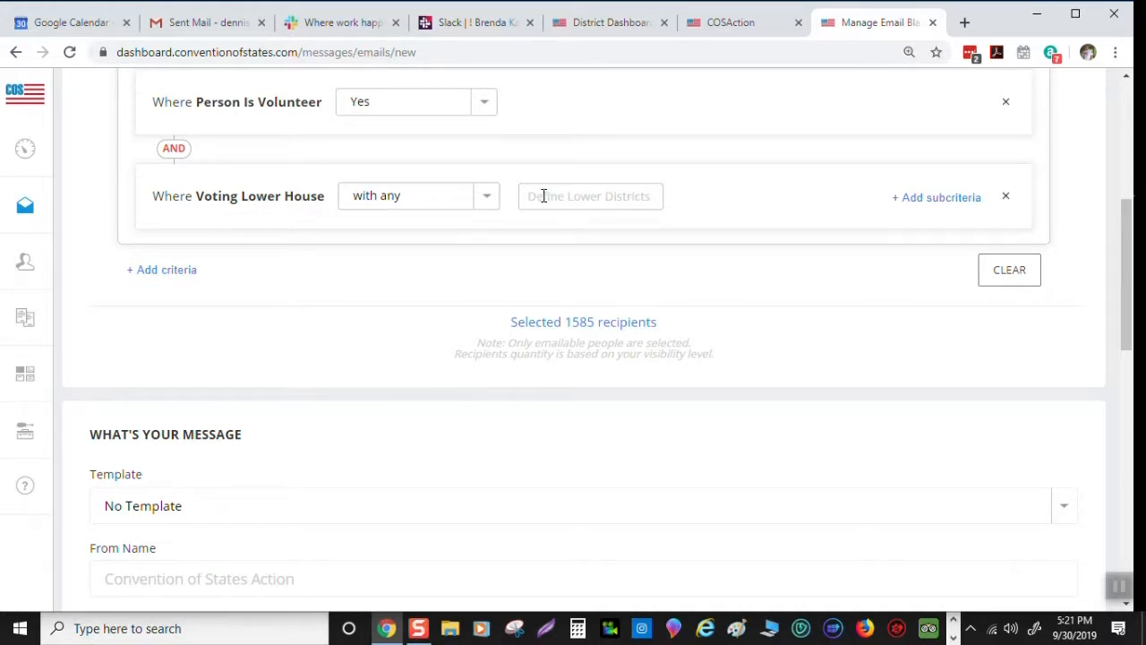
Choose FL 60 as the lower-house district, leaving 99 volunteer recipients
click(590, 196)
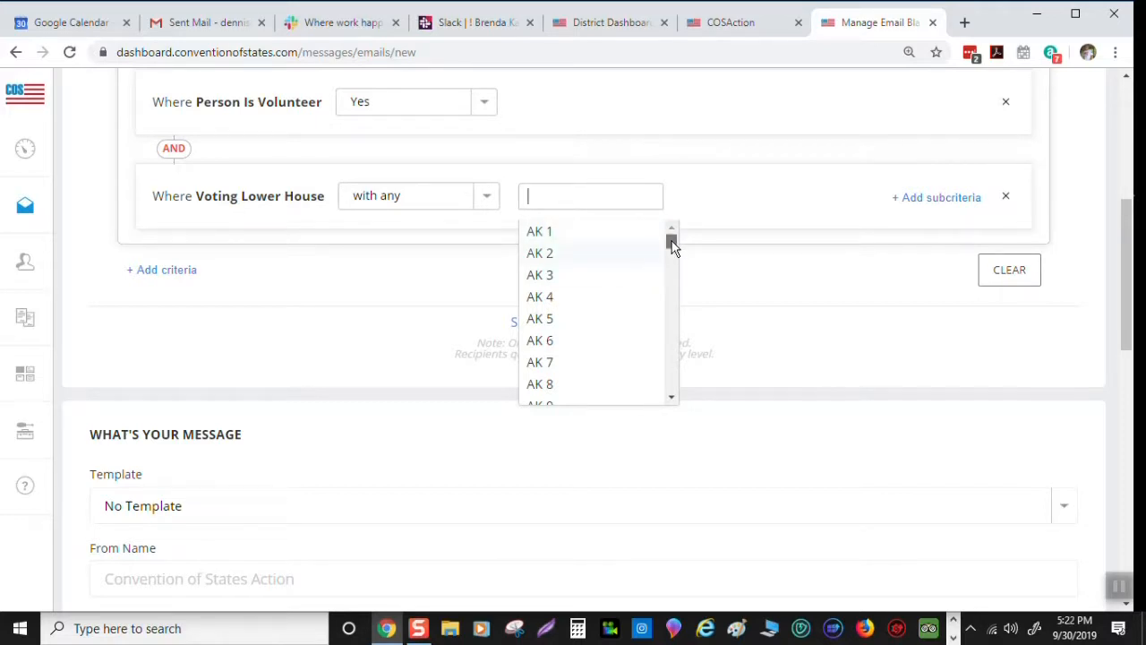
scroll(down, 3)
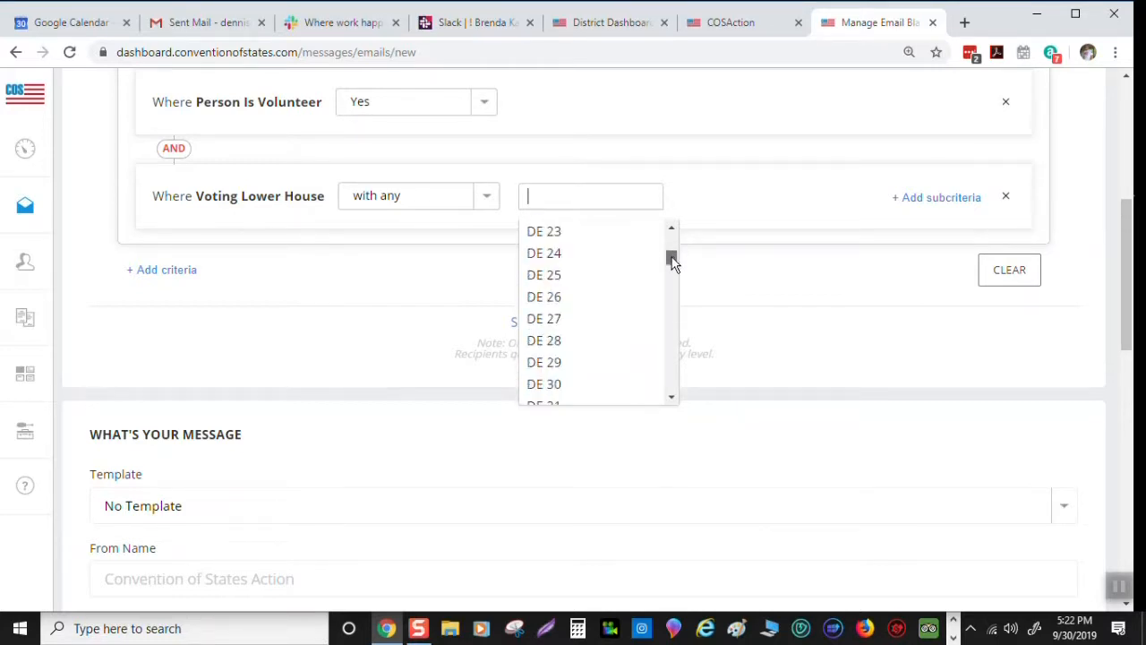
scroll(down, 3)
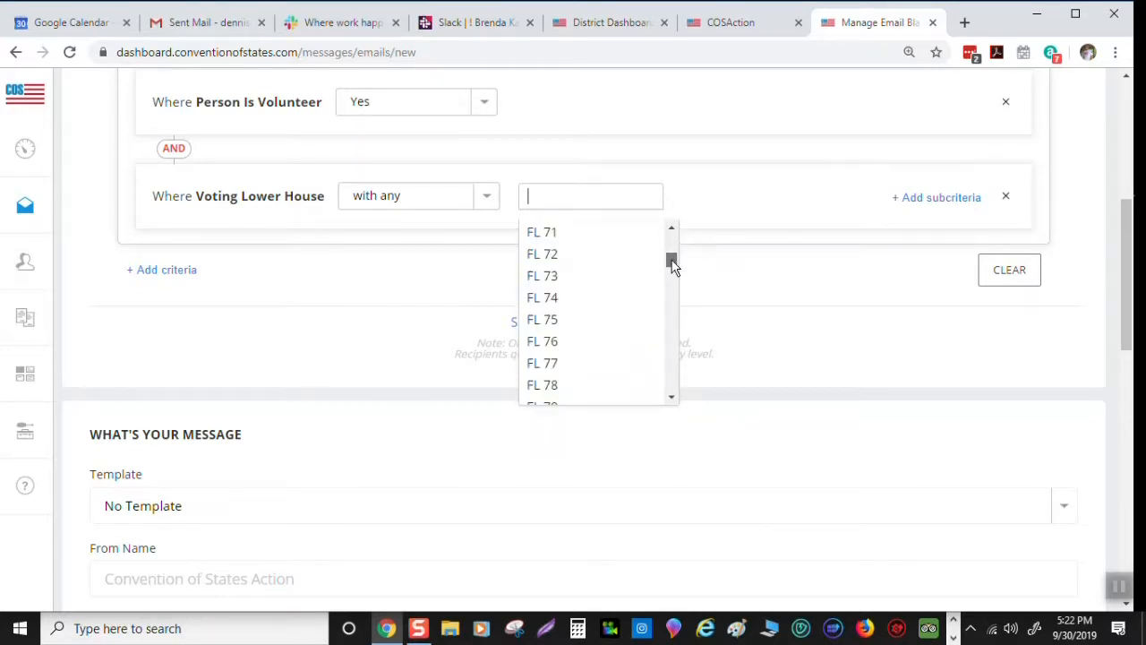
scroll(up, 3)
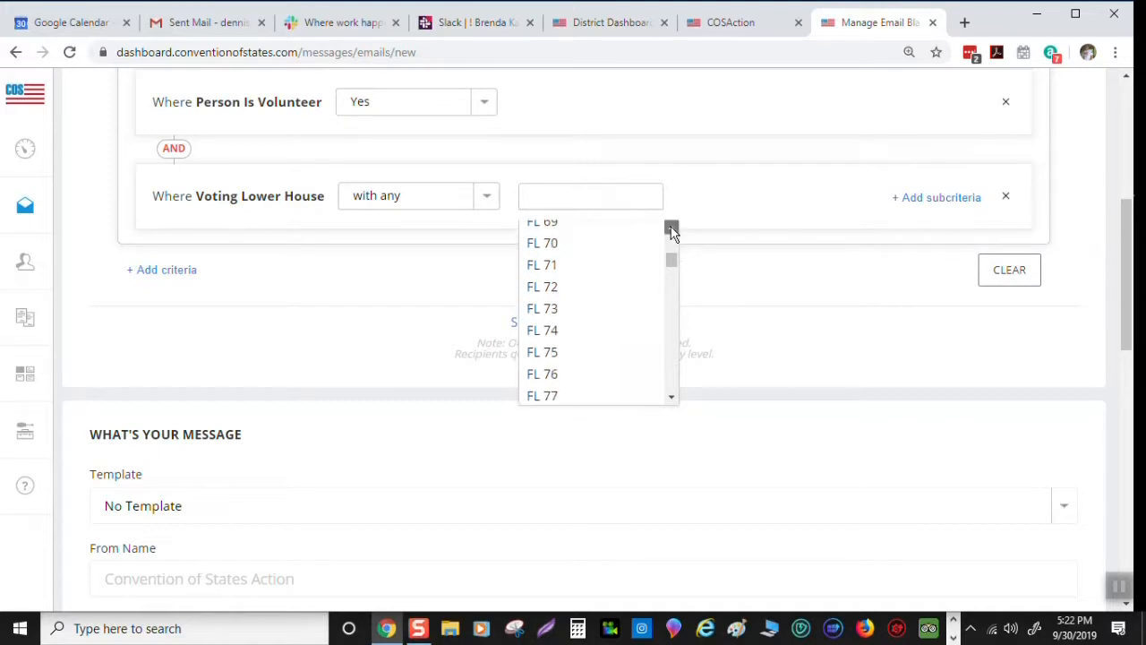
scroll(up, 3)
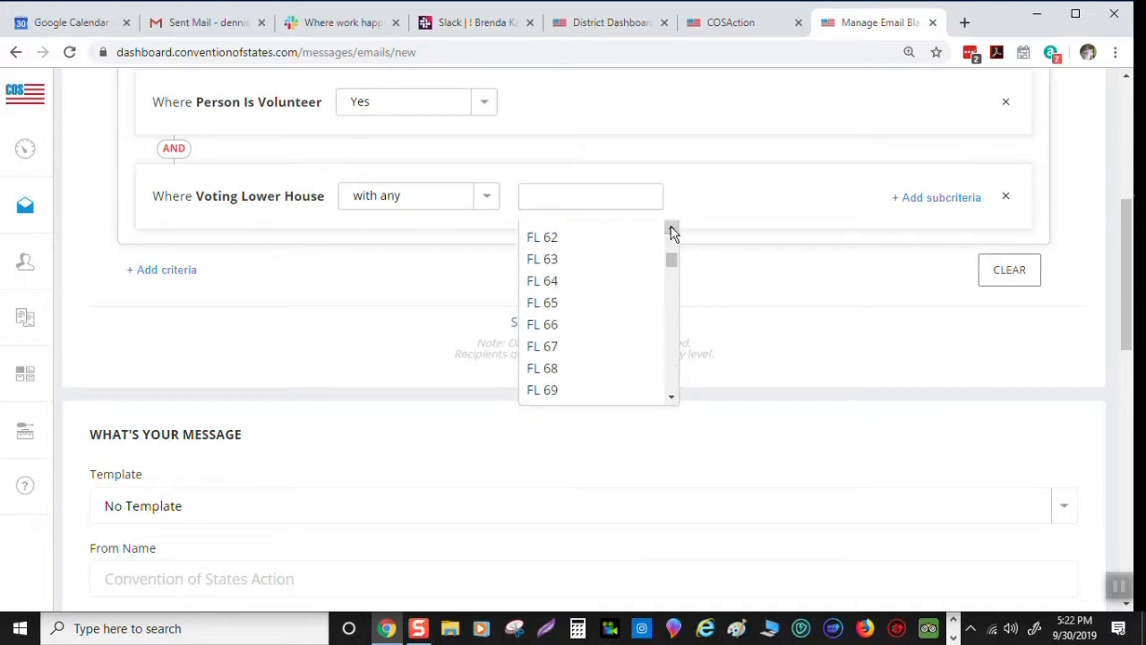
scroll(up, 3)
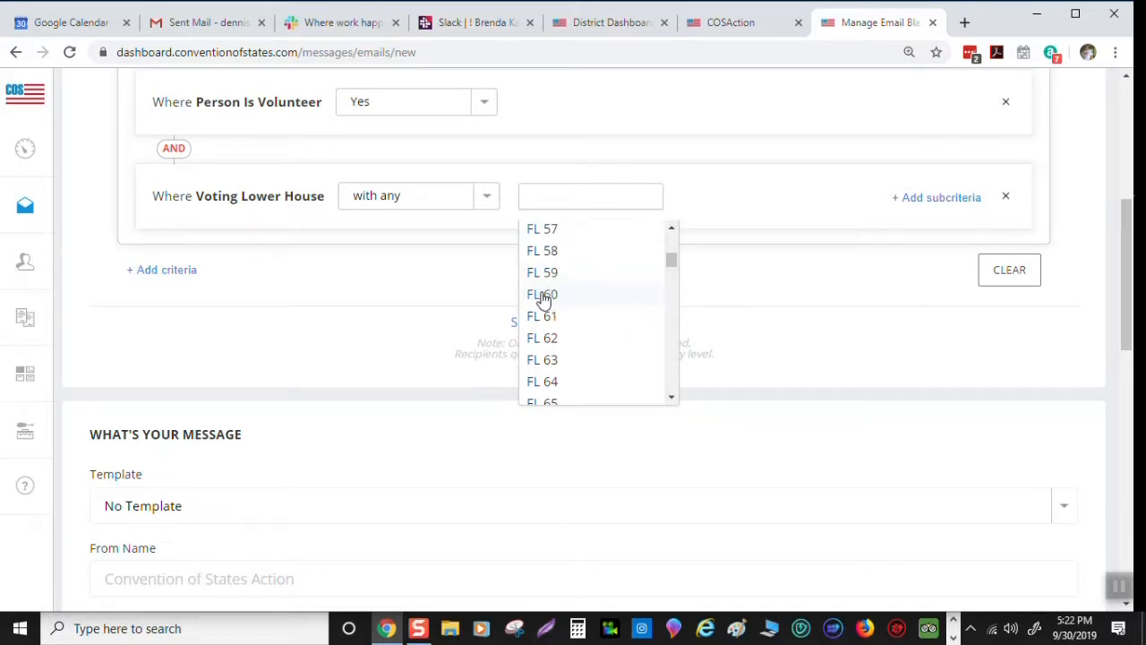
click(542, 294)
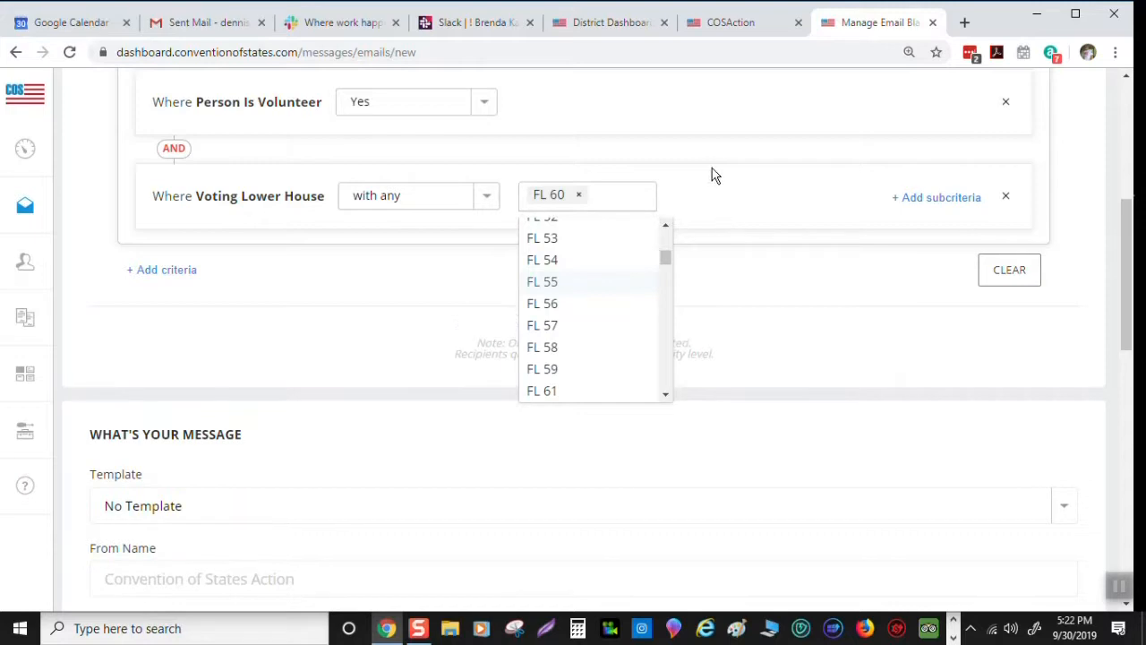
click(748, 233)
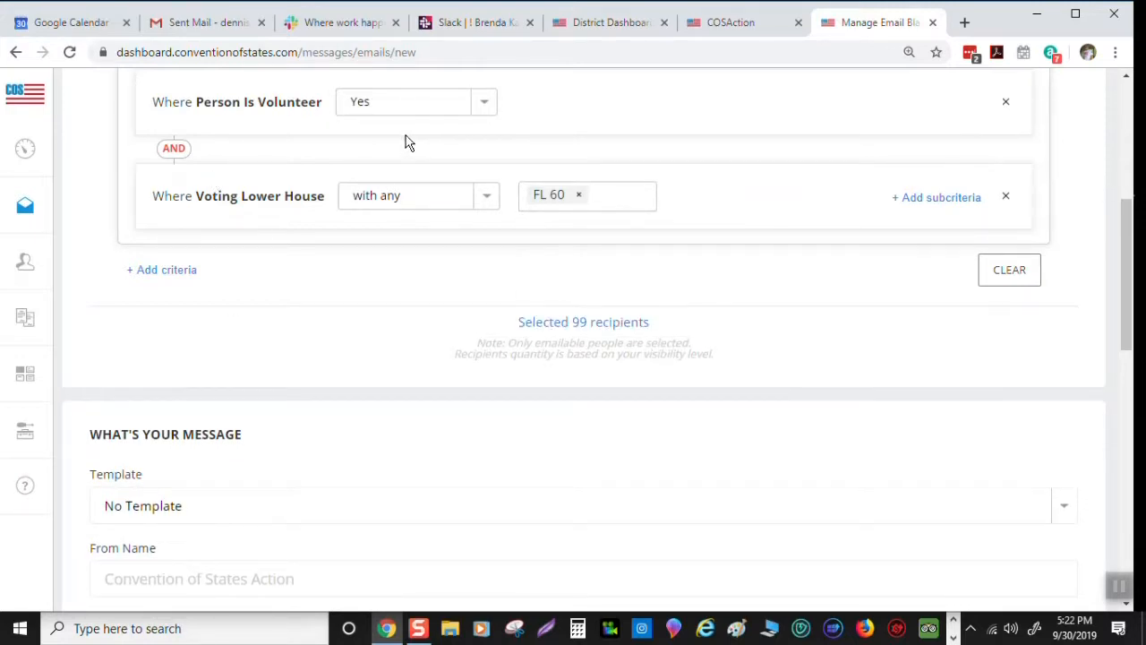
mouse_move(710, 321)
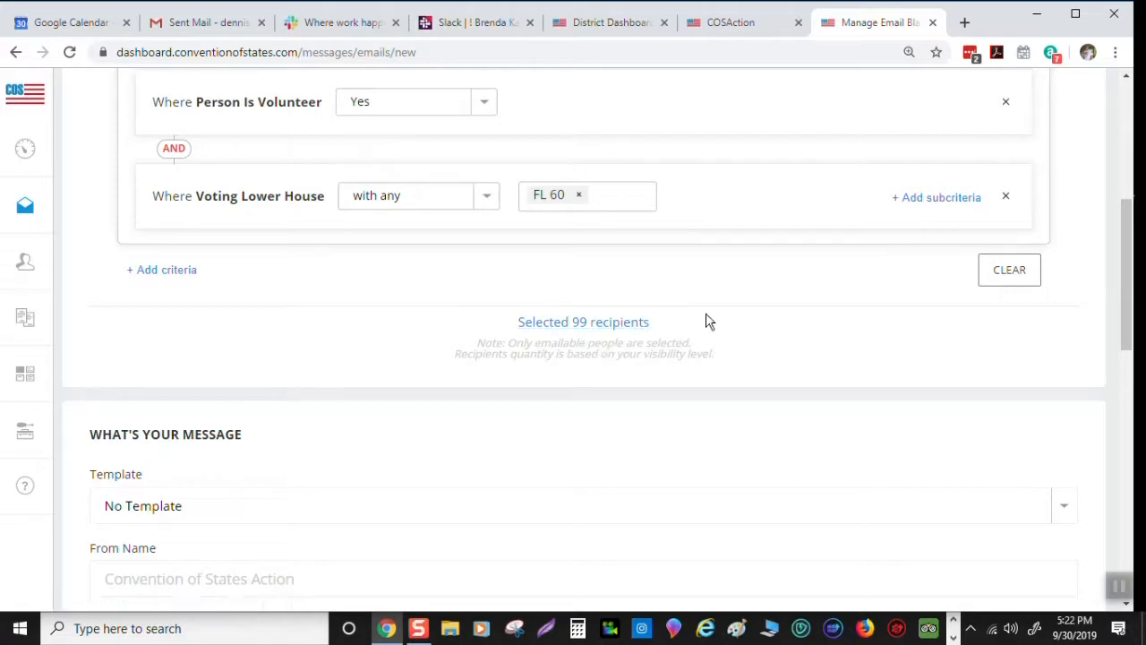
mouse_move(734, 304)
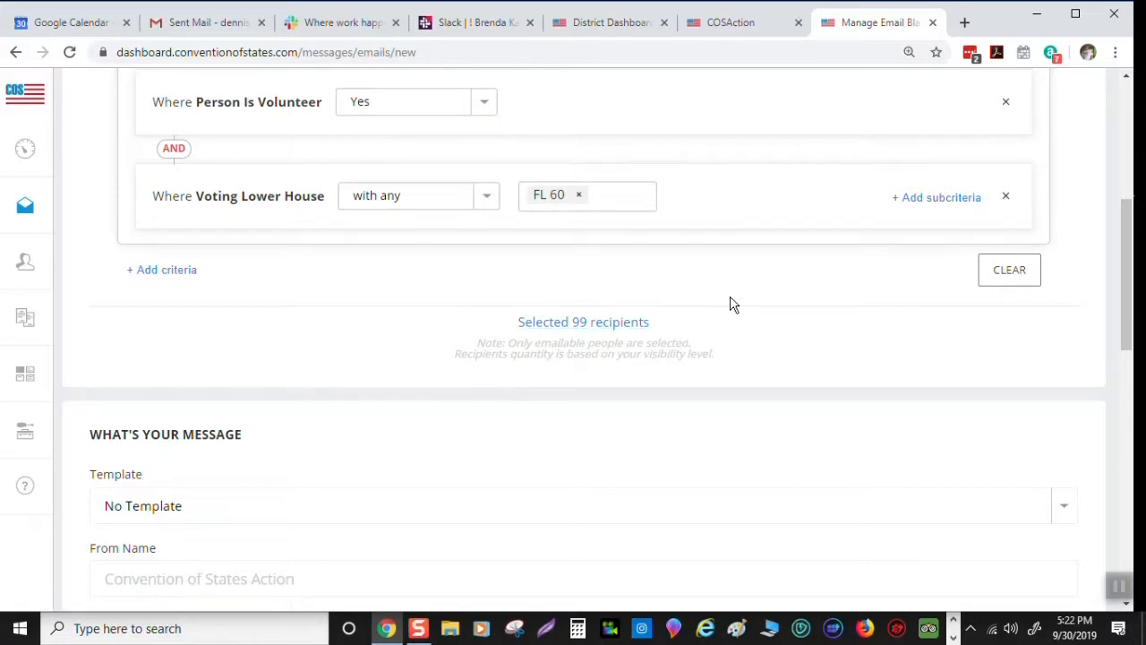
mouse_move(683, 277)
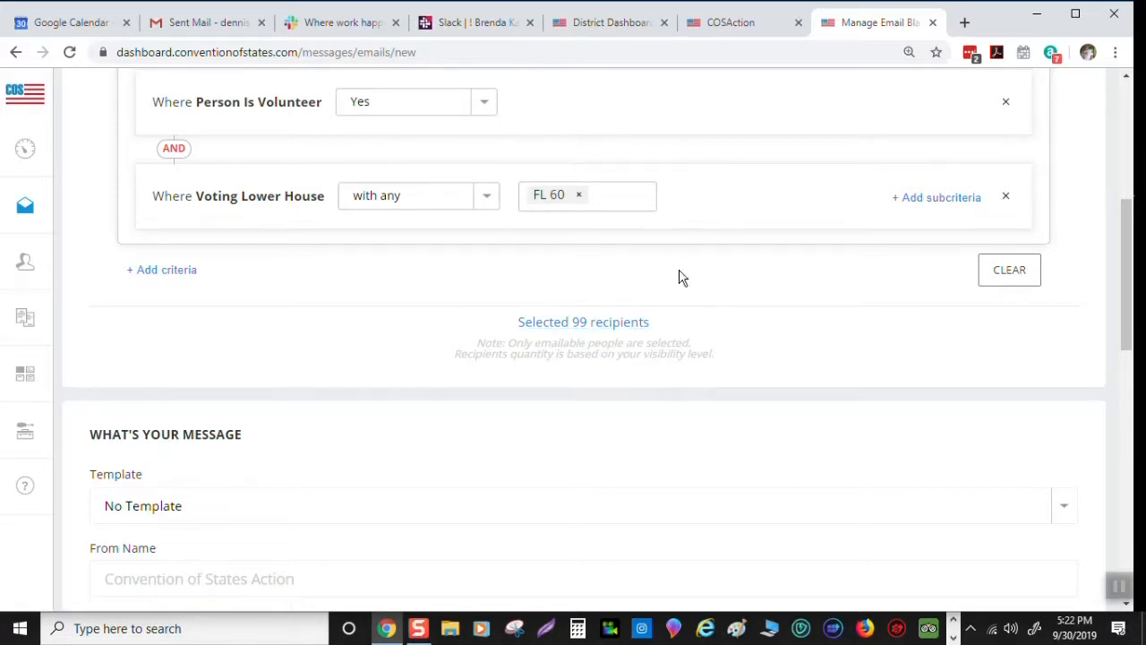
Switch Matching to Any so volunteers OR FL 60 gives 1,965 recipients
scroll(up, 3)
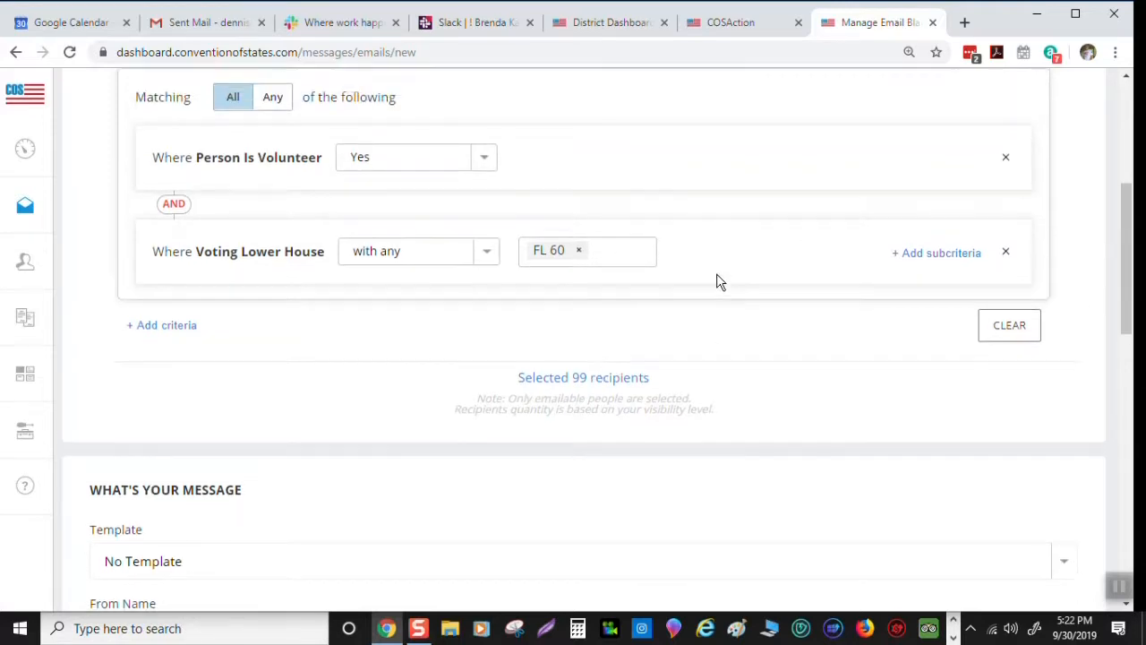
scroll(up, 3)
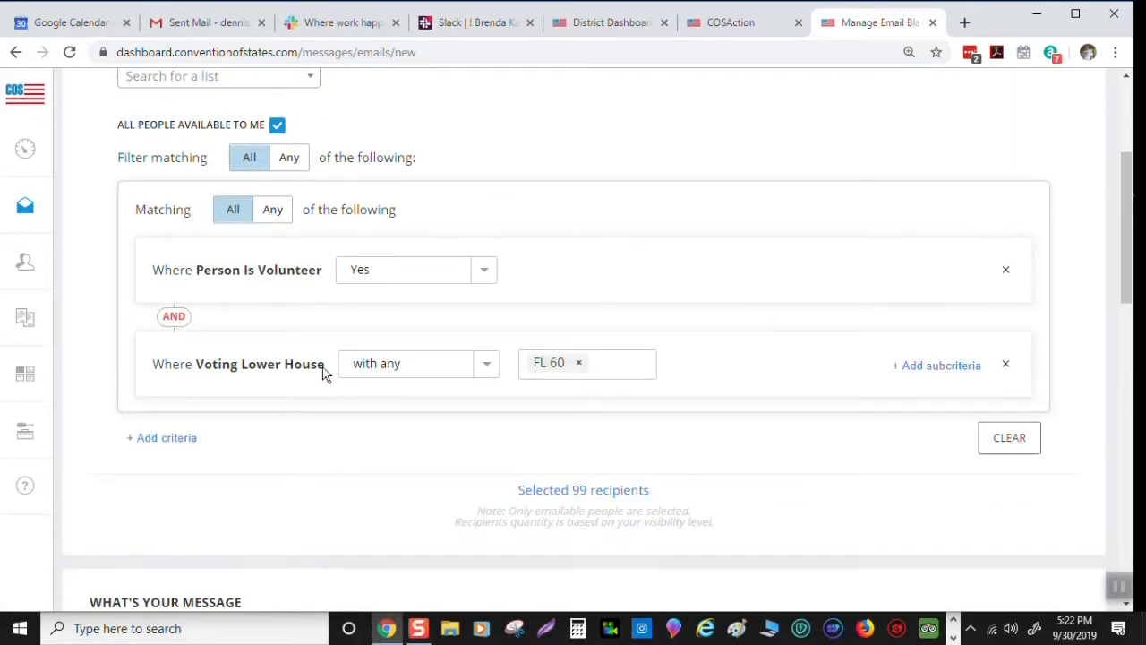
mouse_move(589, 508)
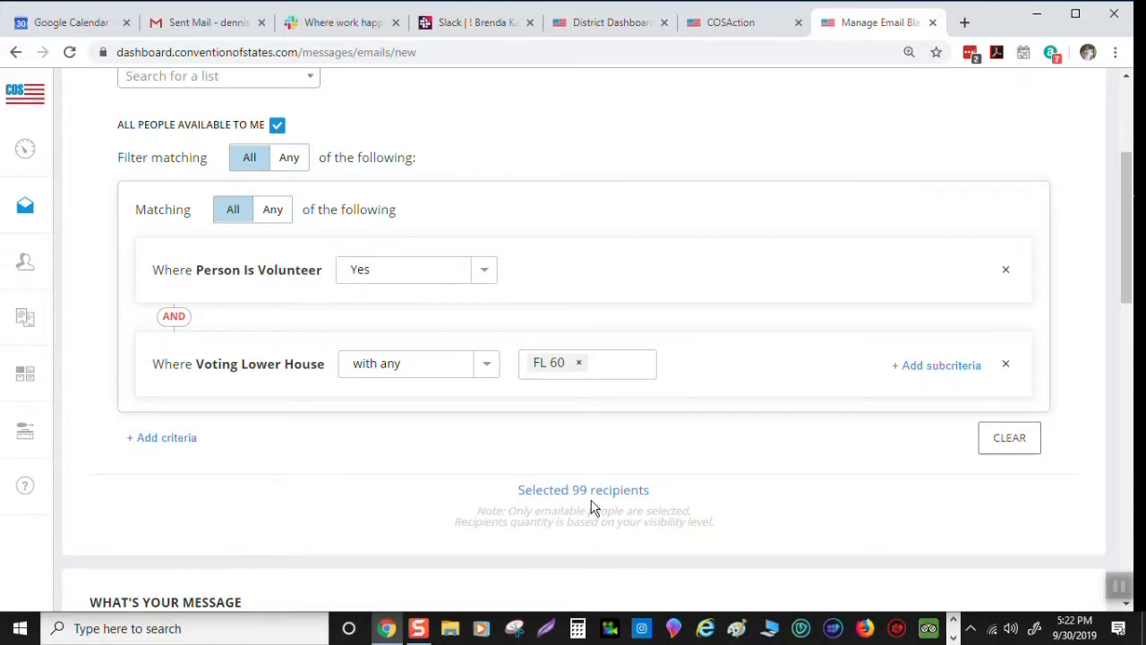
mouse_move(288, 148)
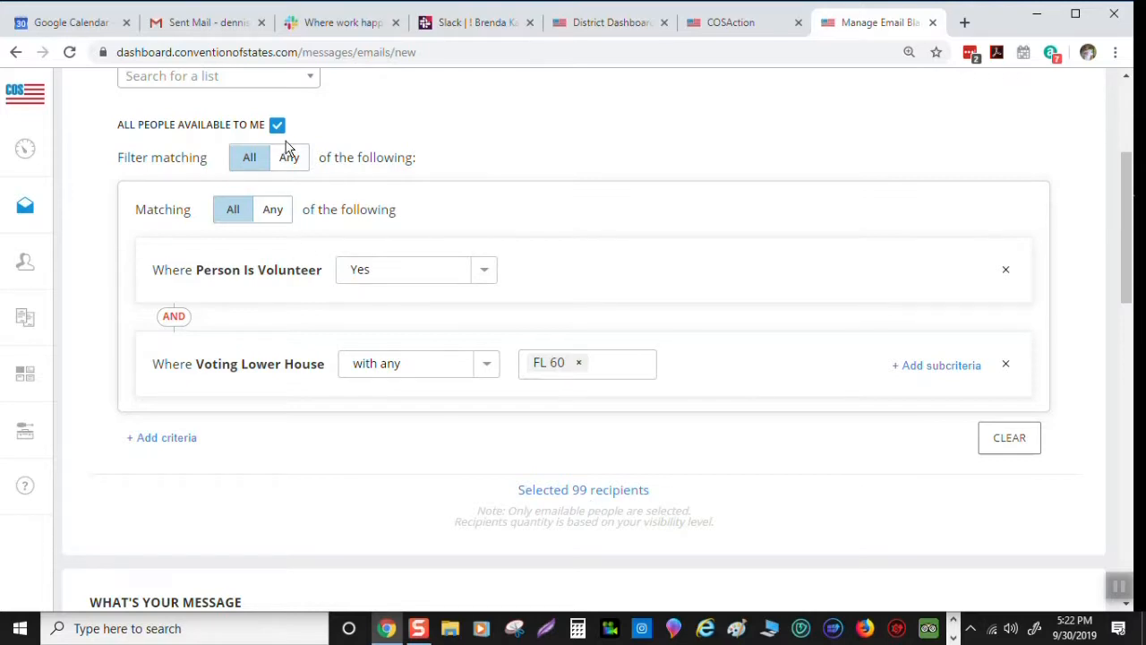
mouse_move(282, 133)
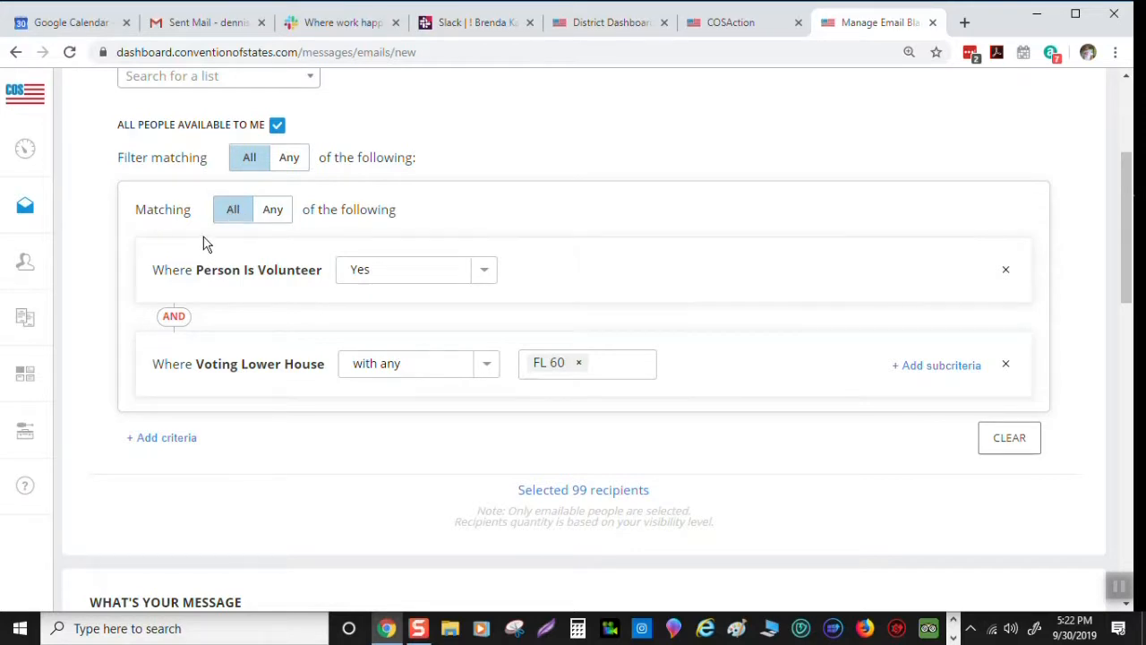
mouse_move(170, 204)
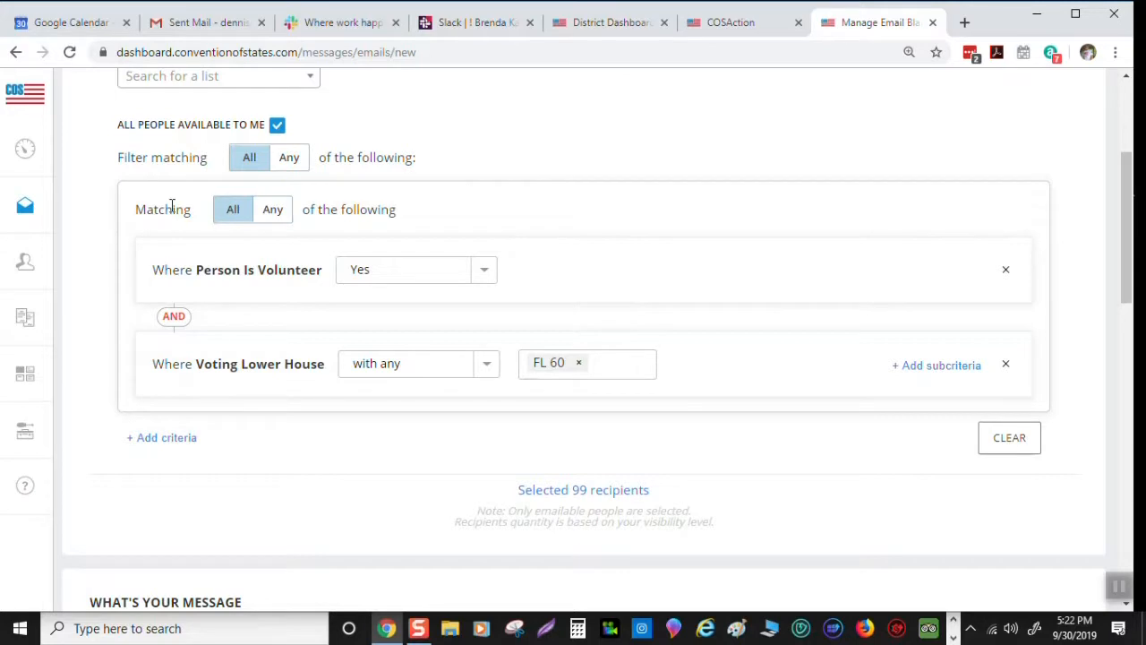
click(272, 208)
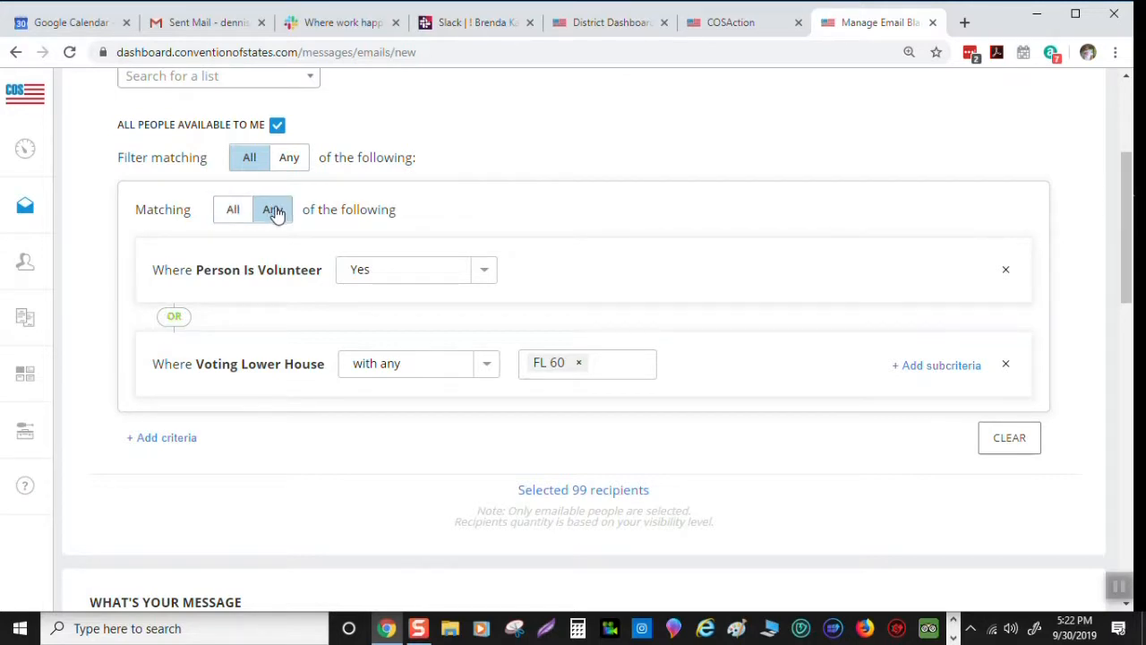
click(272, 209)
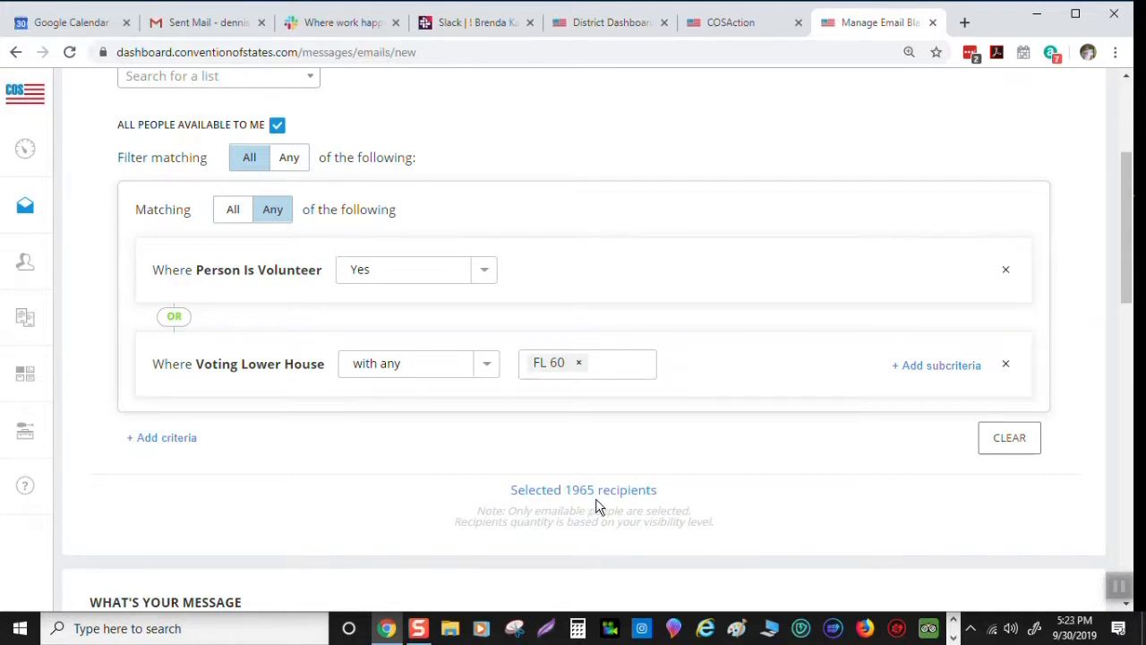
mouse_move(602, 490)
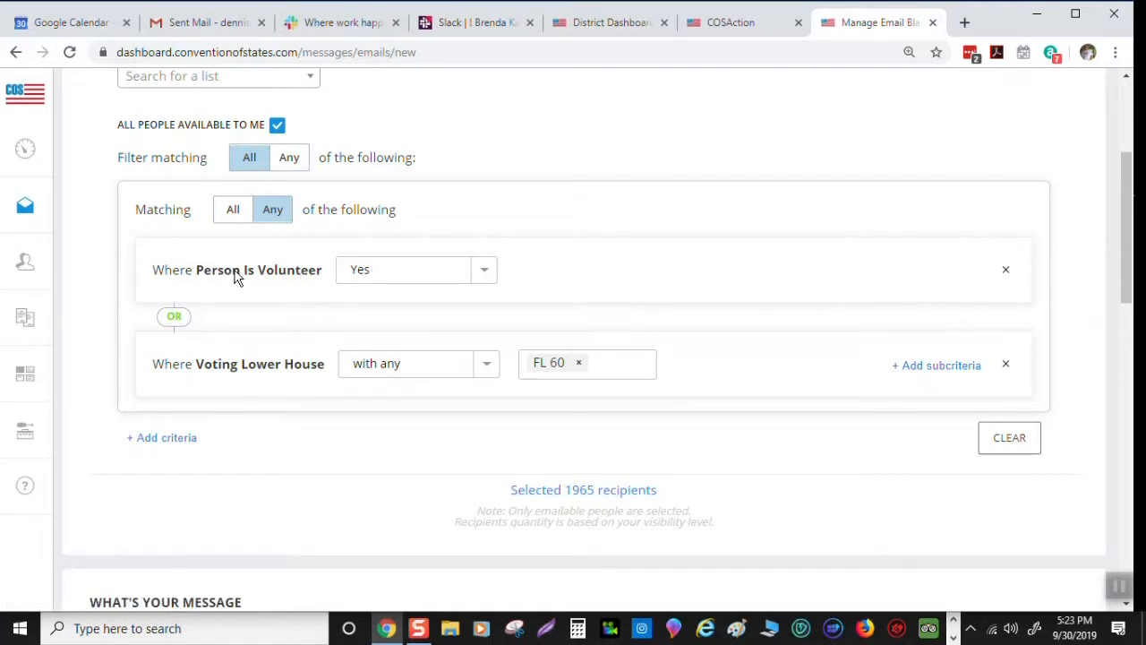
mouse_move(183, 331)
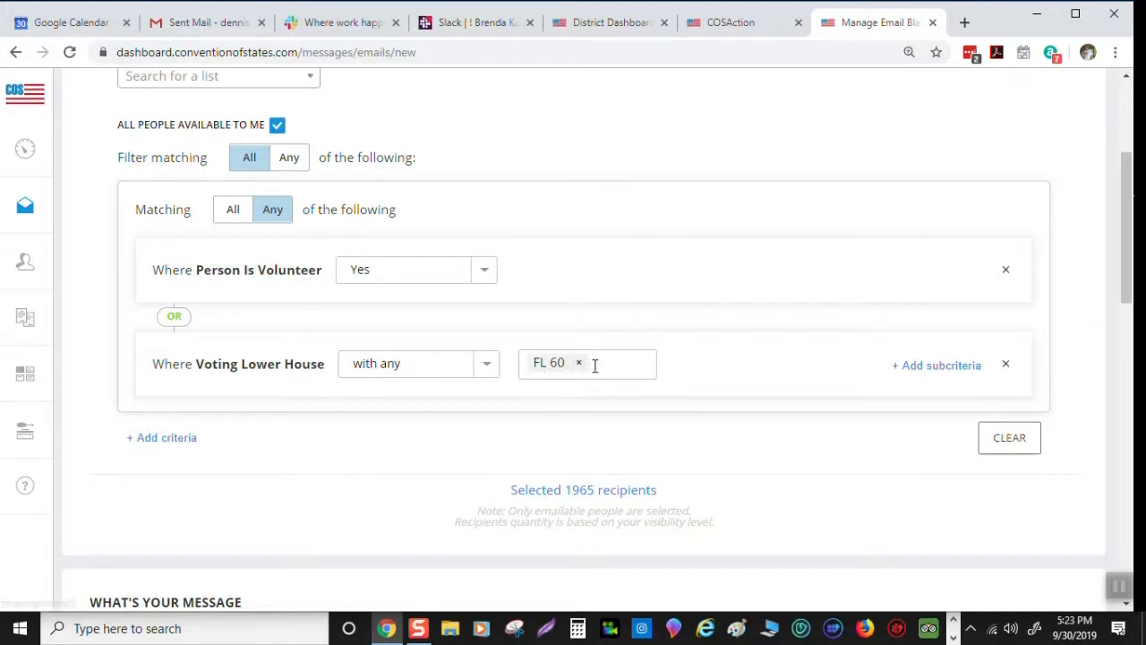
mouse_move(583, 490)
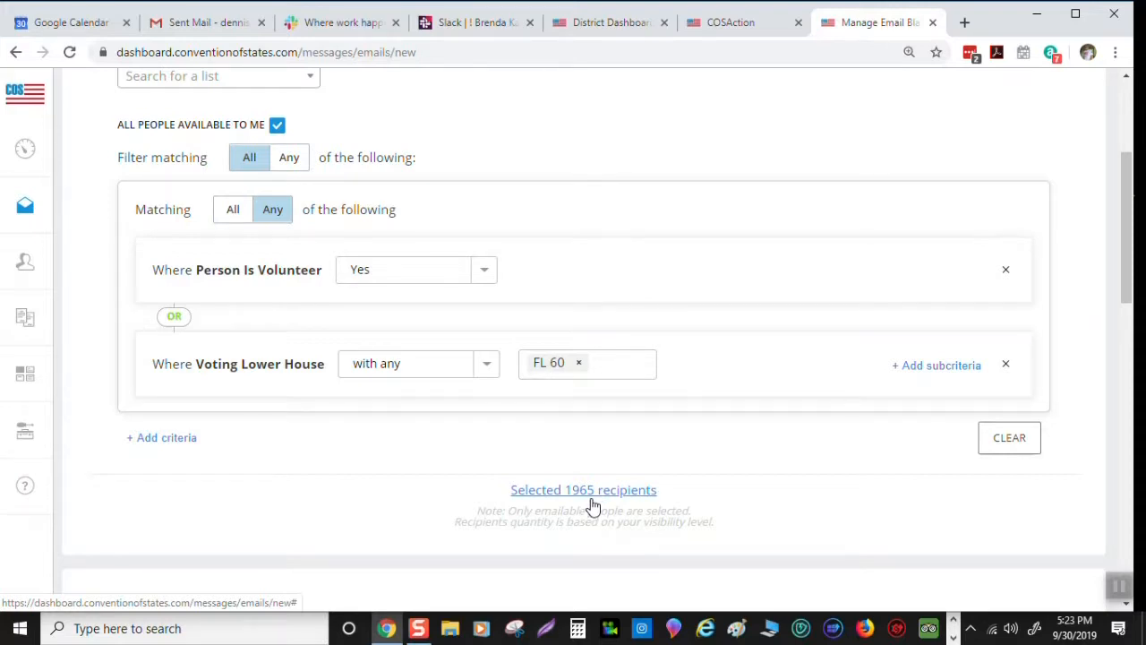
Apply the COSA - FL Blank template to fill the body with the Florida header
scroll(down, 3)
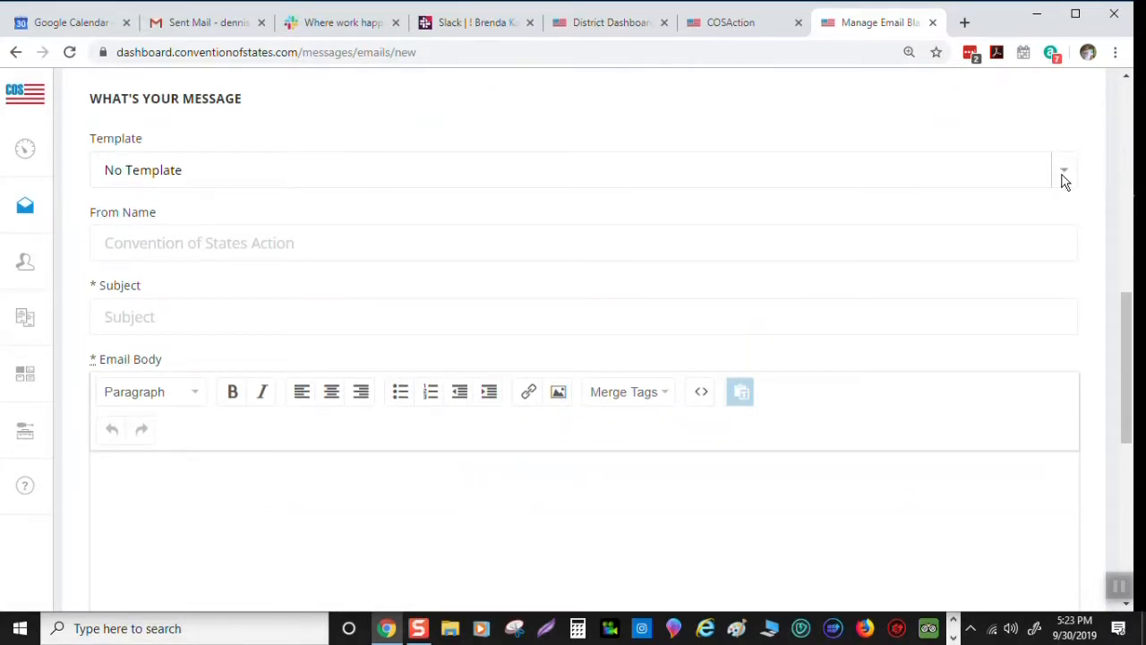
click(1064, 169)
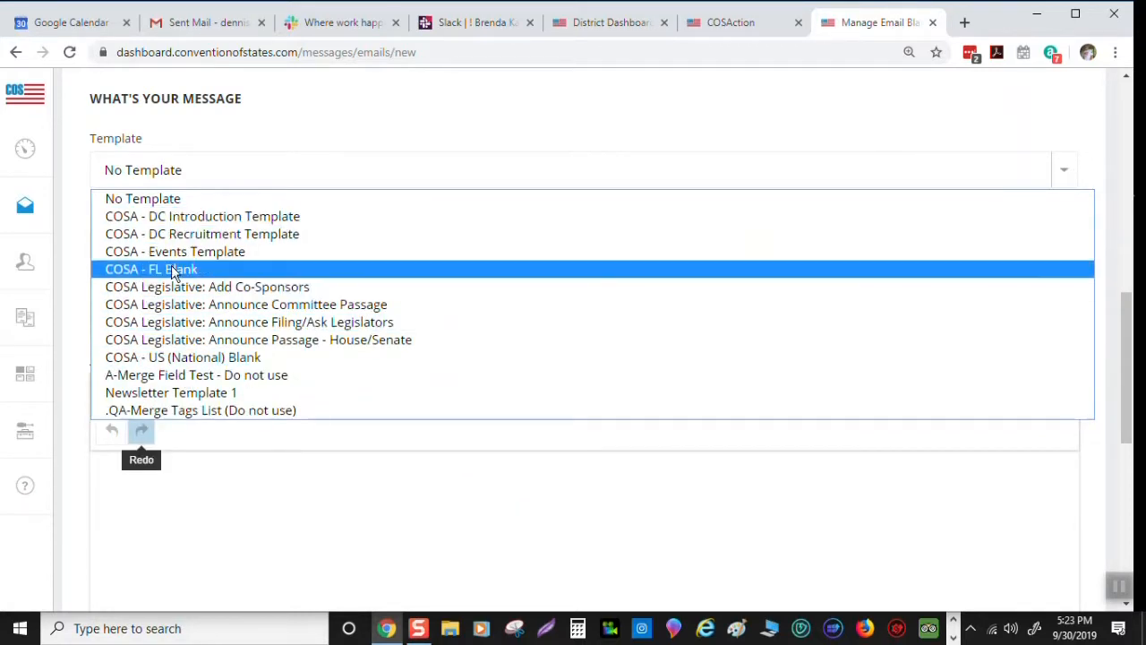
click(151, 269)
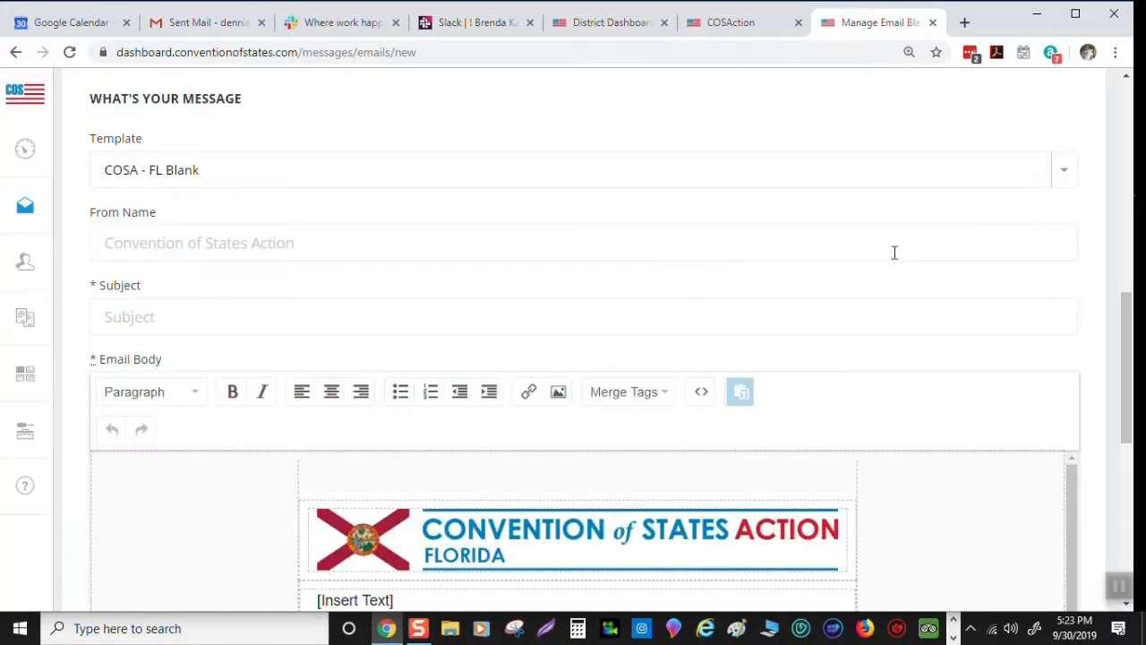
Write 'Welcome' into the [Insert Text] block of the email body
scroll(down, 3)
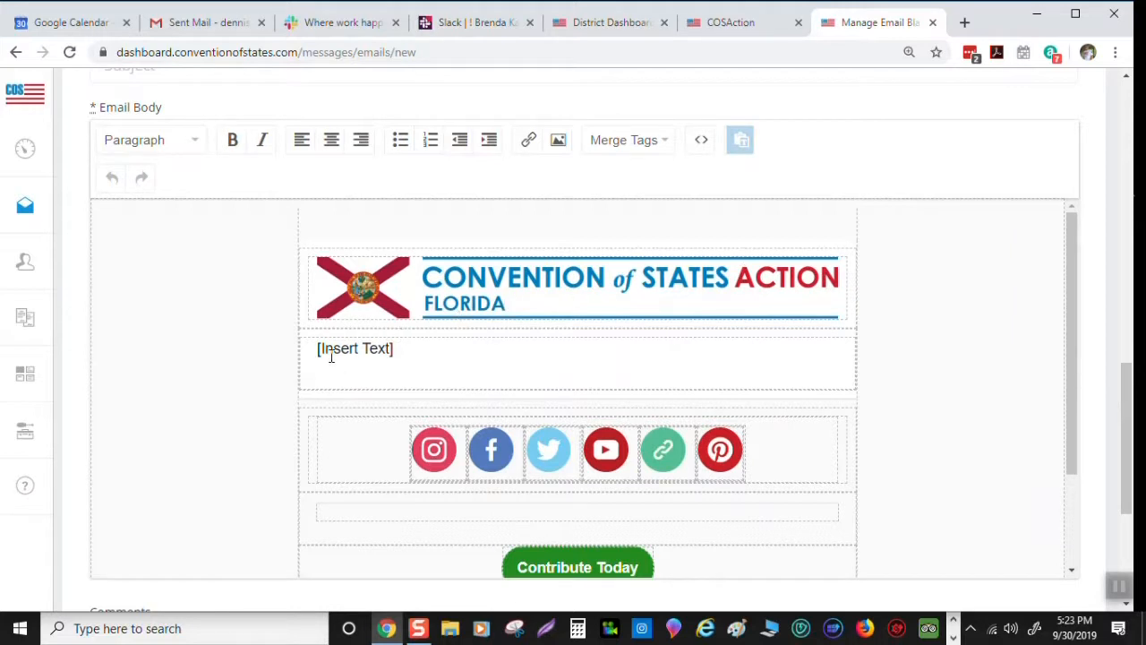
mouse_move(332, 351)
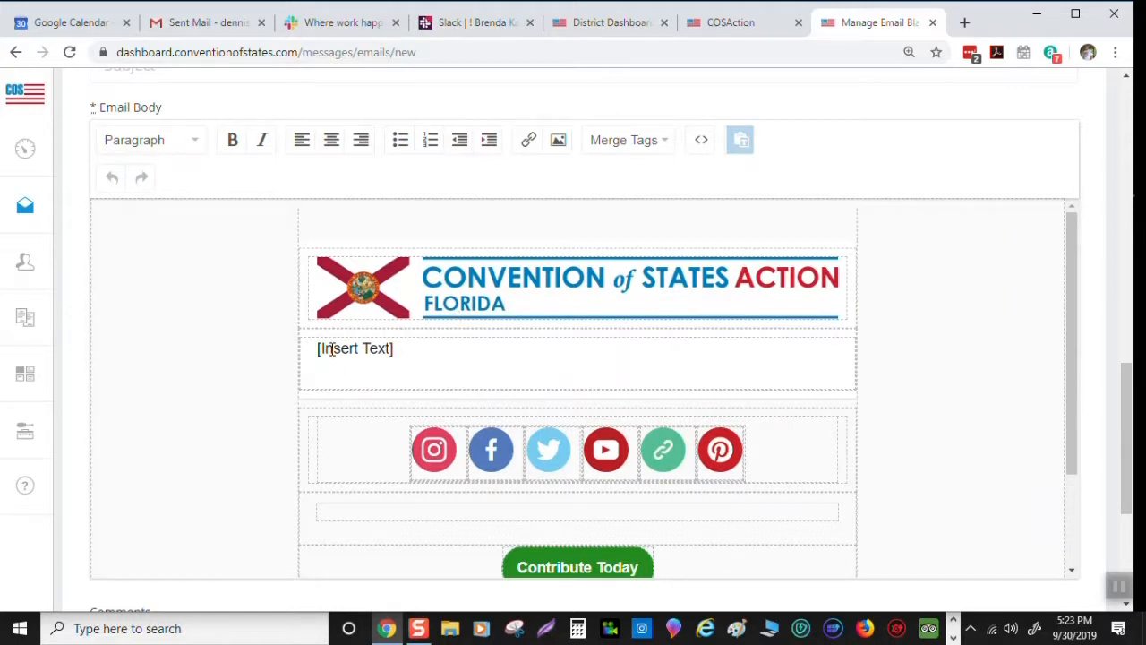
click(355, 349)
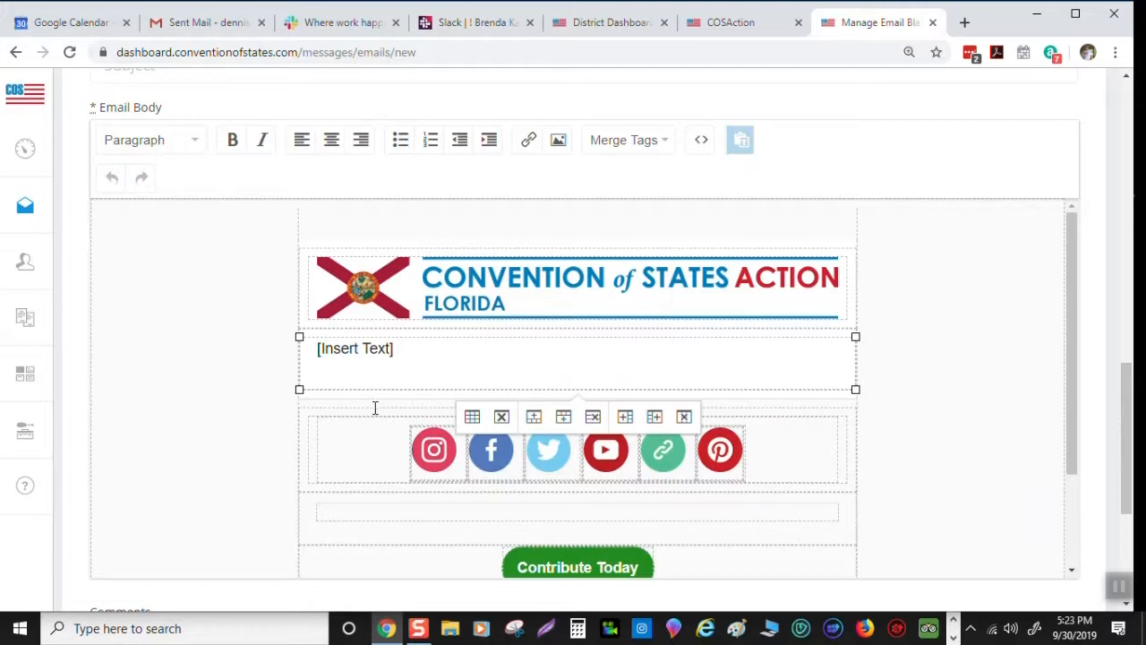
mouse_move(794, 483)
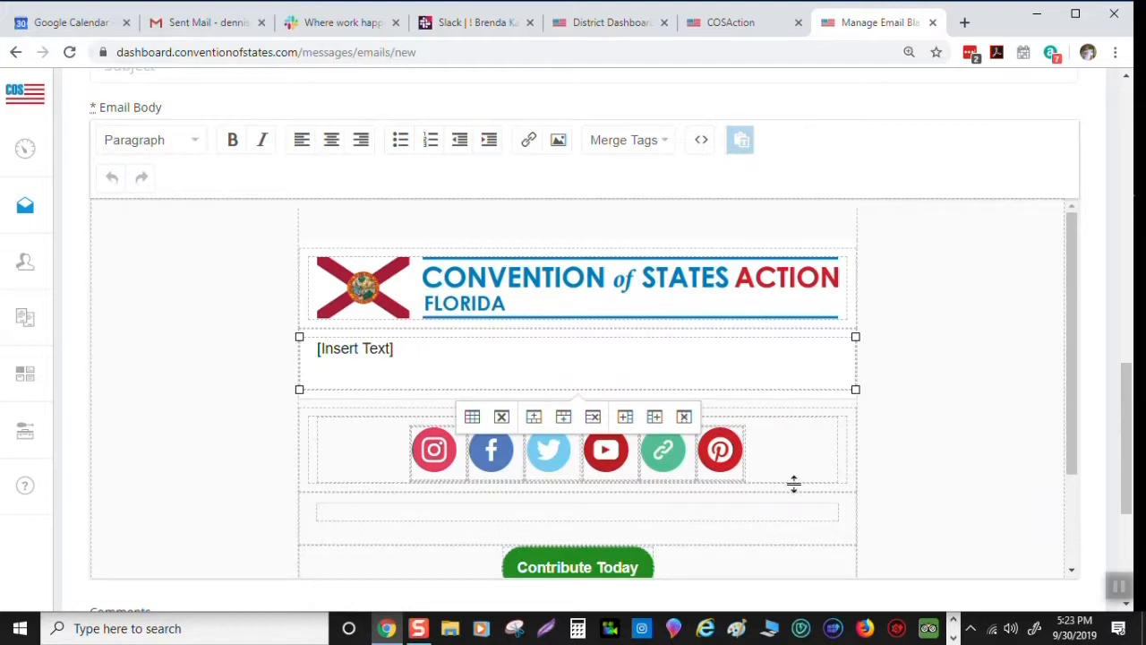
text(Welcome)
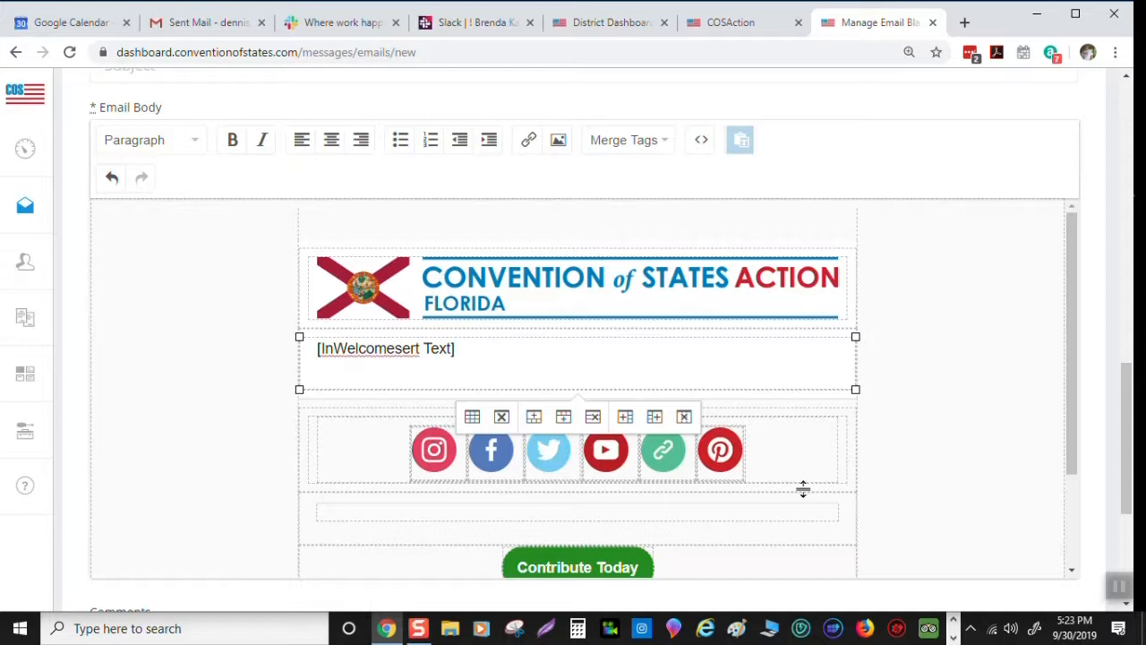
mouse_move(636, 441)
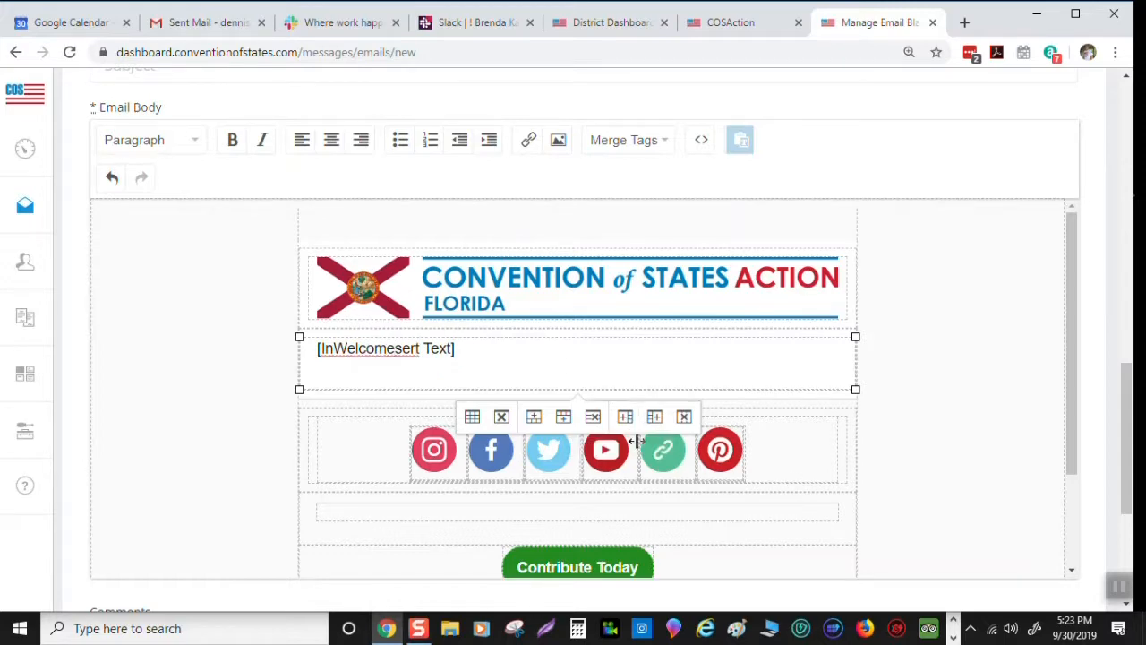
scroll(up, 3)
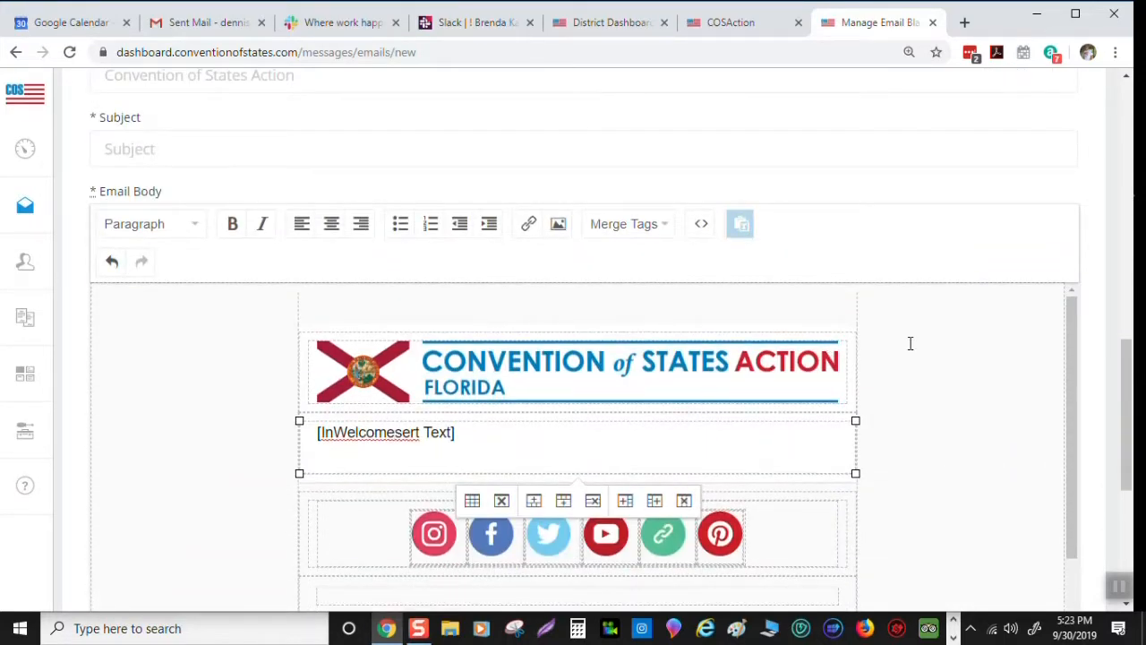
scroll(down, 3)
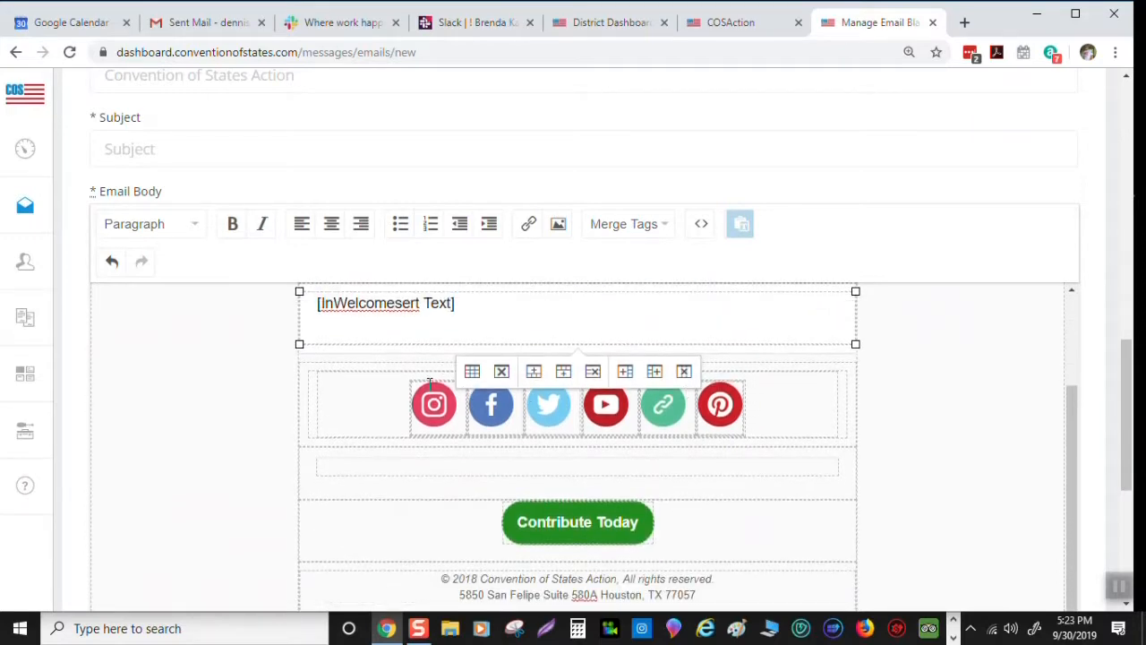
scroll(down, 3)
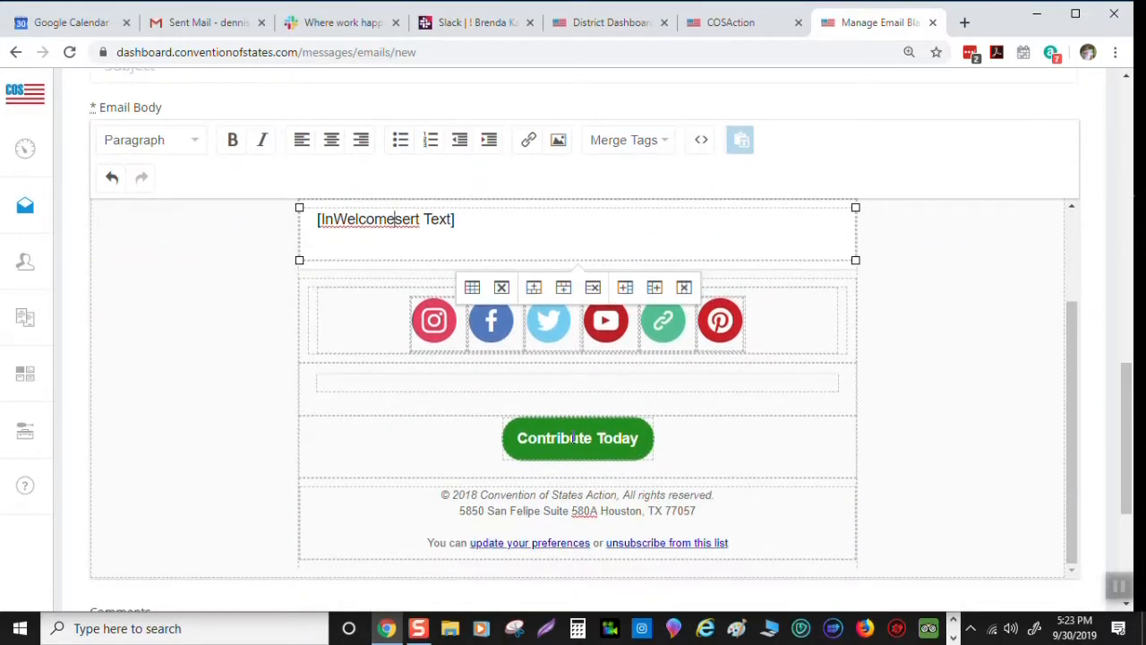
scroll(up, 3)
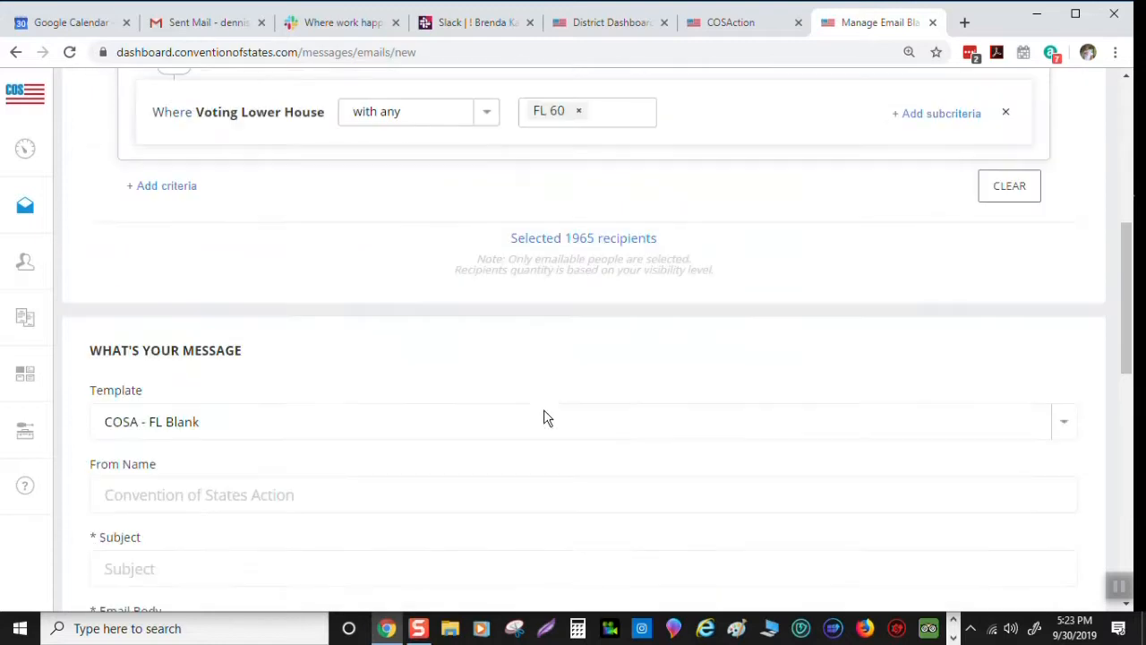
Switch the Template back to No Template, emptying the email body
scroll(up, 3)
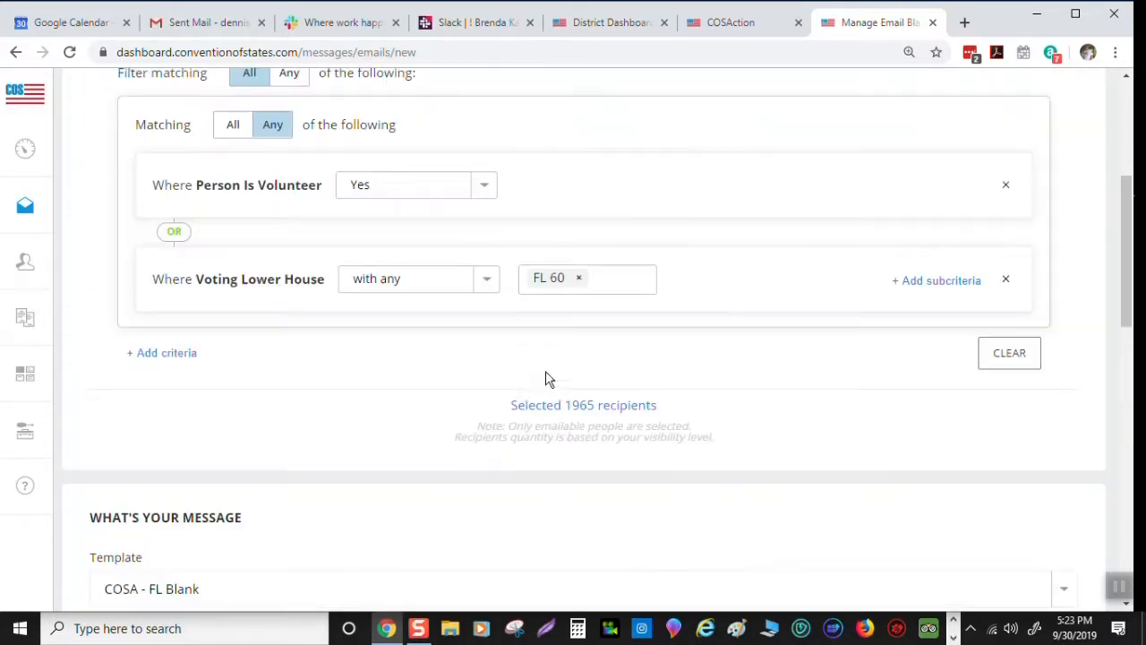
scroll(down, 3)
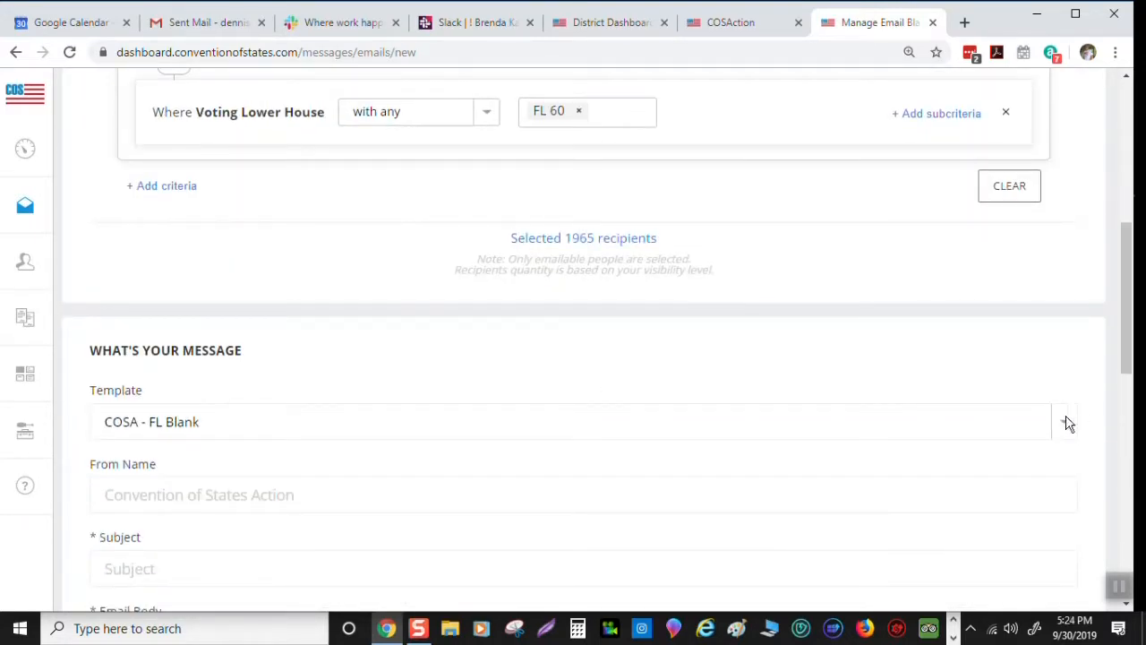
click(1064, 422)
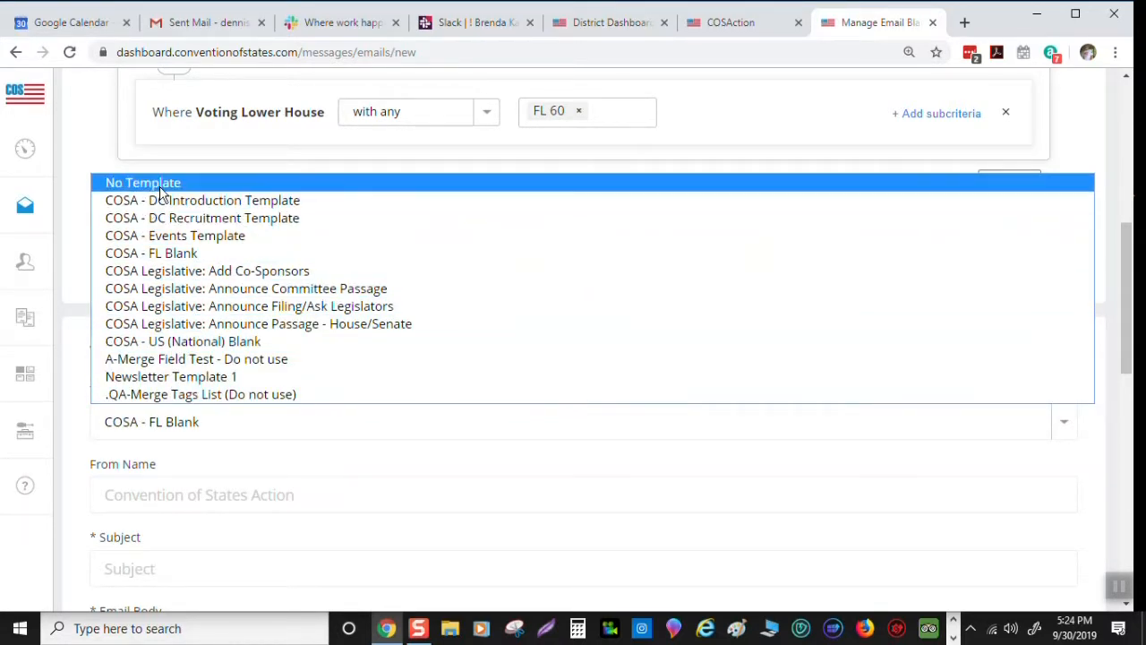
click(143, 183)
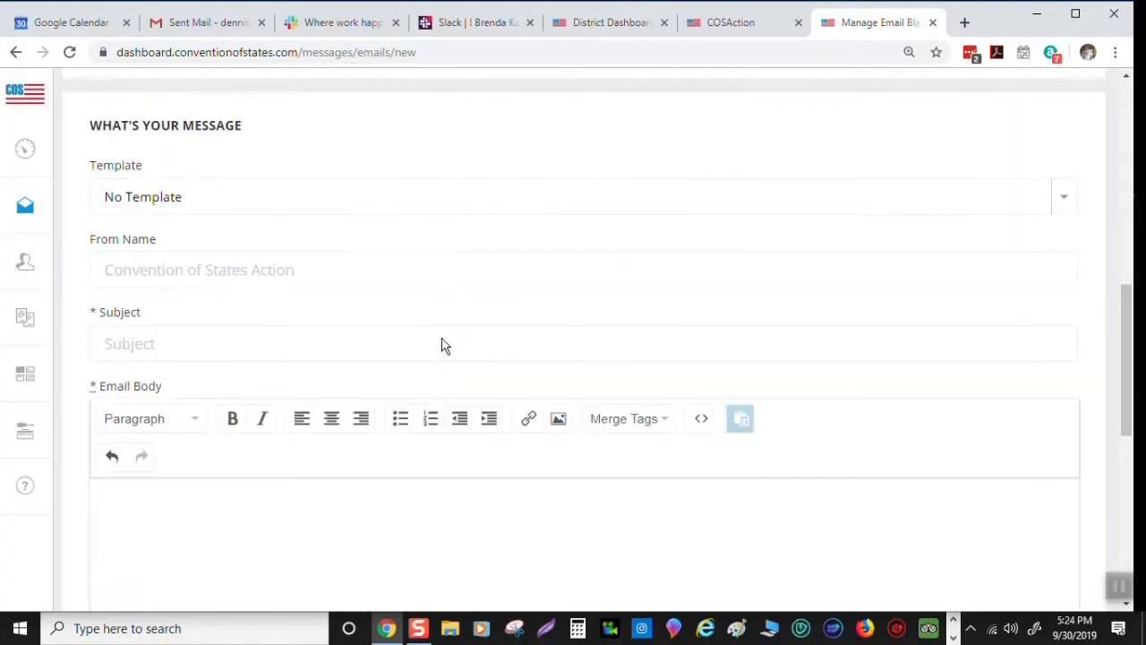
Bring up the Insert/edit image dialog for the empty email body
scroll(down, 3)
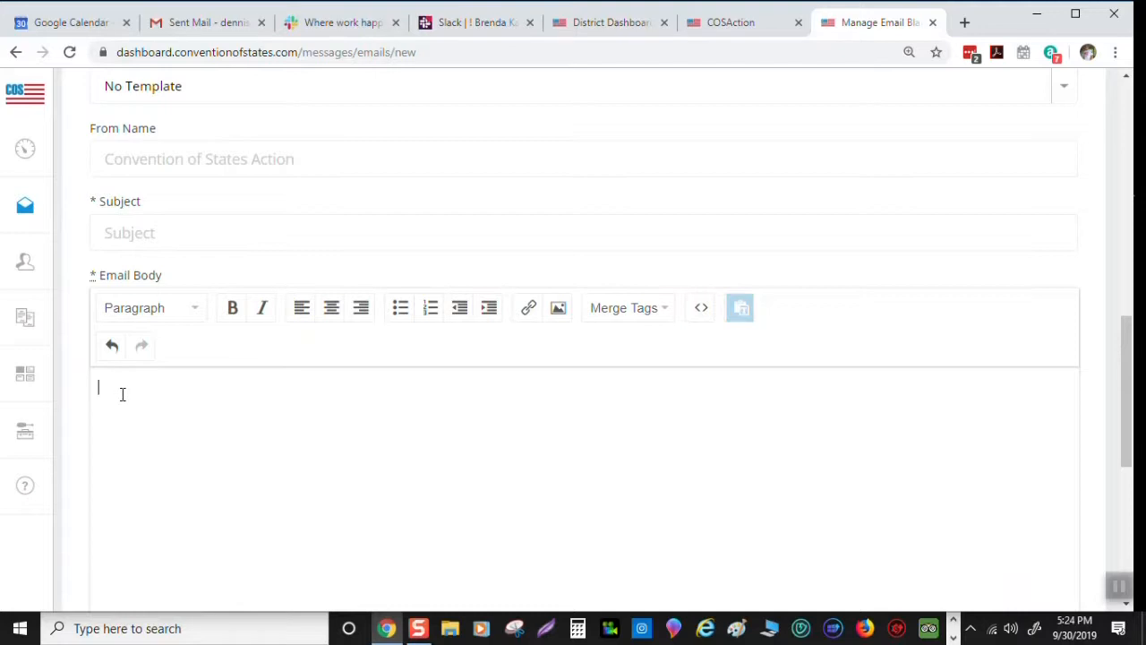
mouse_move(557, 365)
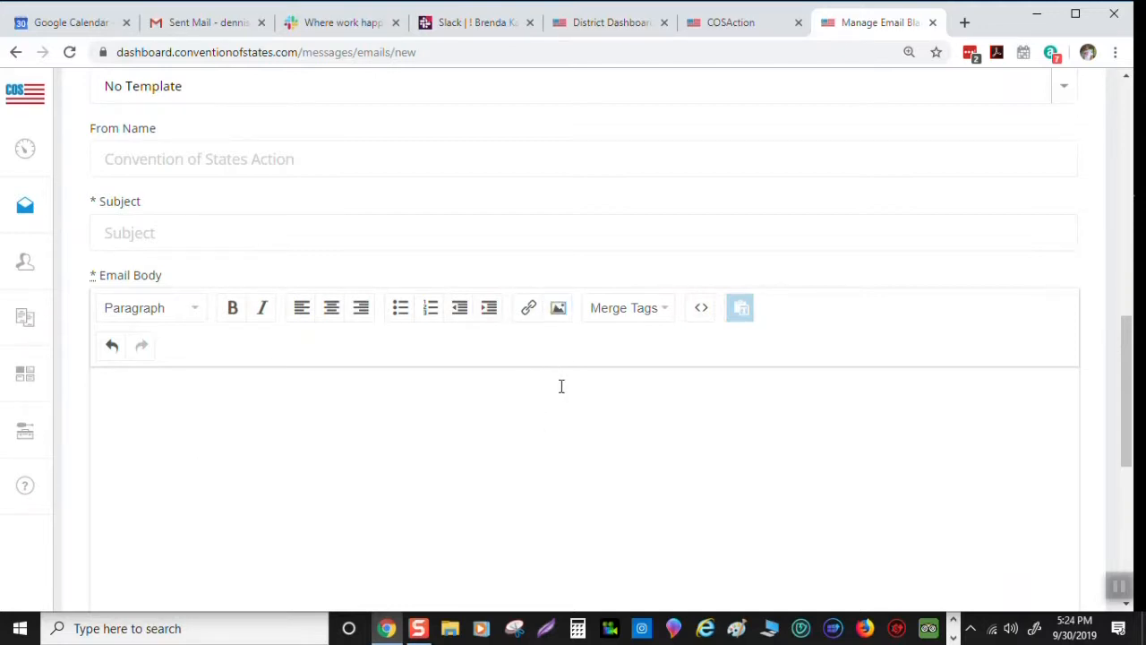
mouse_move(558, 307)
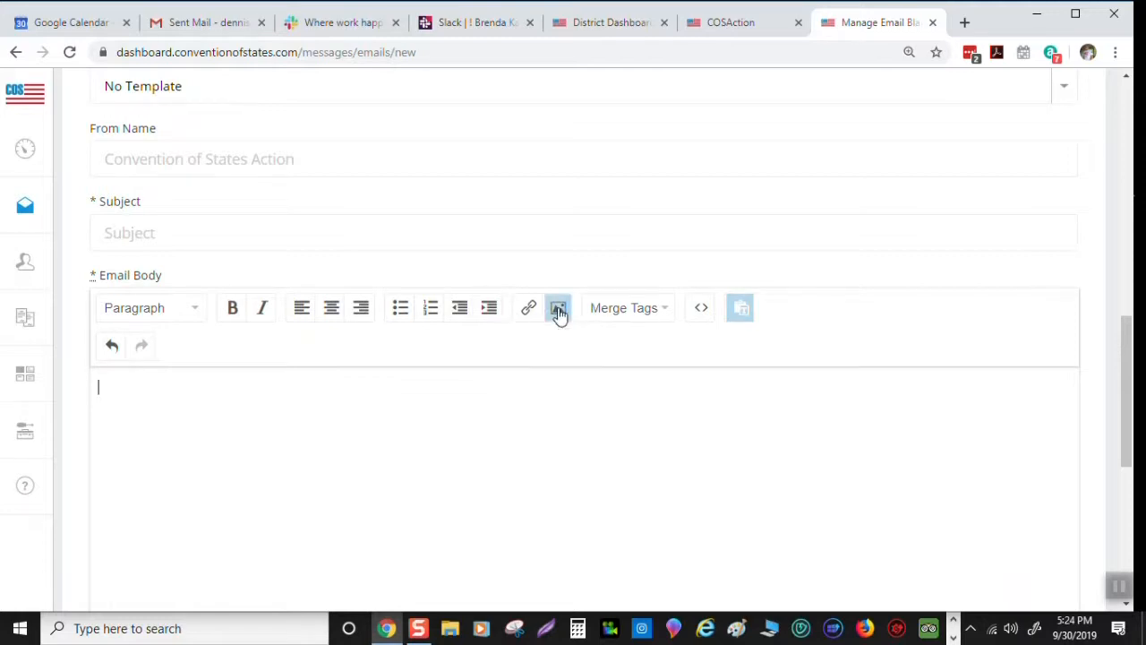
click(558, 307)
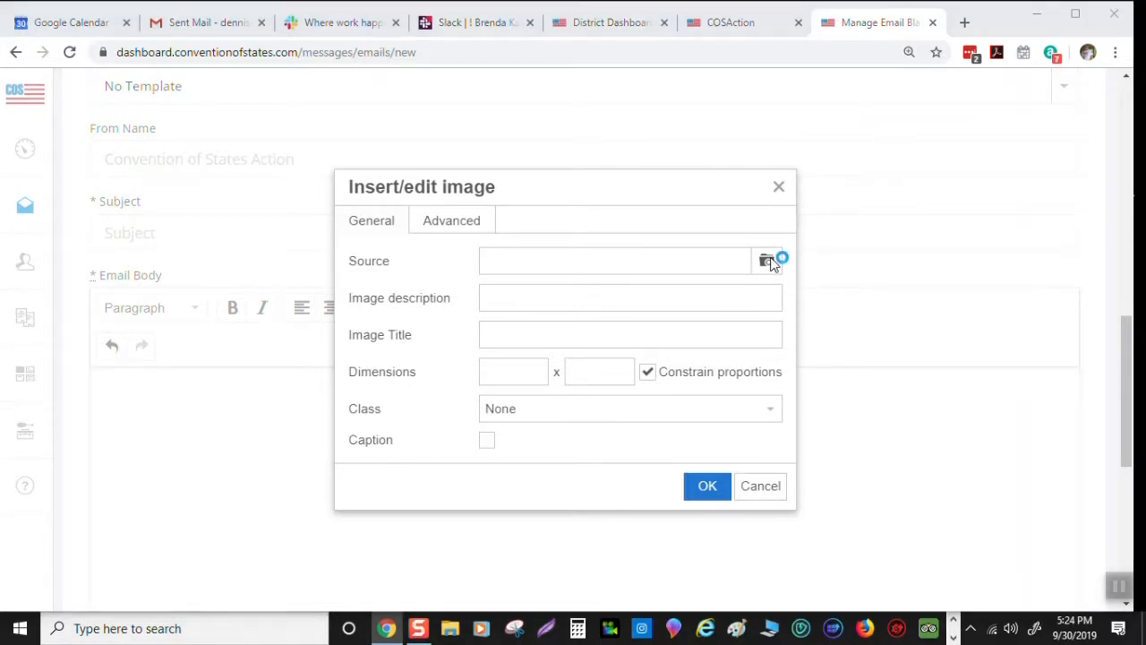
Upload the banner picture from Pictures > personal subfolder > COS as the image source (720 x 86)
click(767, 261)
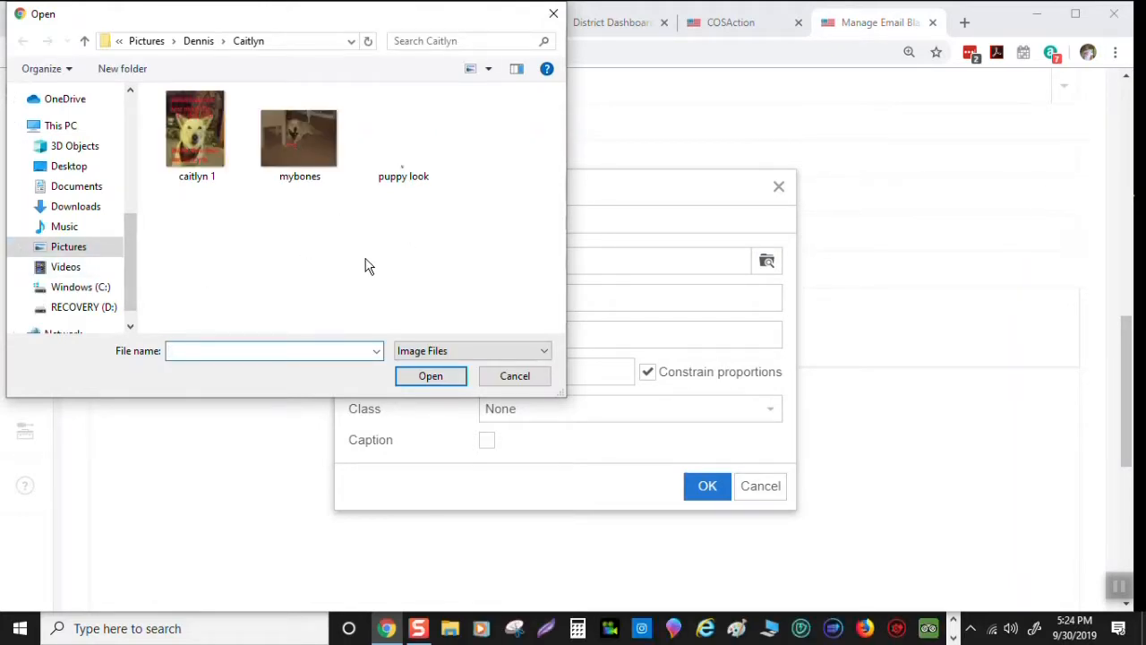
mouse_move(351, 41)
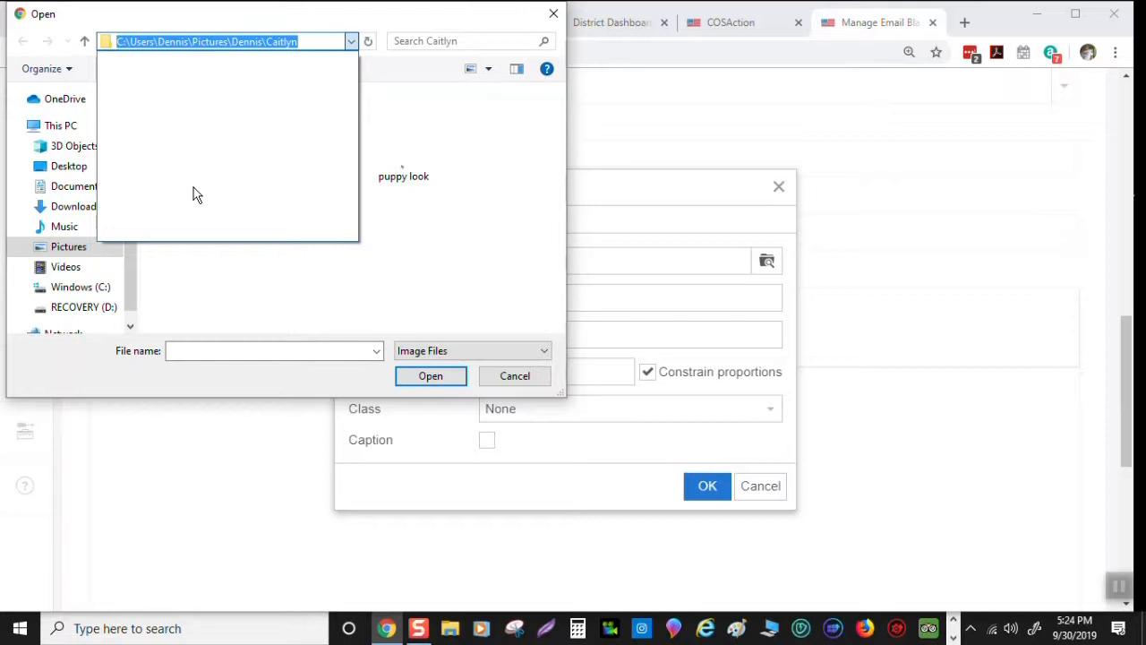
mouse_move(239, 185)
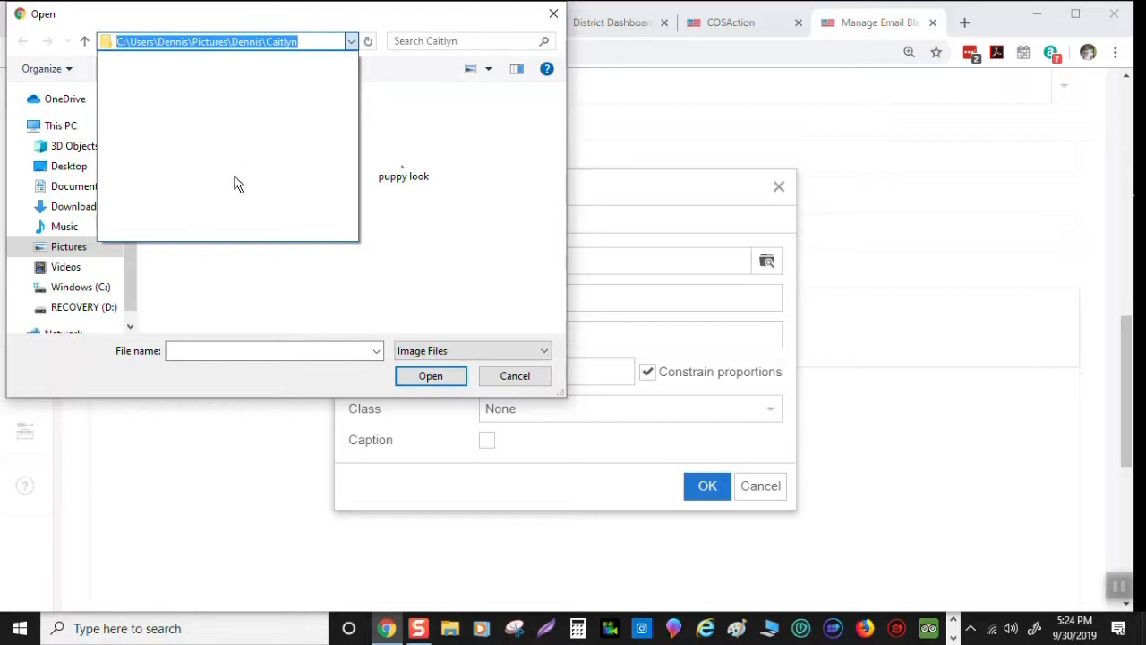
mouse_move(264, 89)
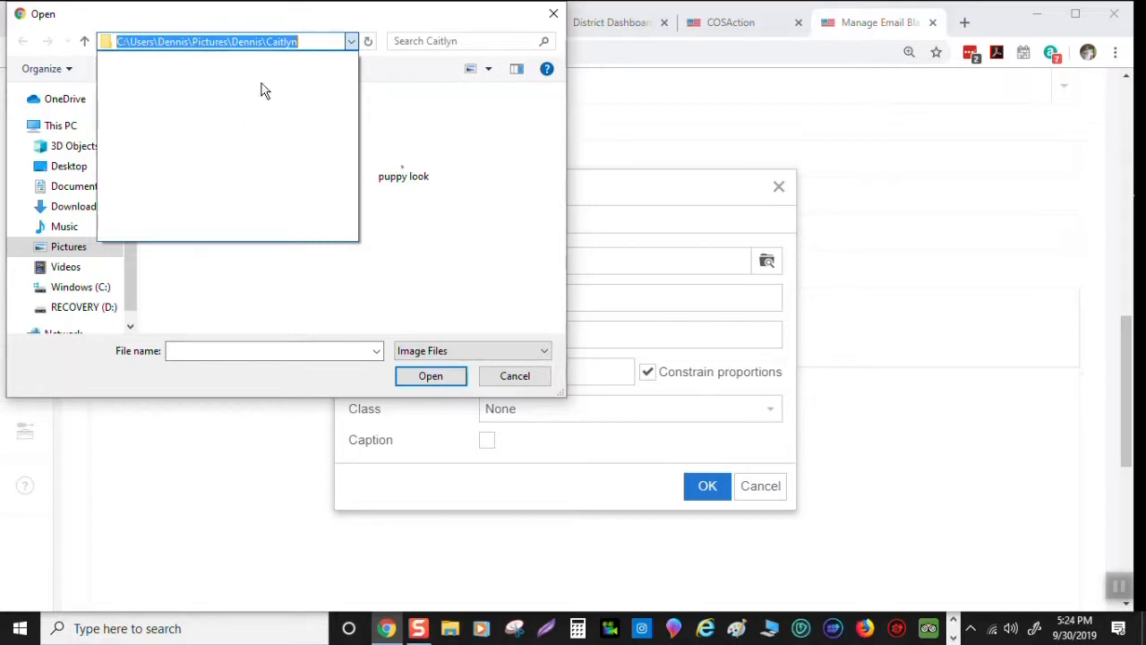
mouse_move(508, 126)
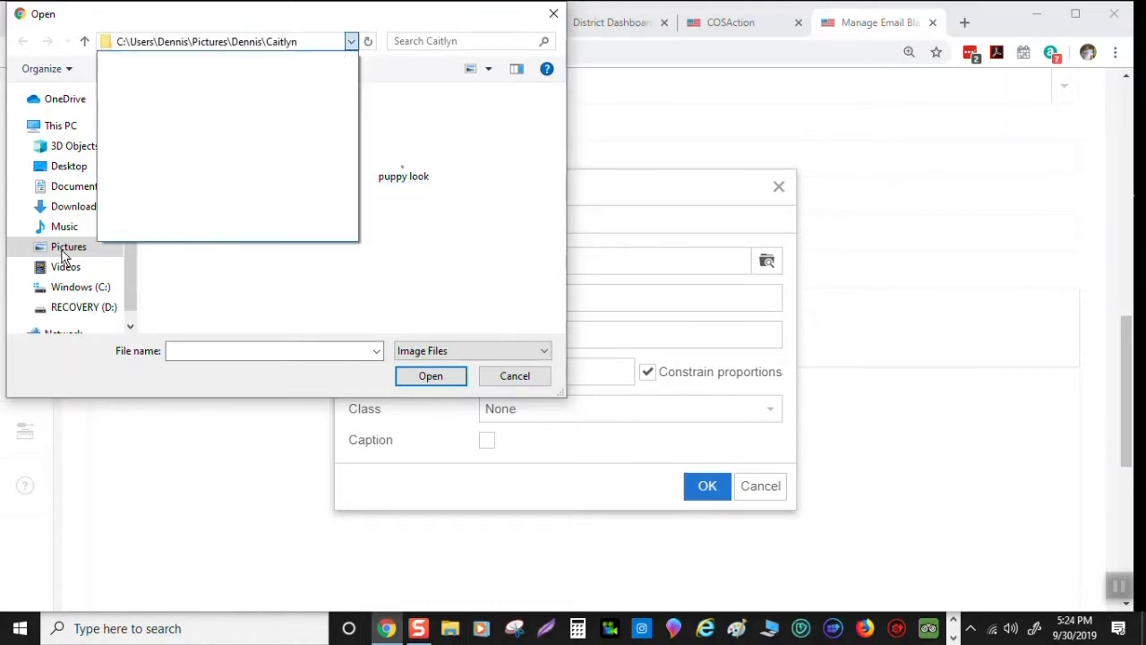
click(69, 247)
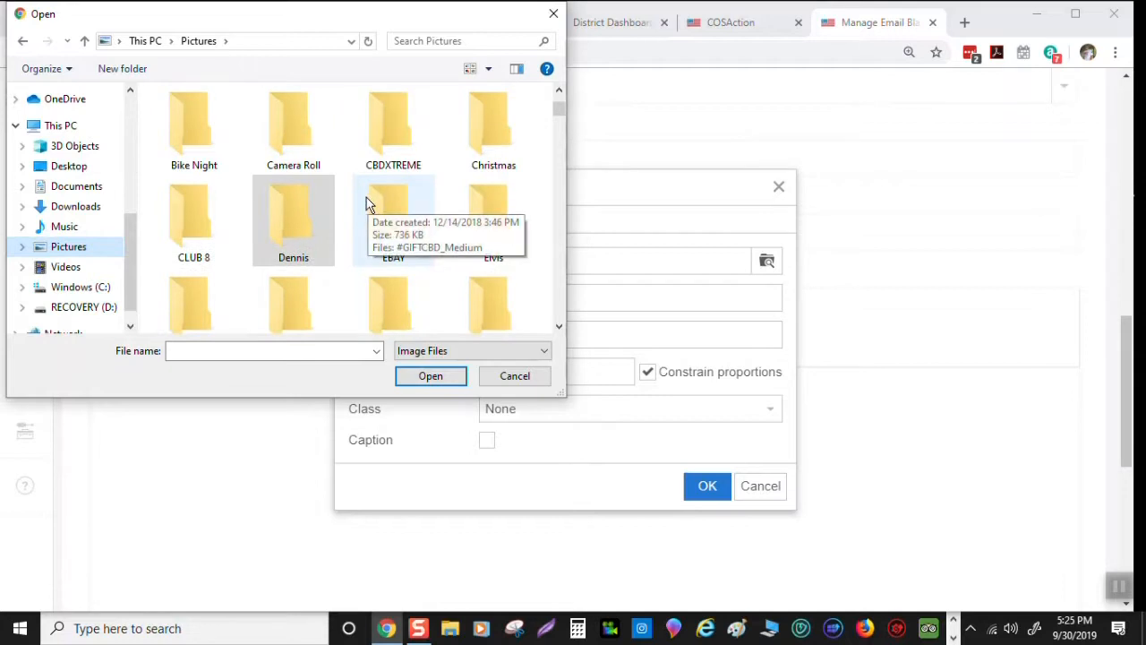
double_click(294, 219)
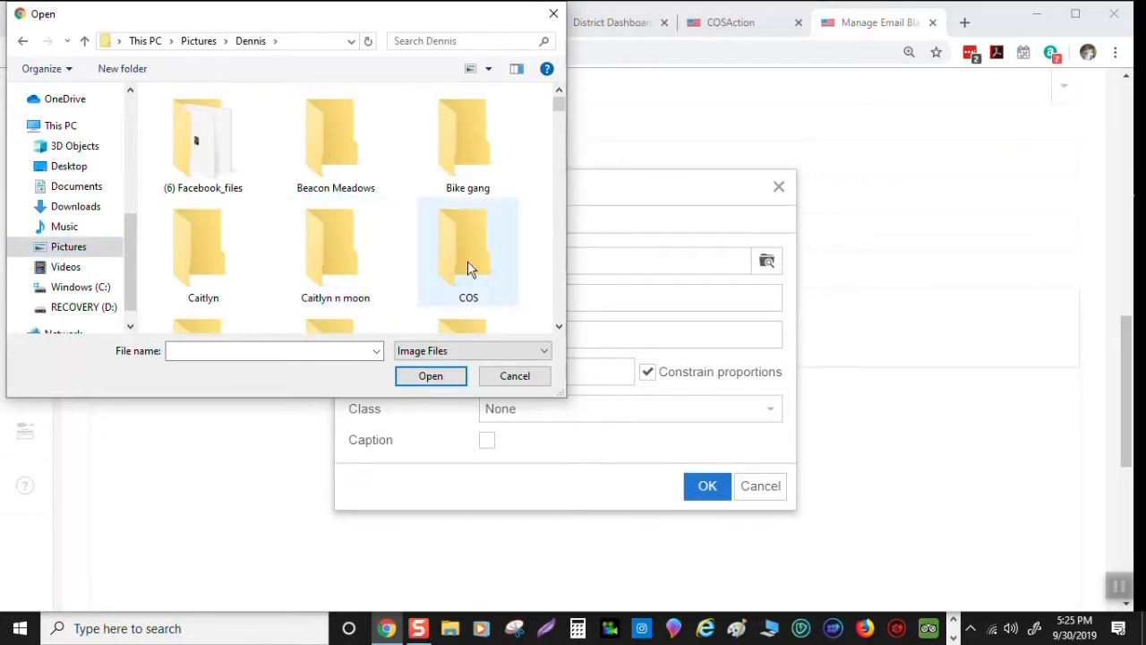
double_click(467, 251)
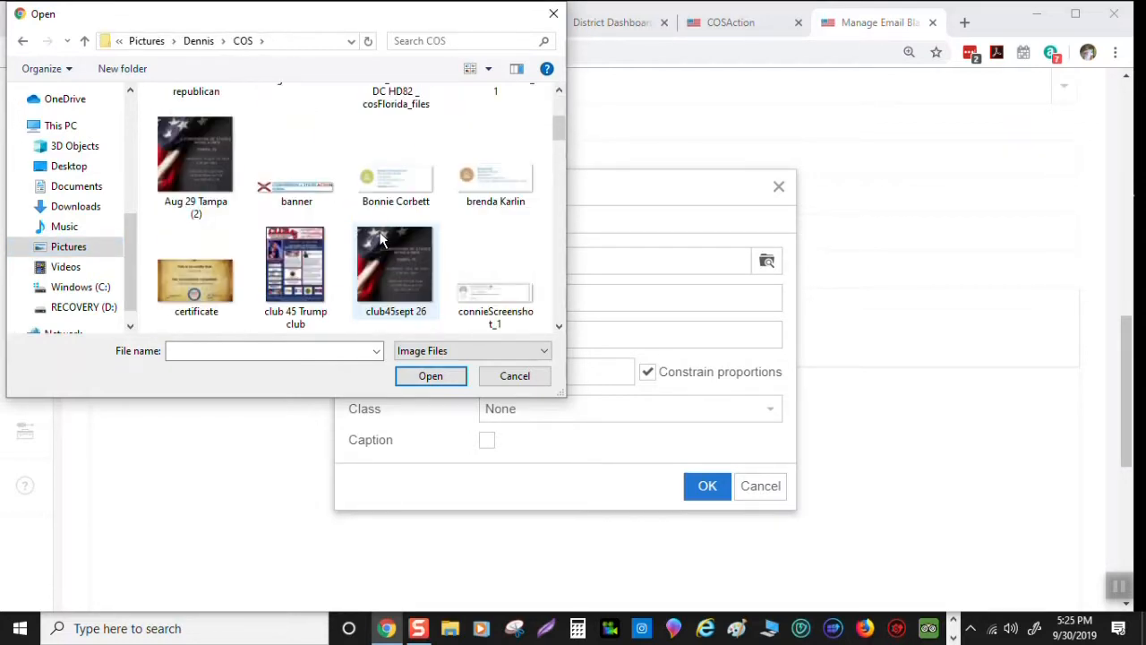
click(297, 161)
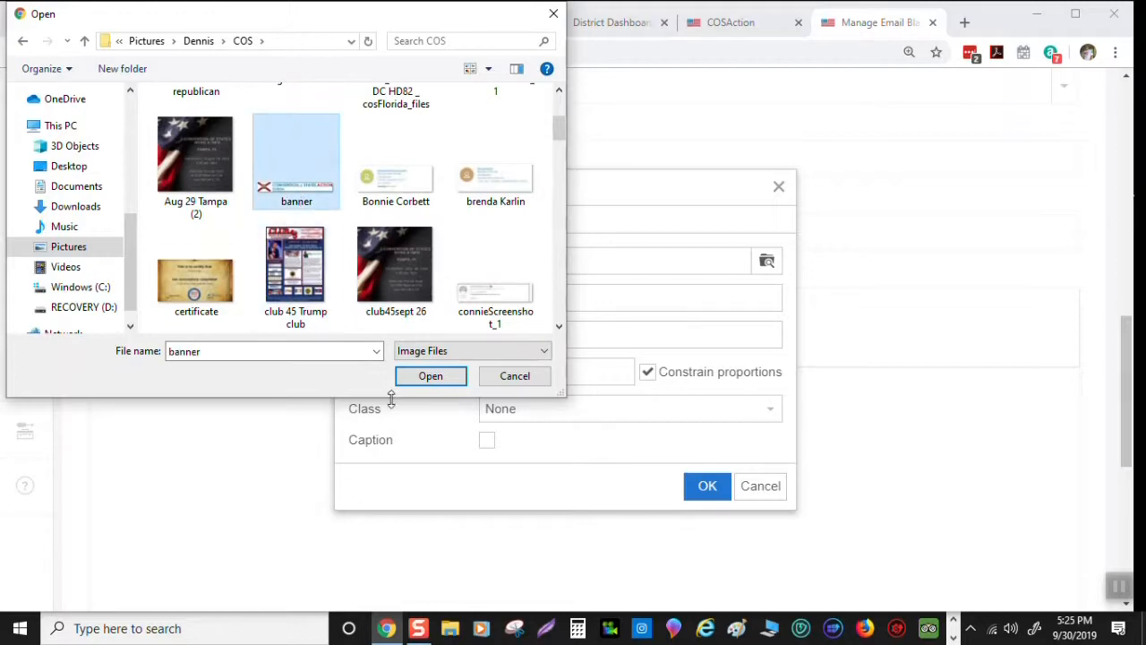
click(514, 375)
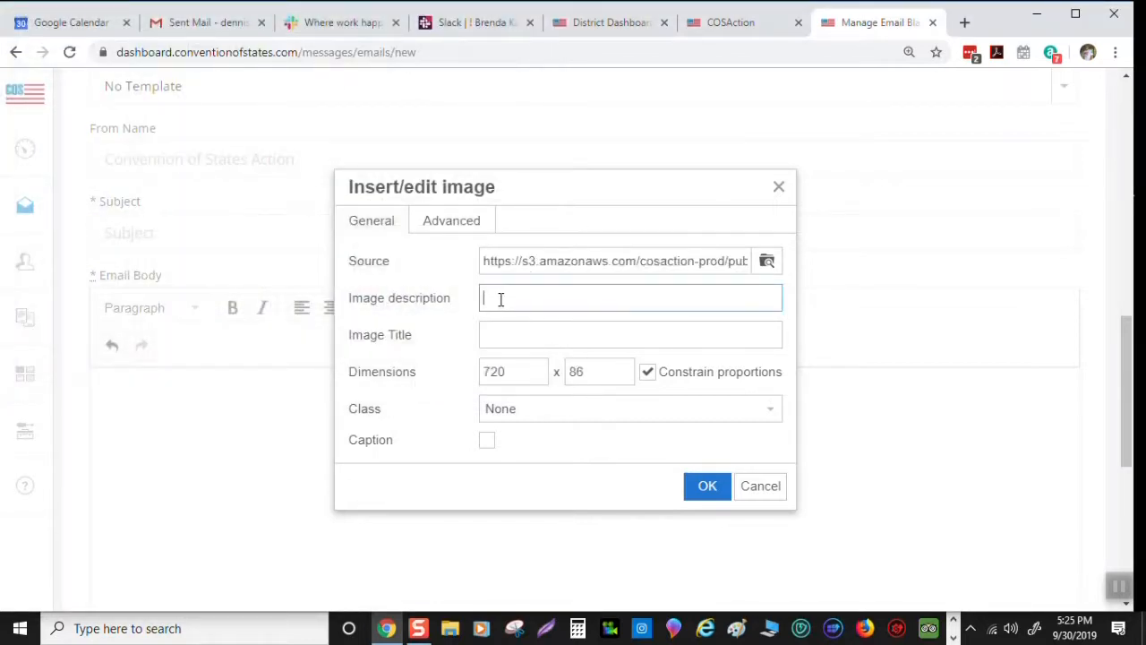
Insert the banner image with description 'banner' into the email body
text(banner)
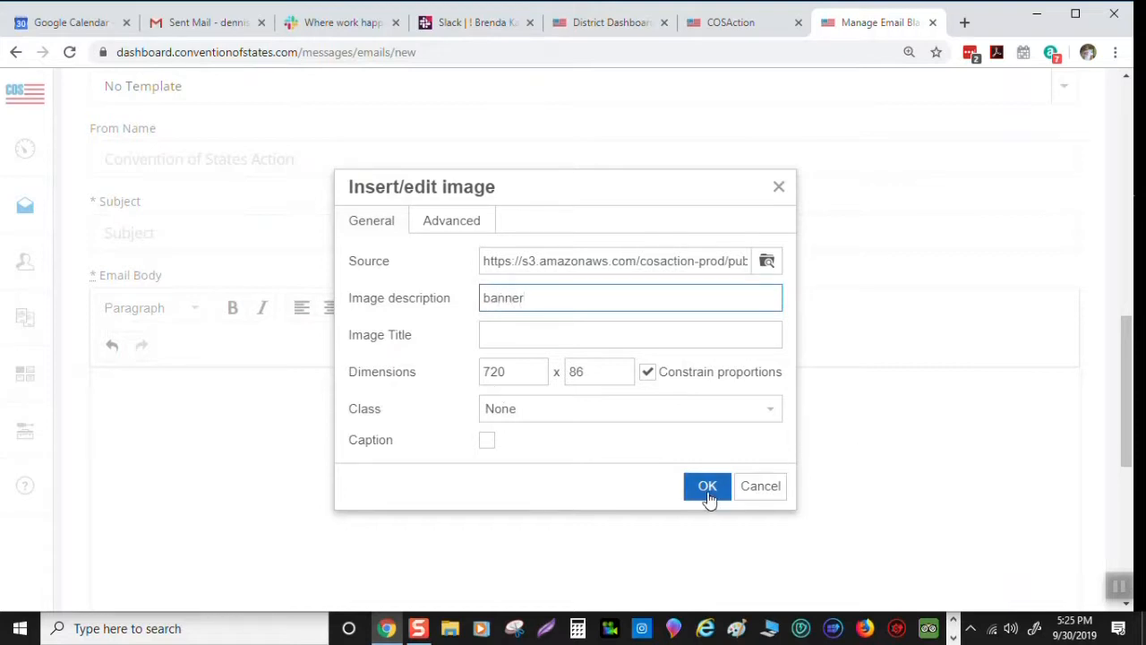
click(706, 486)
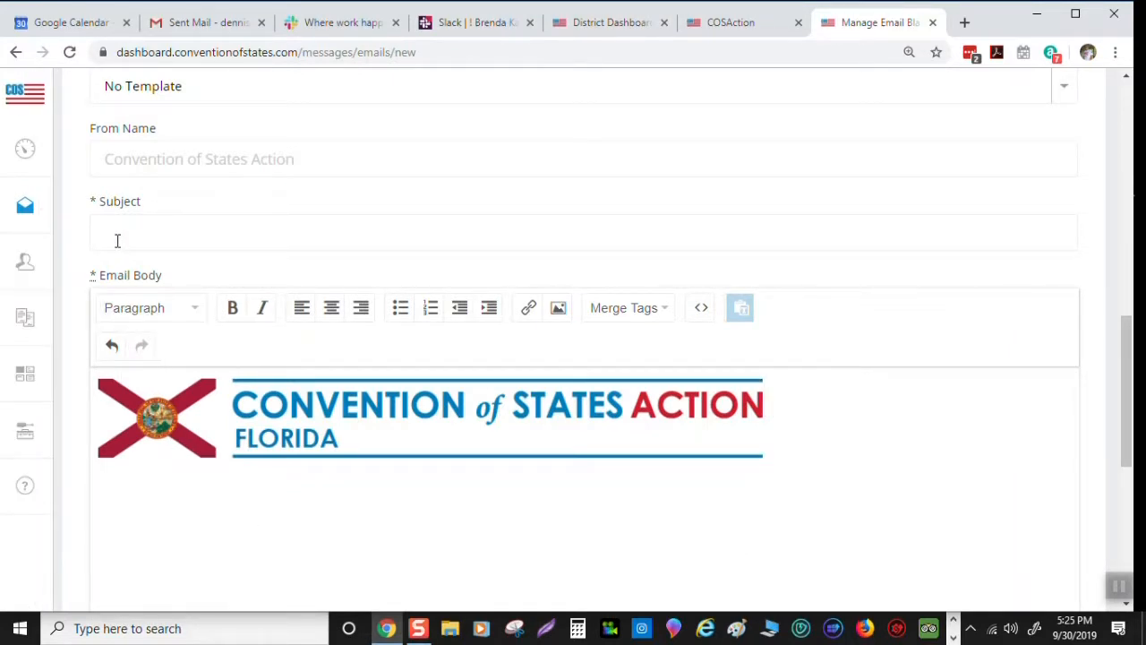
Enter the subject 'Thank you for coming to the meeting', correcting the misspelling to 'coming'
text(Thank you for co)
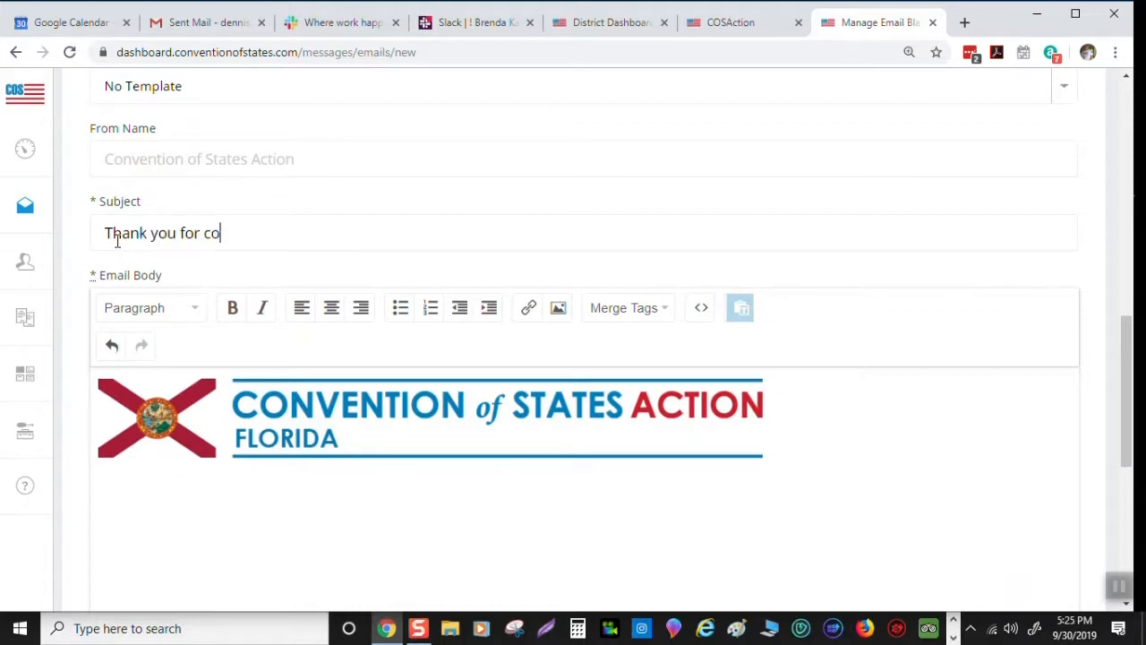
text(minf to the meetin)
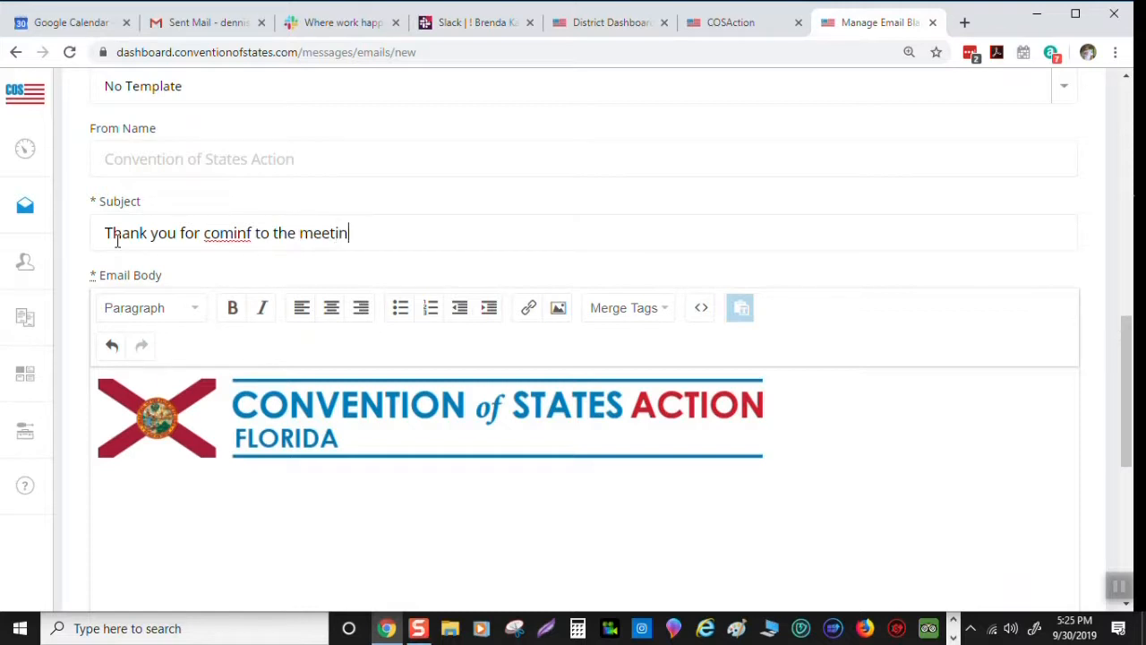
text(g)
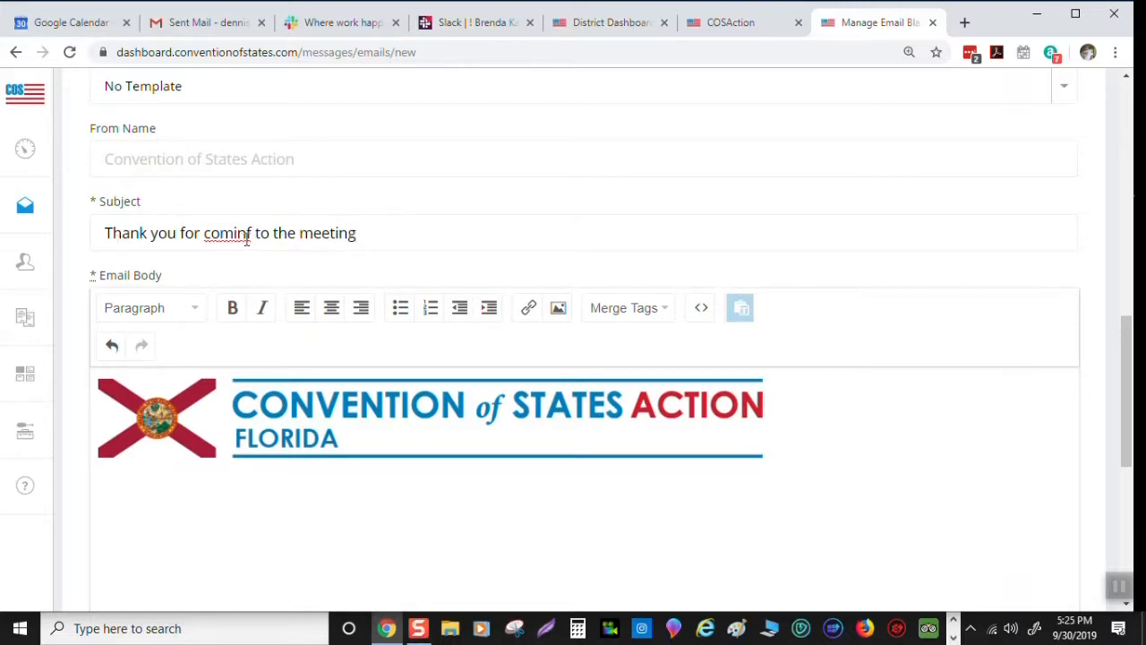
right_click(227, 232)
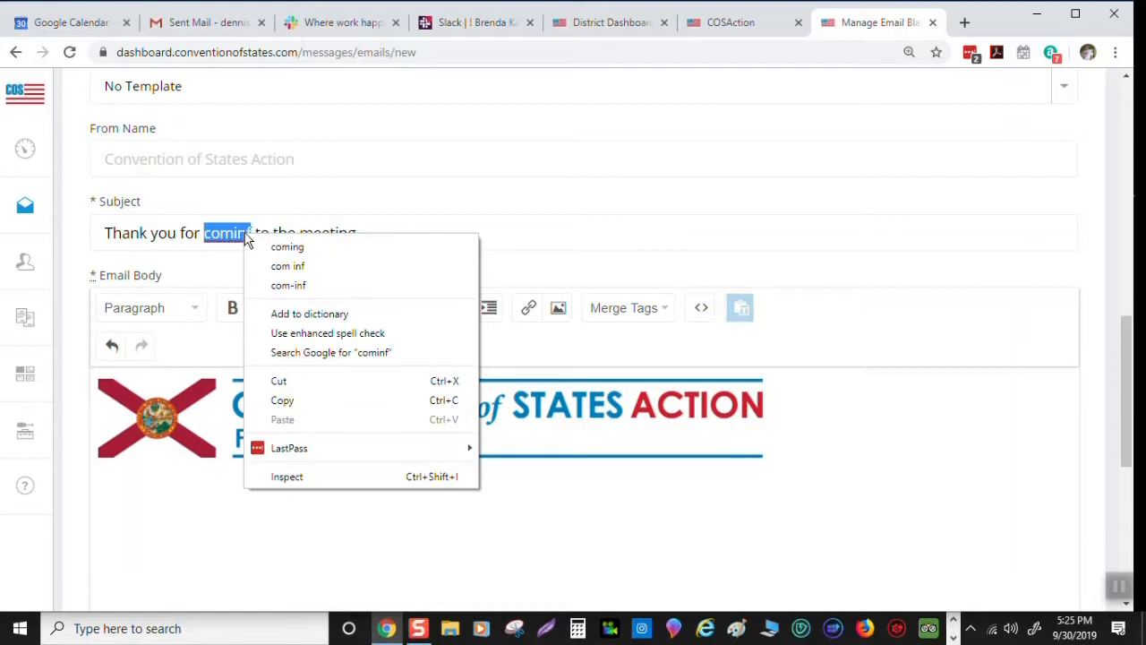
click(288, 246)
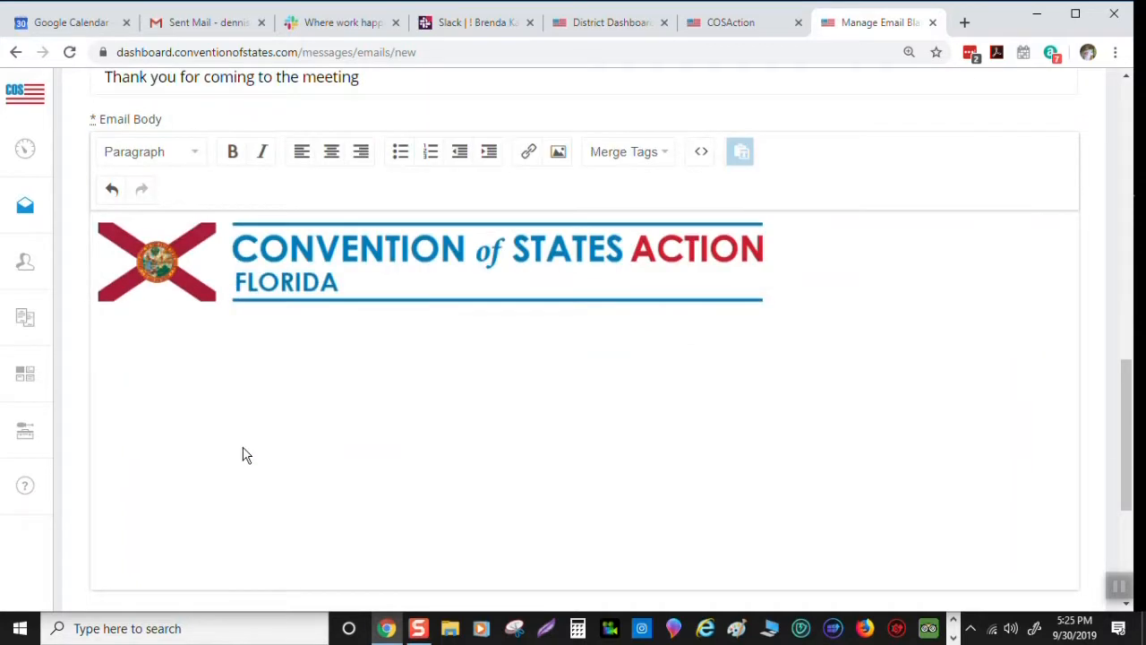
scroll(down, 3)
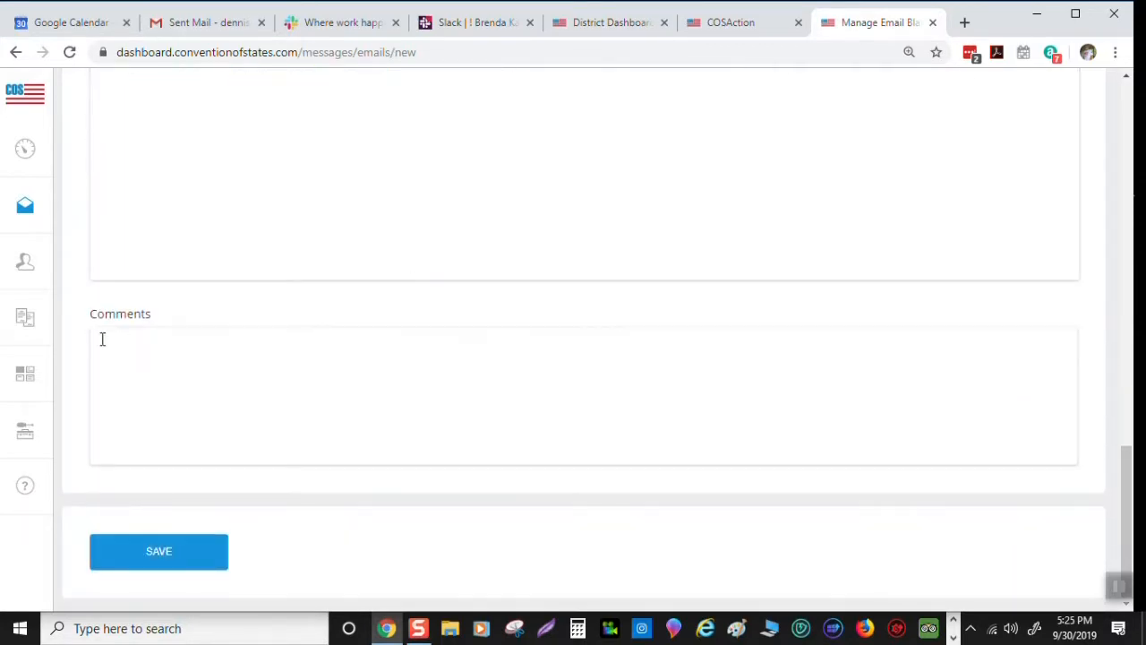
mouse_move(299, 378)
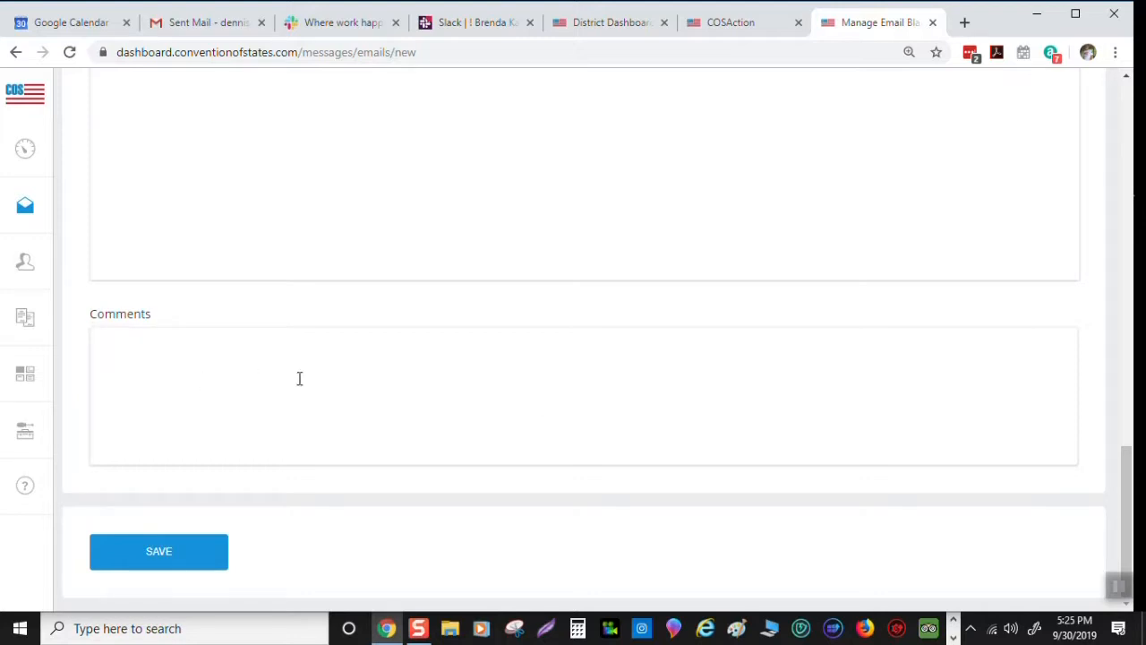
mouse_move(368, 386)
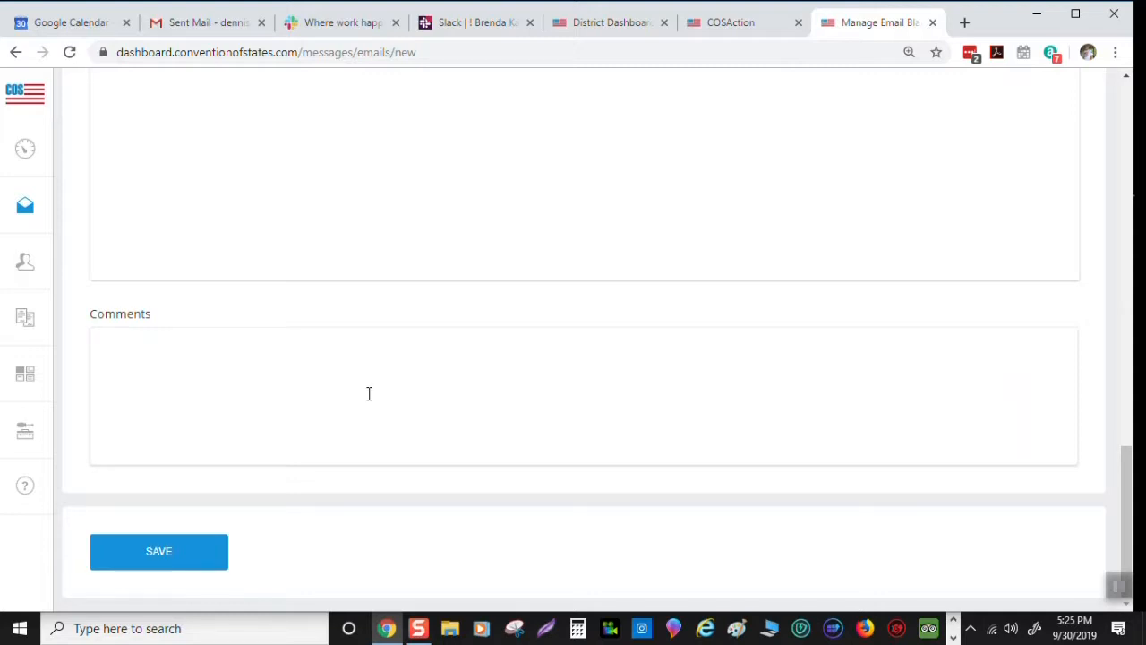
mouse_move(358, 338)
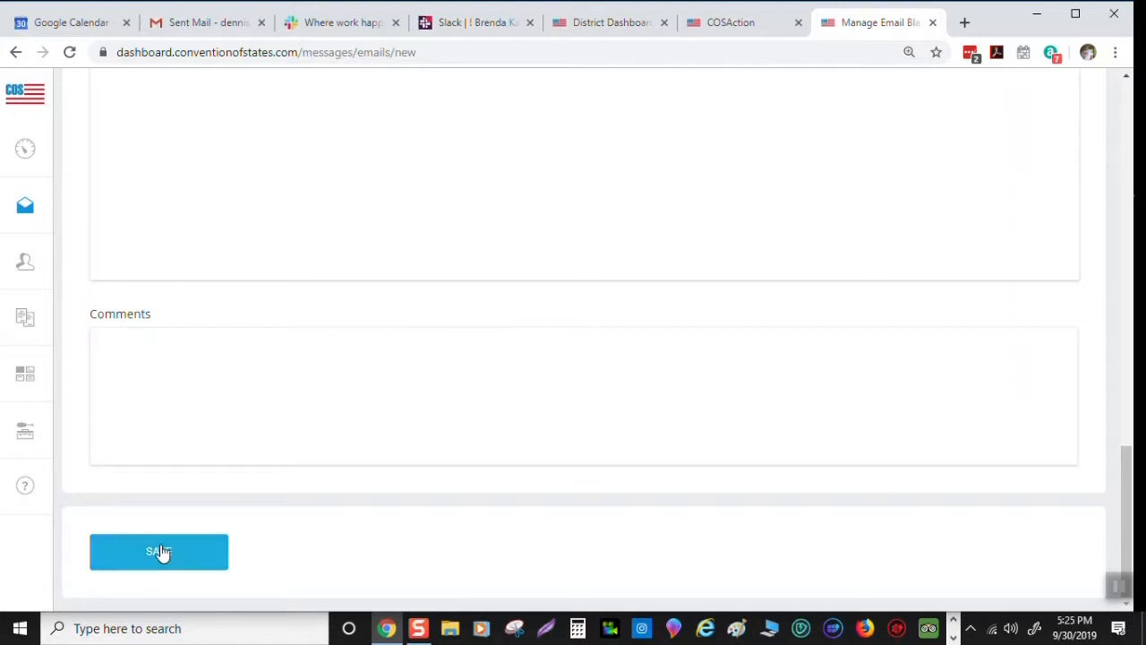
Save the new email blast with its subject and banner
click(159, 551)
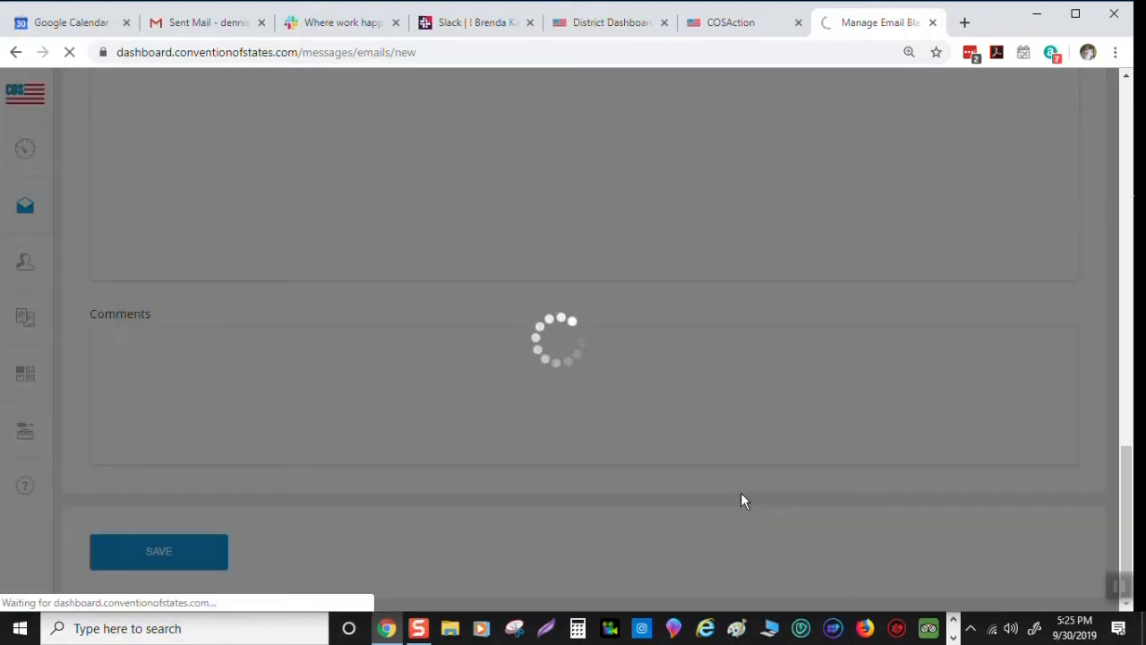
click(159, 551)
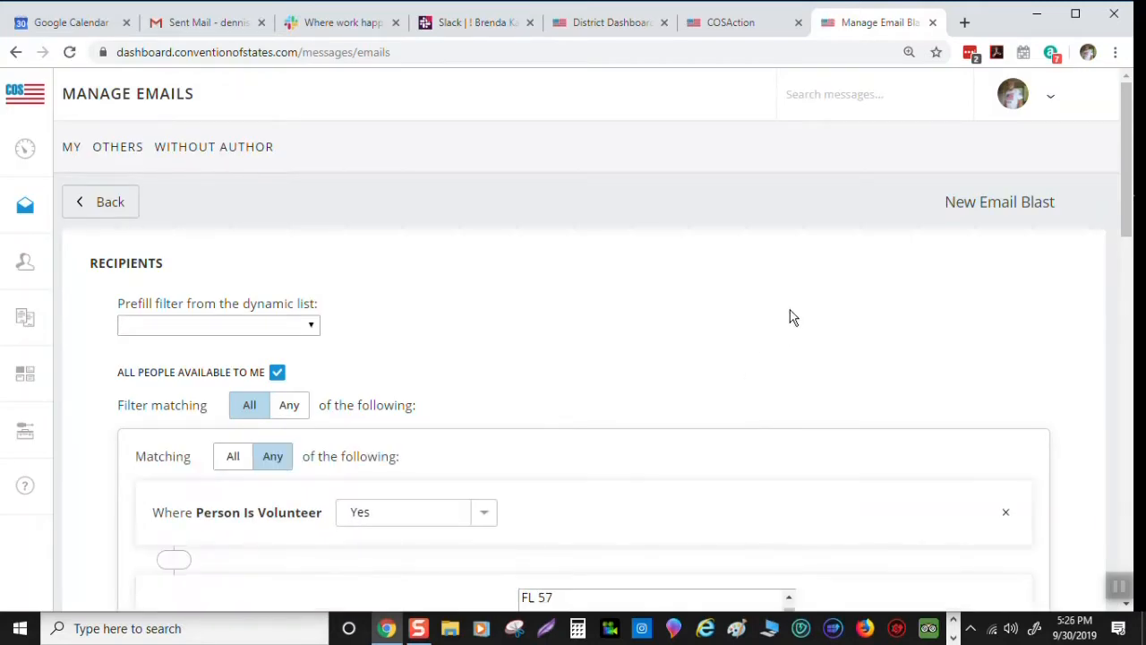
Add filler text 'oiasfd' under the banner and save the email blast again, reaching 1,965 people
scroll(down, 3)
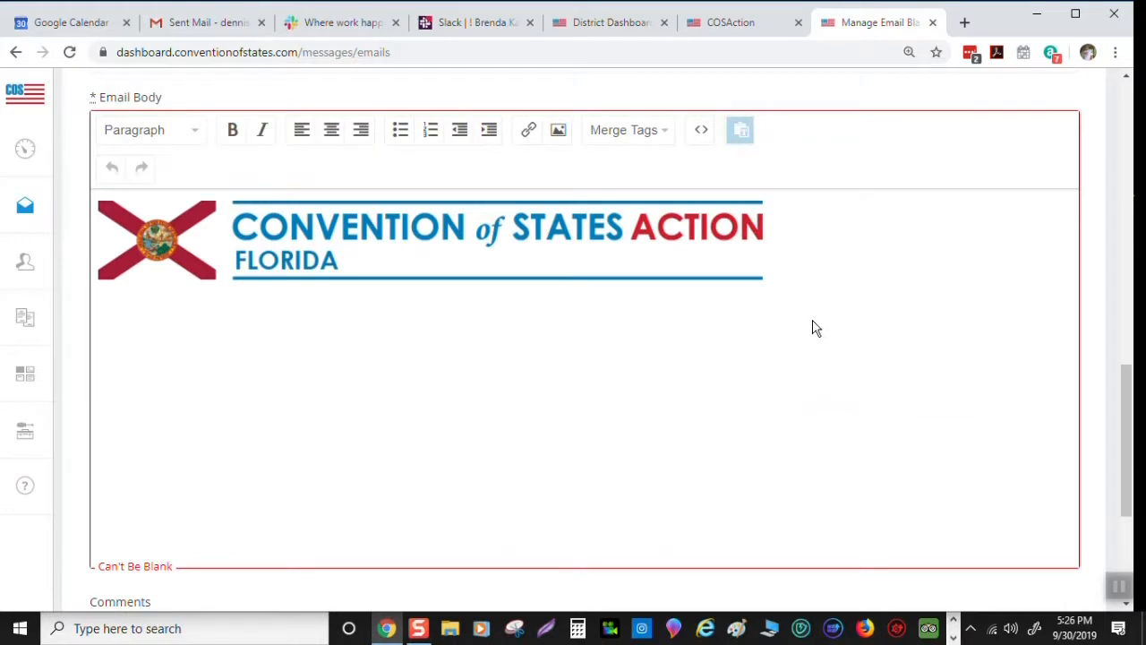
scroll(up, 3)
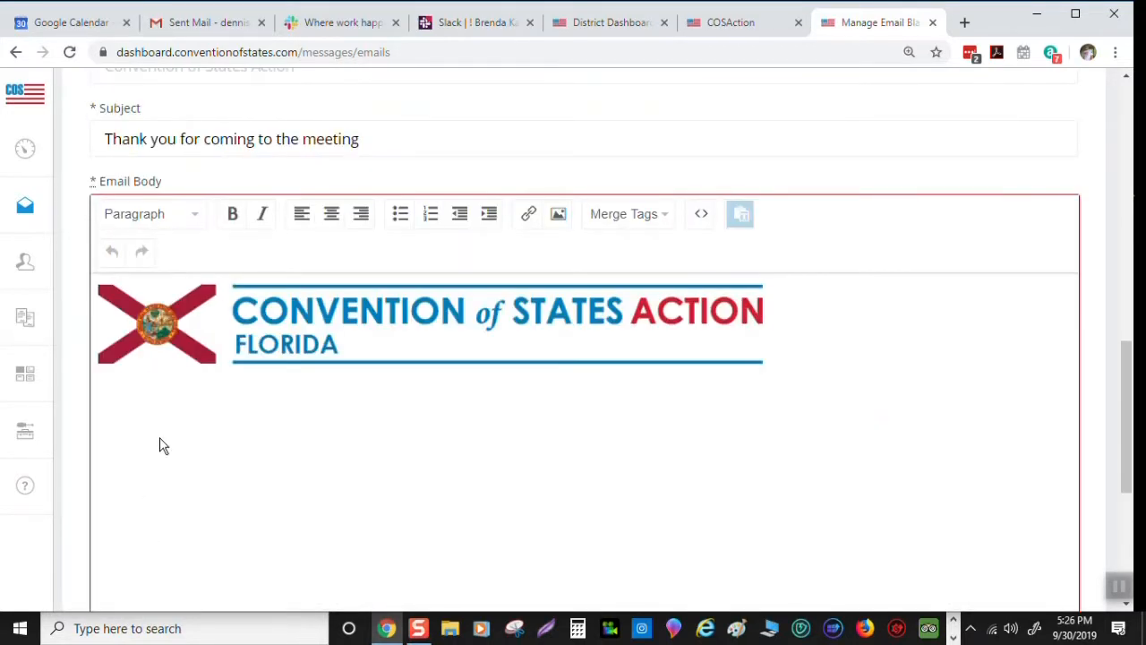
mouse_move(790, 441)
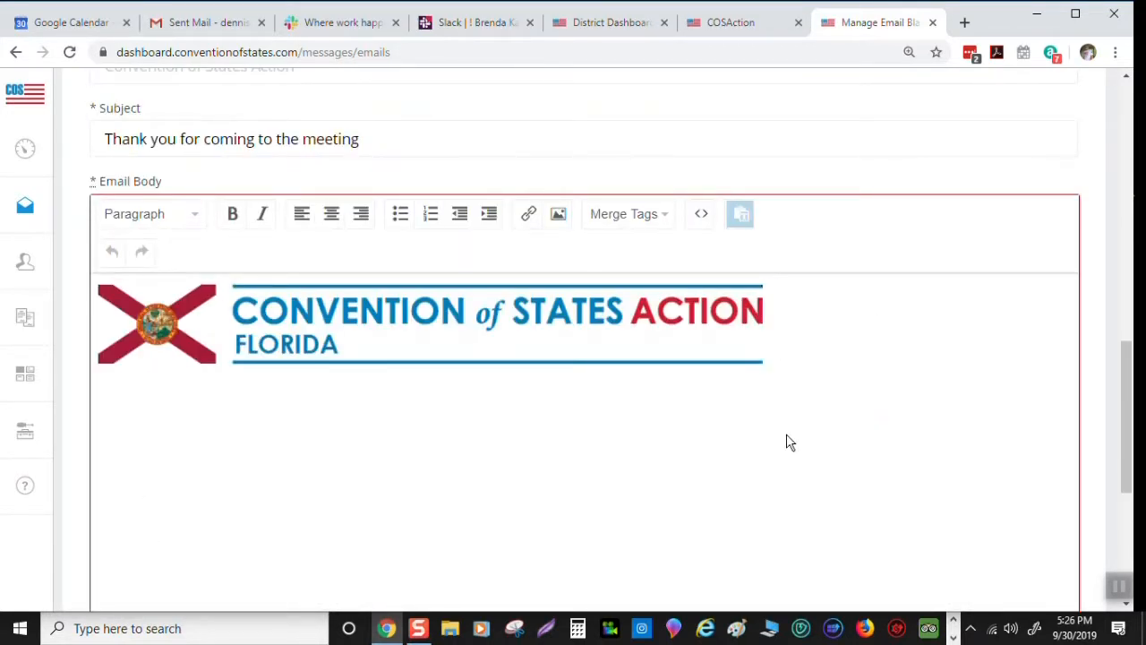
text(oiasfd)
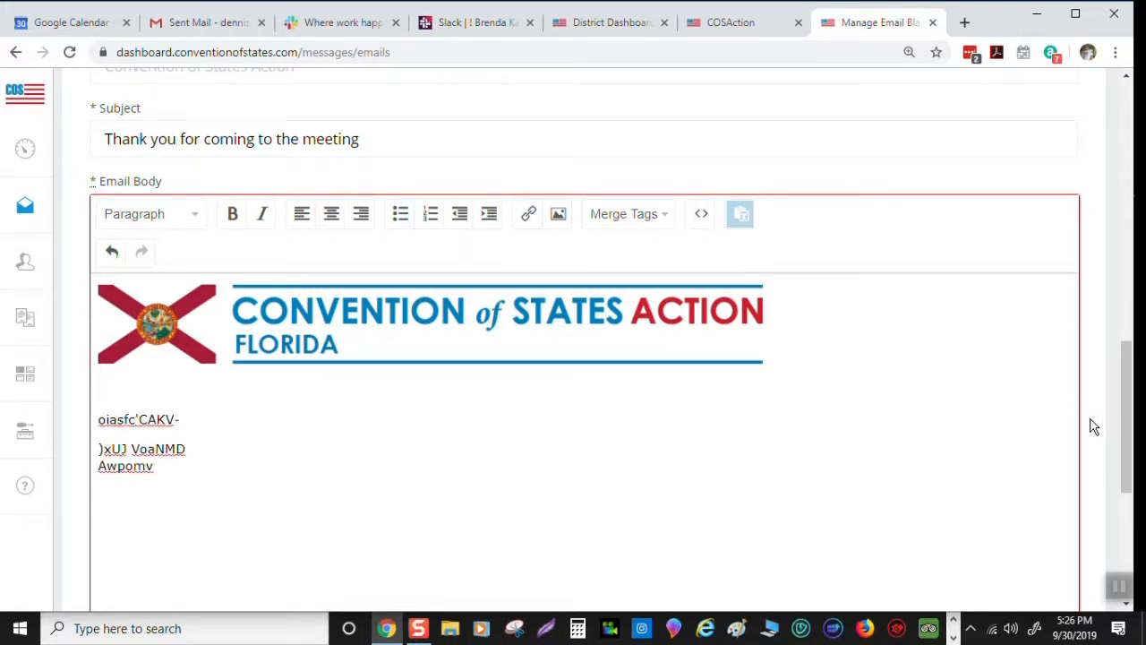
scroll(down, 3)
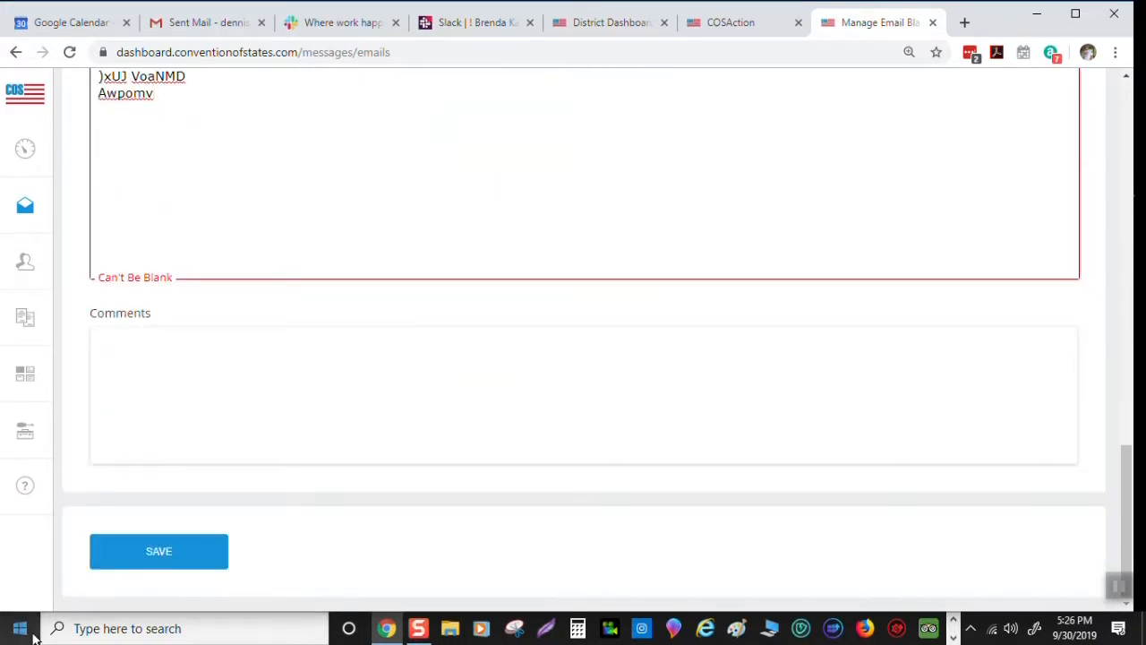
click(159, 551)
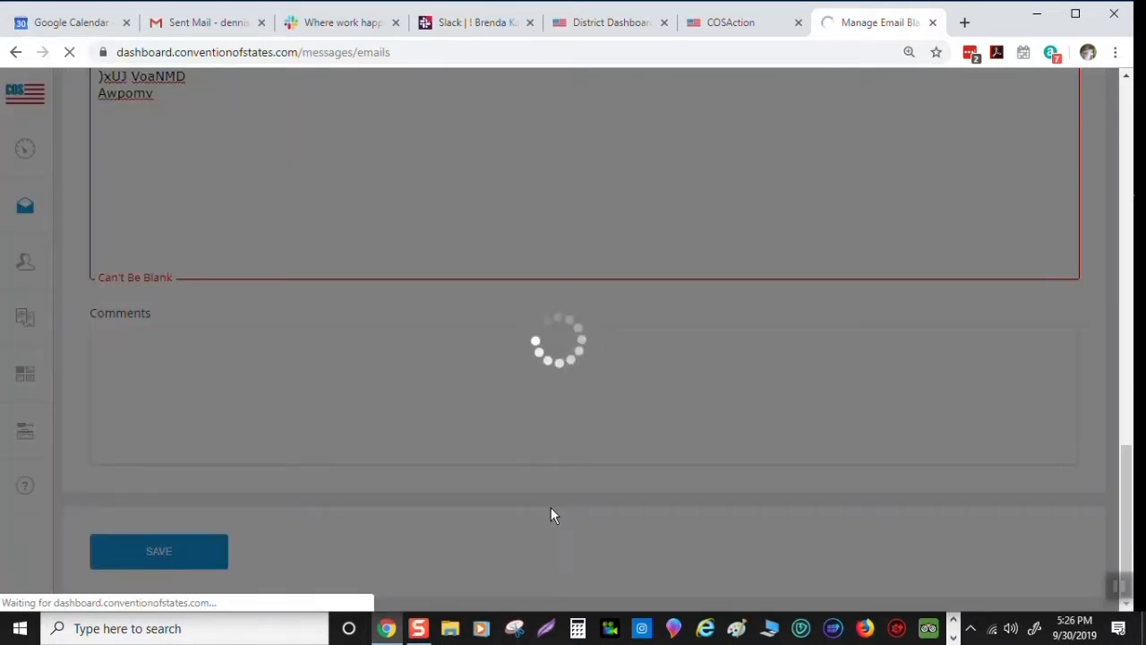
click(159, 551)
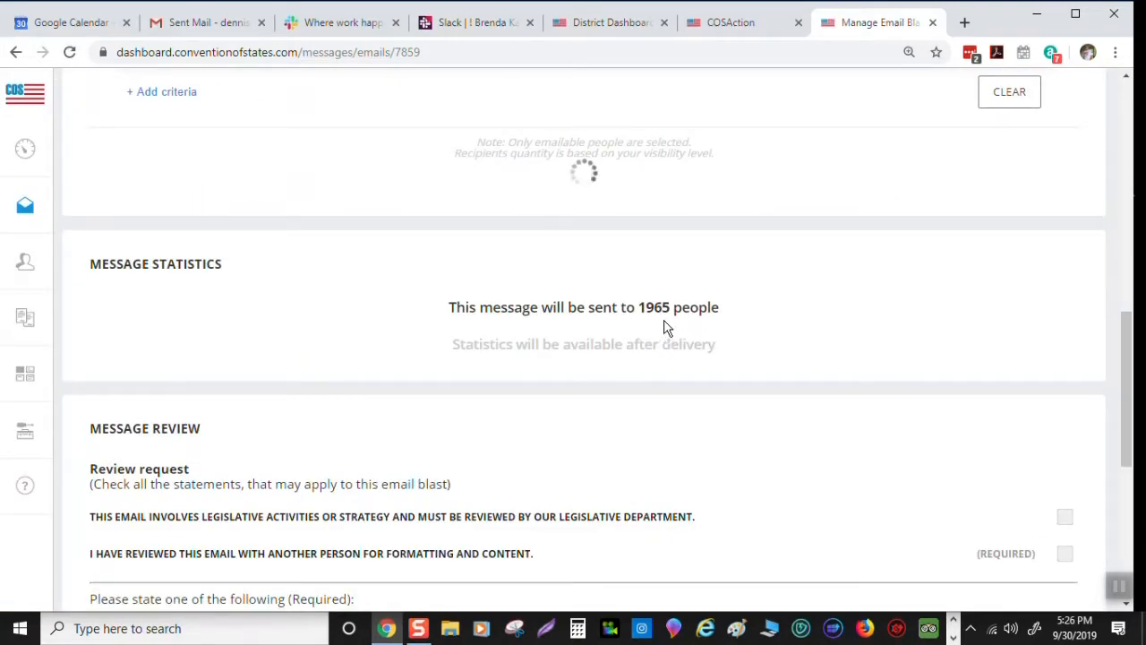
scroll(down, 3)
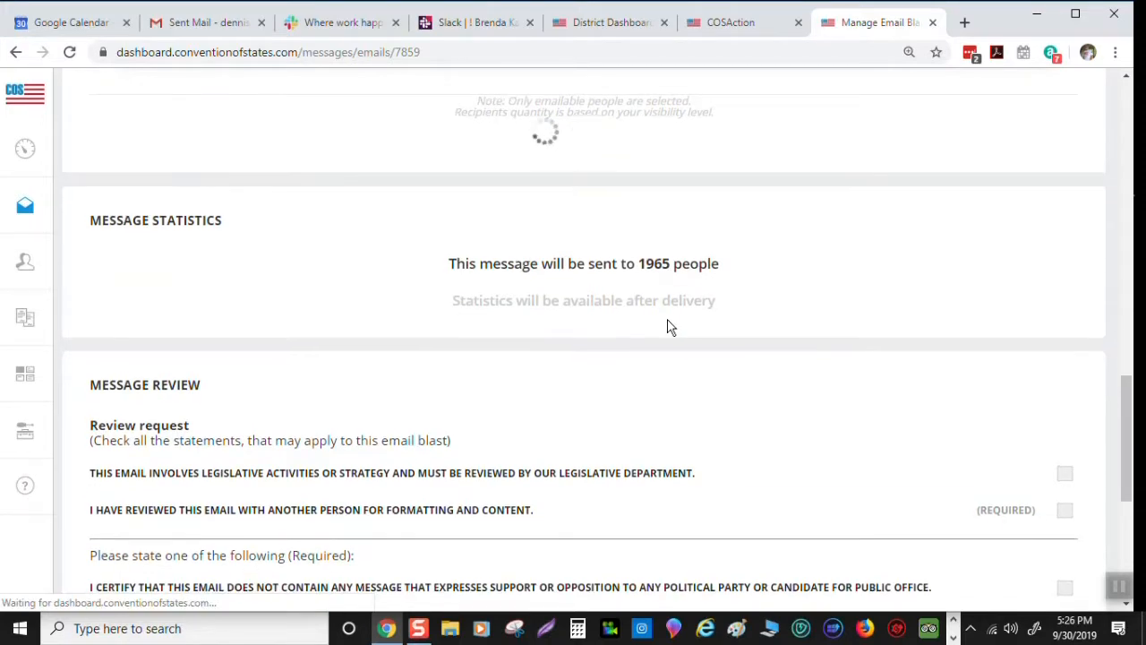
scroll(down, 3)
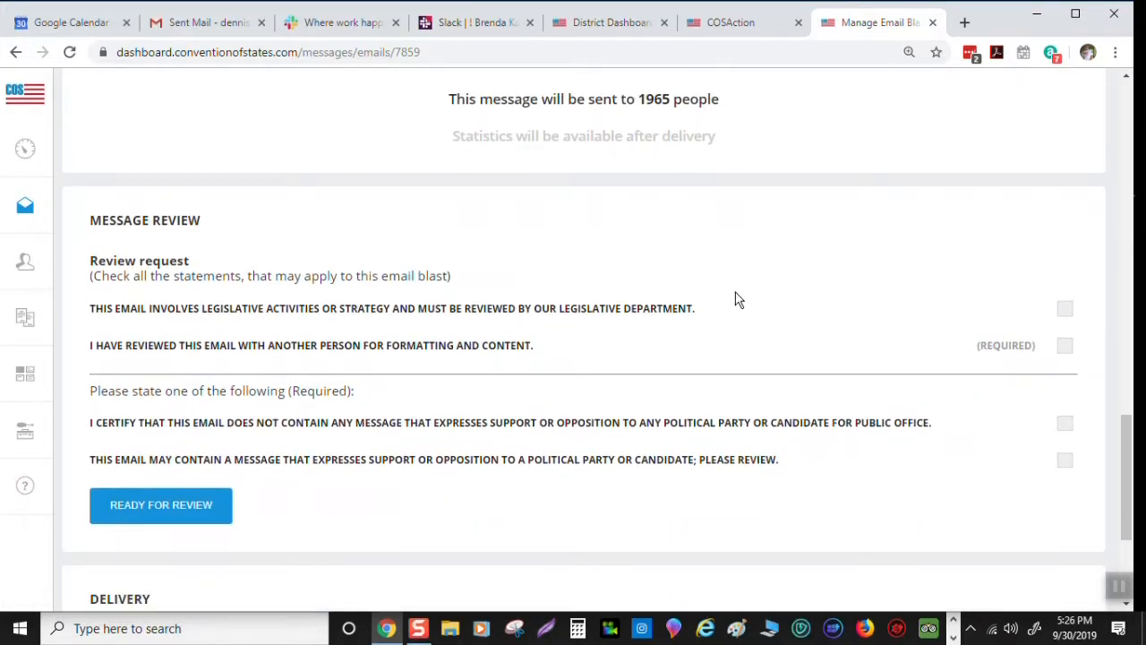
mouse_move(580, 426)
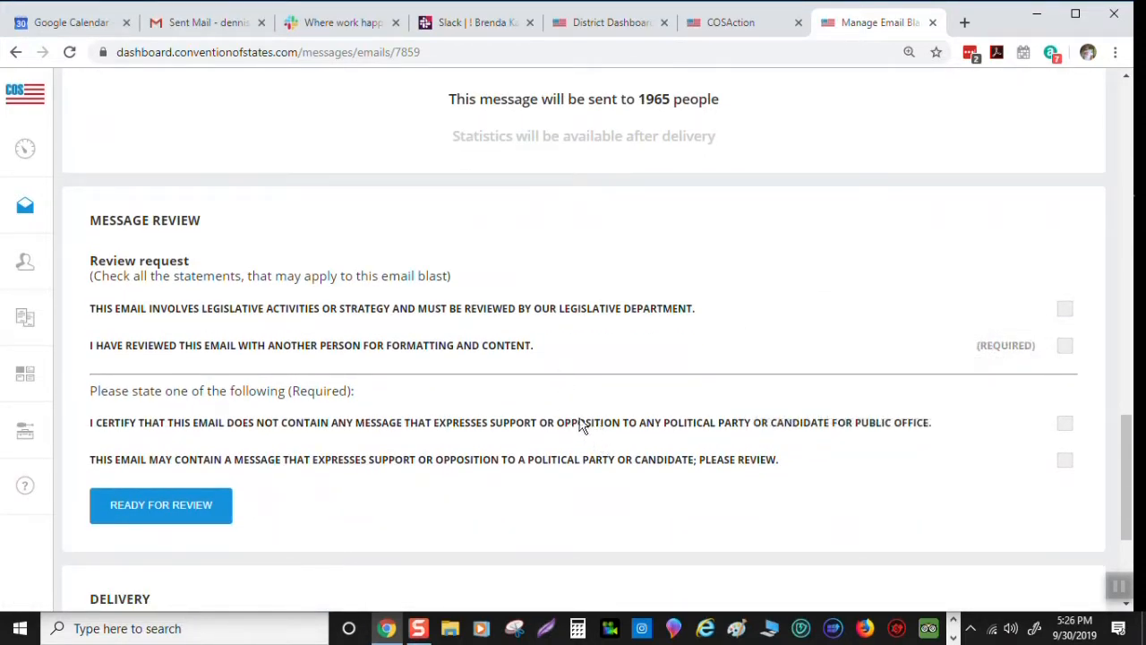
mouse_move(231, 320)
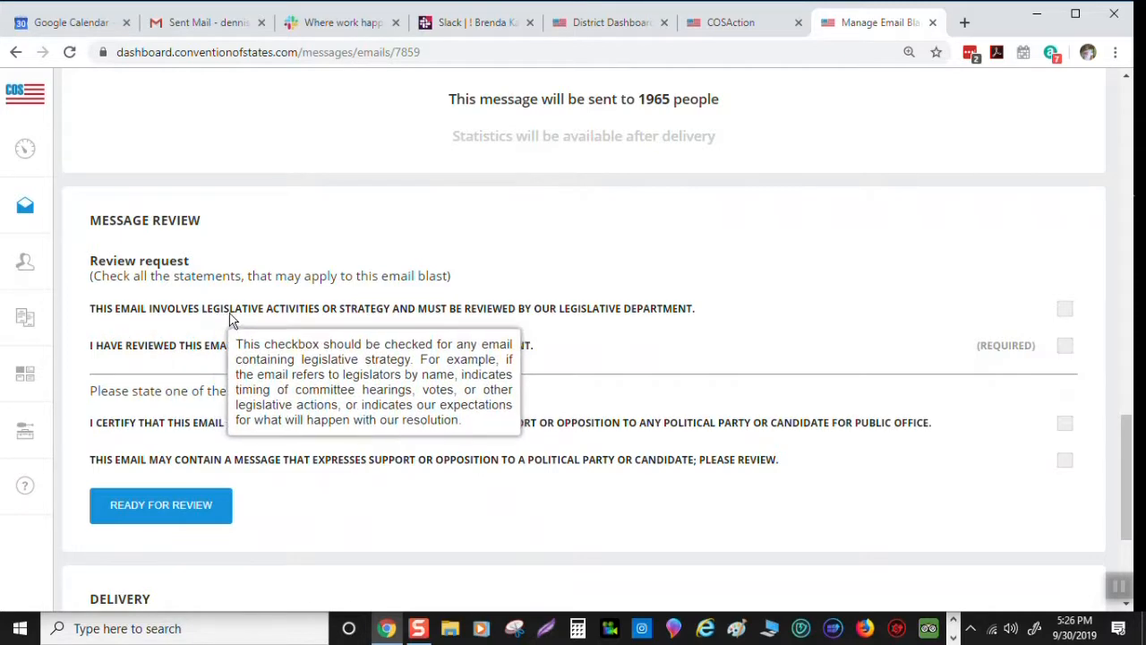
mouse_move(457, 321)
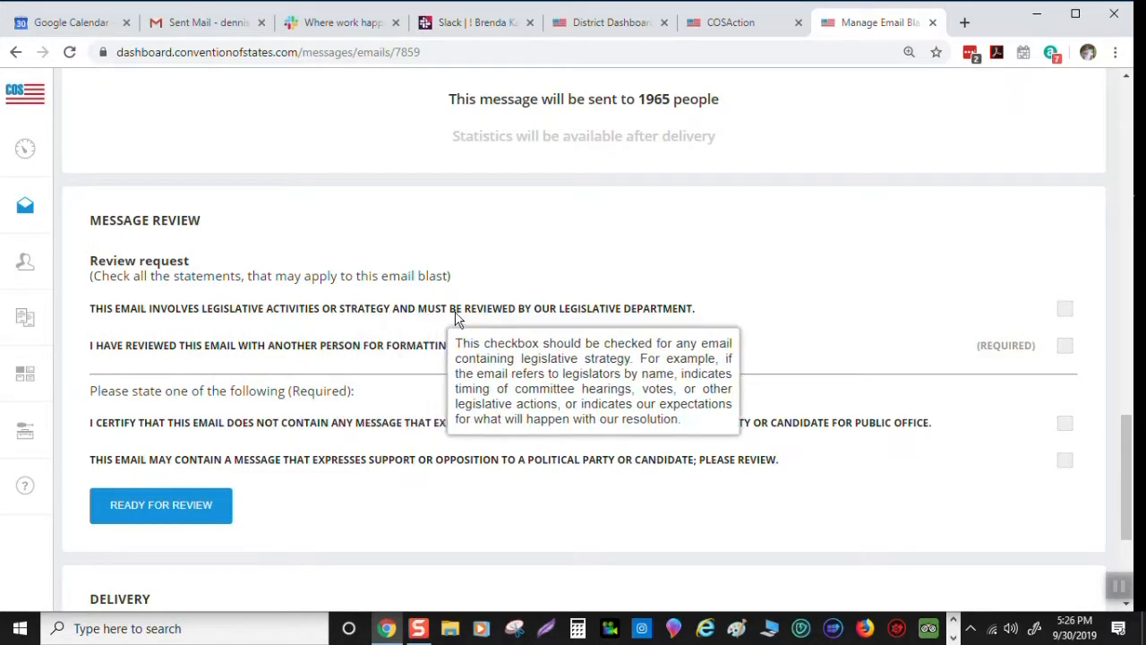
mouse_move(996, 294)
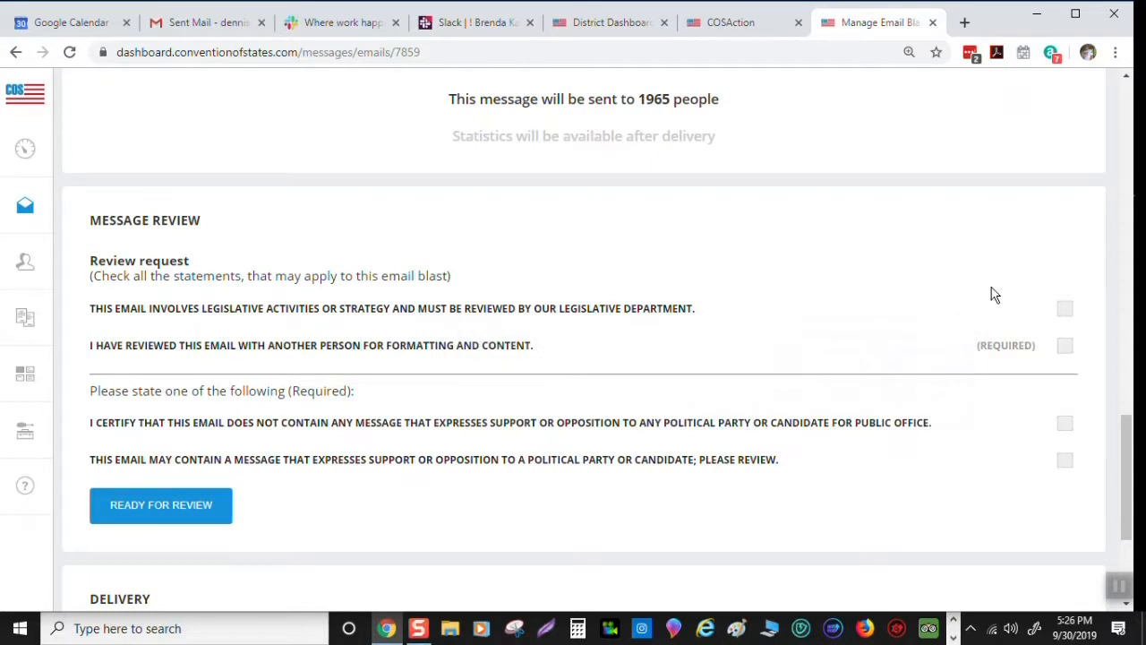
mouse_move(548, 497)
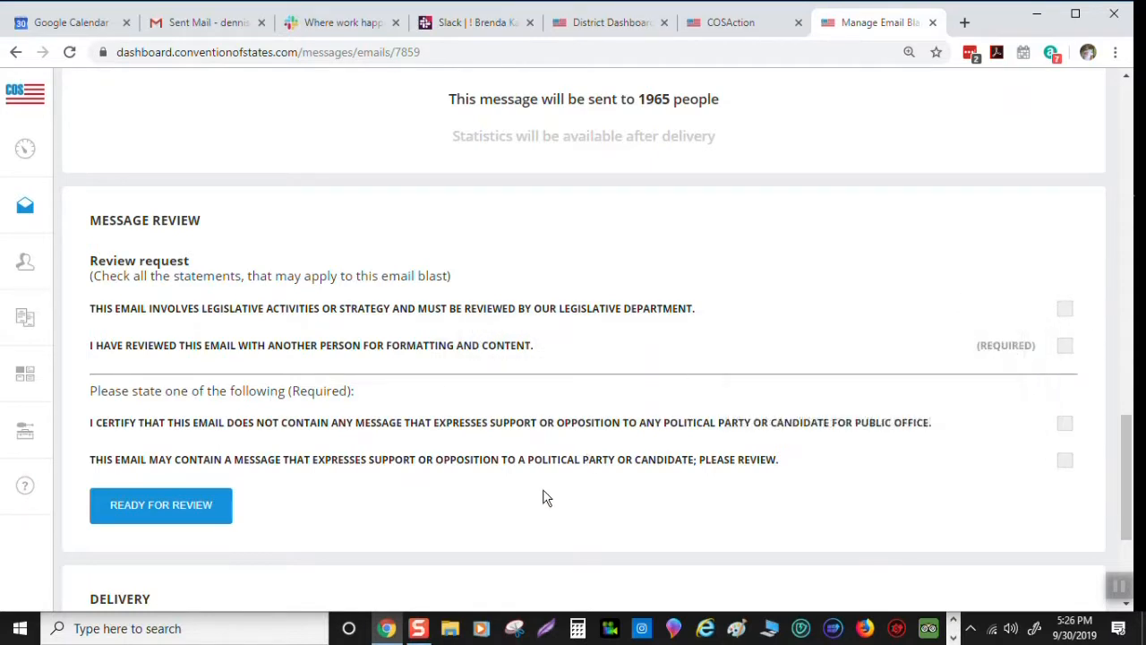
mouse_move(160, 359)
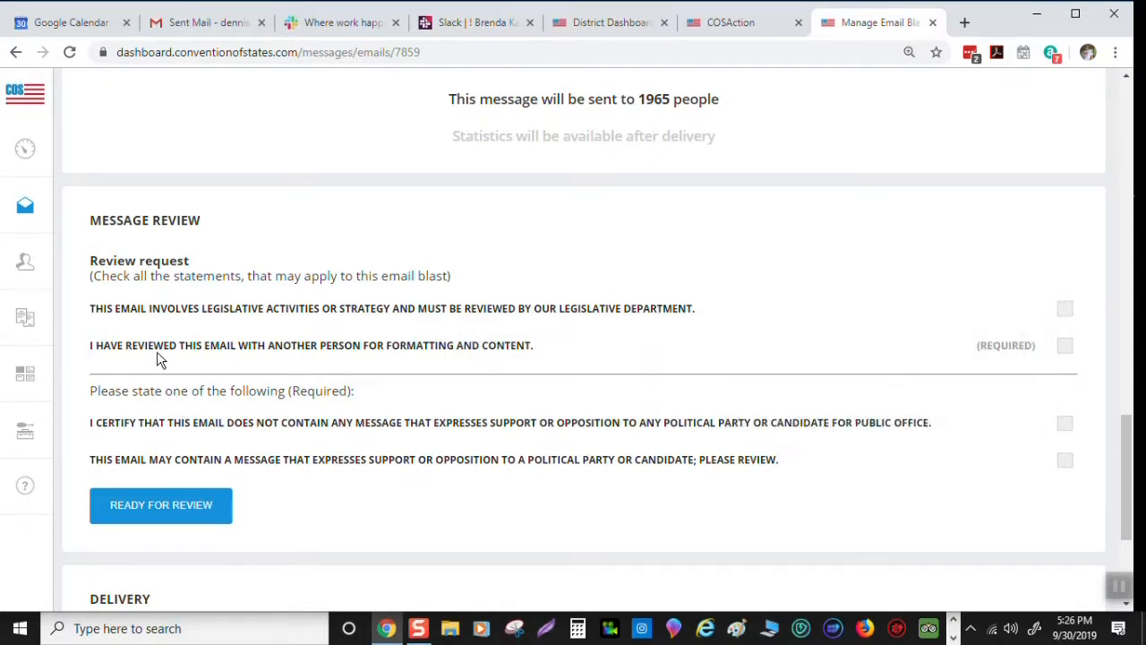
mouse_move(354, 360)
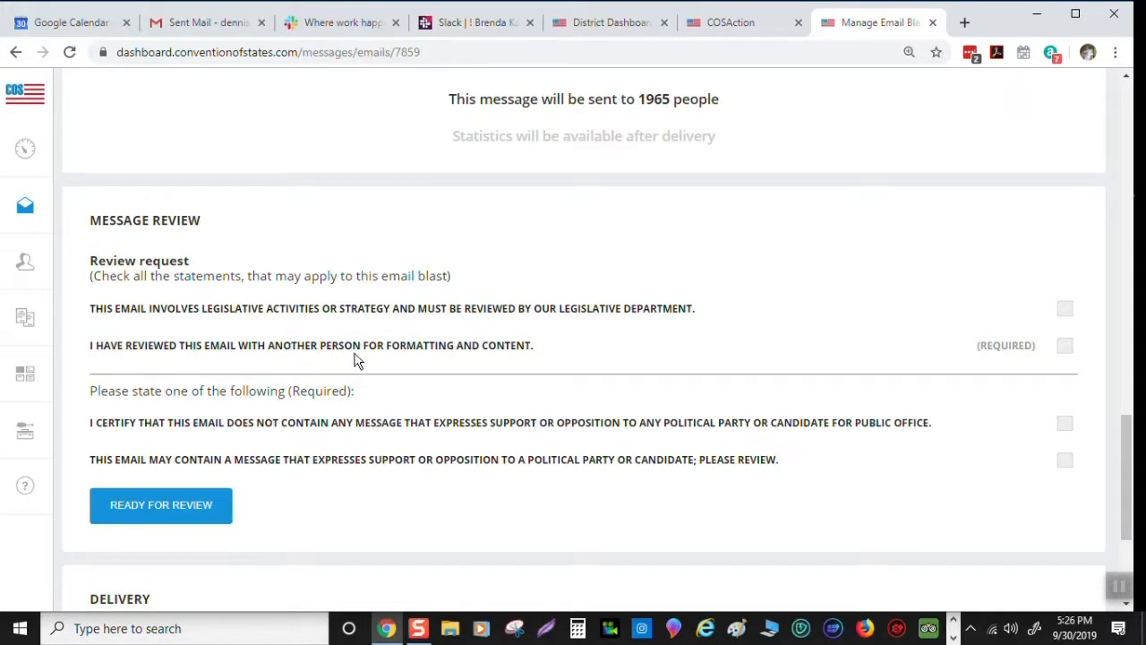
mouse_move(1063, 361)
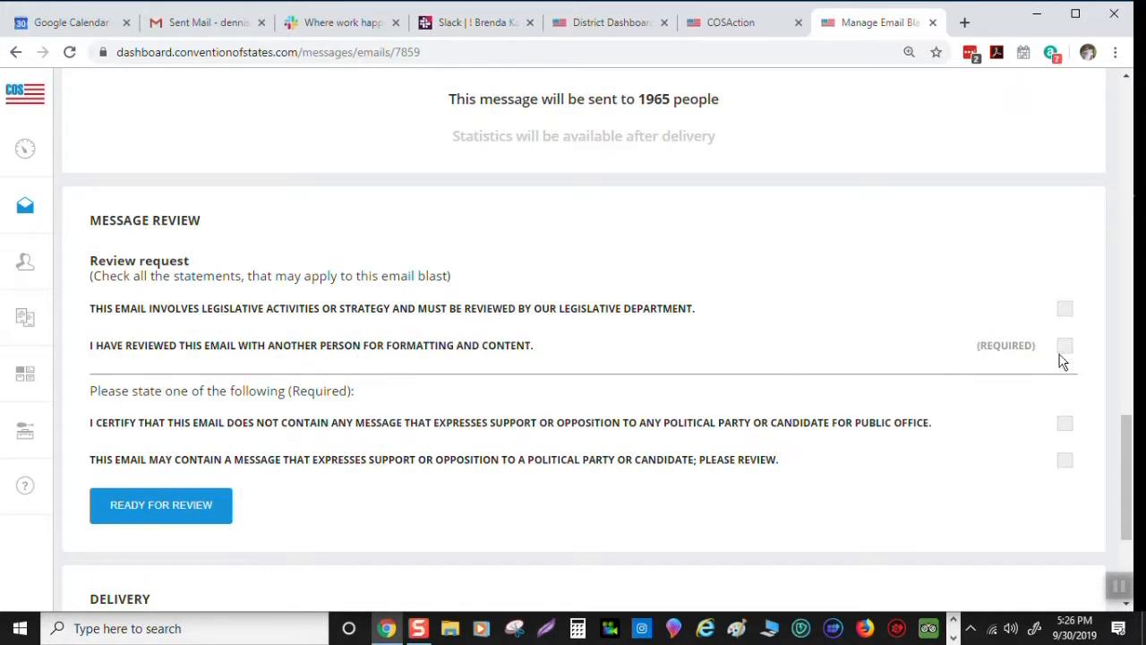
mouse_move(1065, 348)
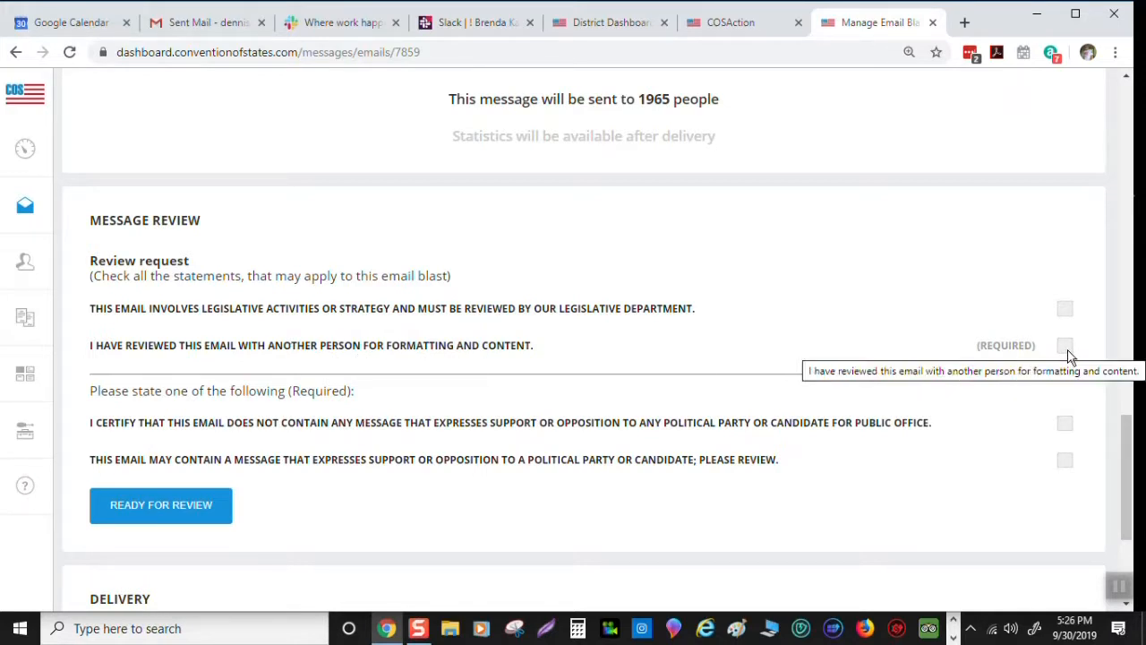
mouse_move(548, 355)
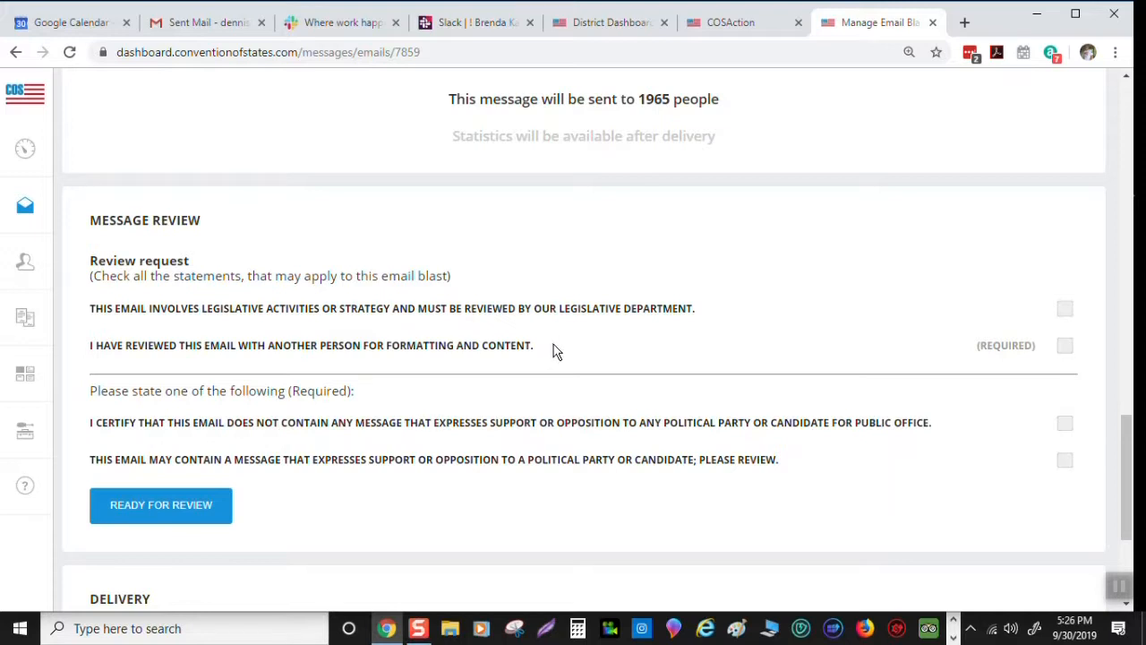
mouse_move(324, 421)
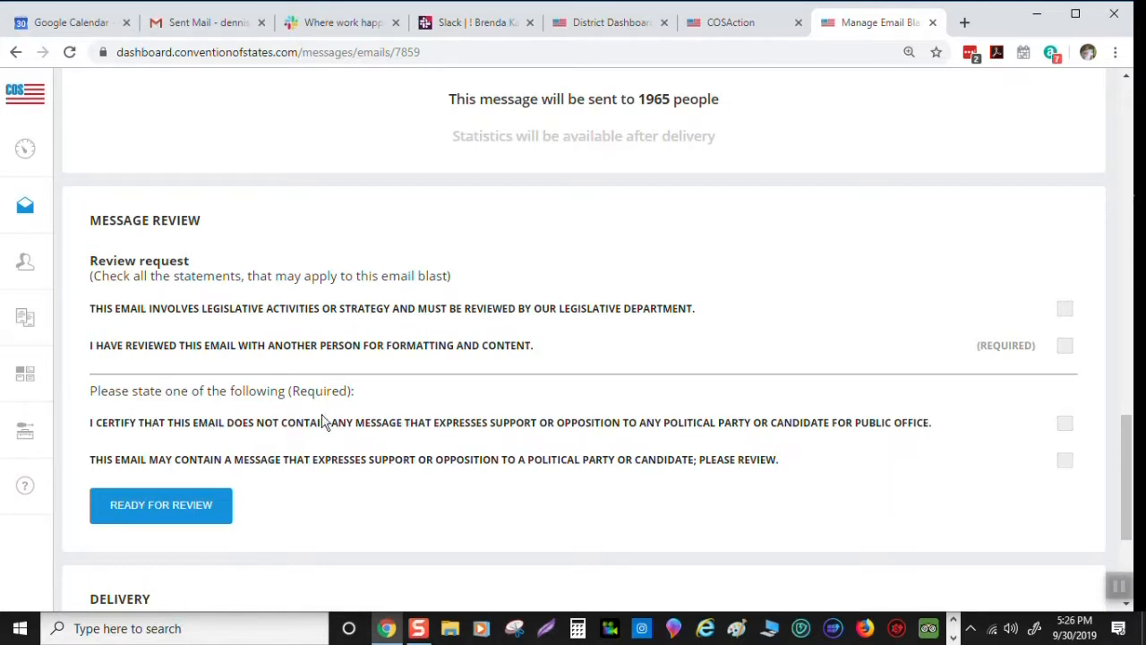
mouse_move(570, 442)
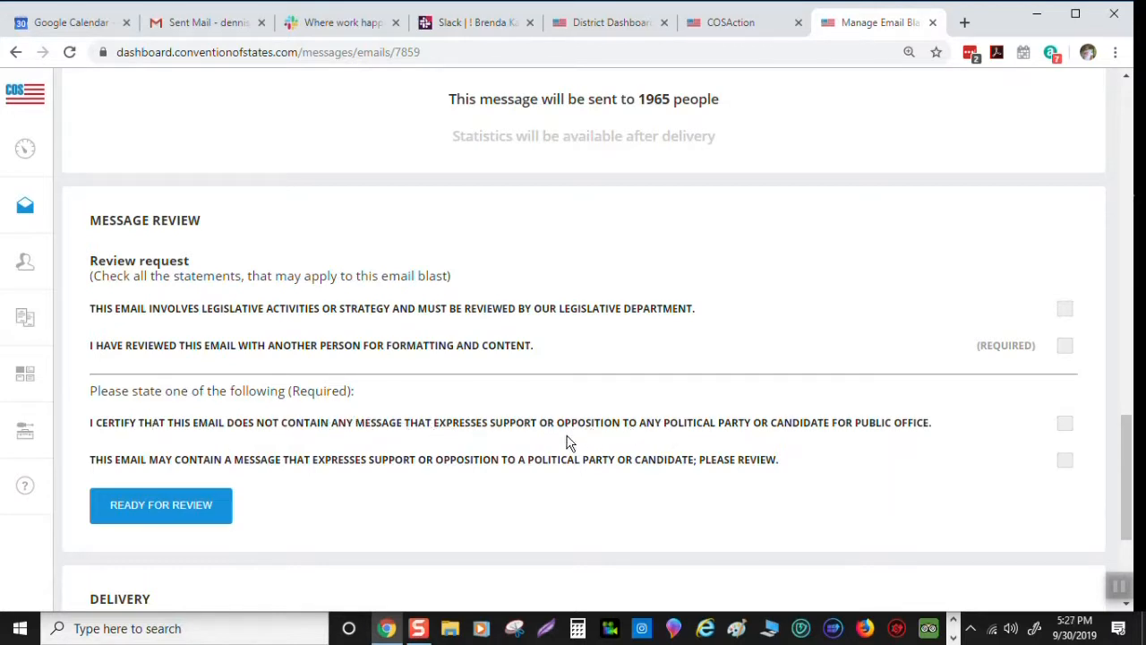
mouse_move(639, 450)
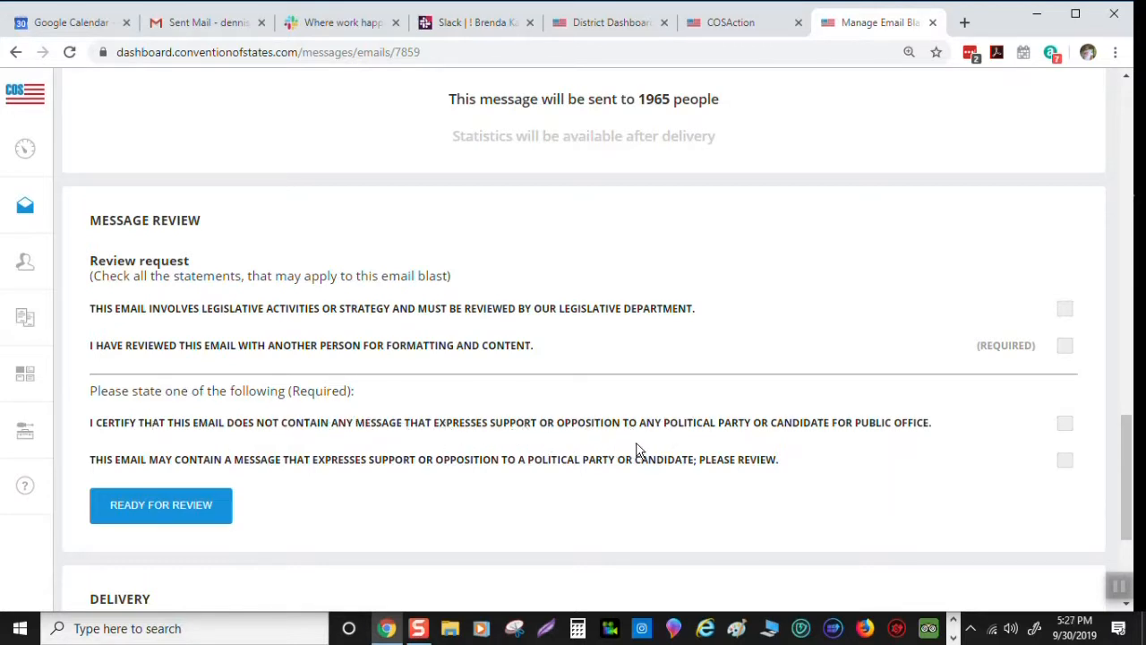
mouse_move(1065, 421)
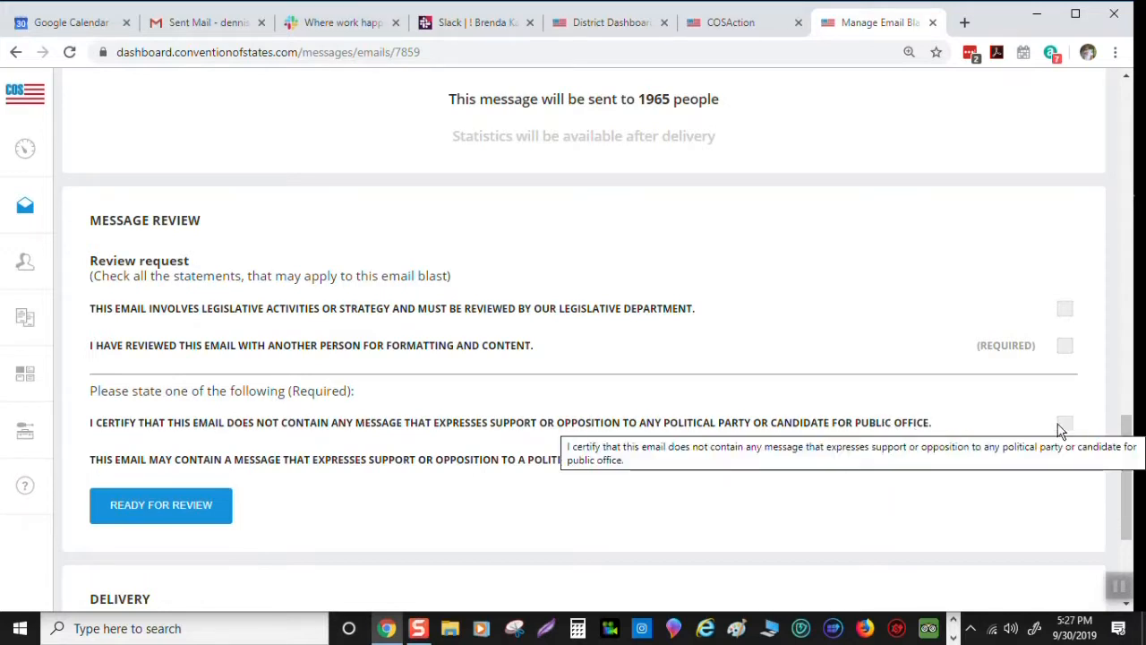
mouse_move(246, 524)
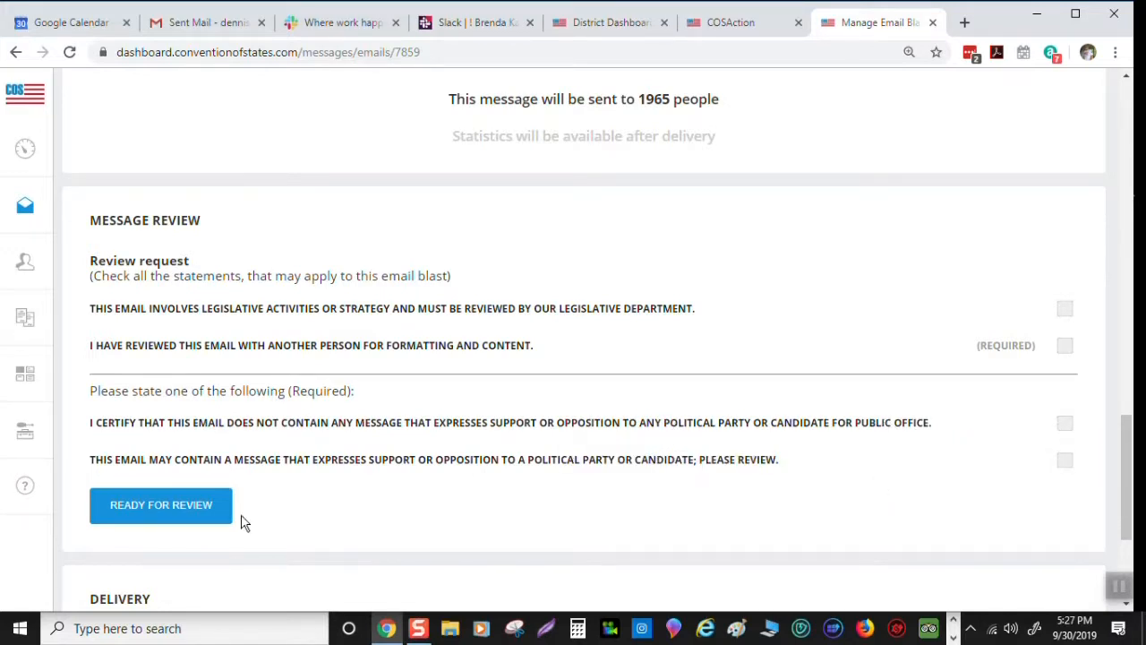
mouse_move(364, 482)
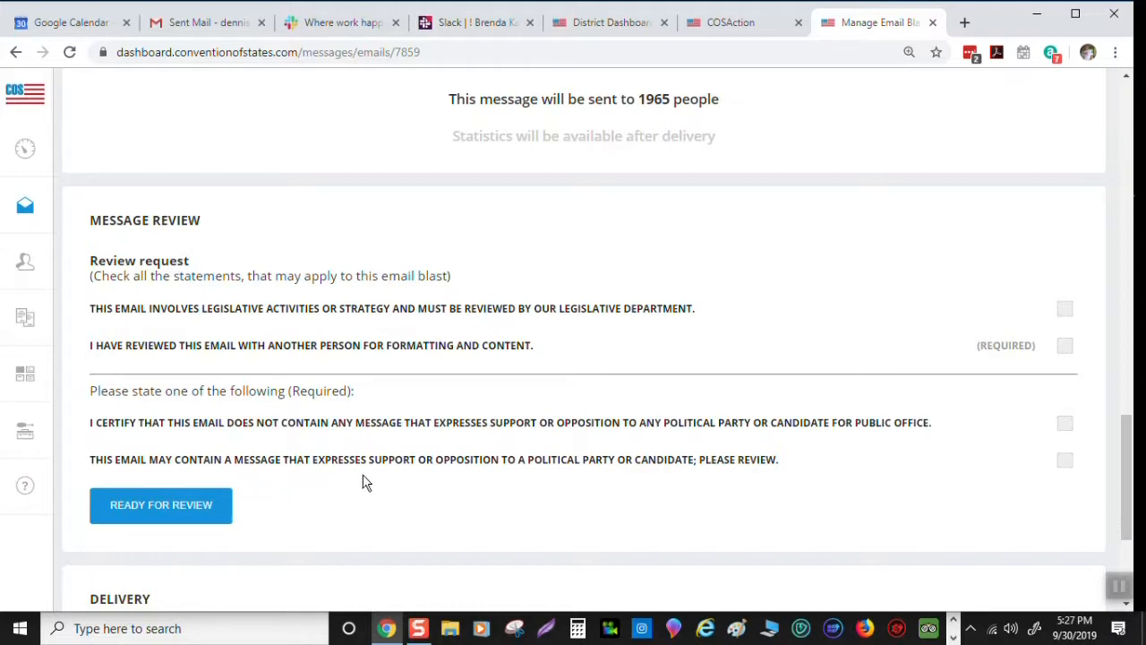
mouse_move(577, 459)
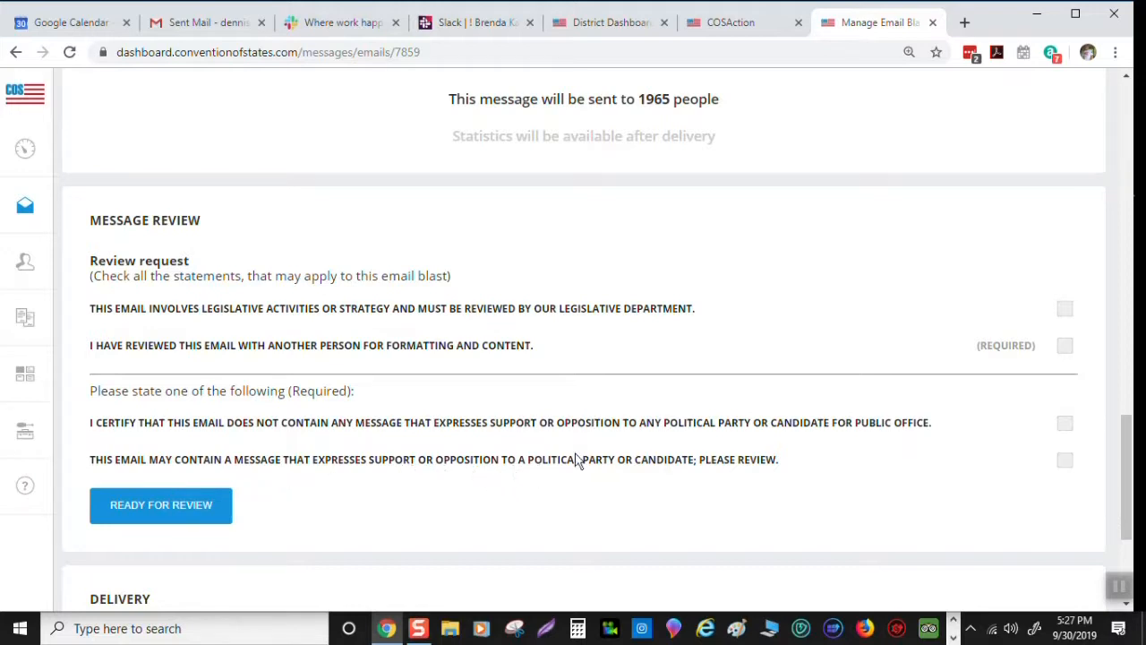
mouse_move(1081, 475)
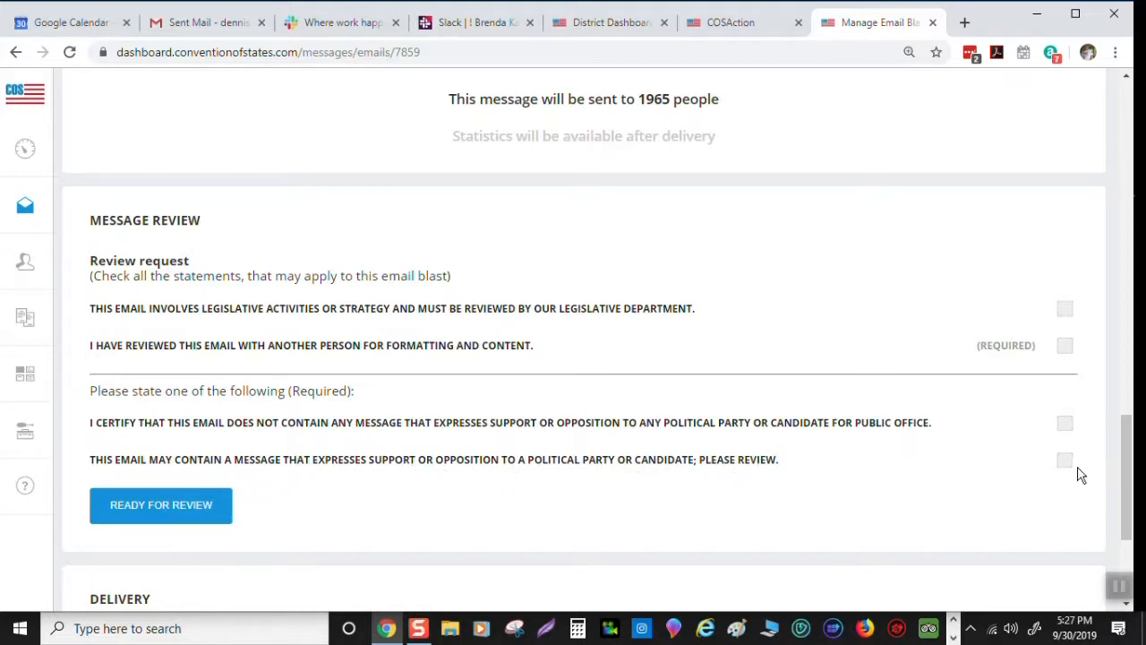
mouse_move(183, 482)
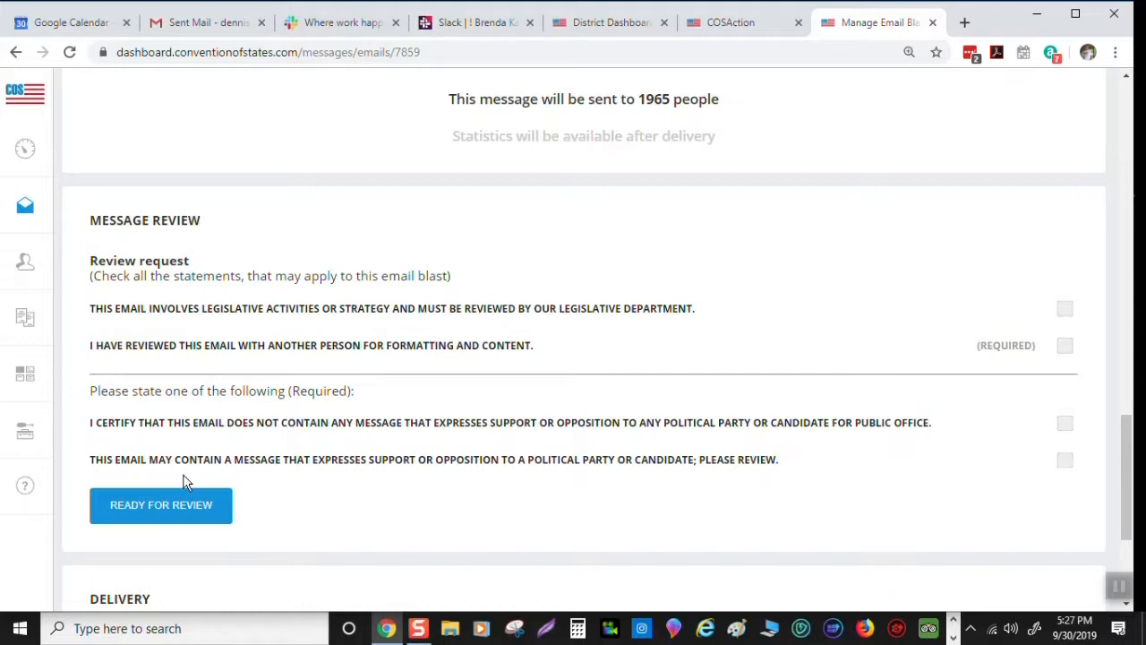
mouse_move(488, 412)
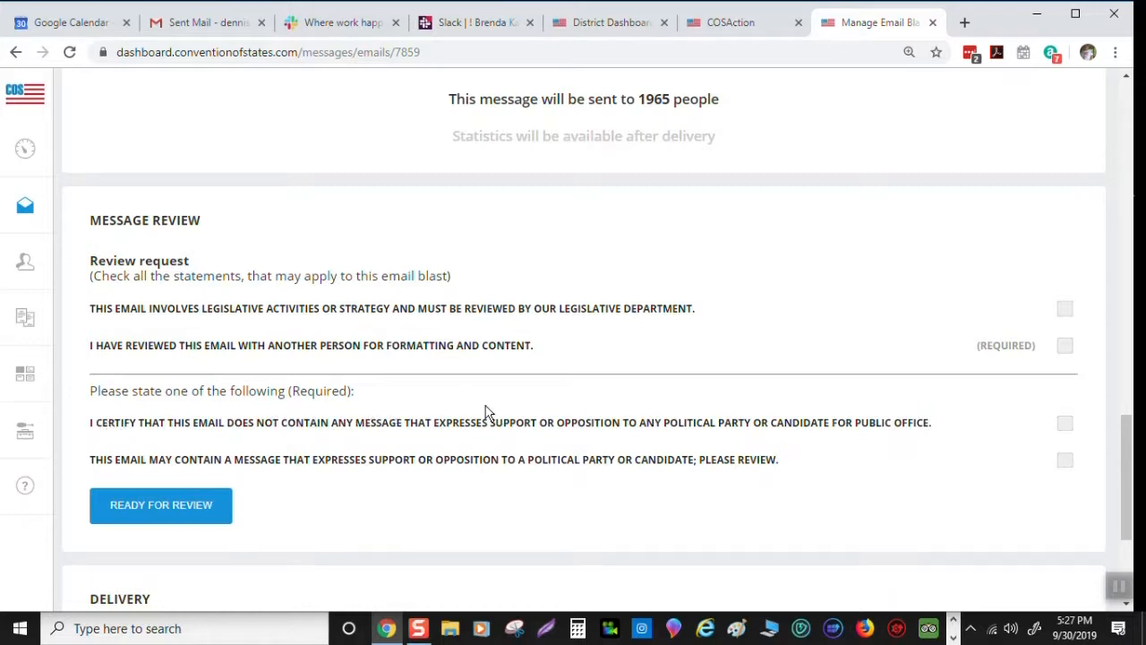
mouse_move(1081, 390)
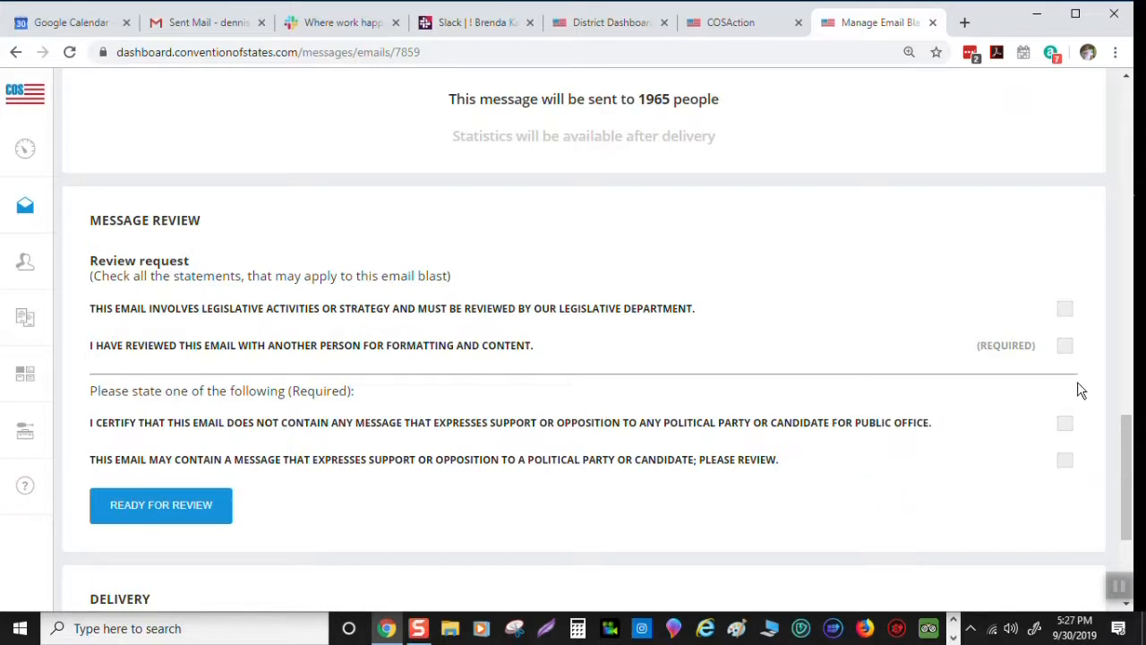
mouse_move(300, 439)
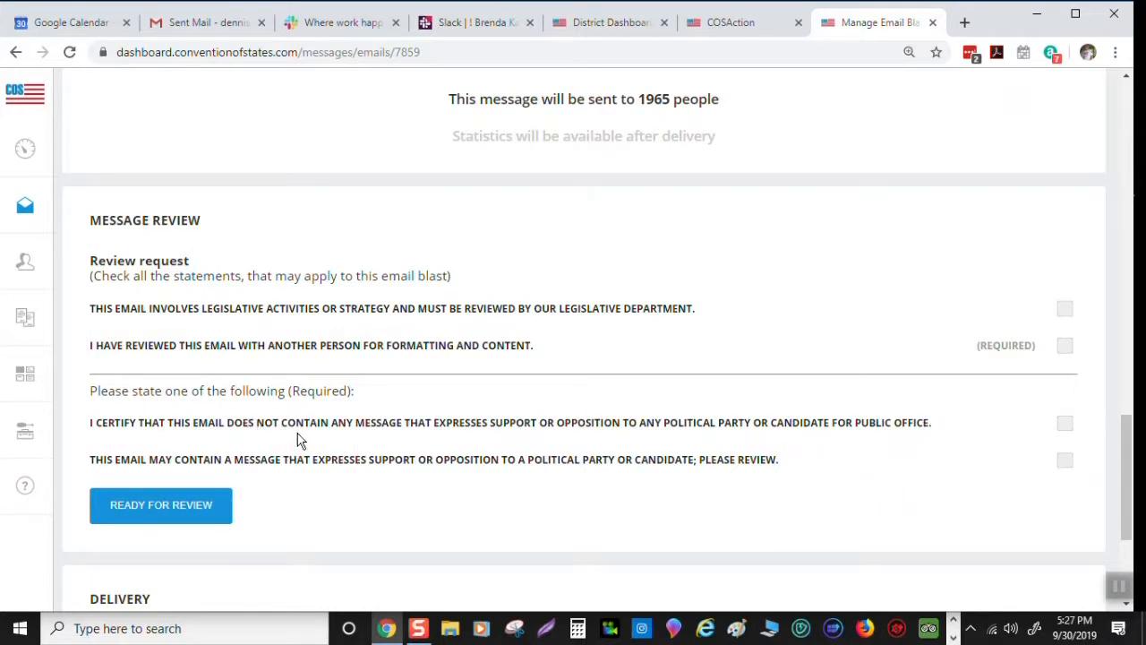
mouse_move(1066, 422)
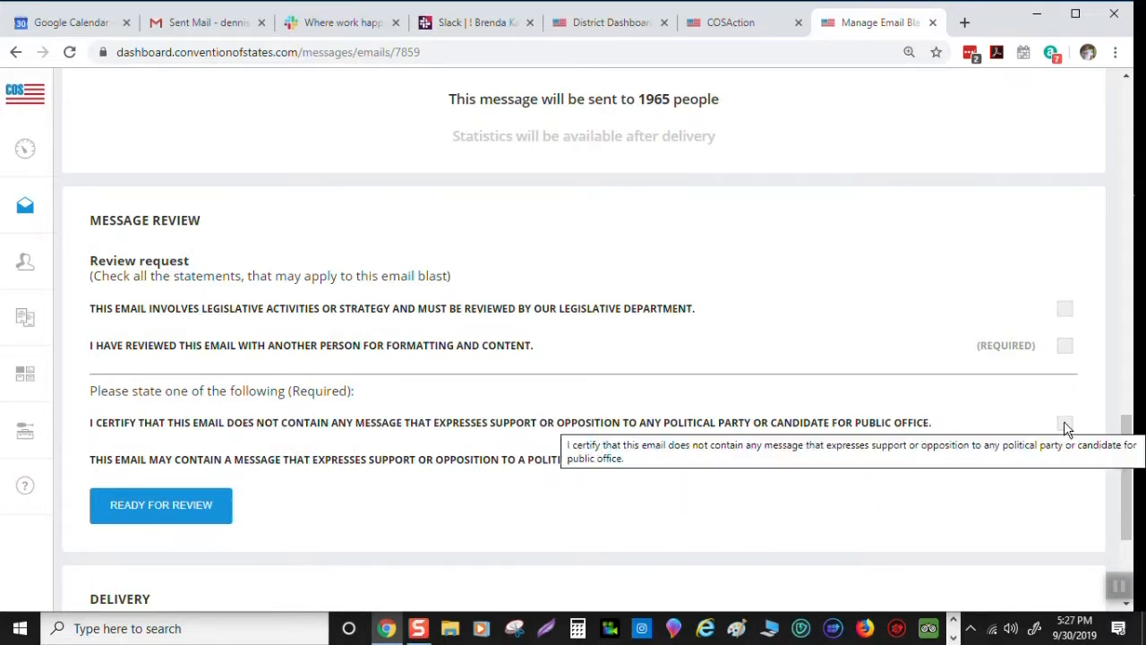
mouse_move(822, 378)
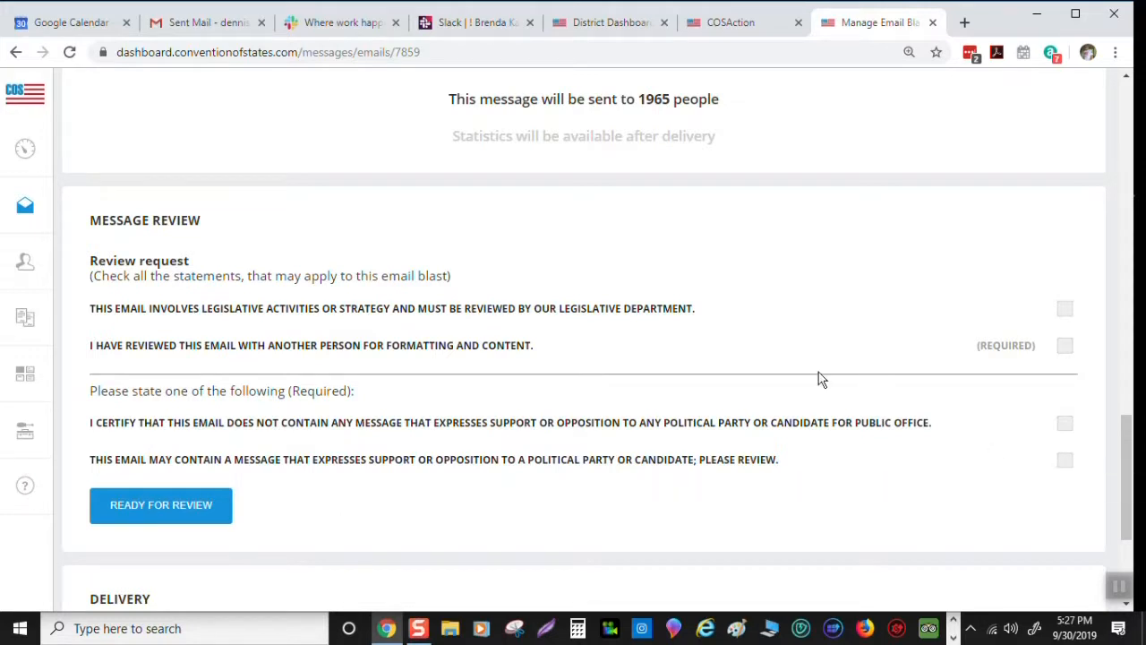
mouse_move(1065, 348)
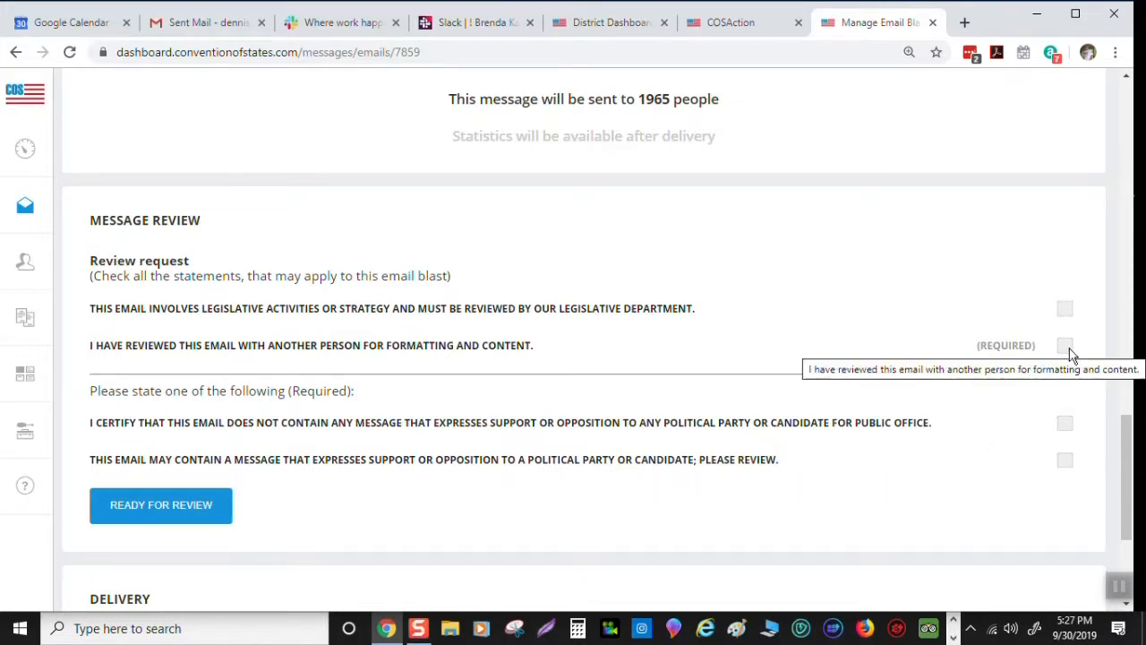
mouse_move(1070, 430)
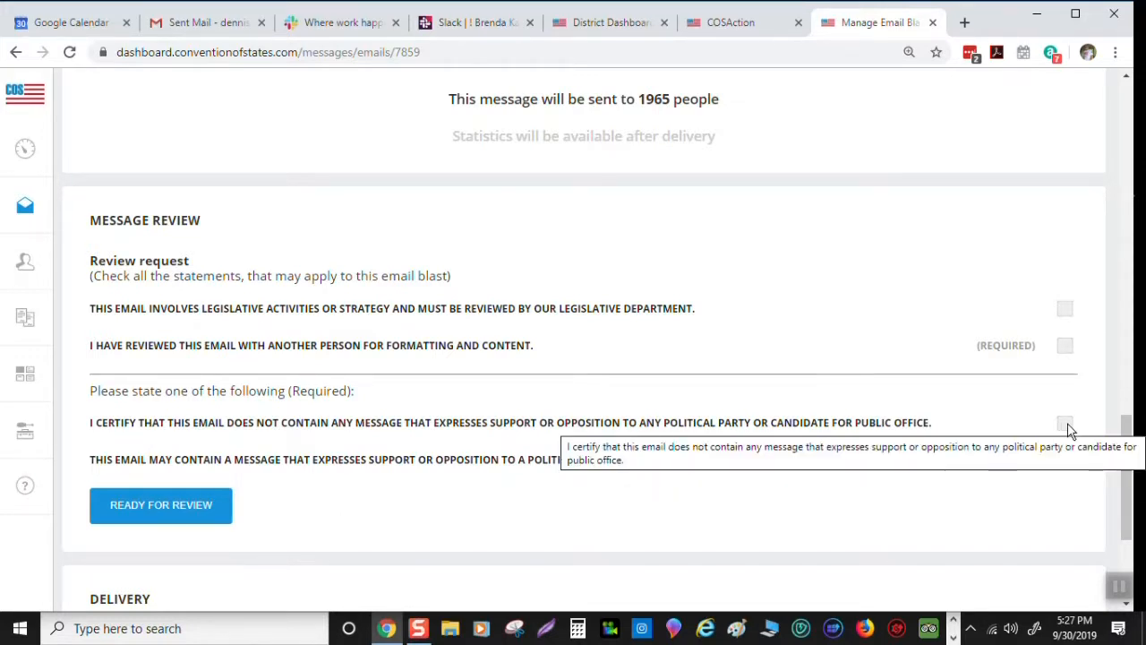
mouse_move(1070, 434)
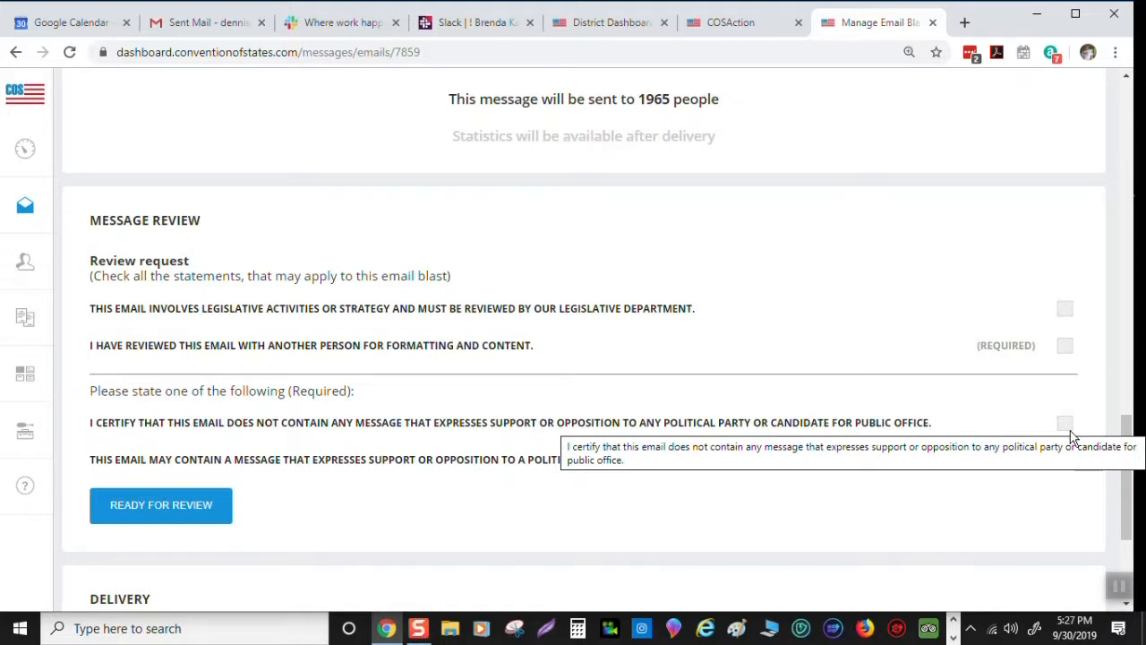
mouse_move(837, 526)
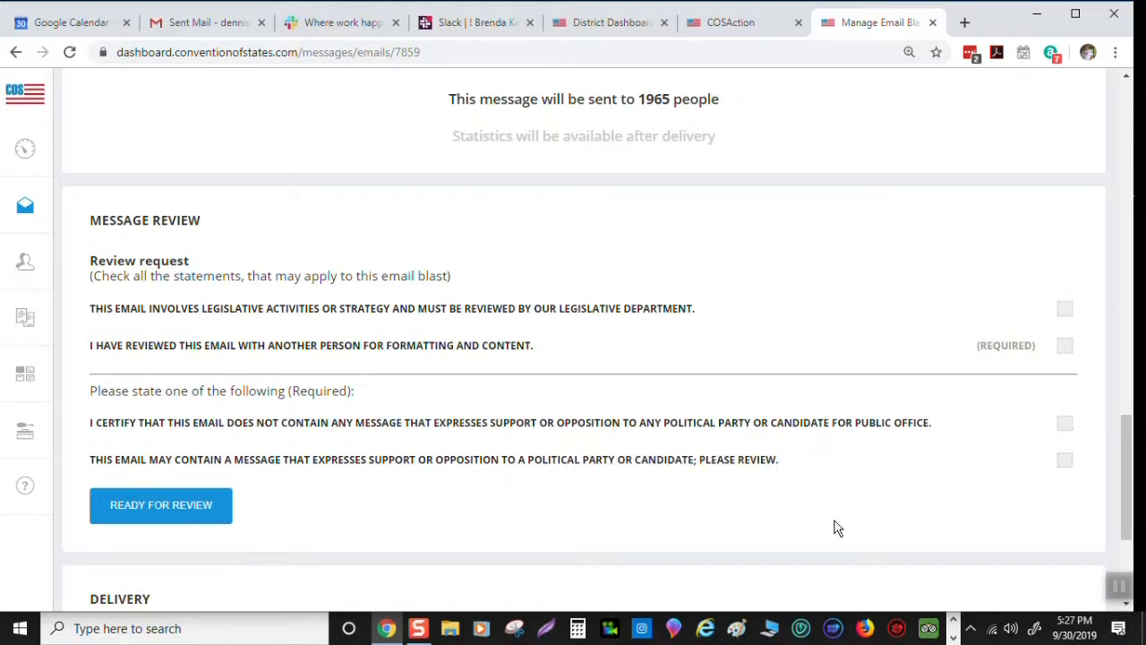
mouse_move(473, 508)
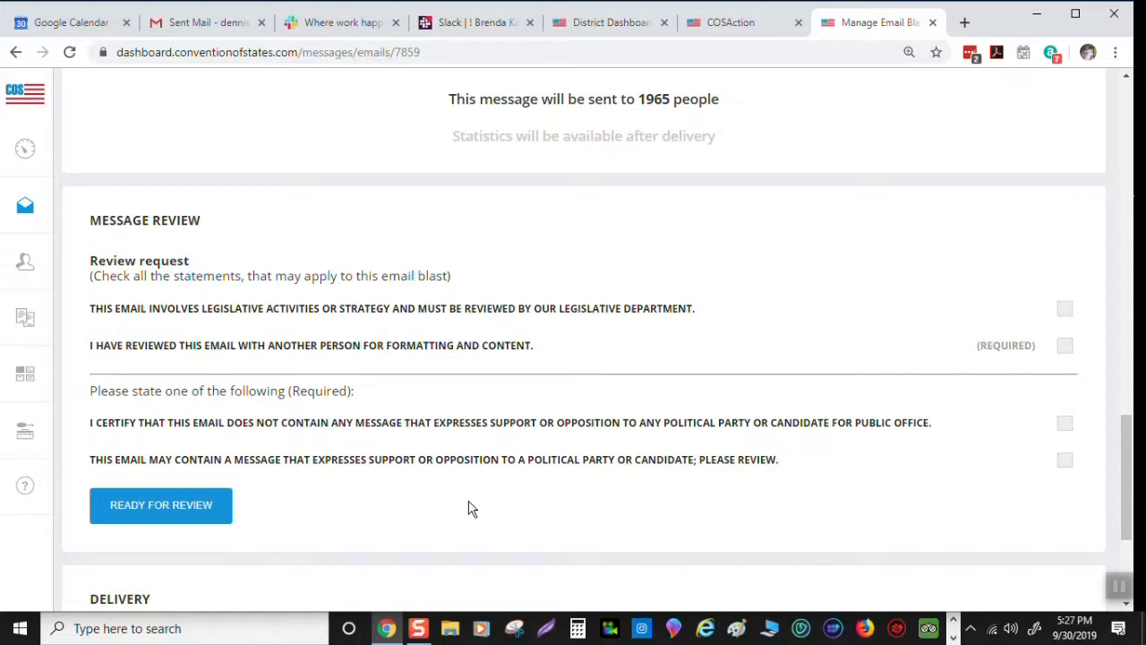
scroll(down, 3)
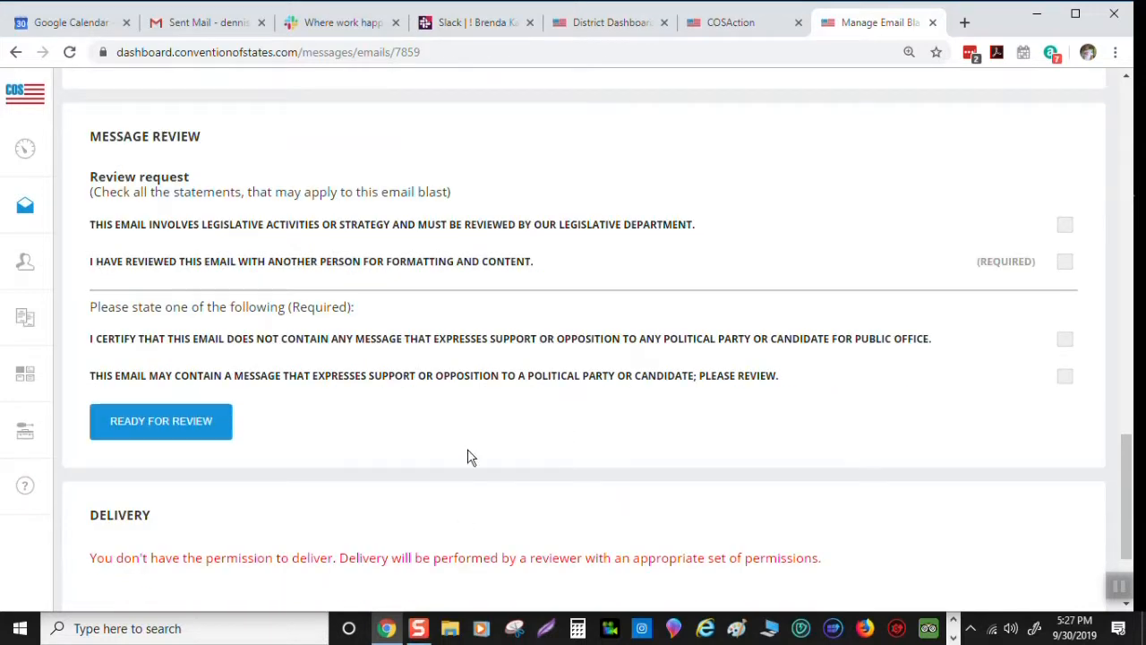
mouse_move(555, 486)
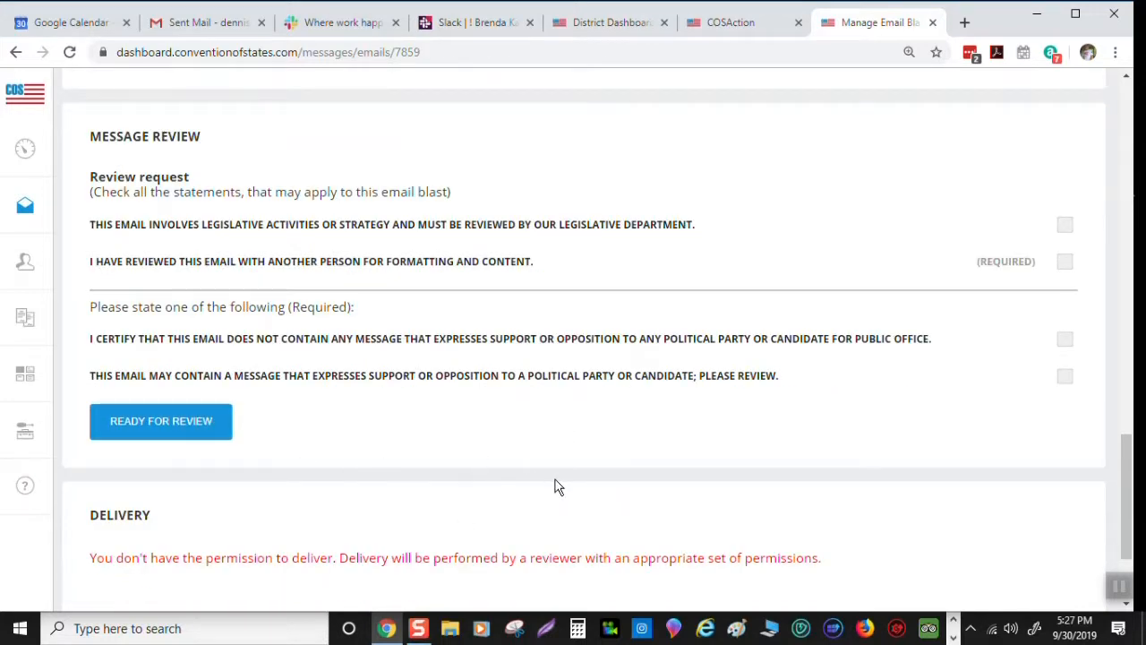
scroll(down, 3)
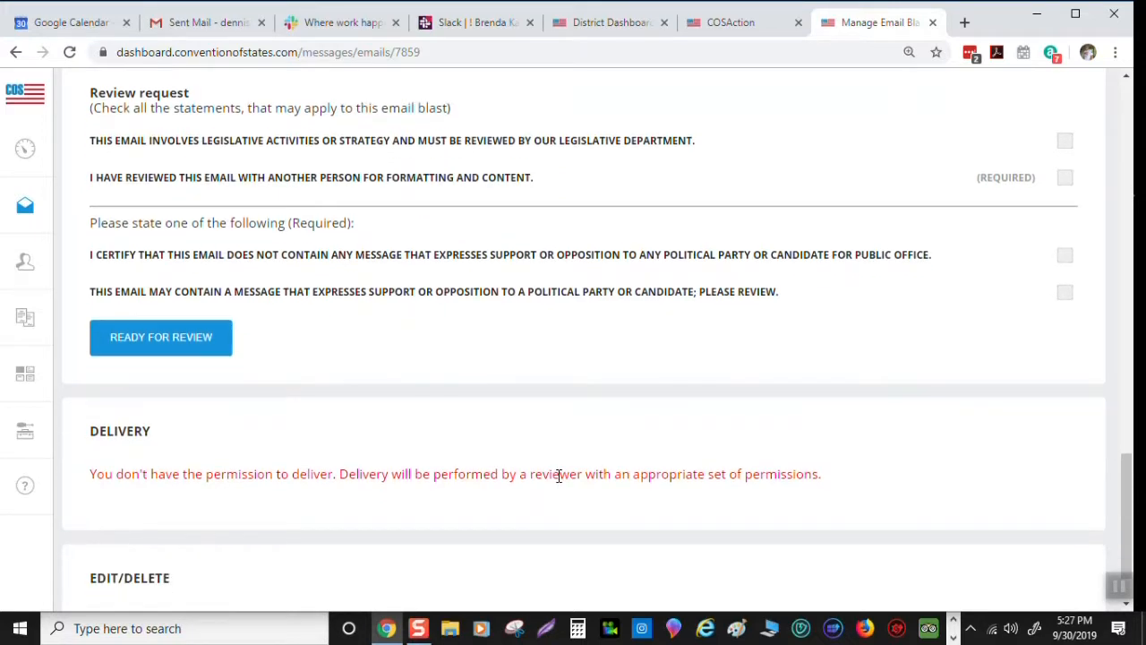
mouse_move(561, 483)
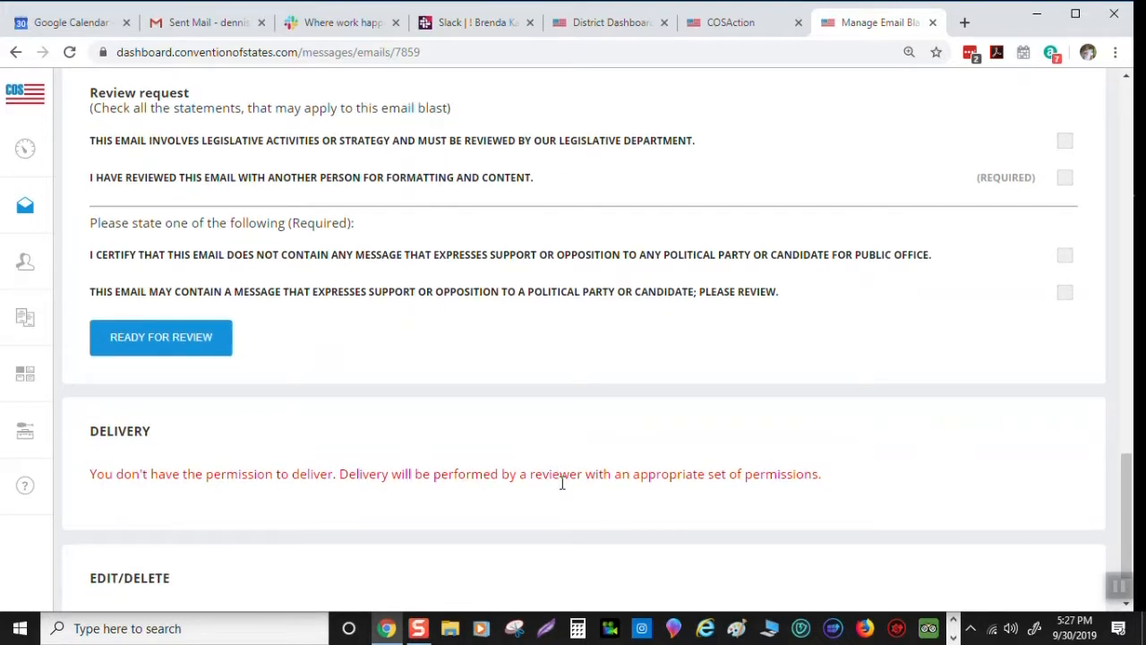
mouse_move(564, 491)
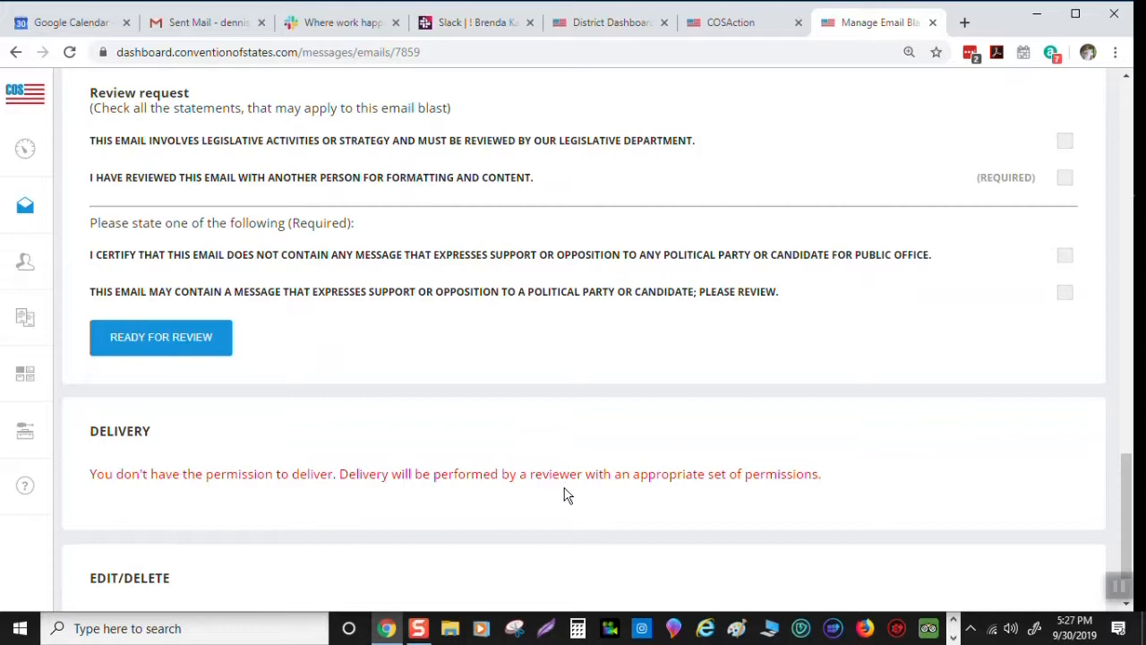
scroll(down, 3)
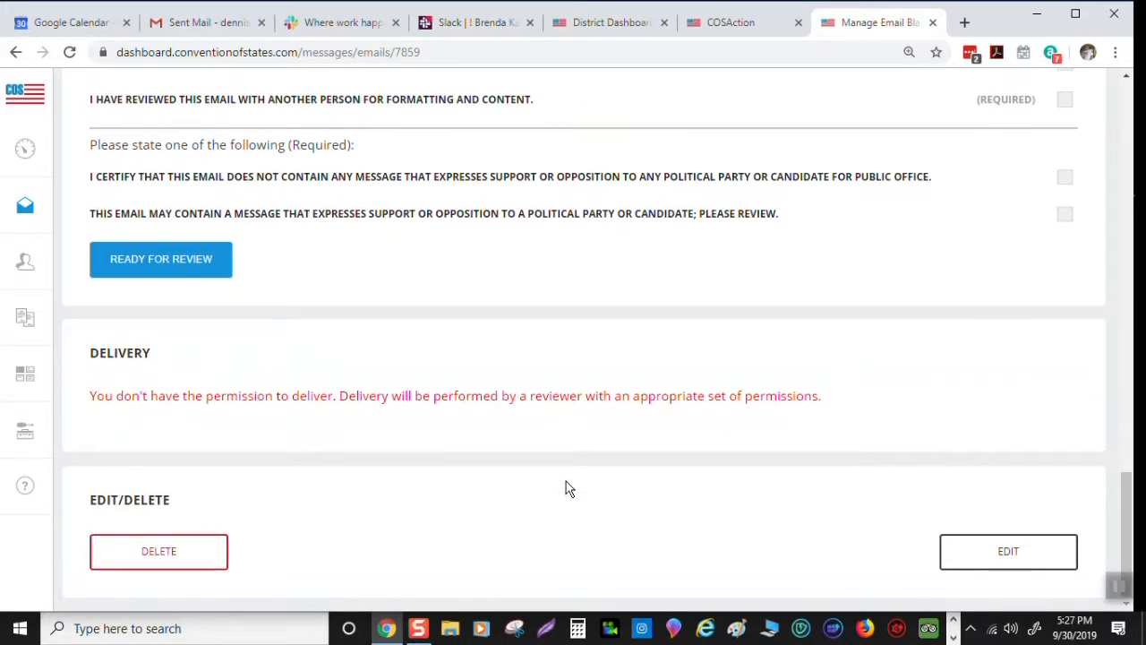
mouse_move(667, 423)
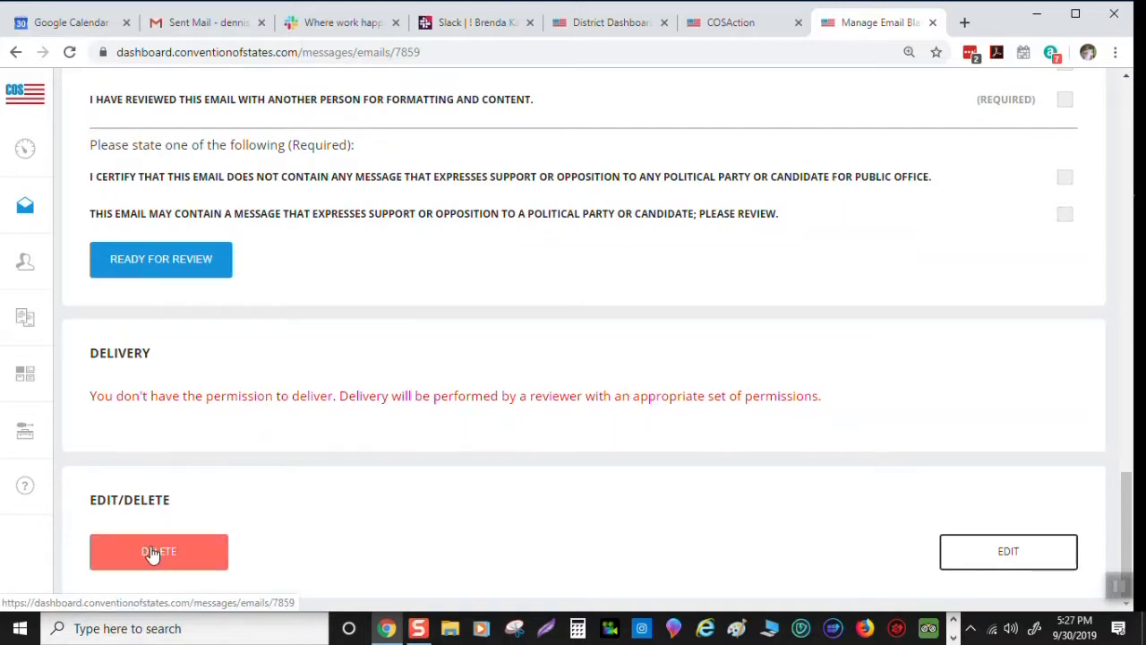
Delete the email blast, confirming the 'Are you sure?' prompt, returning to Manage Emails
click(159, 551)
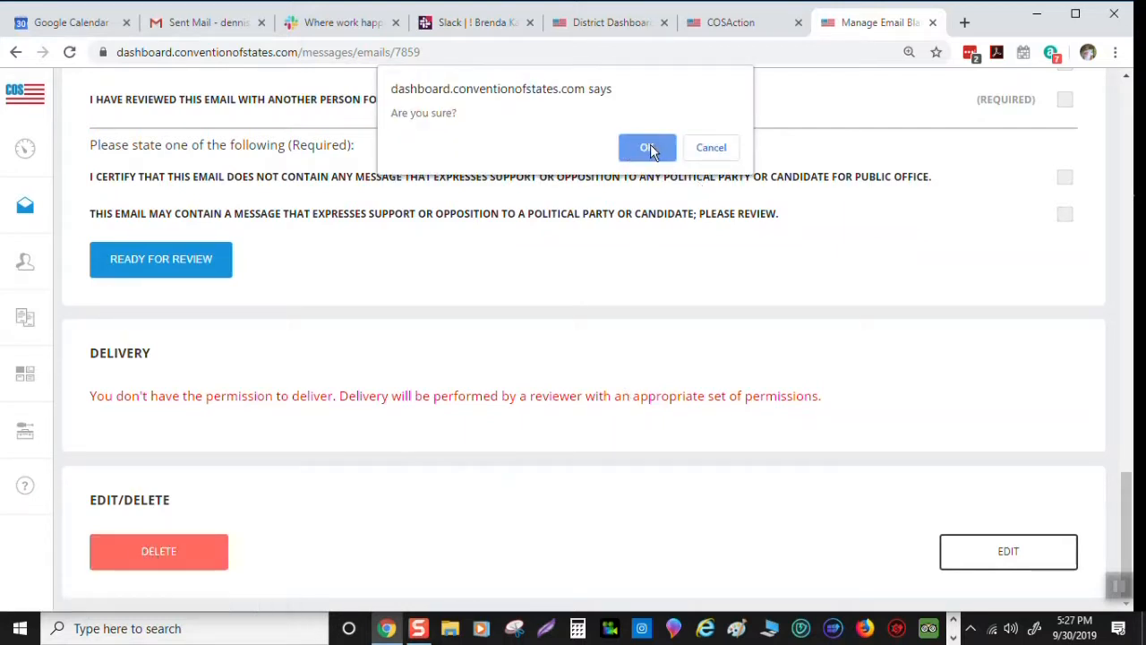
click(647, 146)
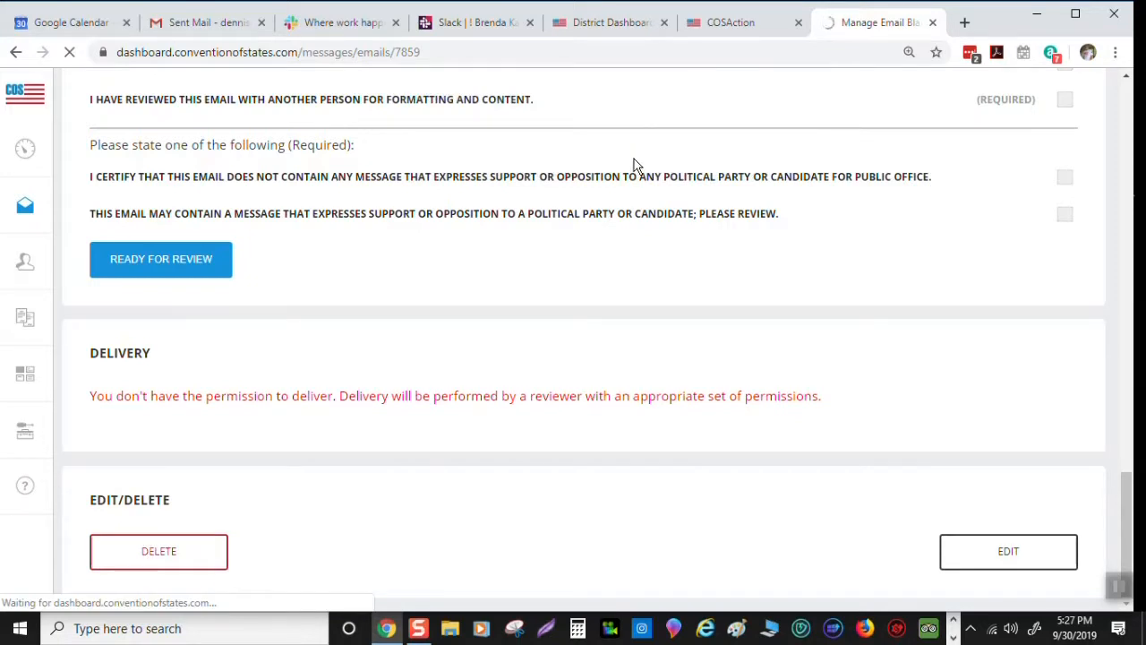
click(158, 551)
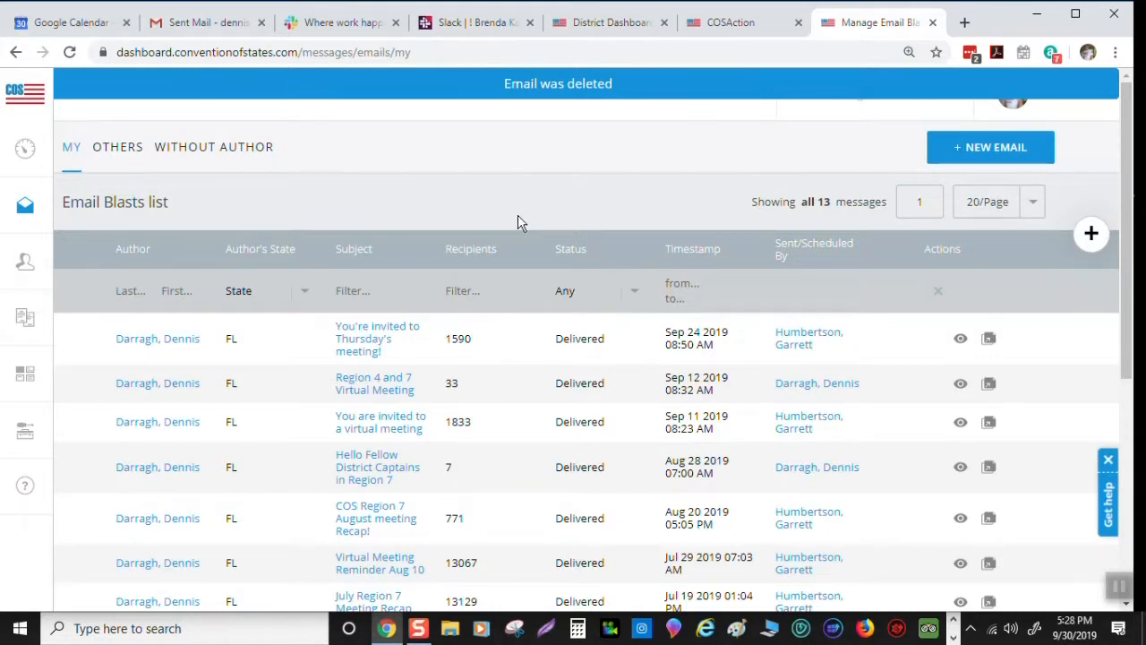
mouse_move(389, 169)
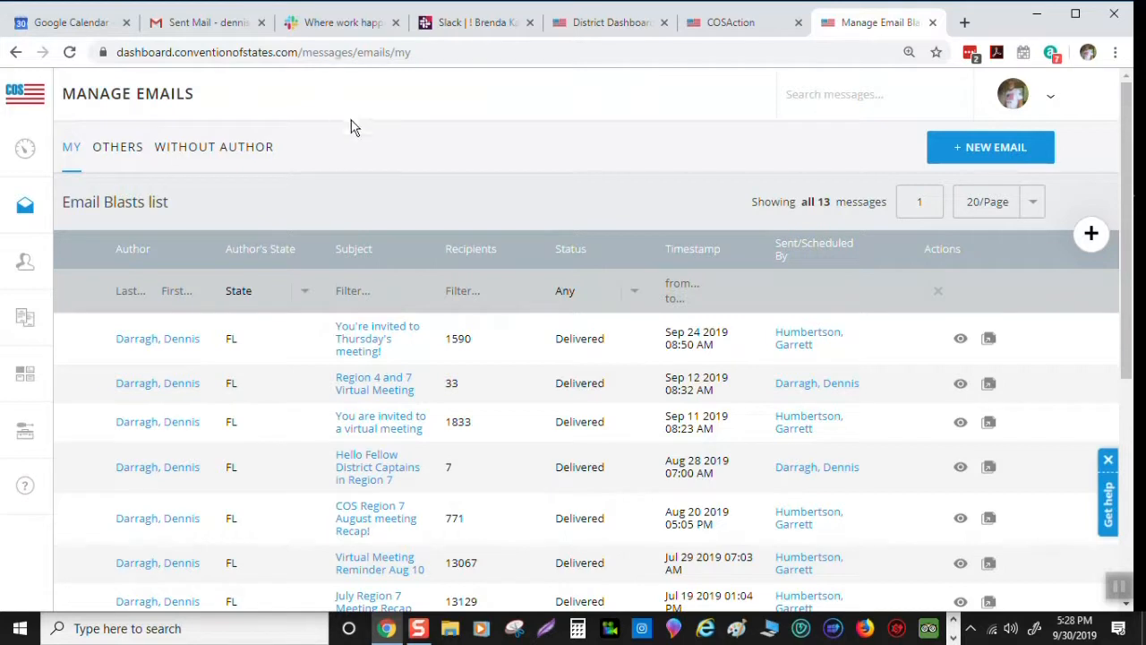
mouse_move(499, 152)
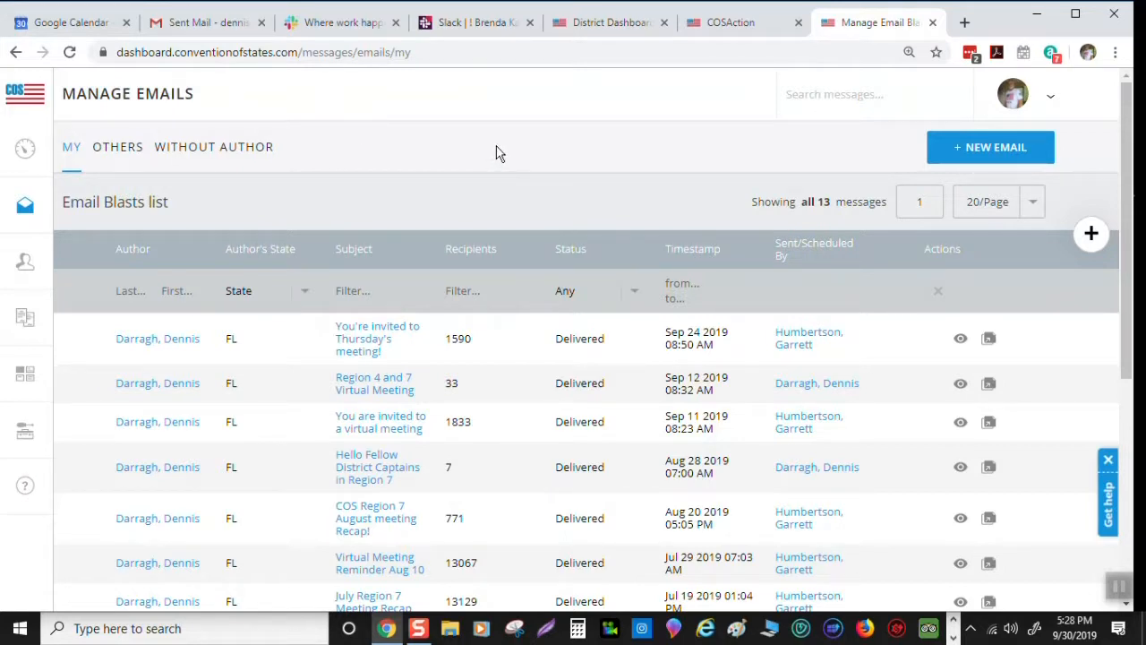
mouse_move(536, 131)
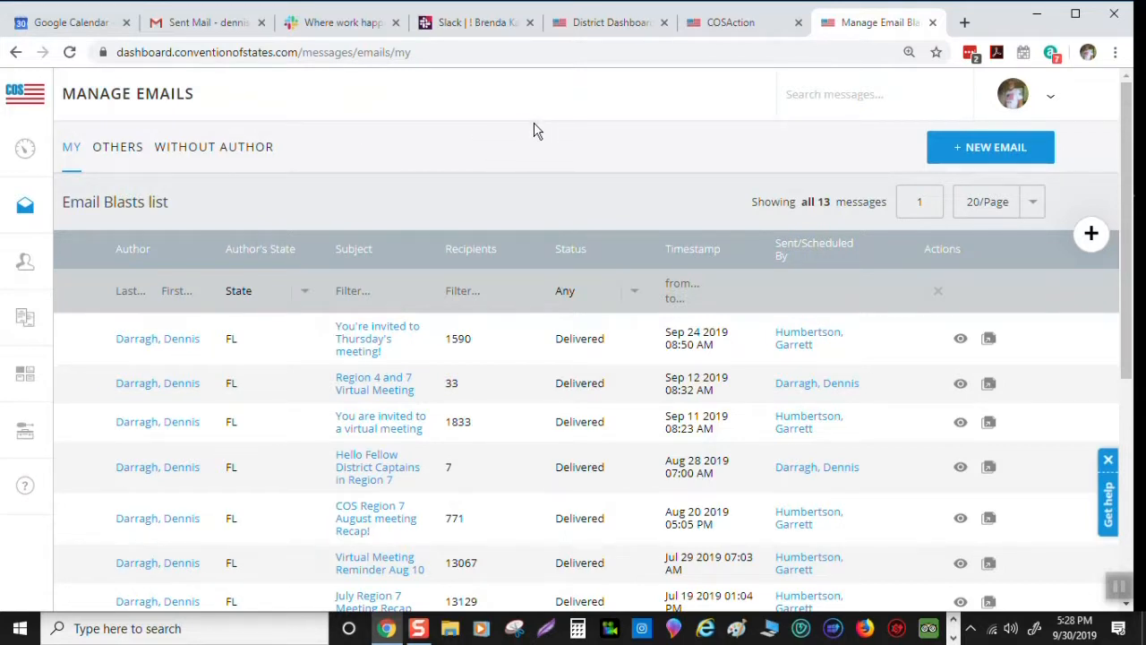
mouse_move(557, 142)
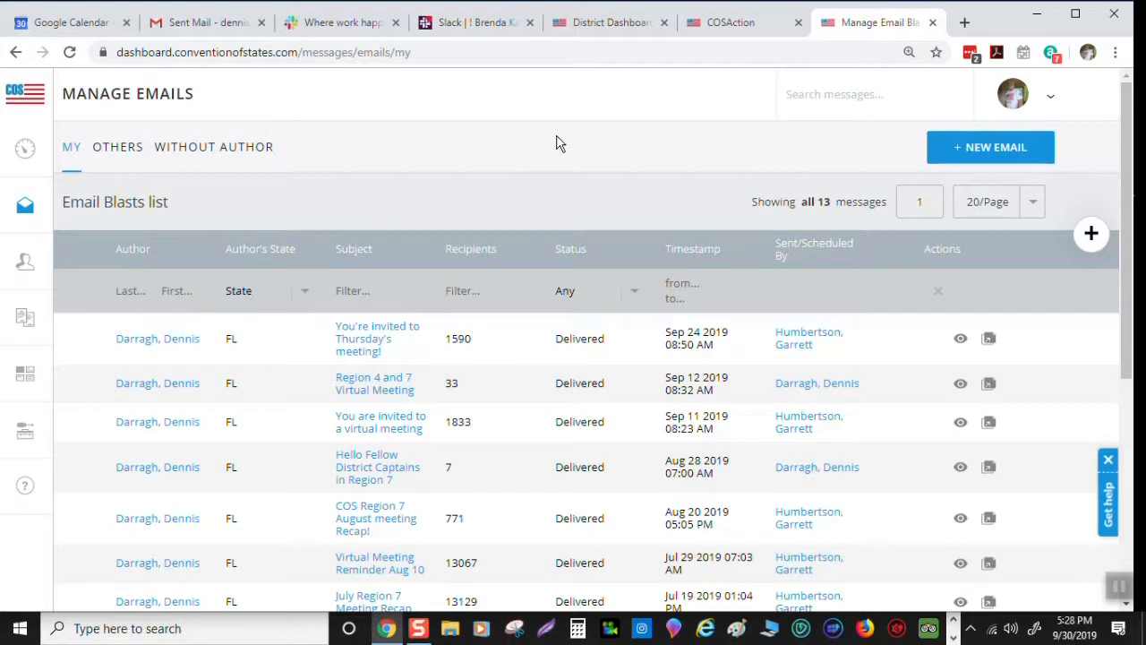
mouse_move(464, 167)
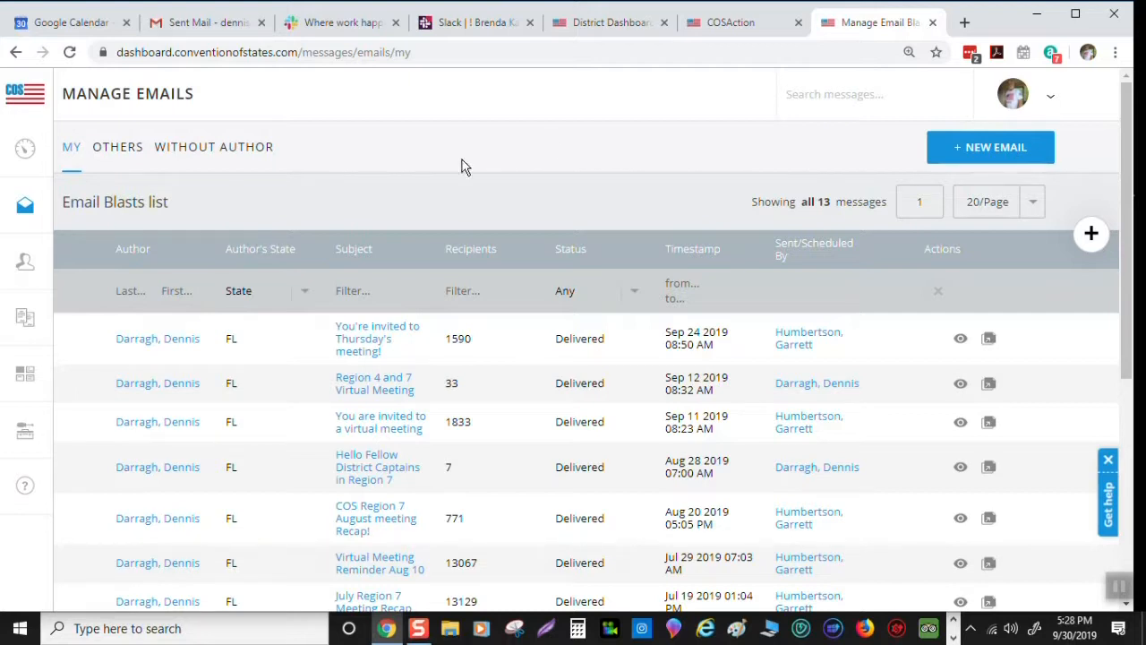
Go to the Manage Text Messages page from the sidebar's Messages section
click(25, 94)
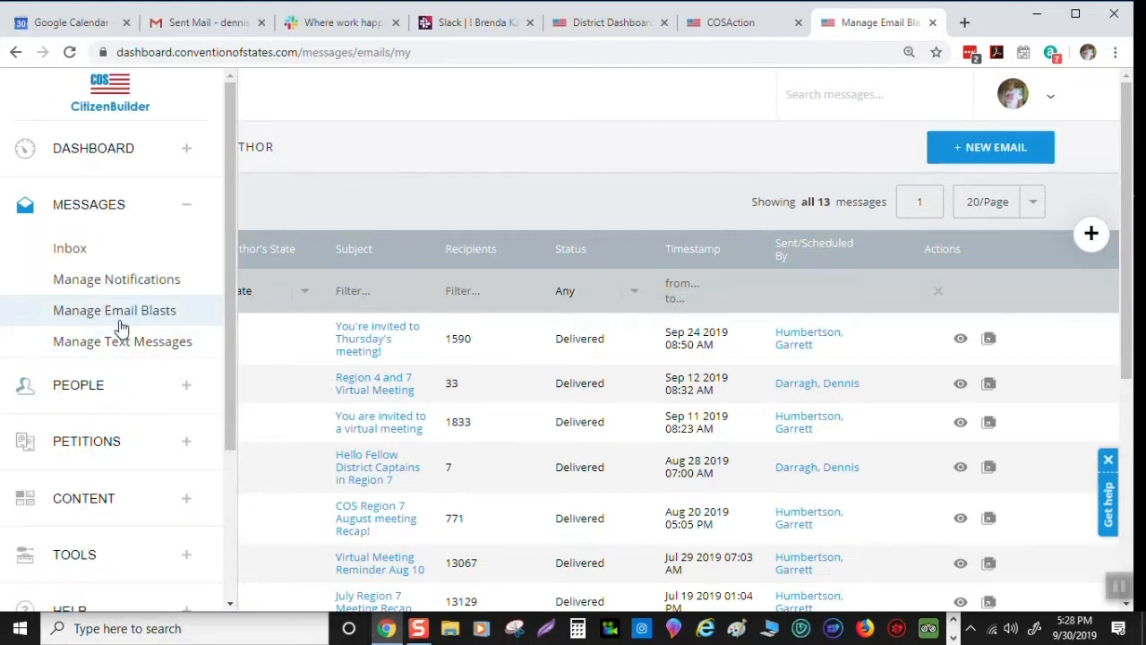
mouse_move(122, 341)
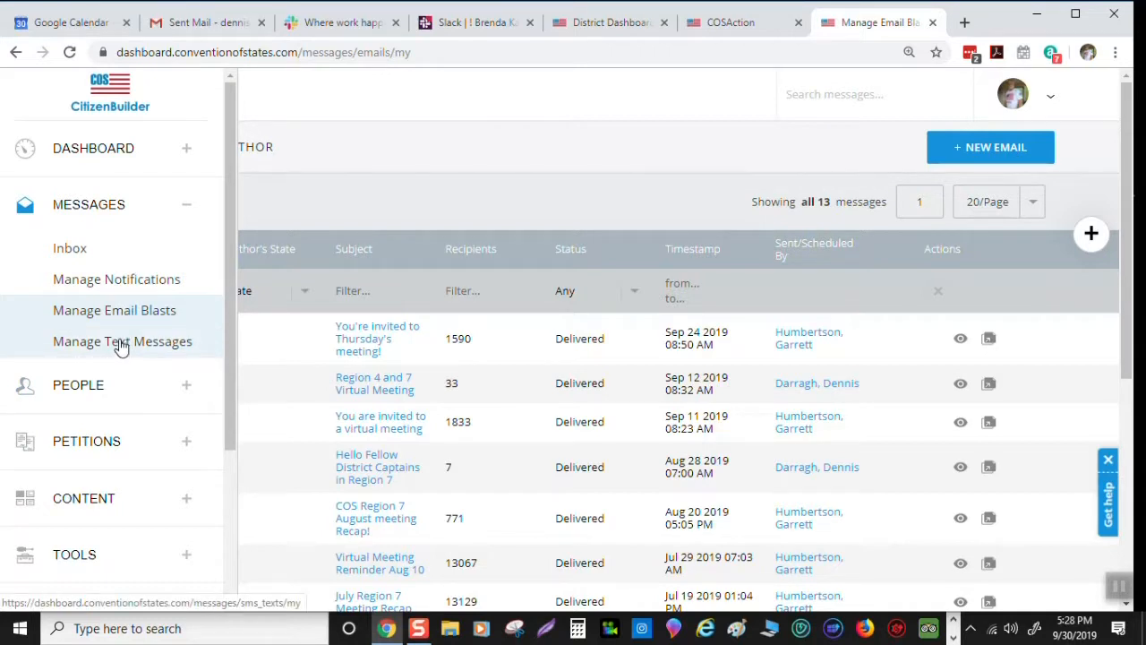
click(122, 341)
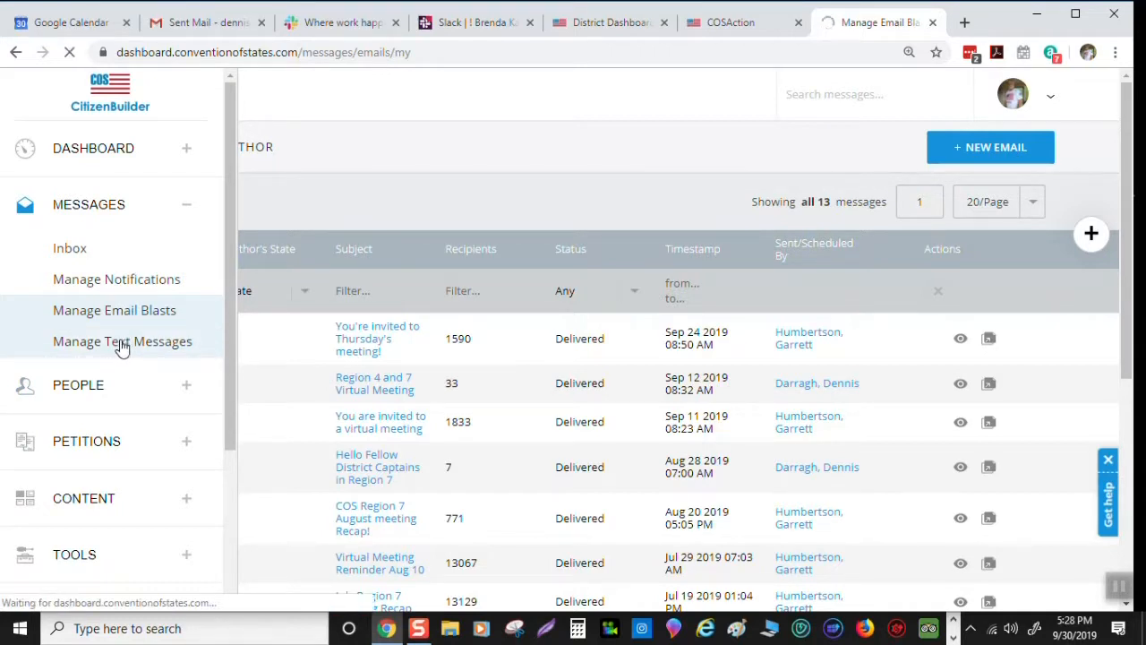
click(121, 341)
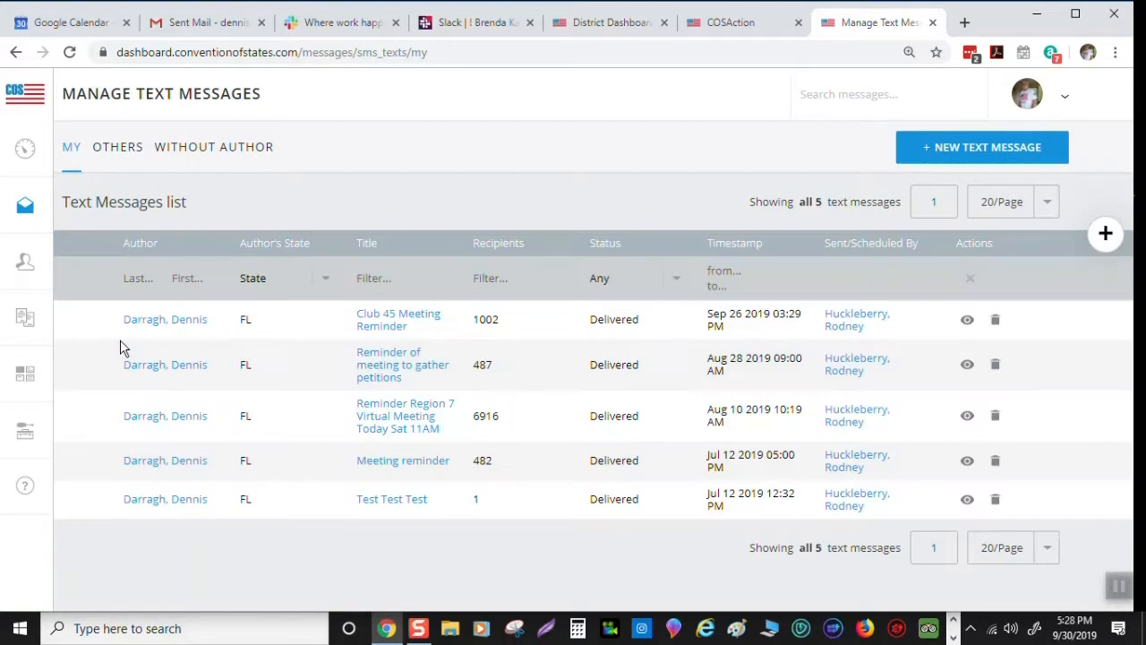
mouse_move(754, 197)
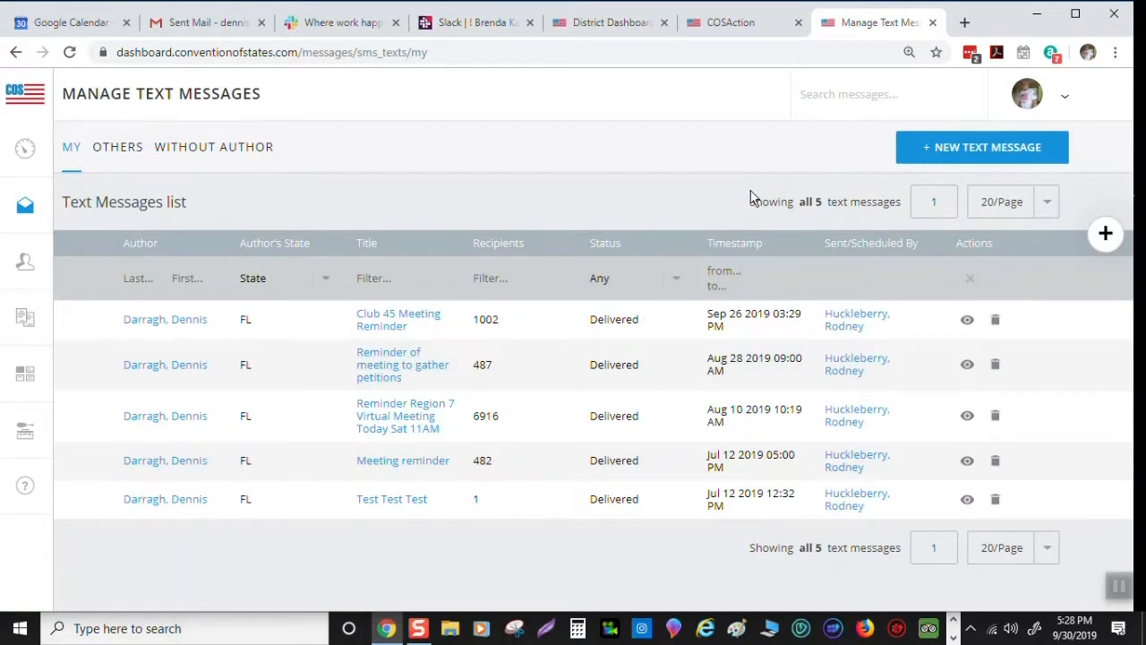
mouse_move(464, 428)
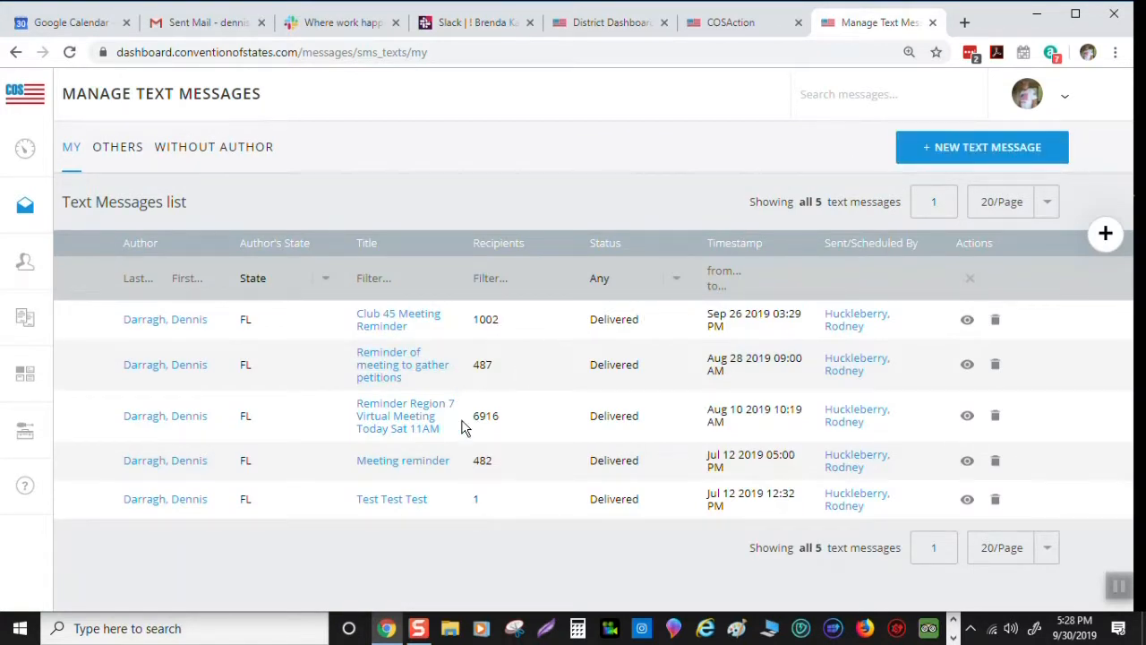
mouse_move(473, 427)
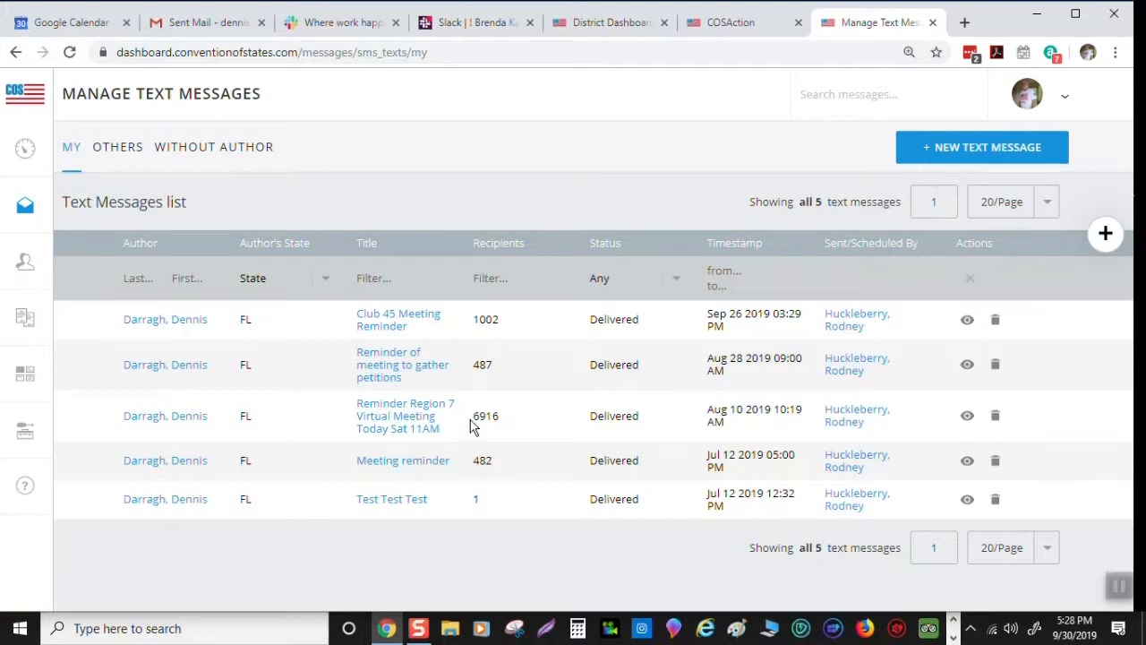
mouse_move(474, 421)
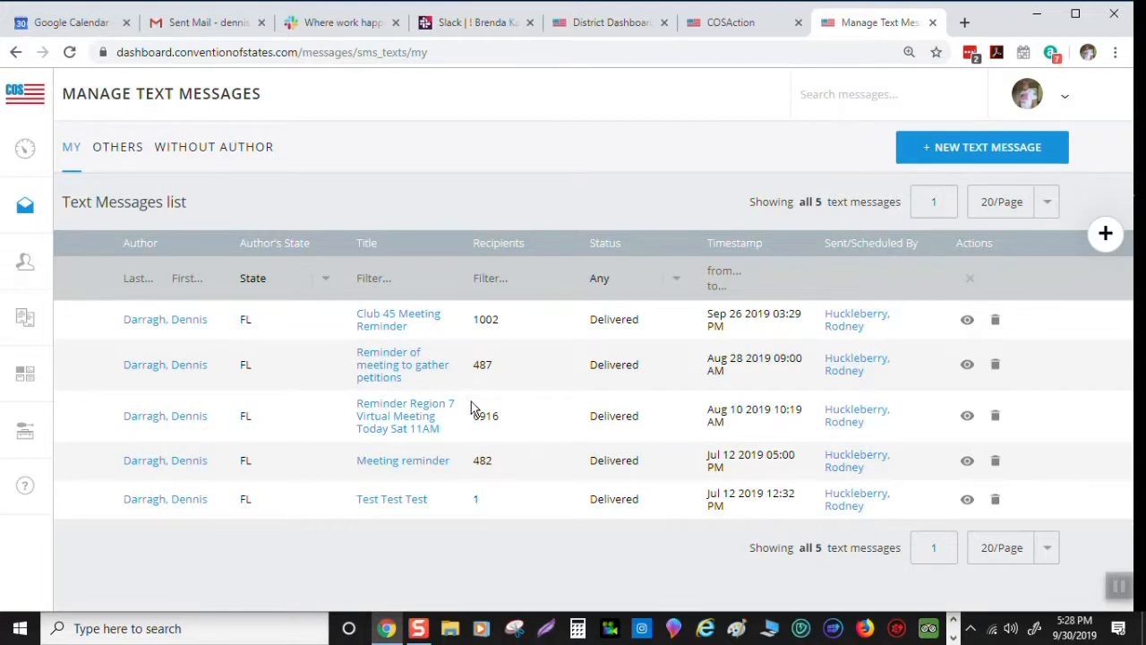
mouse_move(474, 412)
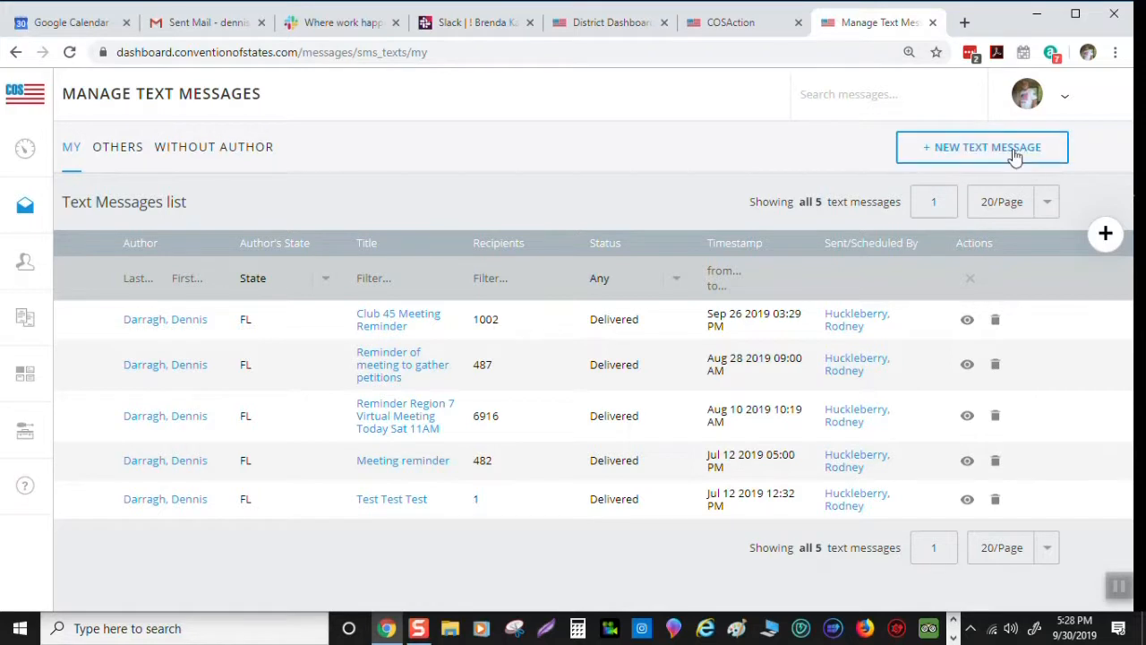
Start a new text message targeting All People Available To Me (4,402 recipients)
click(981, 147)
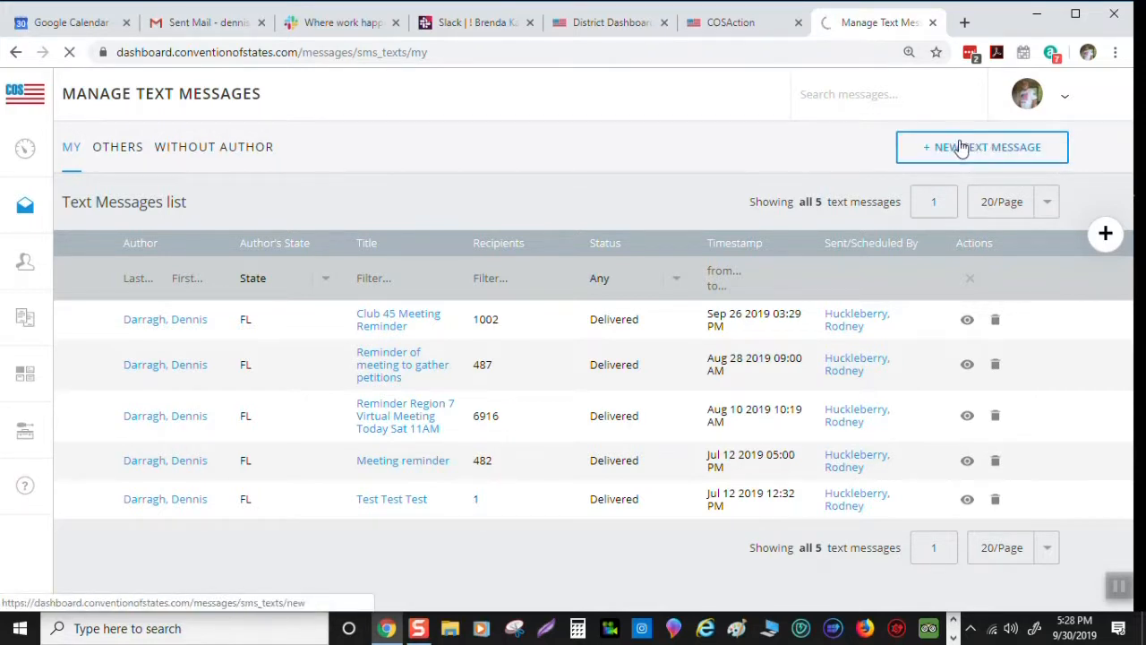
click(982, 147)
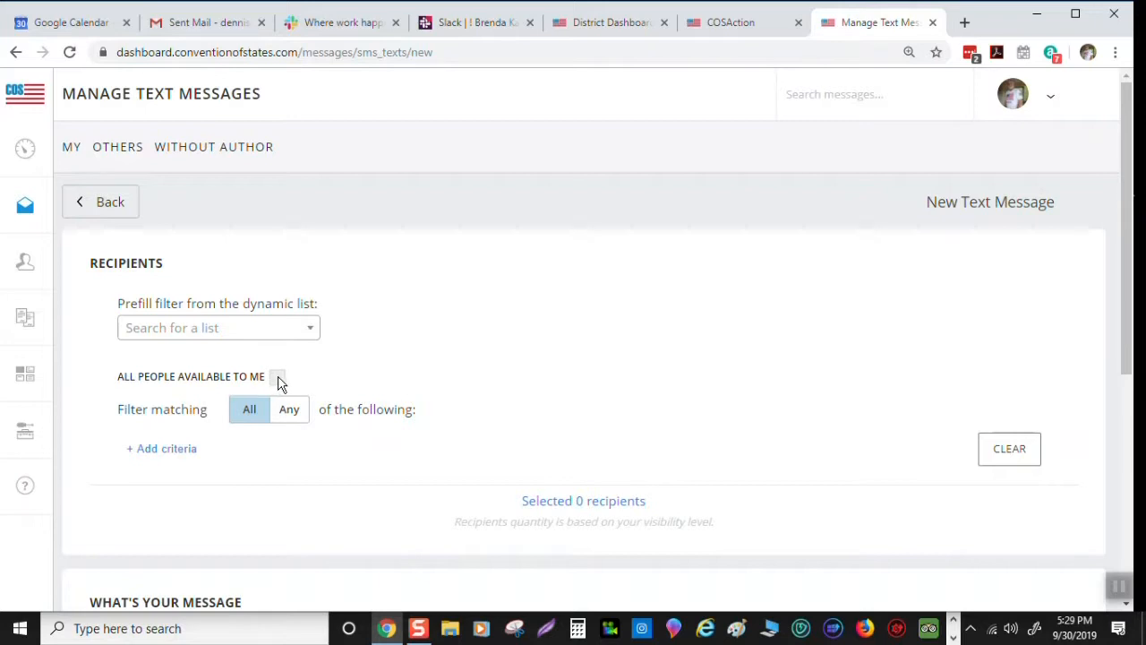
click(277, 376)
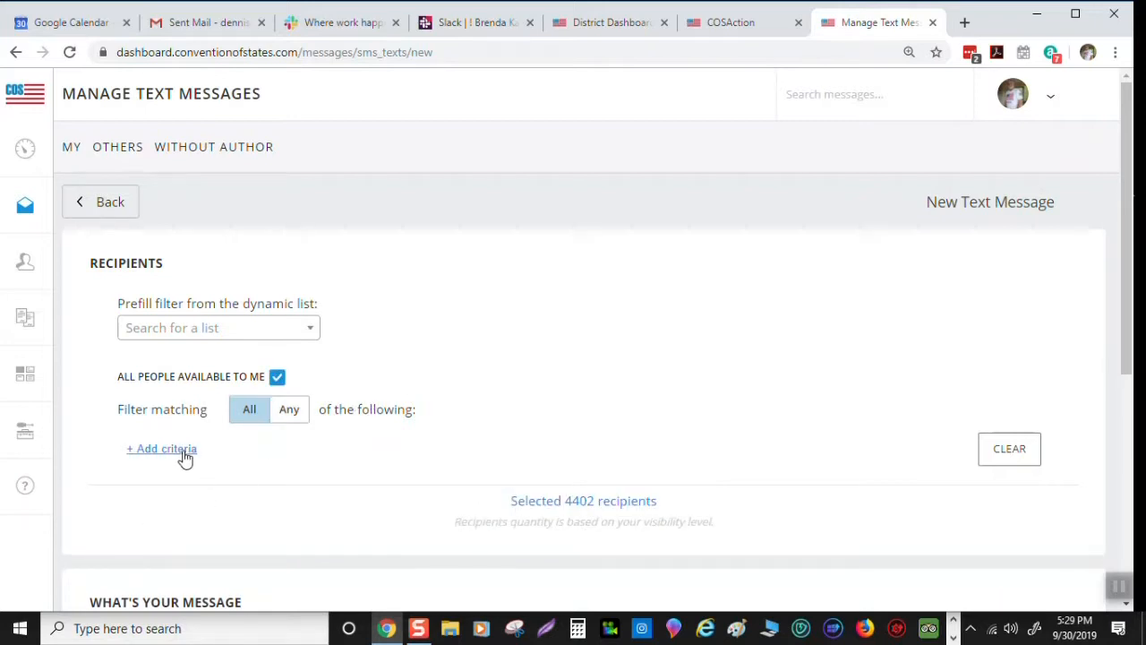
click(161, 448)
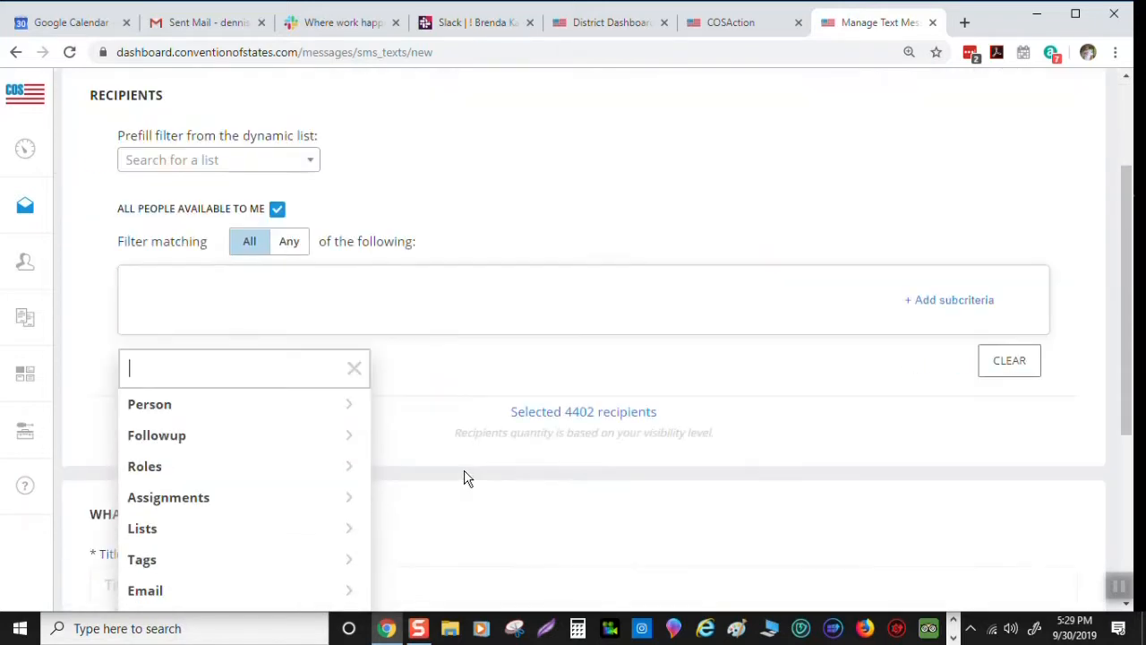
Add a Person > Is Volunteer recipient filter criterion
click(150, 404)
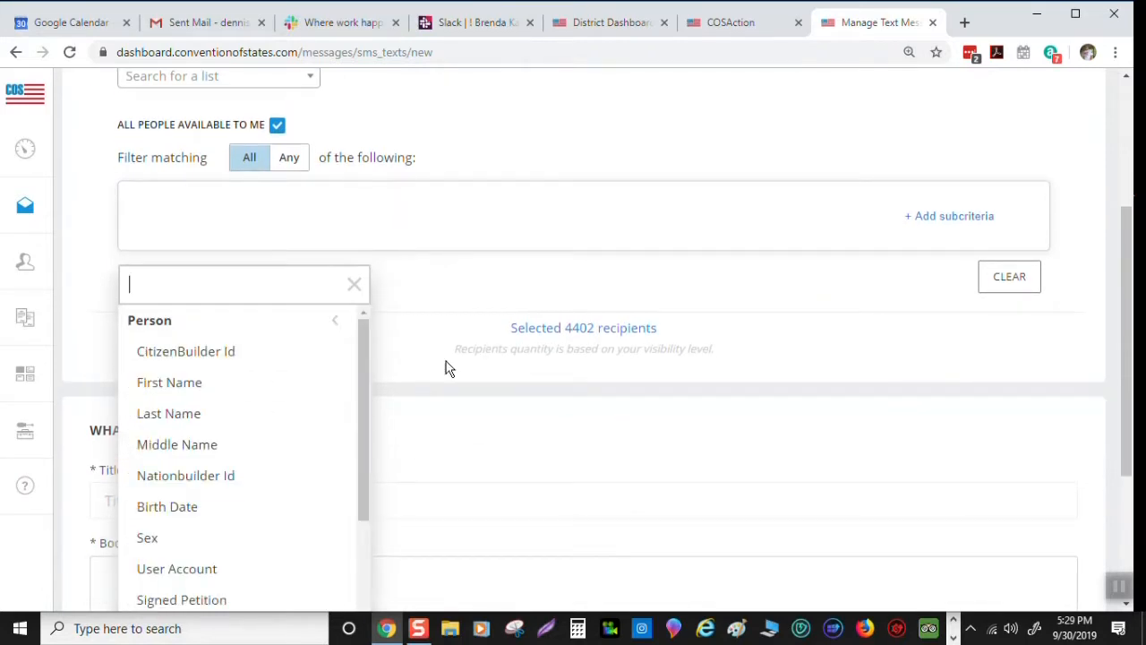
scroll(down, 3)
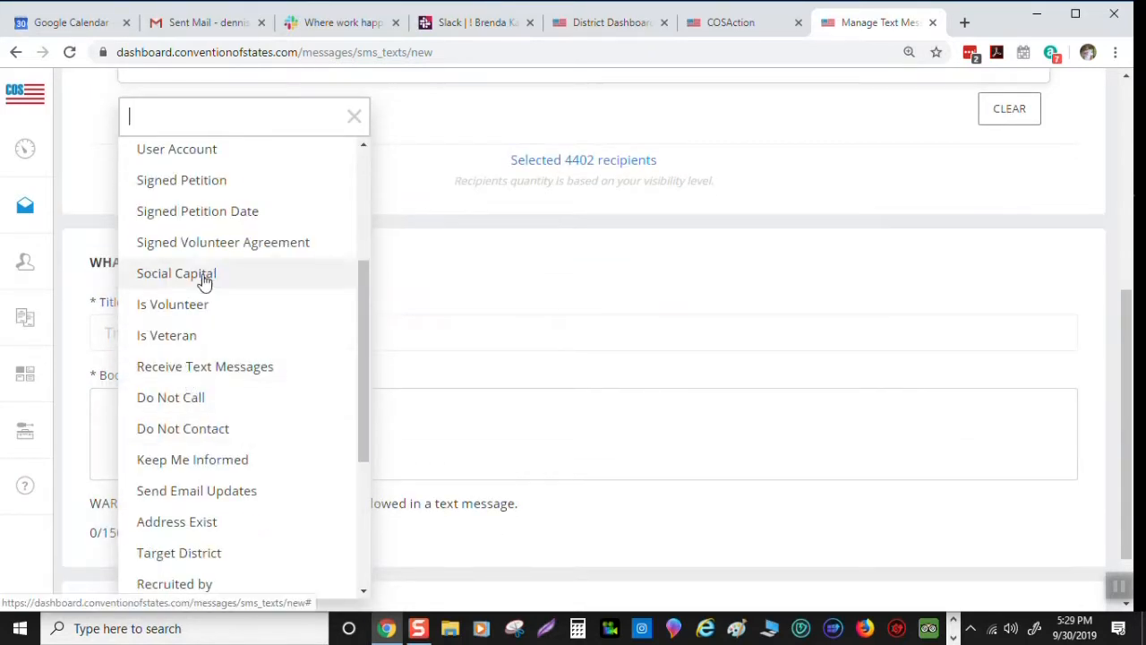
click(177, 274)
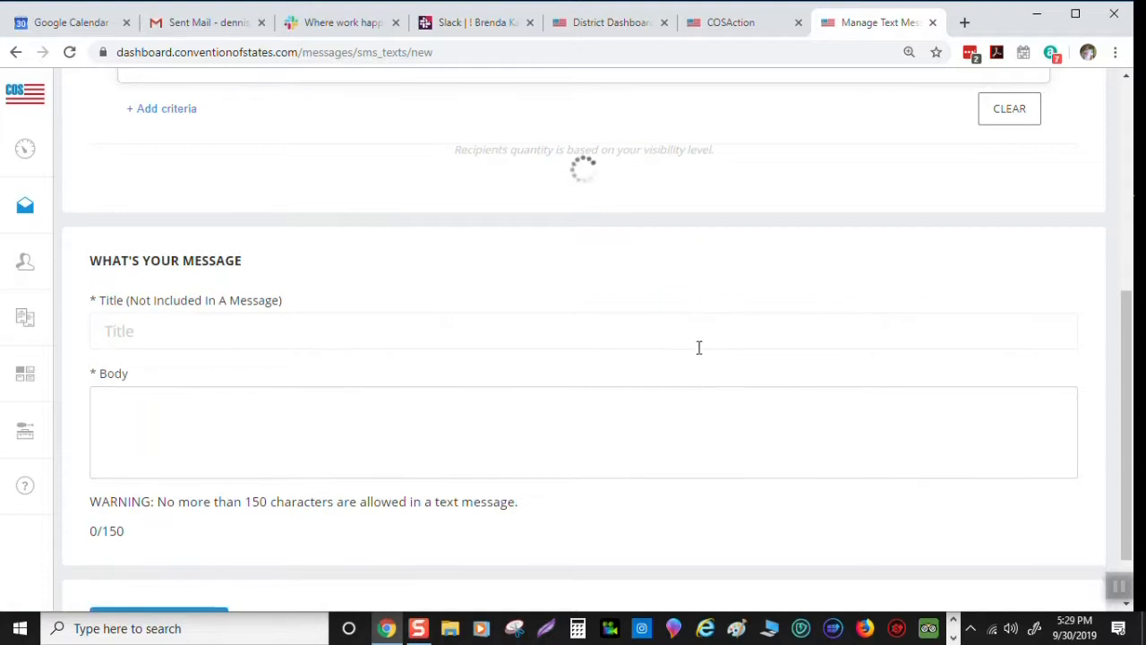
Add a second criterion filtering recipients by Lower House voting district
scroll(up, 3)
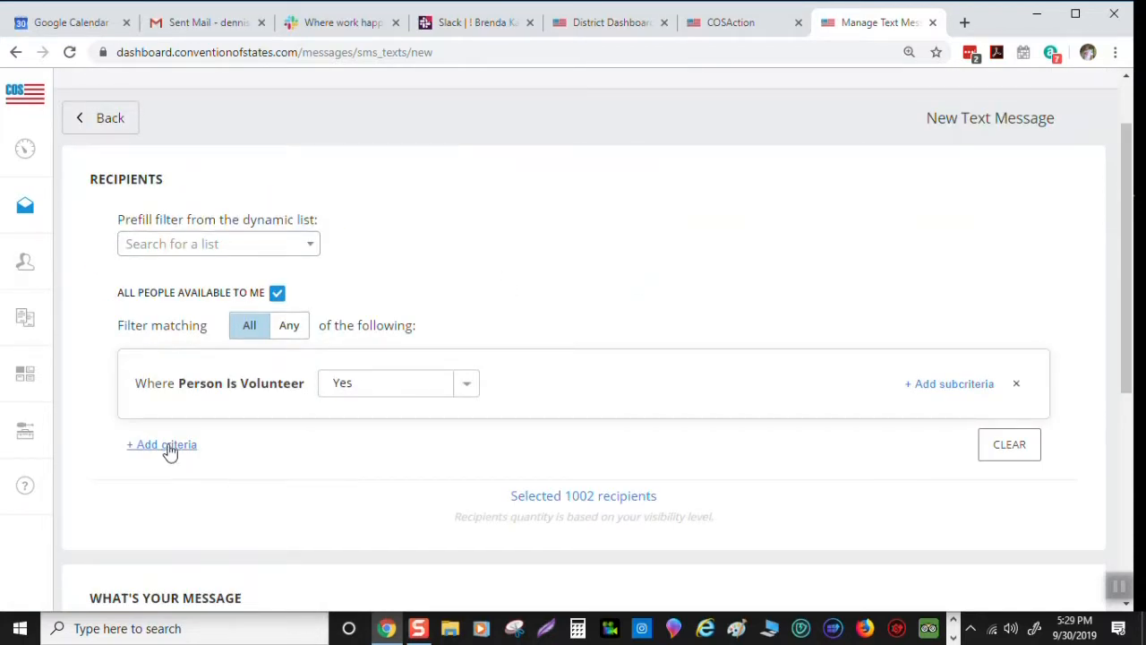
click(161, 444)
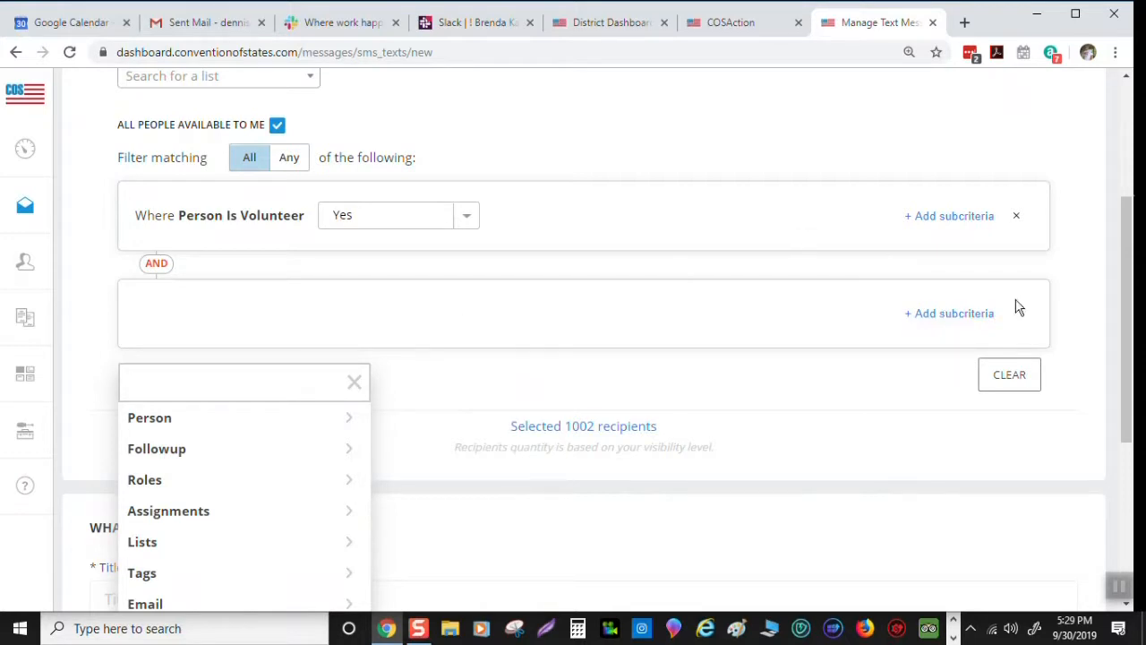
scroll(down, 3)
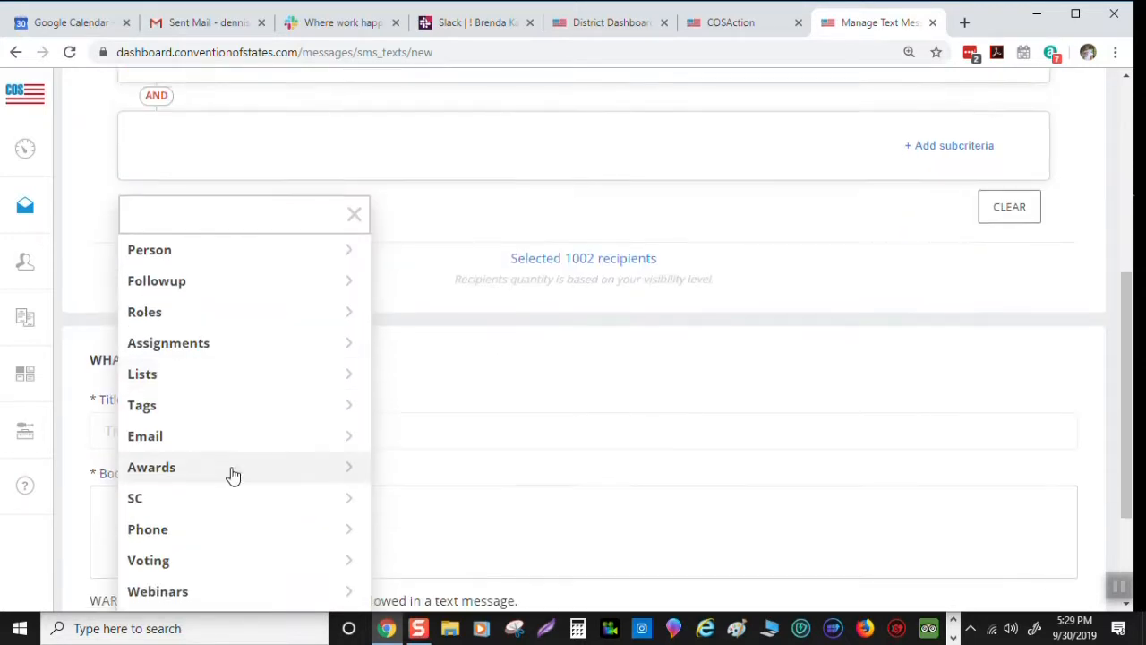
scroll(down, 3)
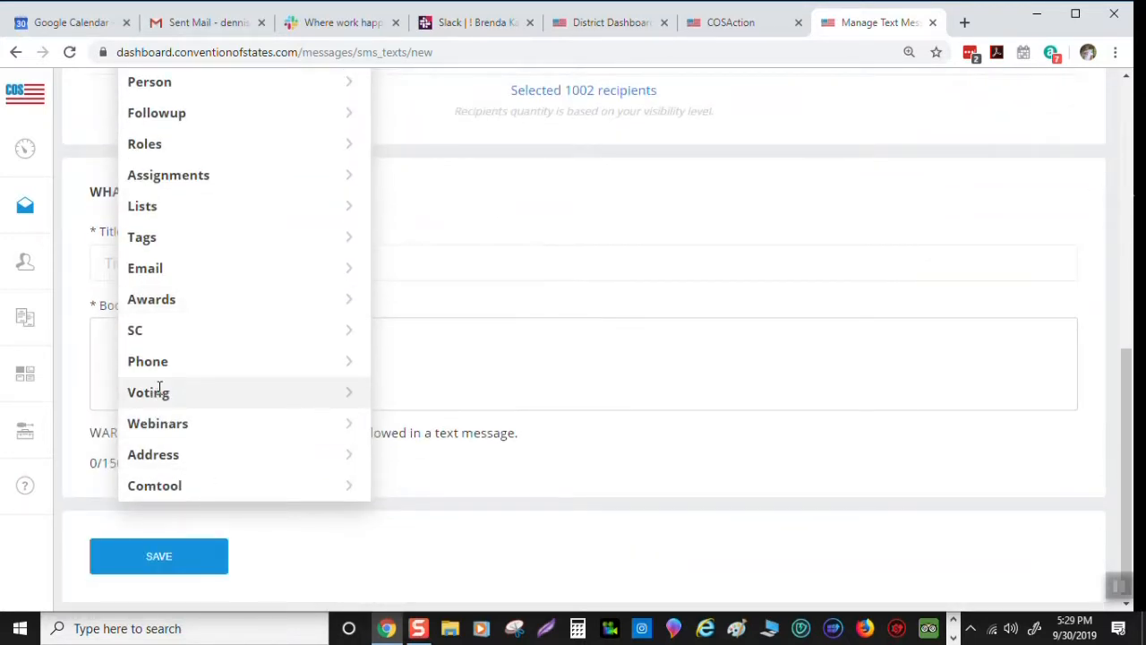
click(148, 391)
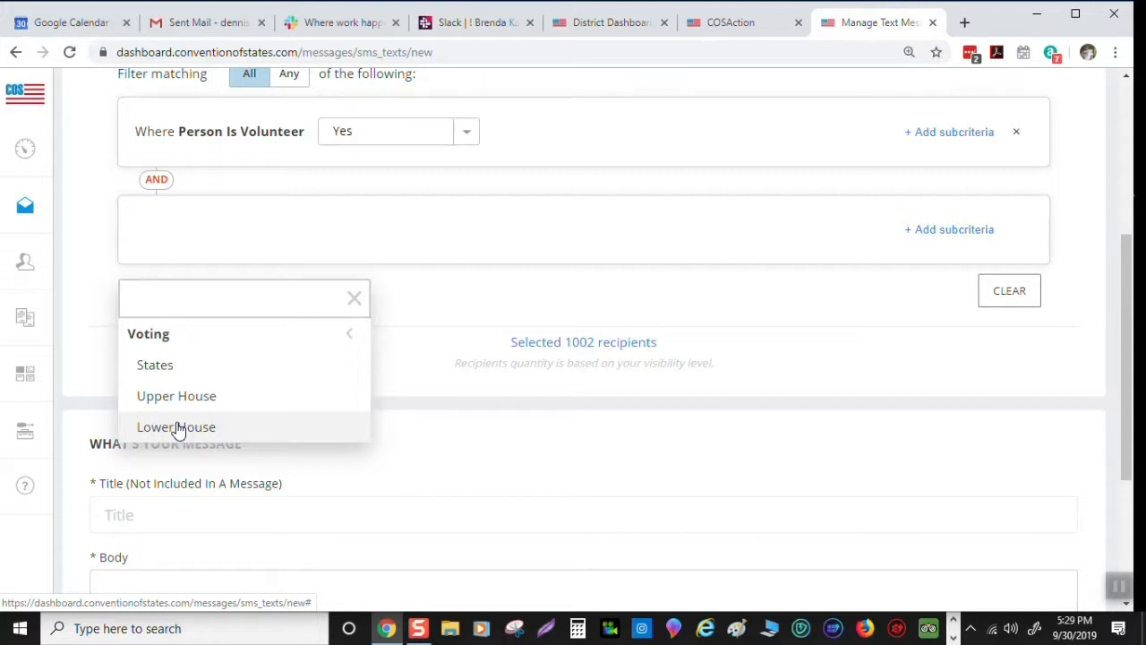
click(176, 426)
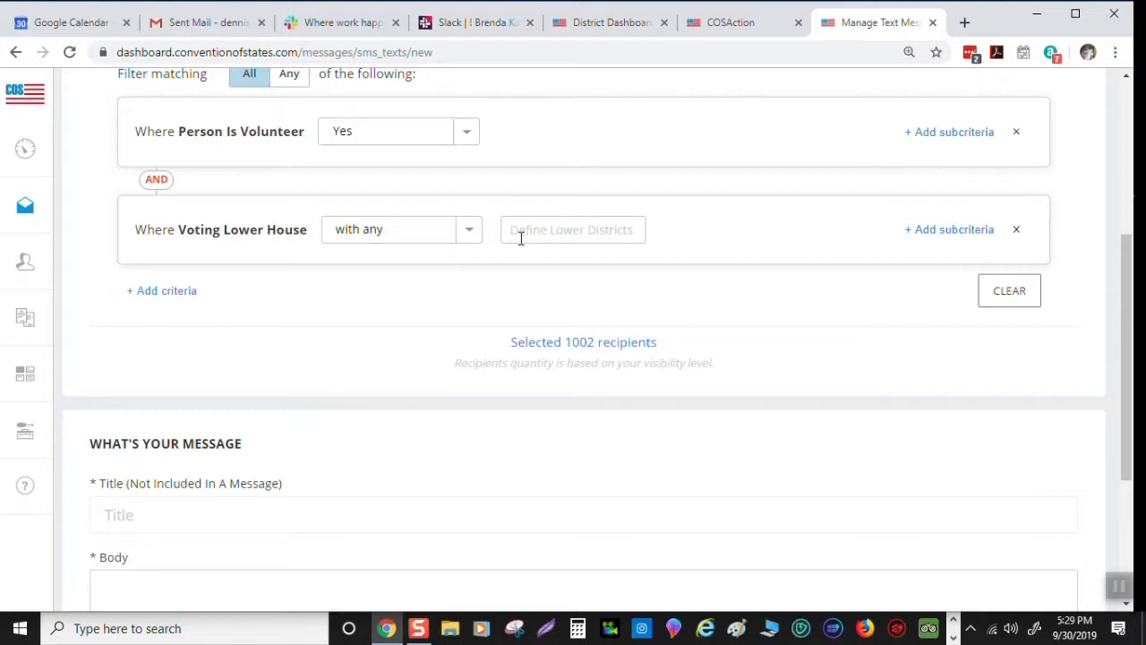
Choose lower-house district FL 60, narrowing recipients to 51 volunteers
click(573, 230)
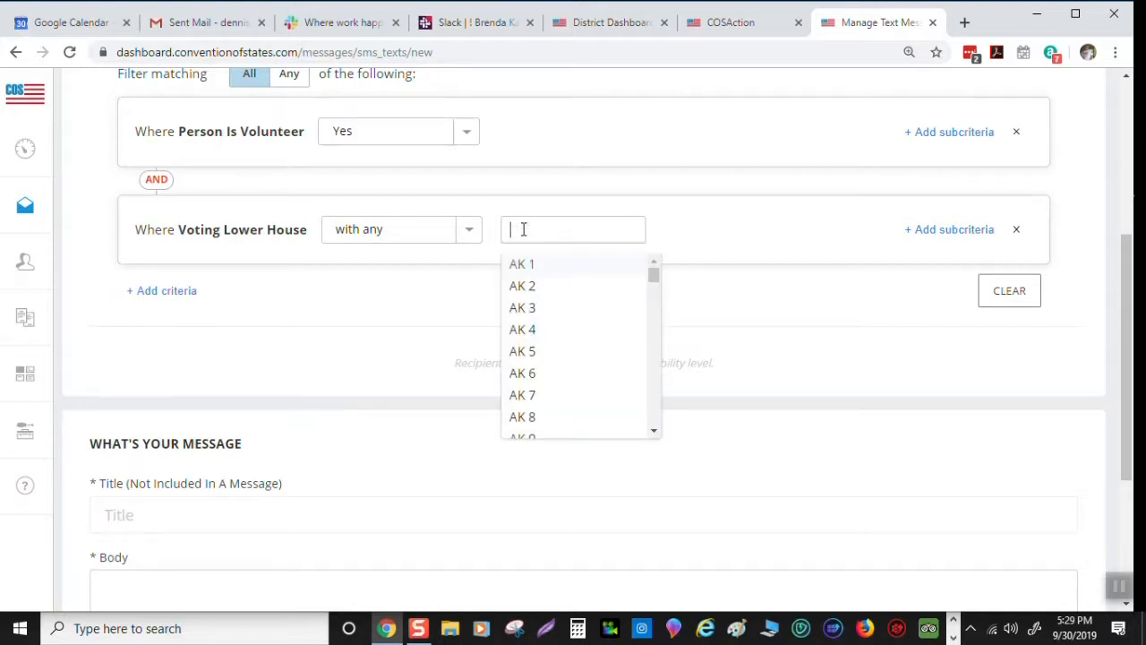
scroll(down, 3)
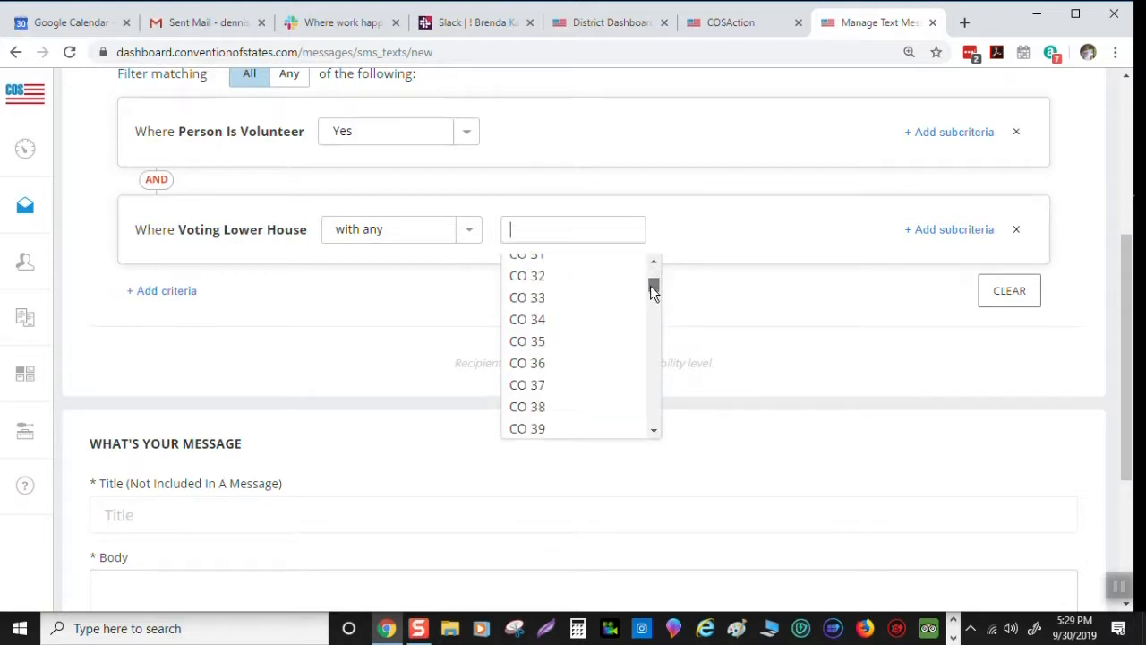
scroll(down, 3)
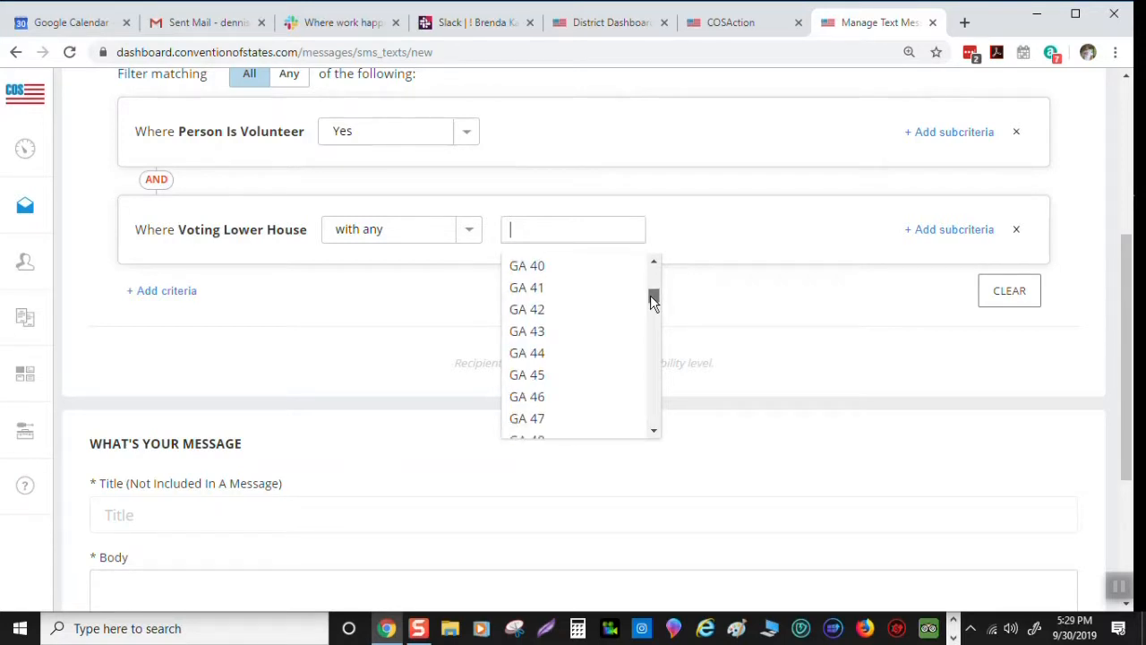
scroll(down, 3)
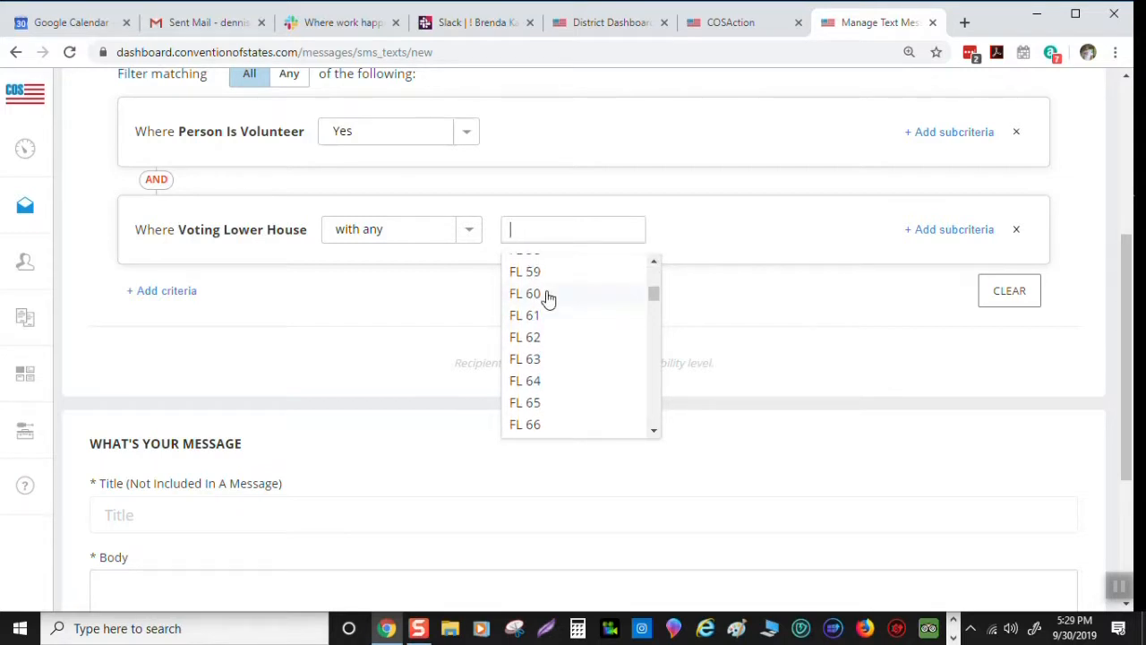
mouse_move(826, 302)
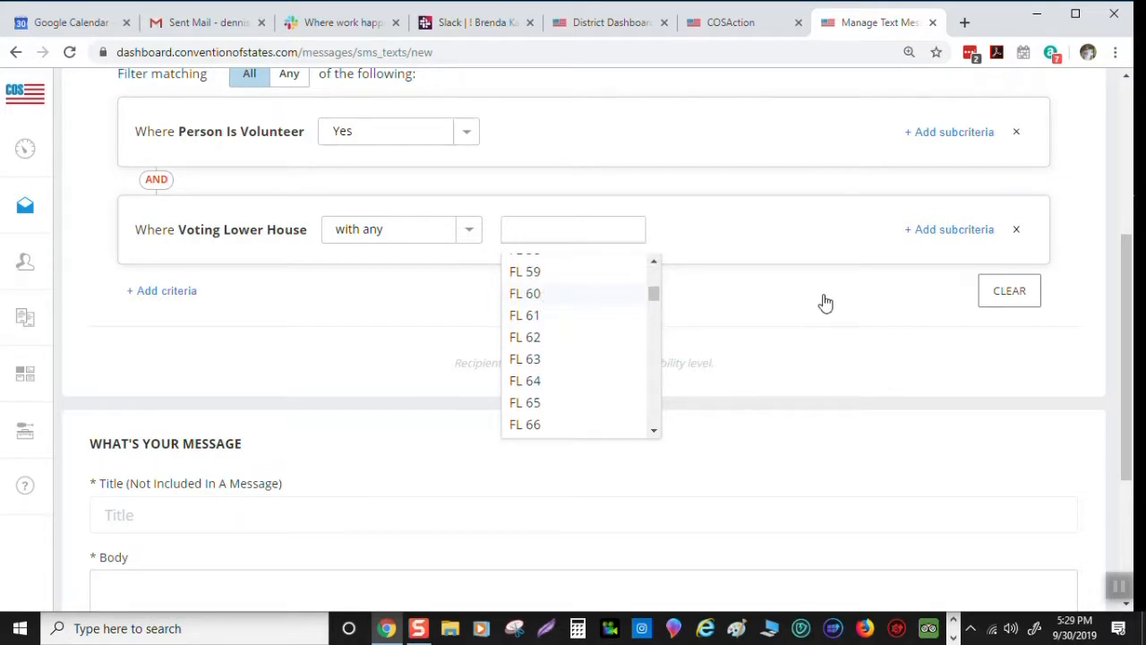
click(524, 293)
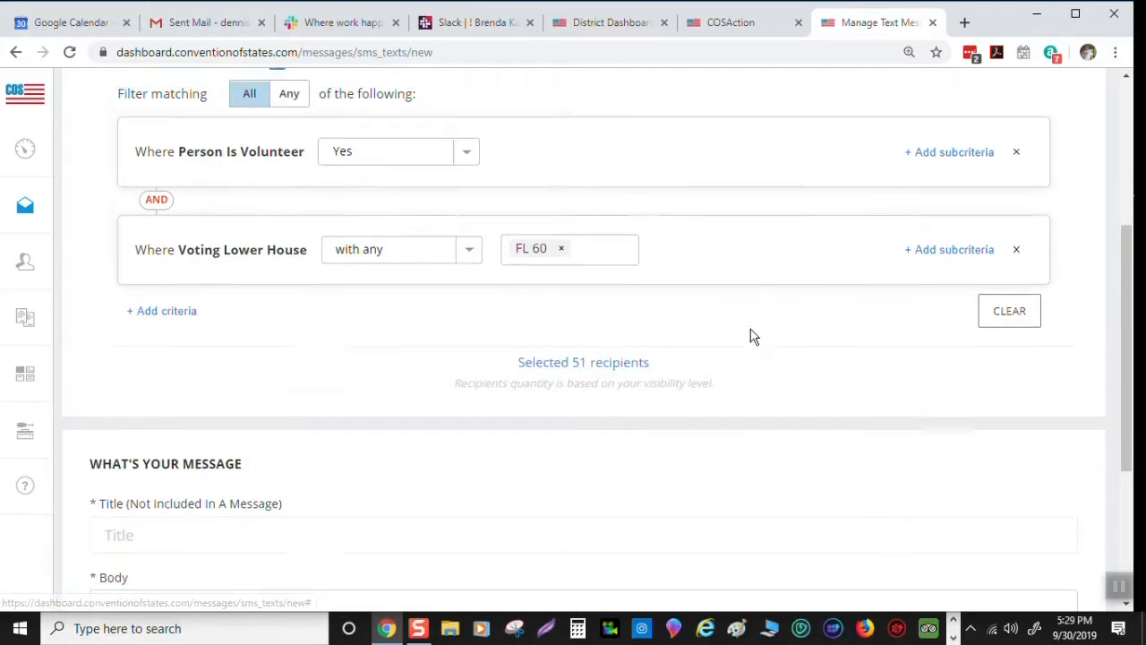
Switch filter matching to Any so volunteer OR FL 60 residents count 1,134 recipients
scroll(up, 3)
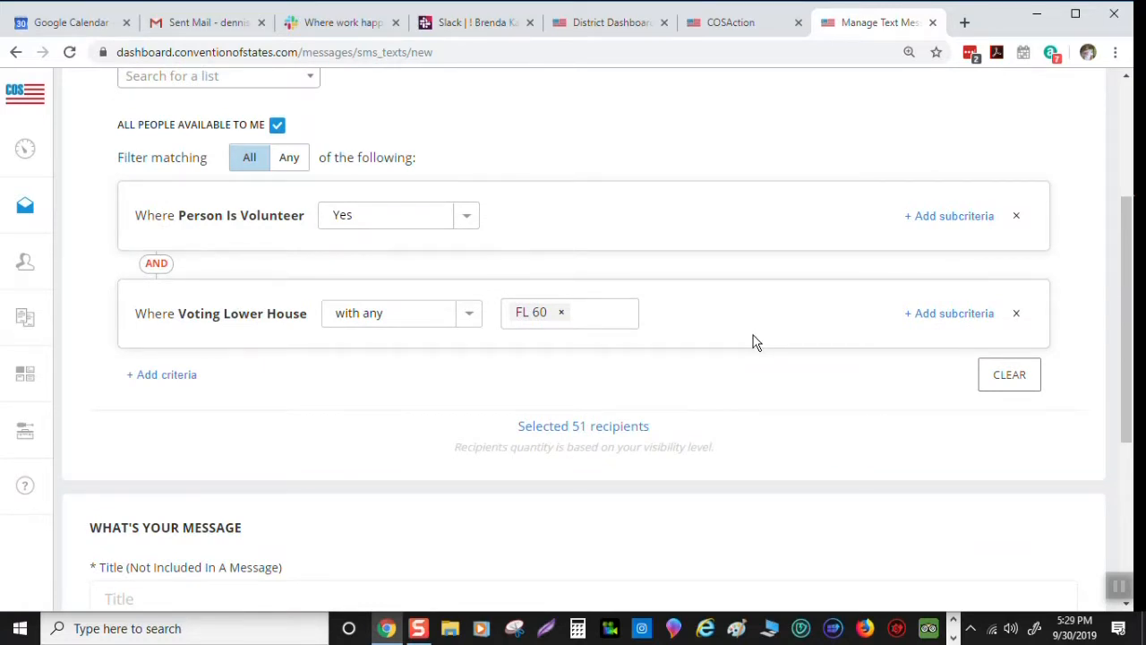
mouse_move(188, 406)
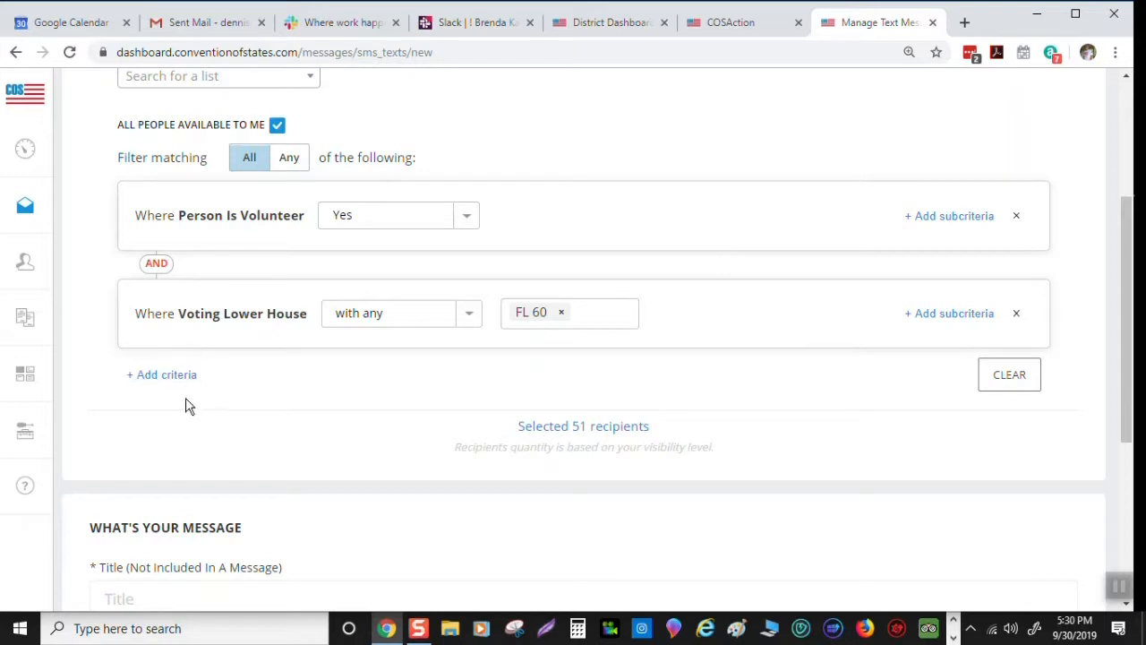
mouse_move(206, 373)
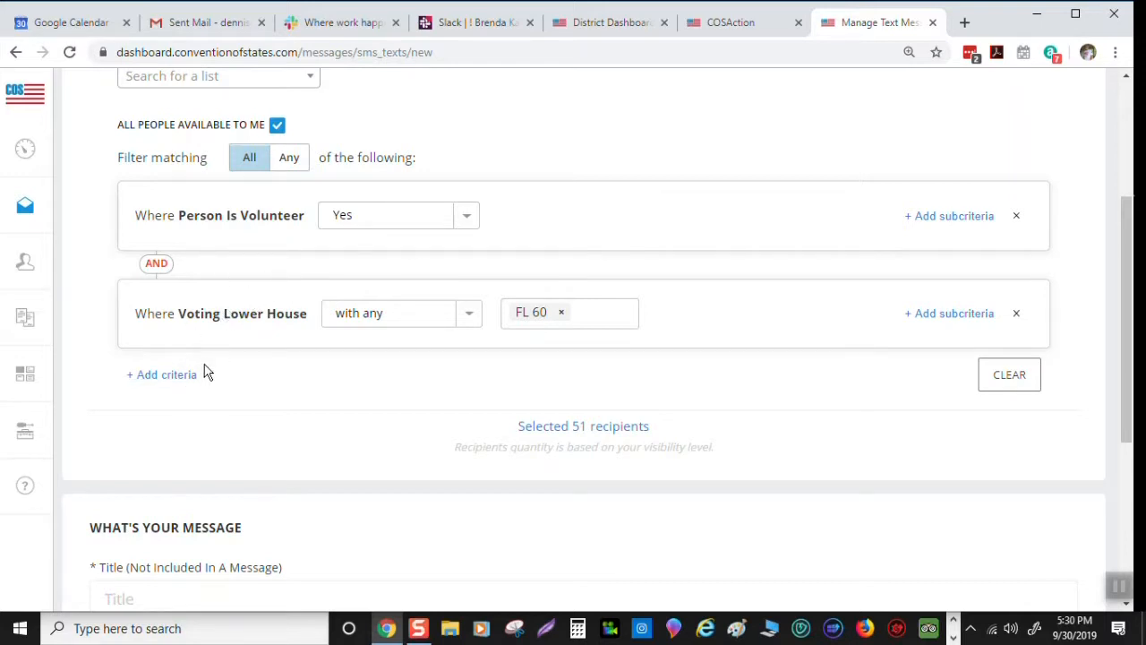
mouse_move(173, 286)
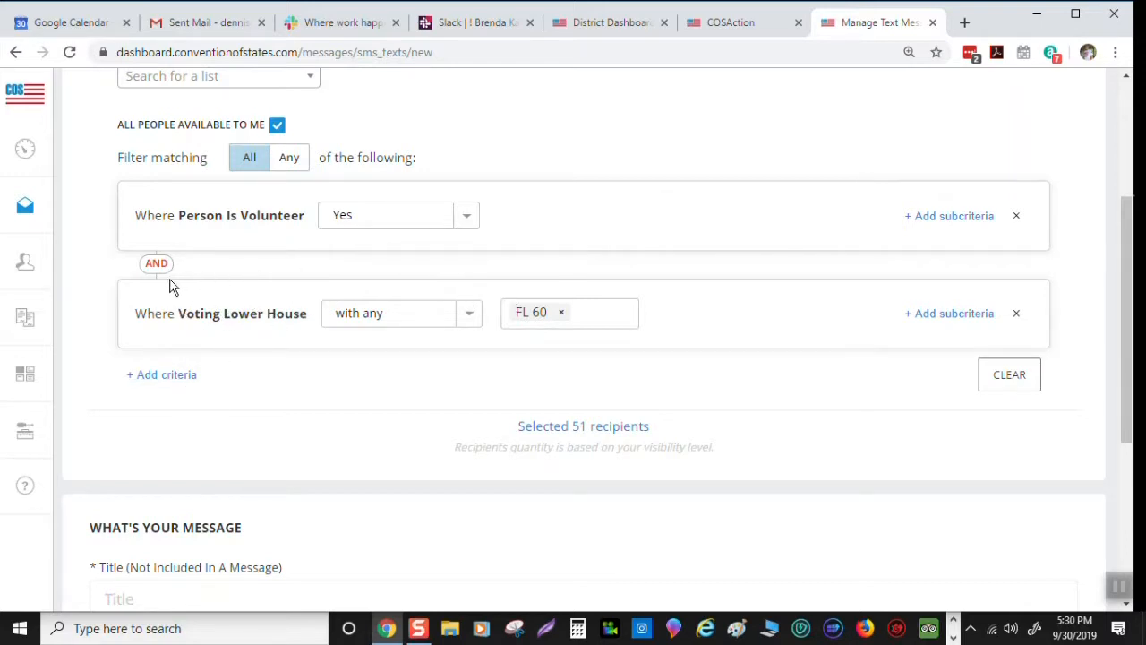
click(289, 157)
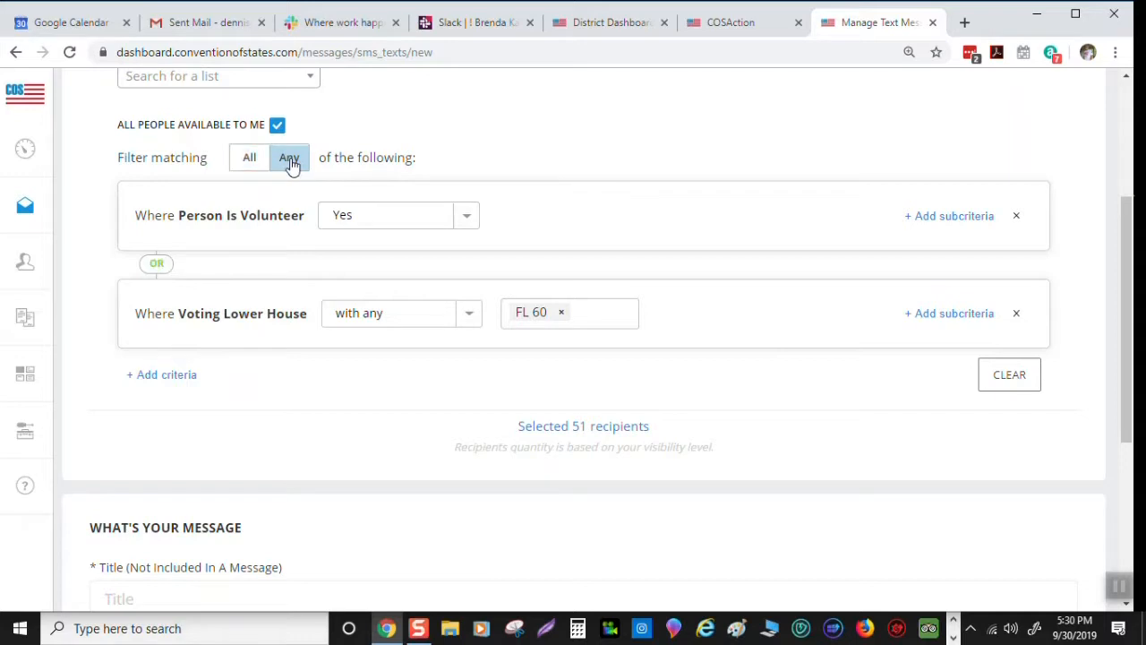
click(289, 157)
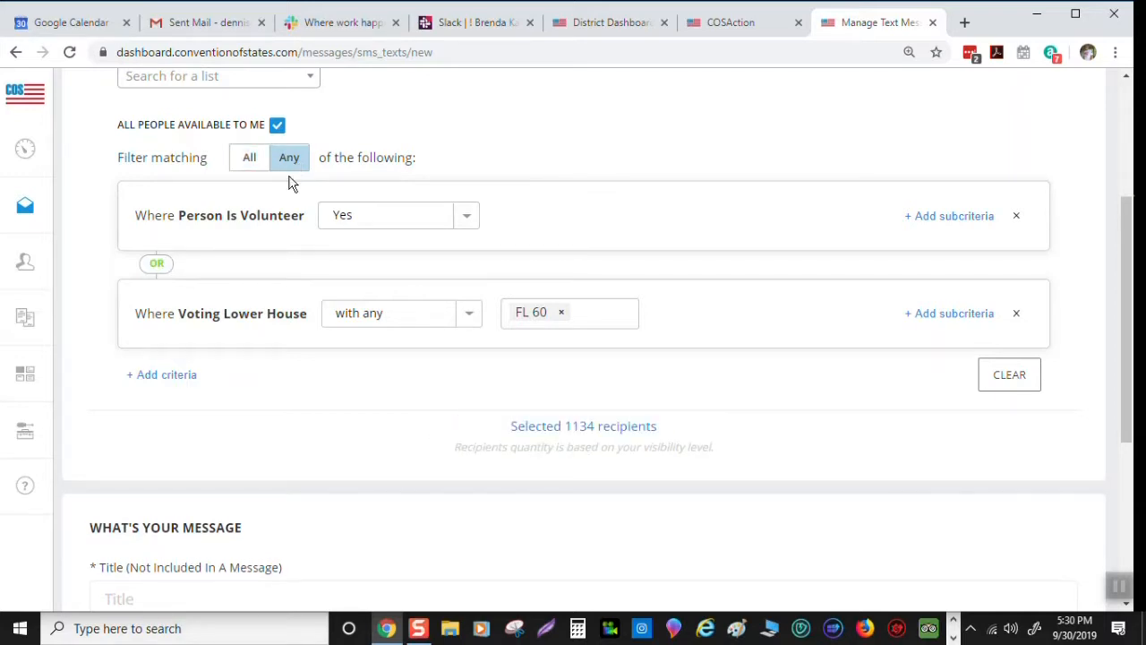
mouse_move(584, 480)
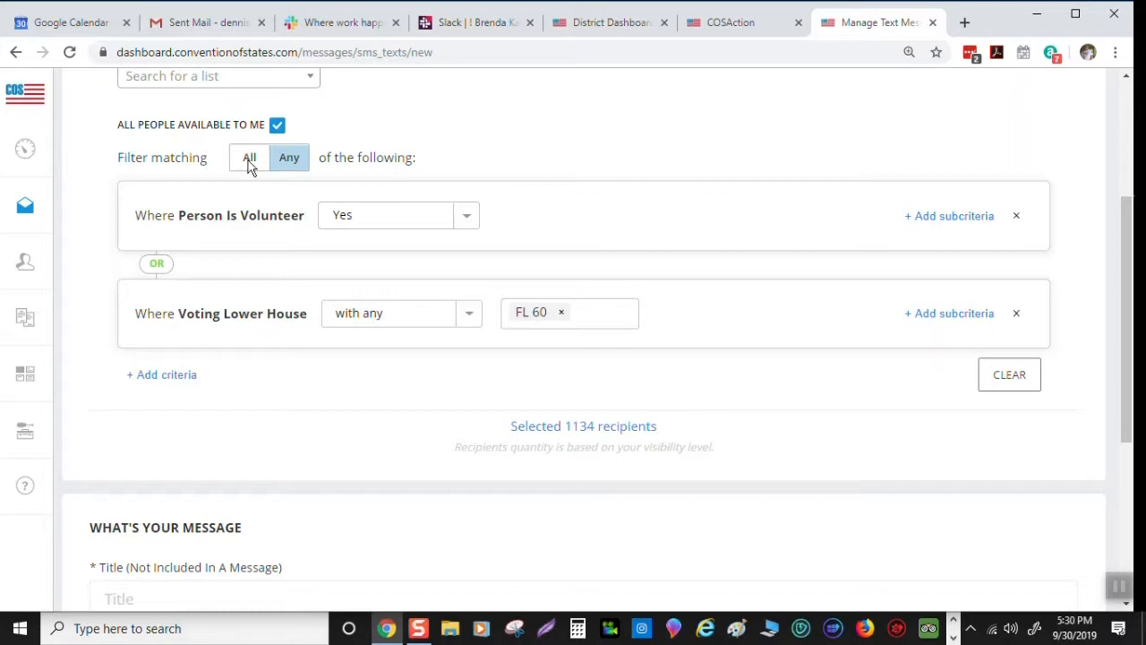
mouse_move(205, 313)
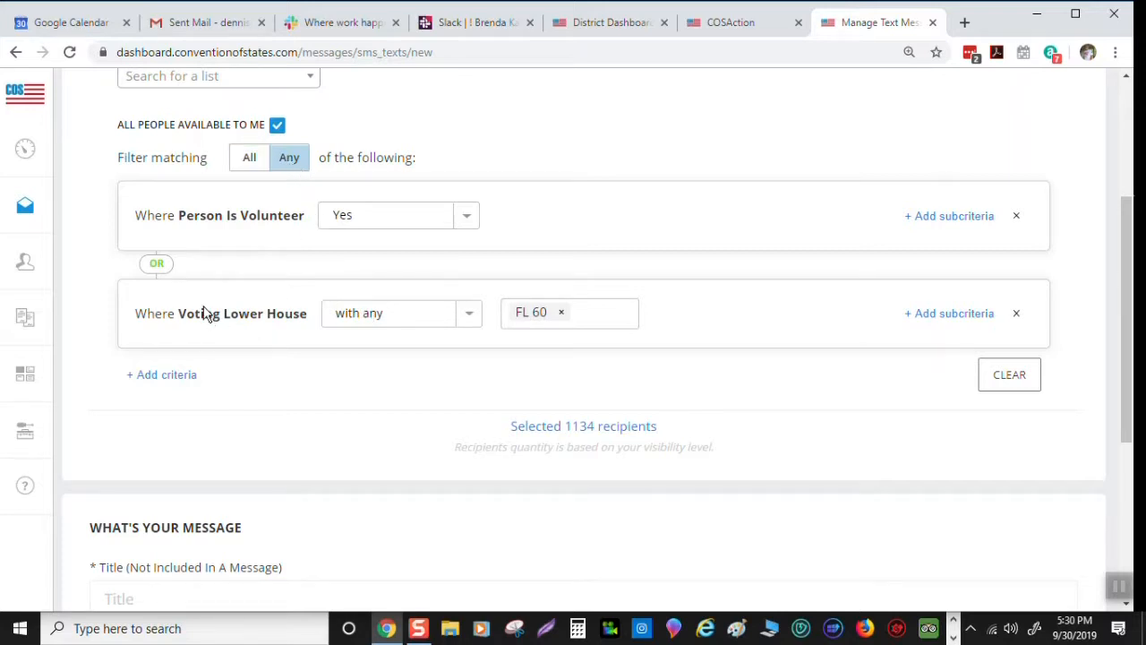
mouse_move(171, 358)
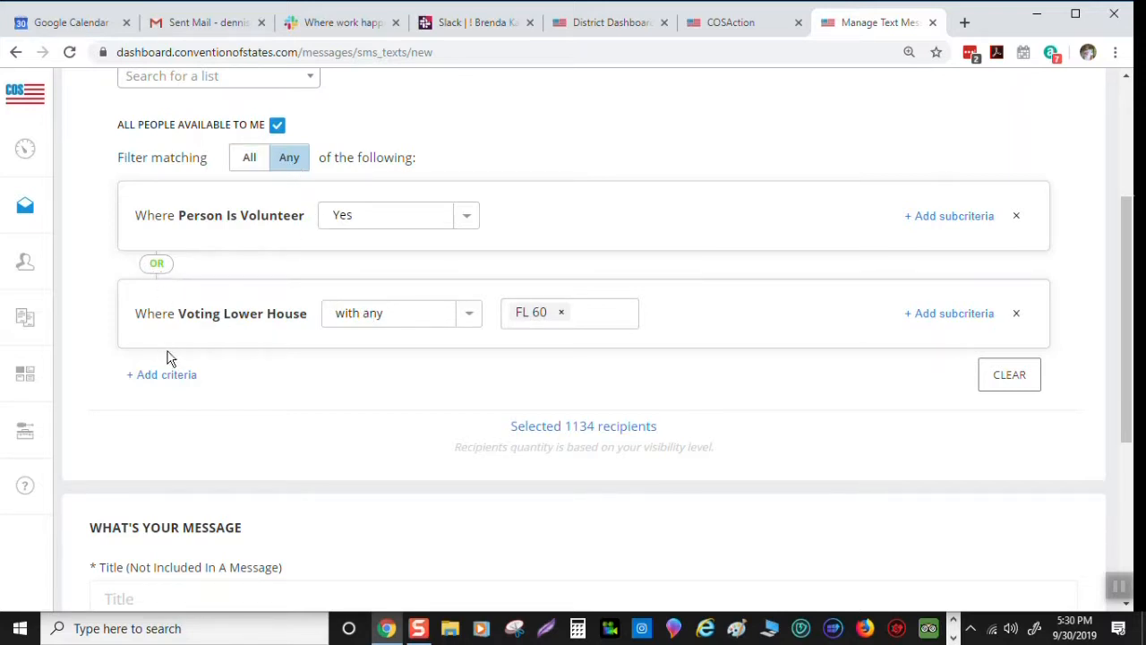
mouse_move(439, 242)
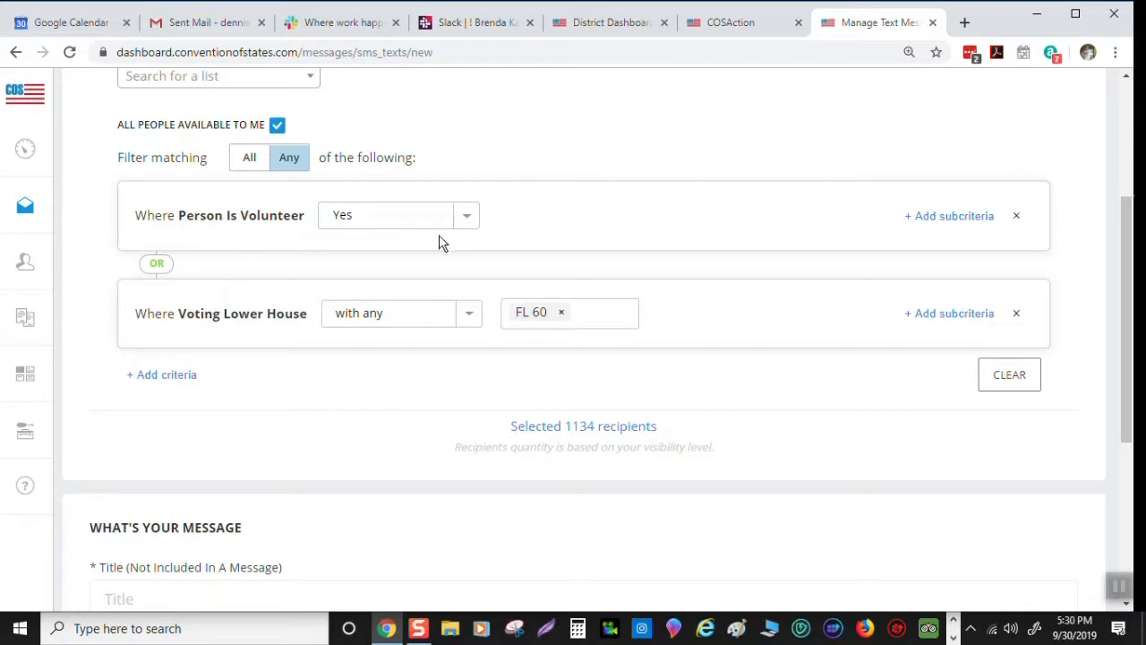
mouse_move(327, 336)
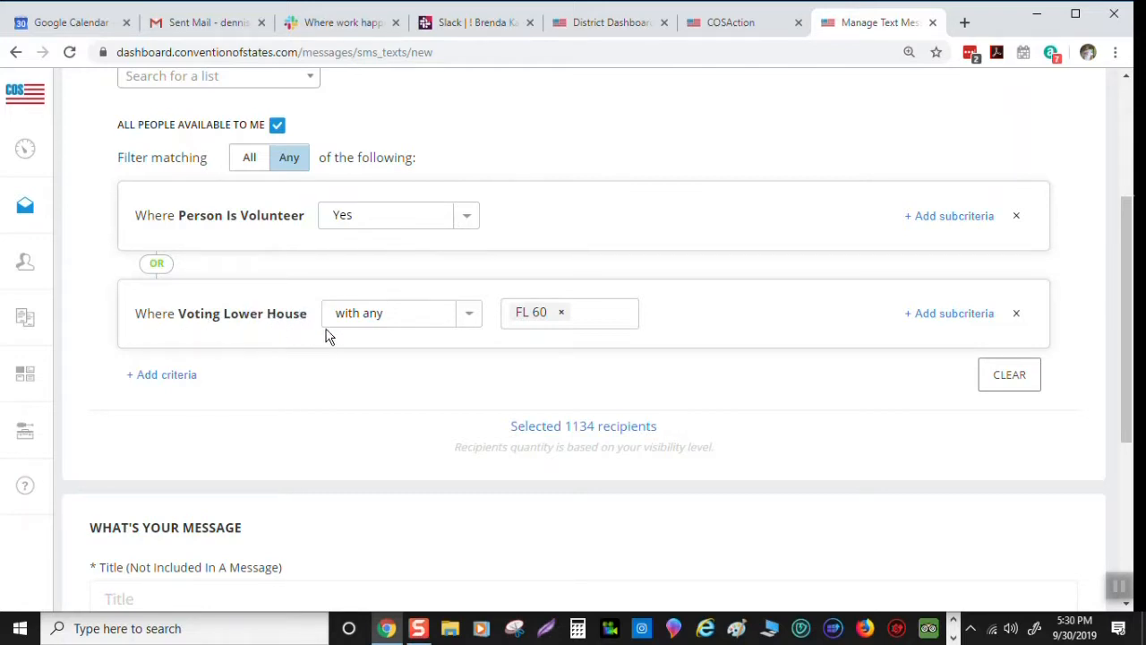
mouse_move(604, 402)
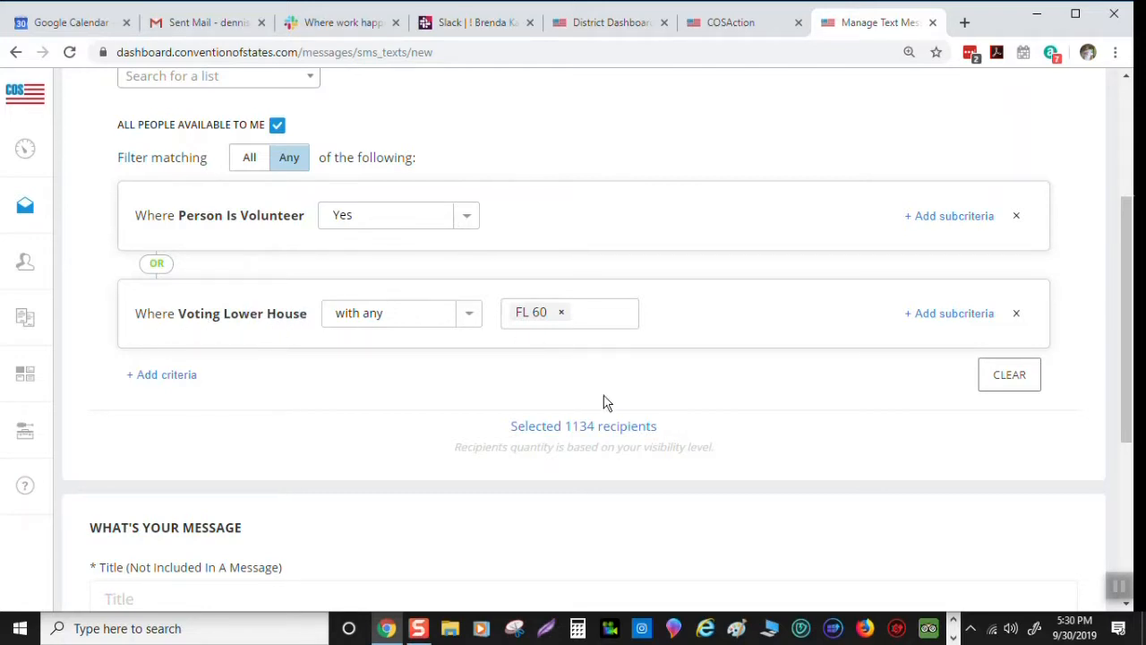
scroll(down, 3)
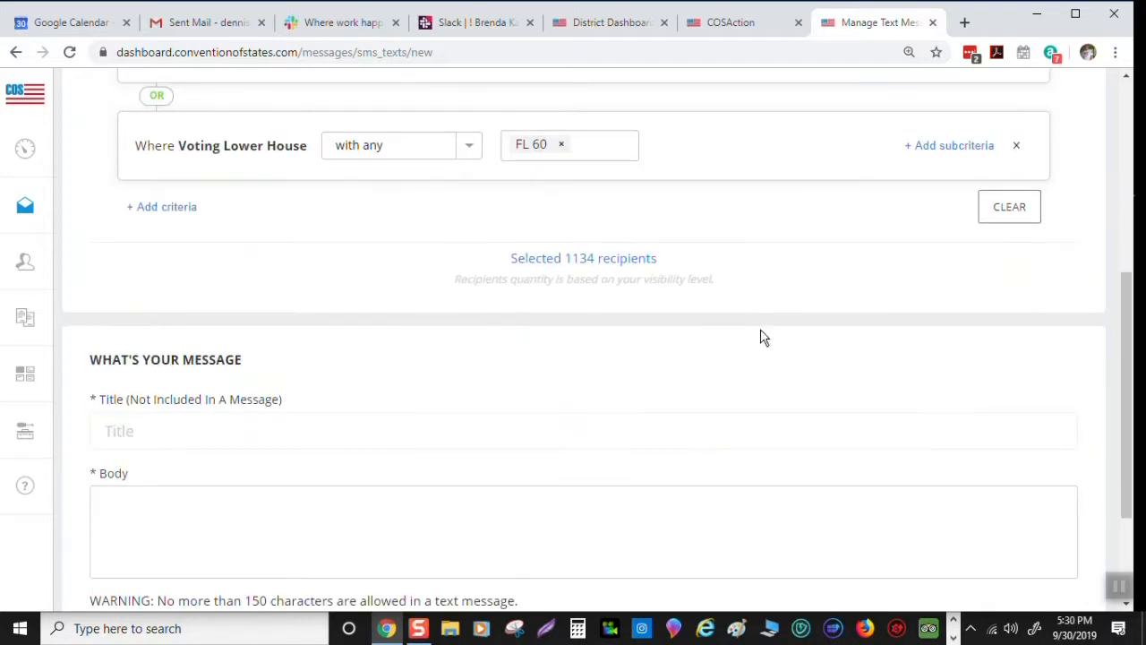
scroll(down, 3)
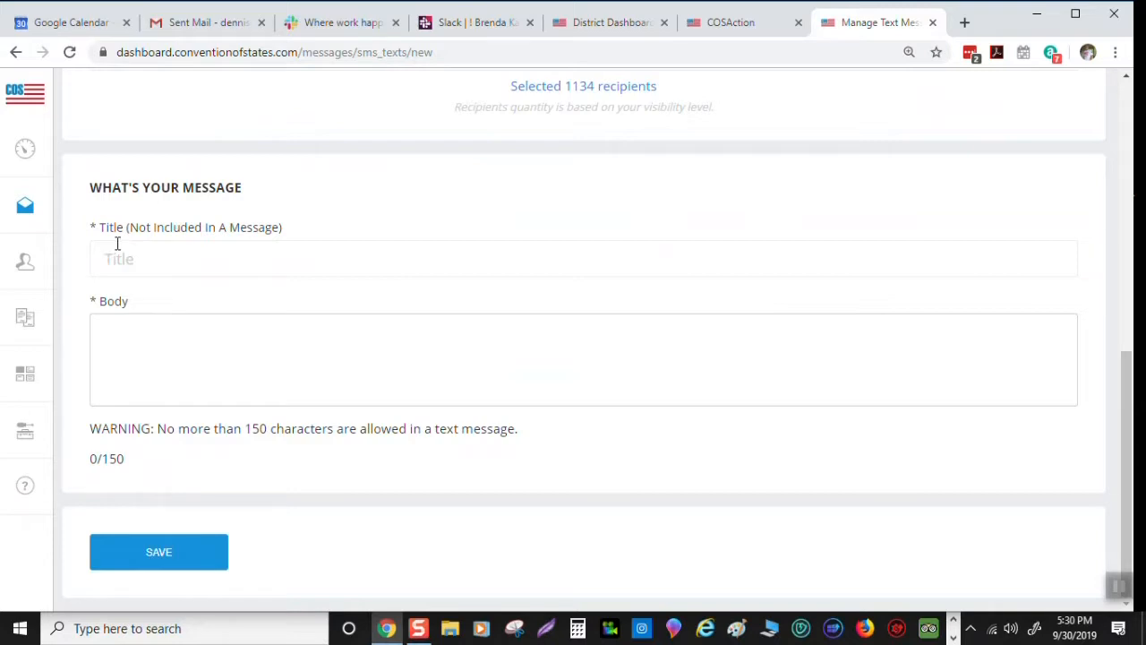
mouse_move(257, 275)
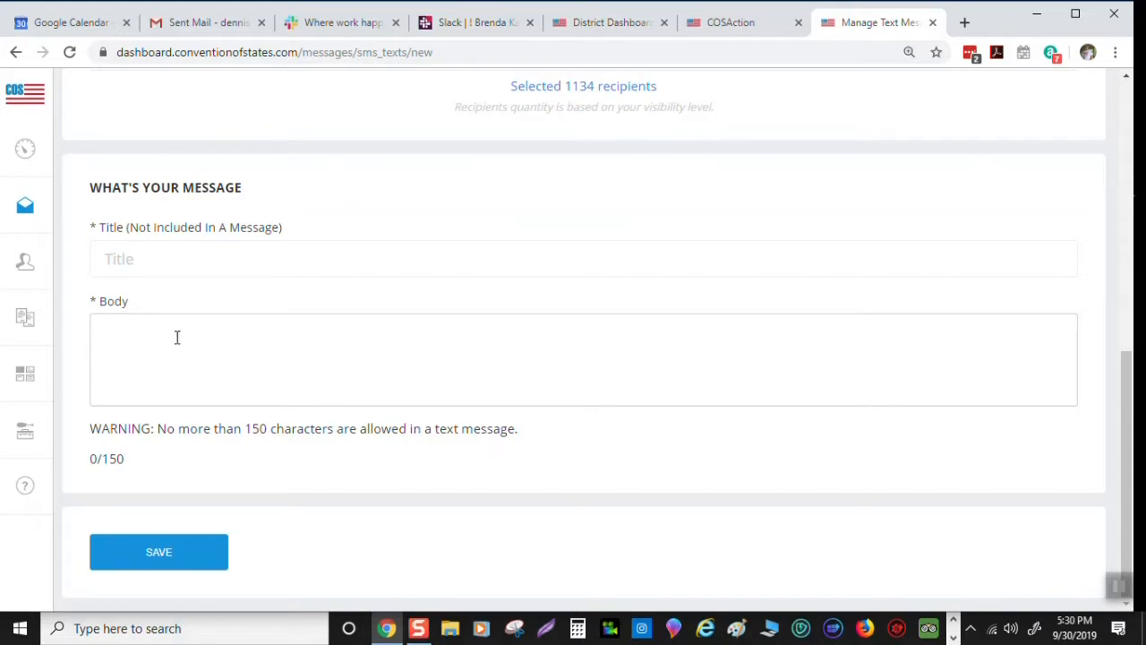
mouse_move(130, 469)
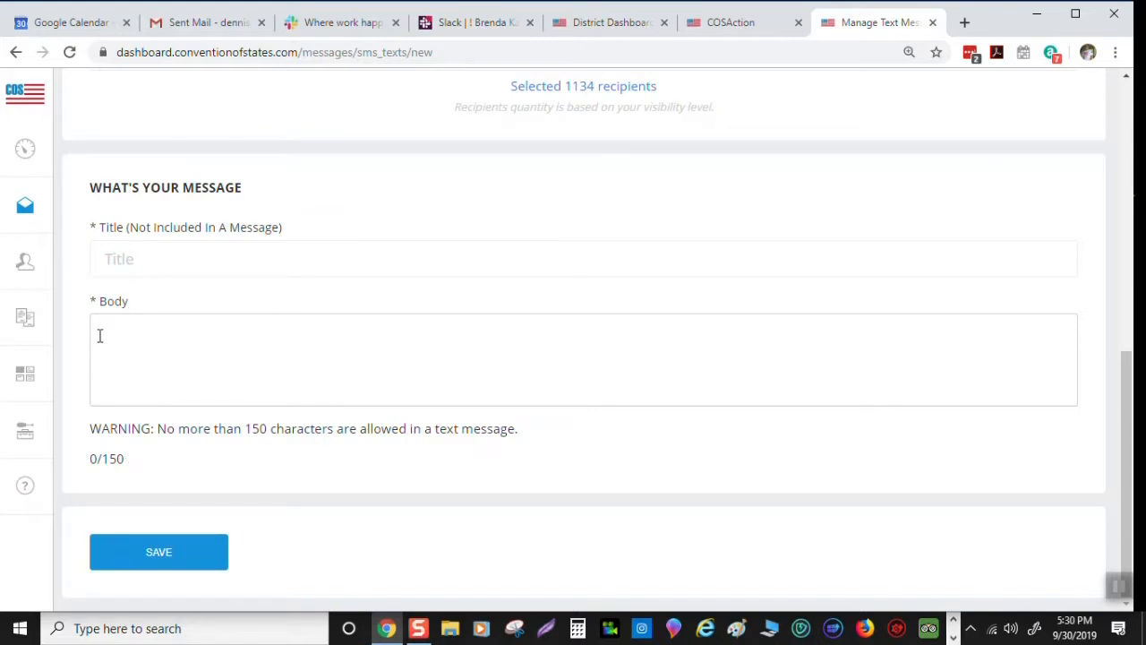
mouse_move(97, 366)
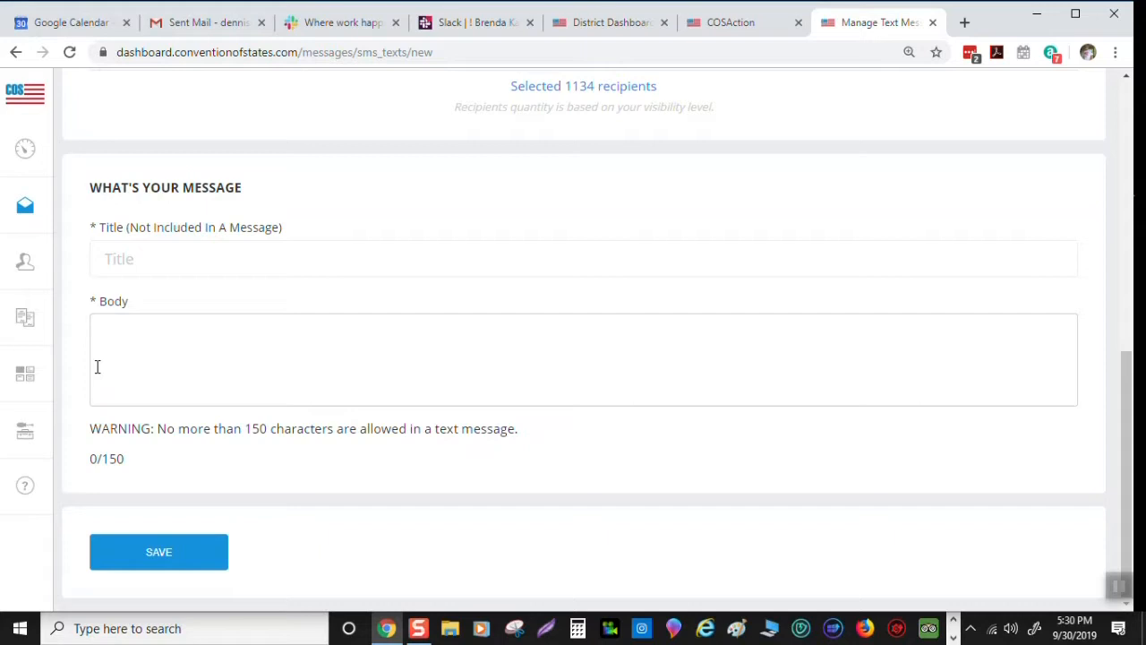
mouse_move(157, 349)
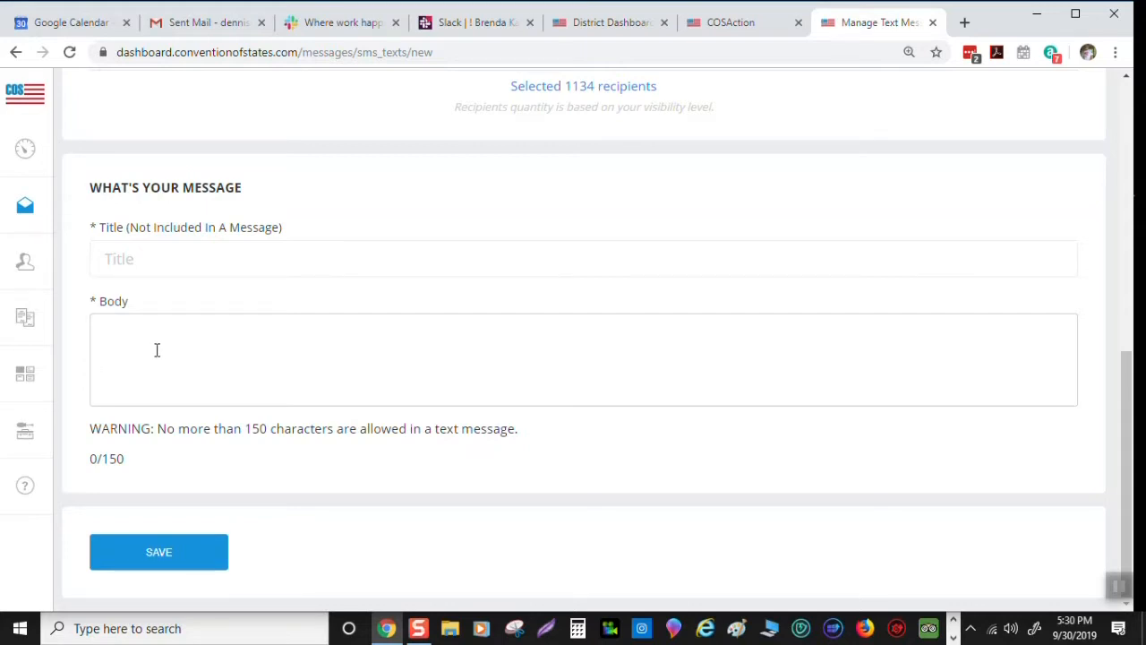
mouse_move(138, 352)
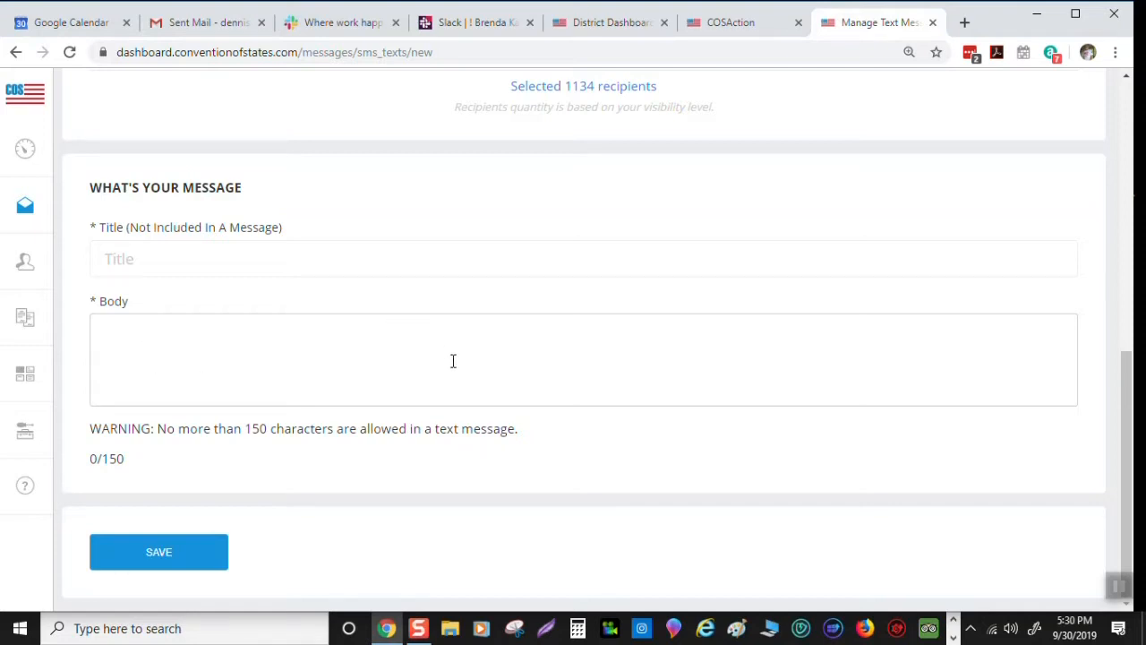
scroll(up, 3)
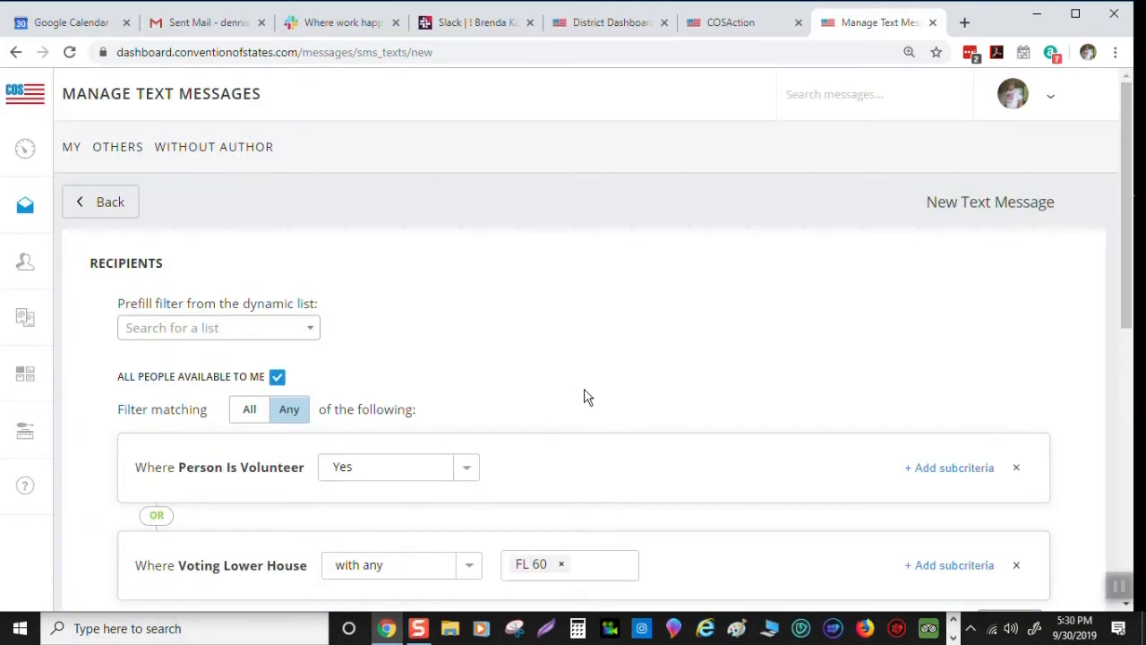
scroll(down, 3)
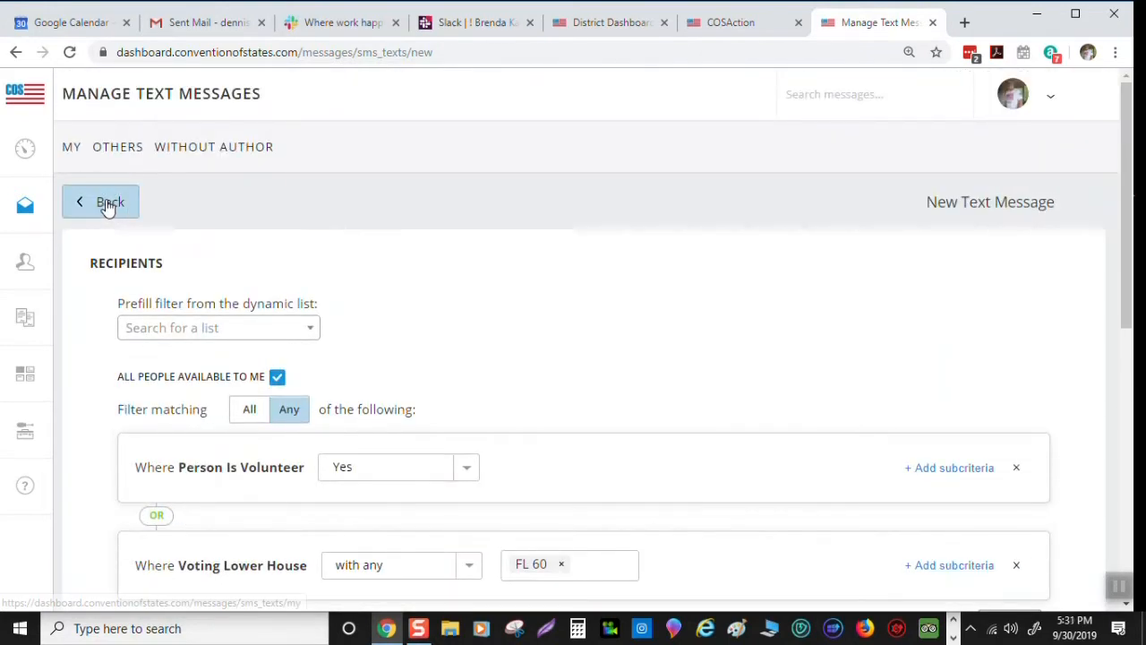
Leave the unsaved message via Back, returning to the 5 delivered text messages list
click(100, 201)
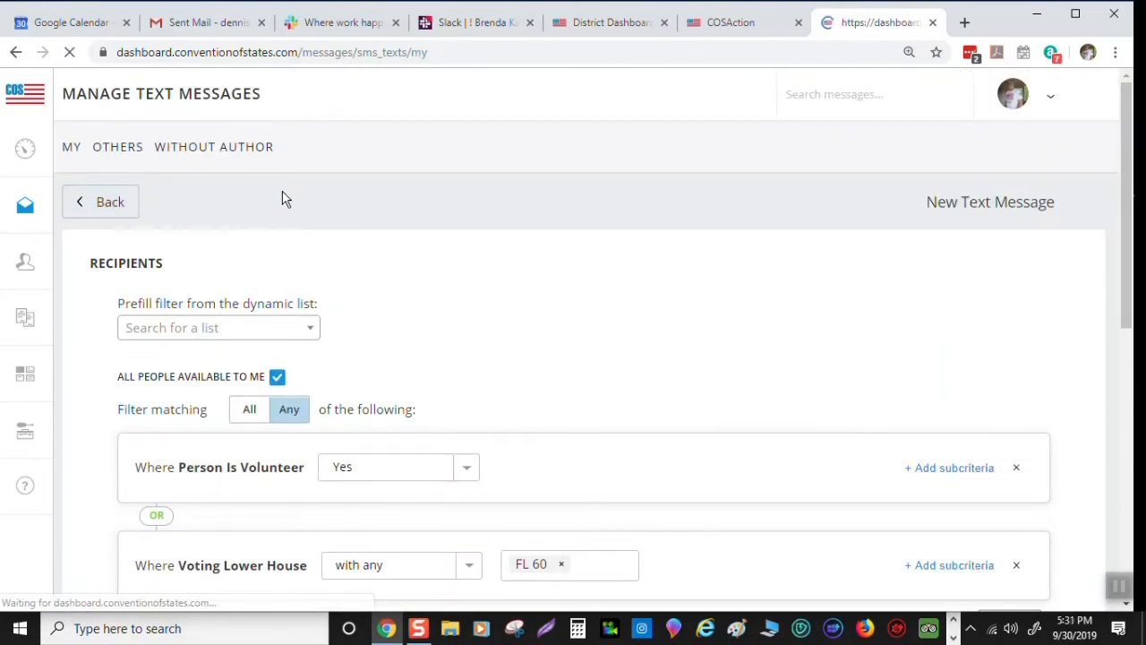
click(100, 201)
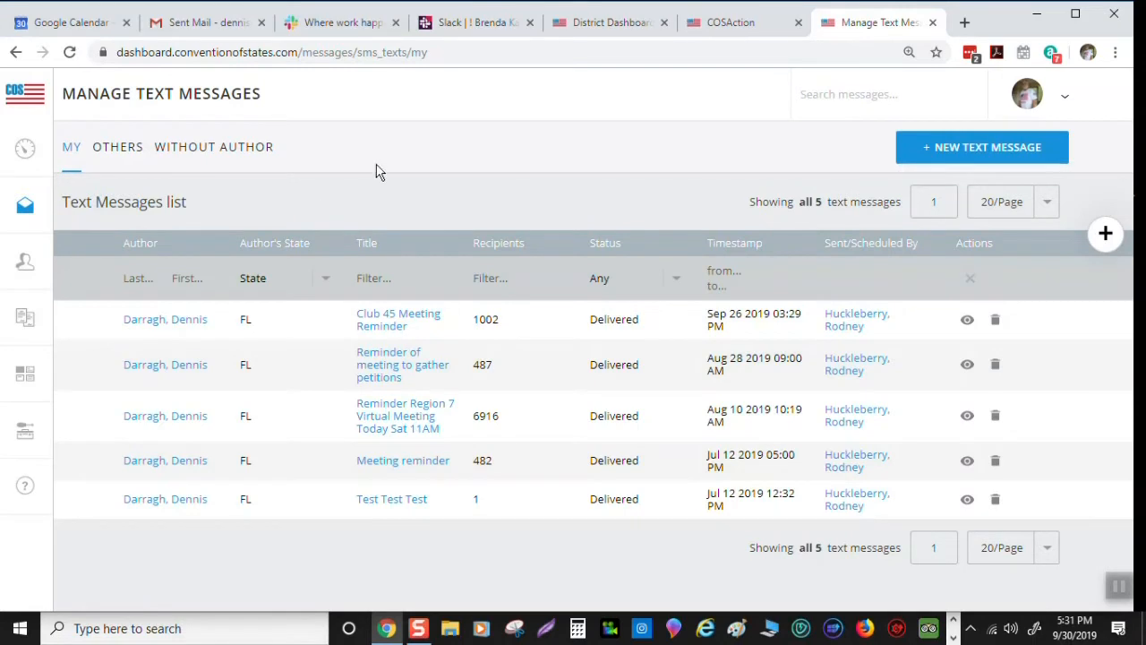
mouse_move(564, 140)
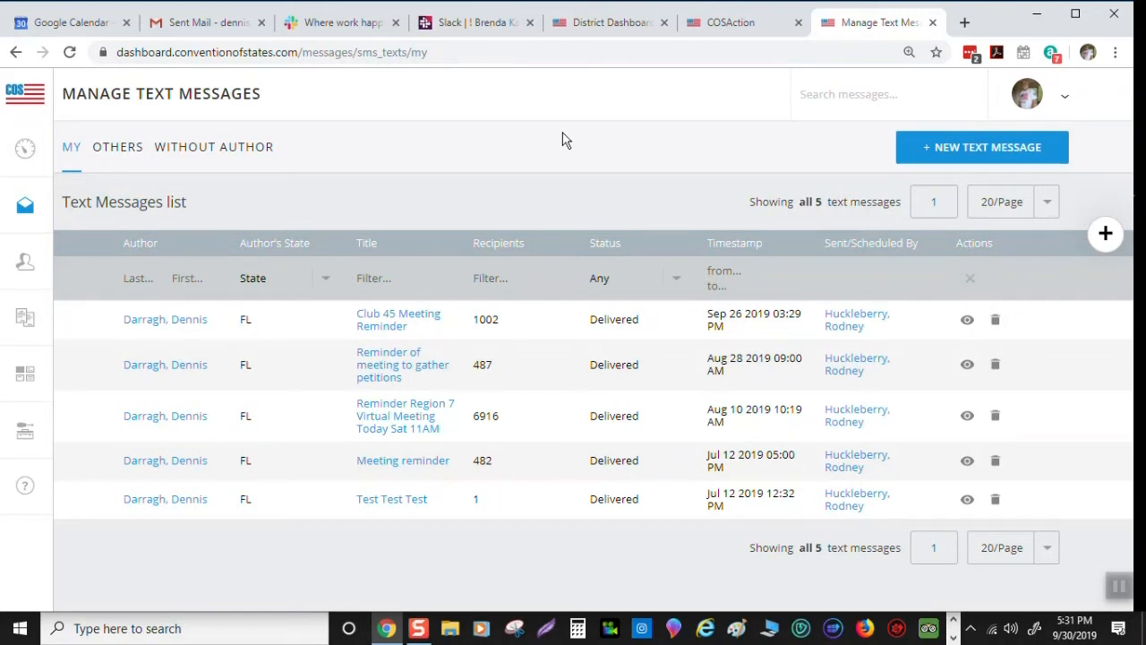
mouse_move(580, 185)
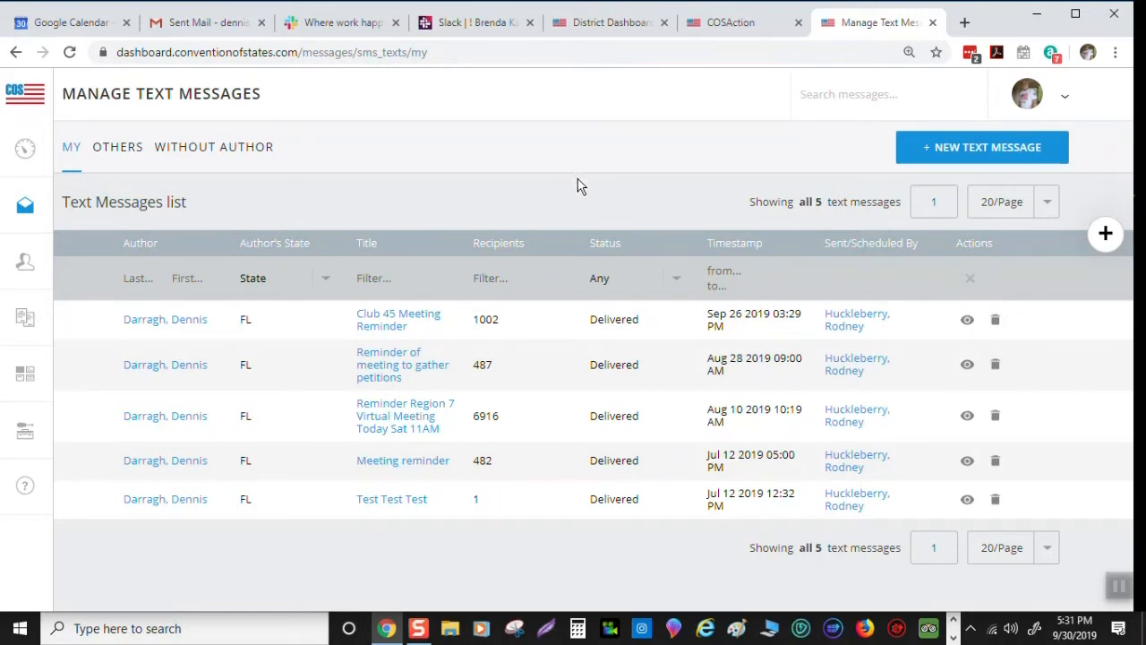